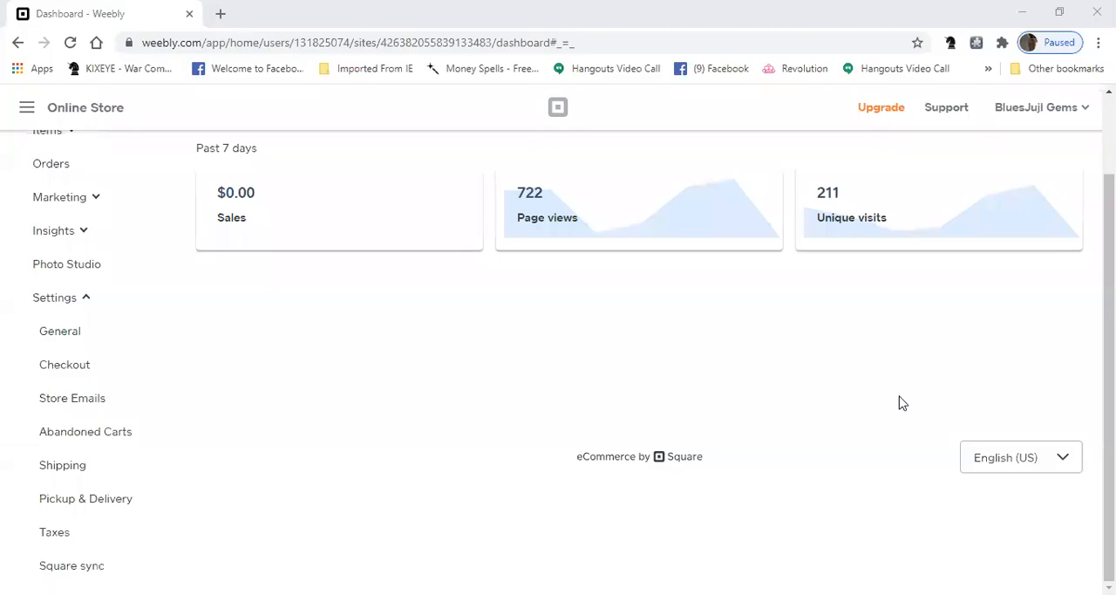
mouse_move(538, 387)
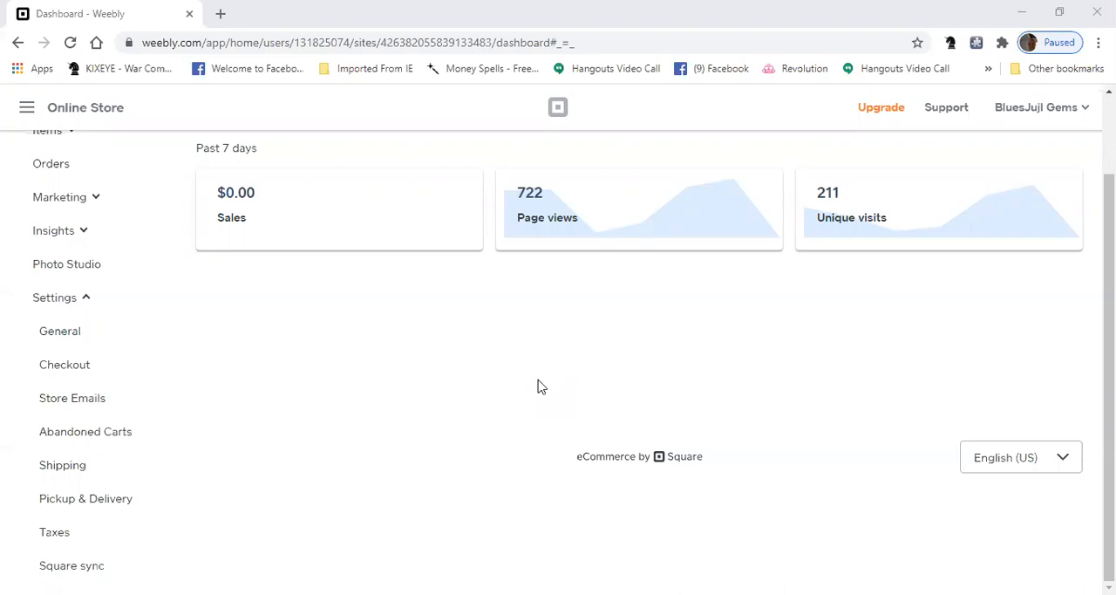
mouse_move(13, 395)
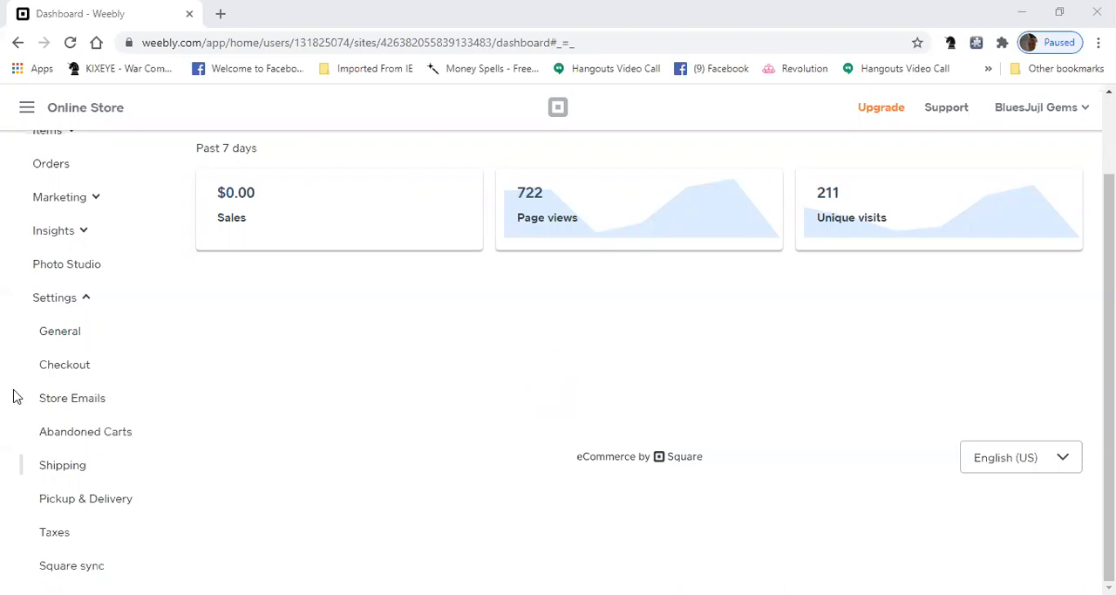
Step: Open Weebly's Settings > Shipping and scroll to the US, free shipping and Canada & UK rates
scroll("up", 3)
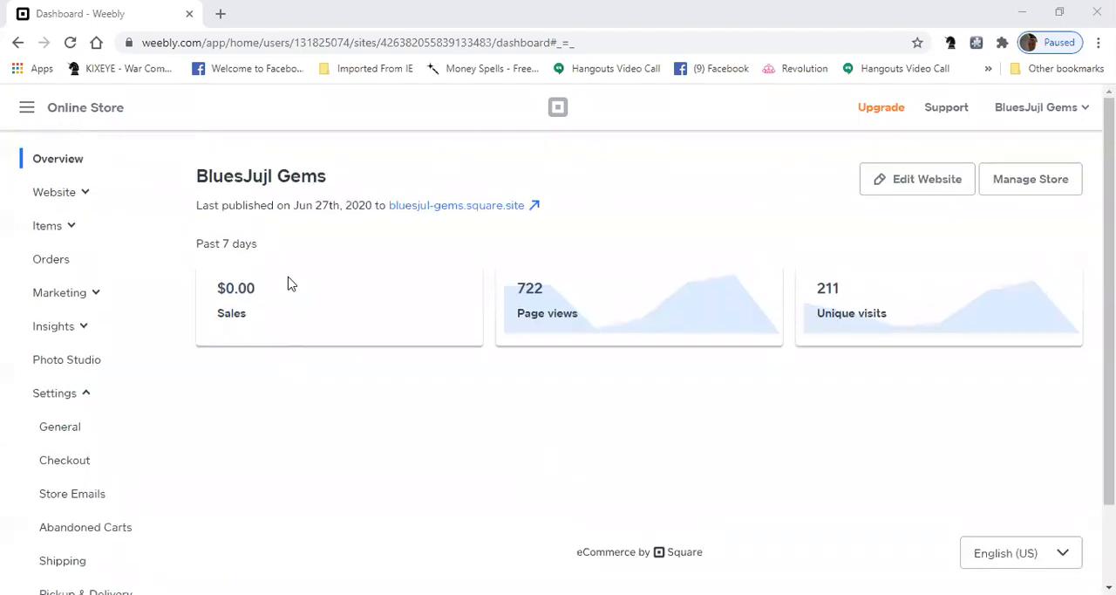
mouse_move(27, 107)
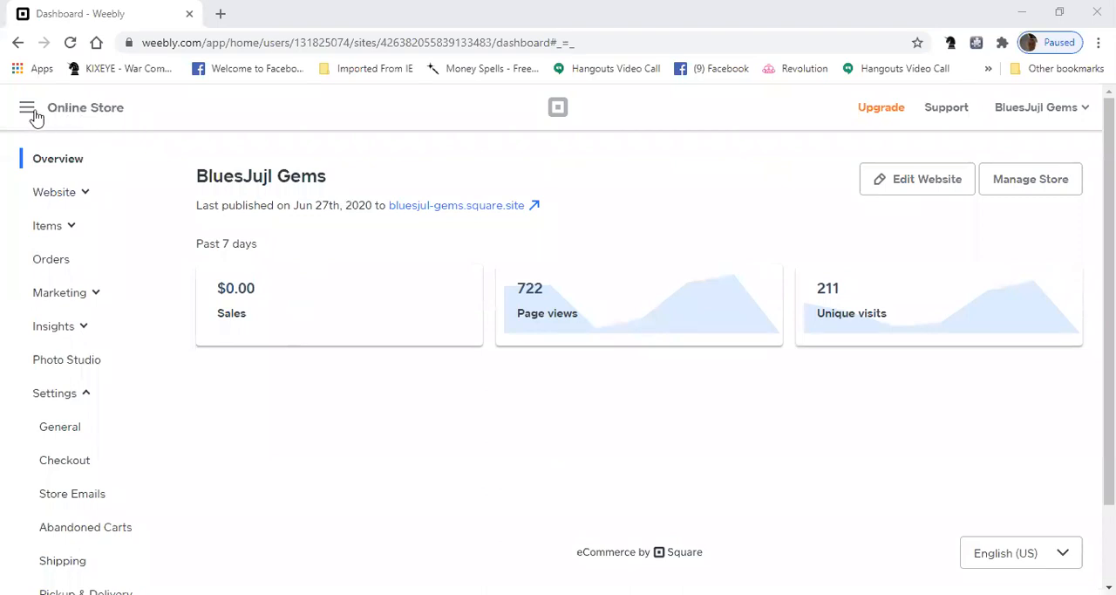
left_click(27, 107)
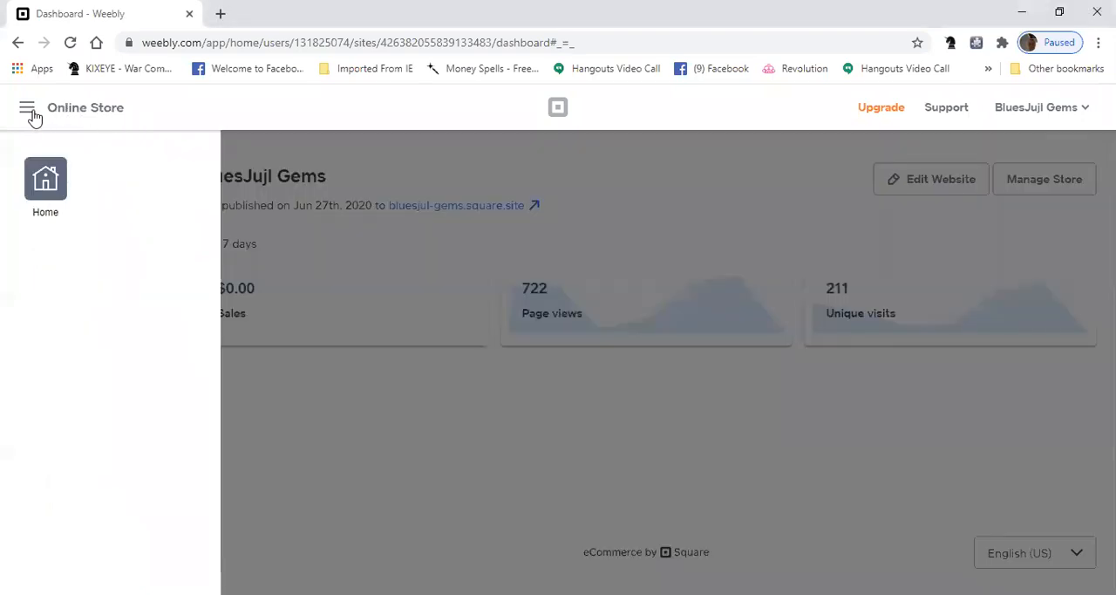
mouse_move(45, 125)
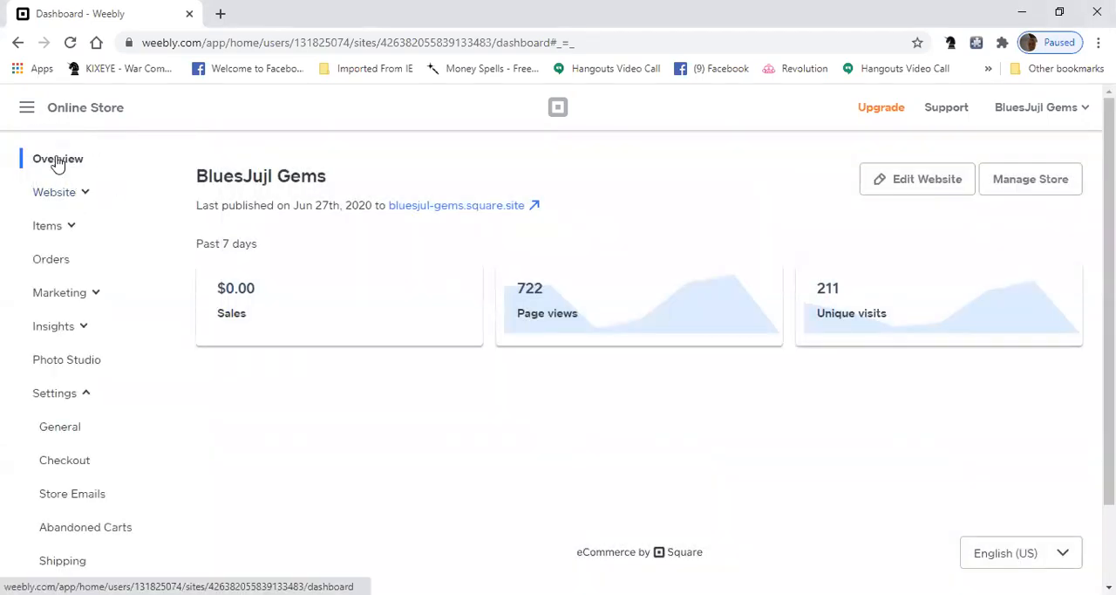
mouse_move(64, 460)
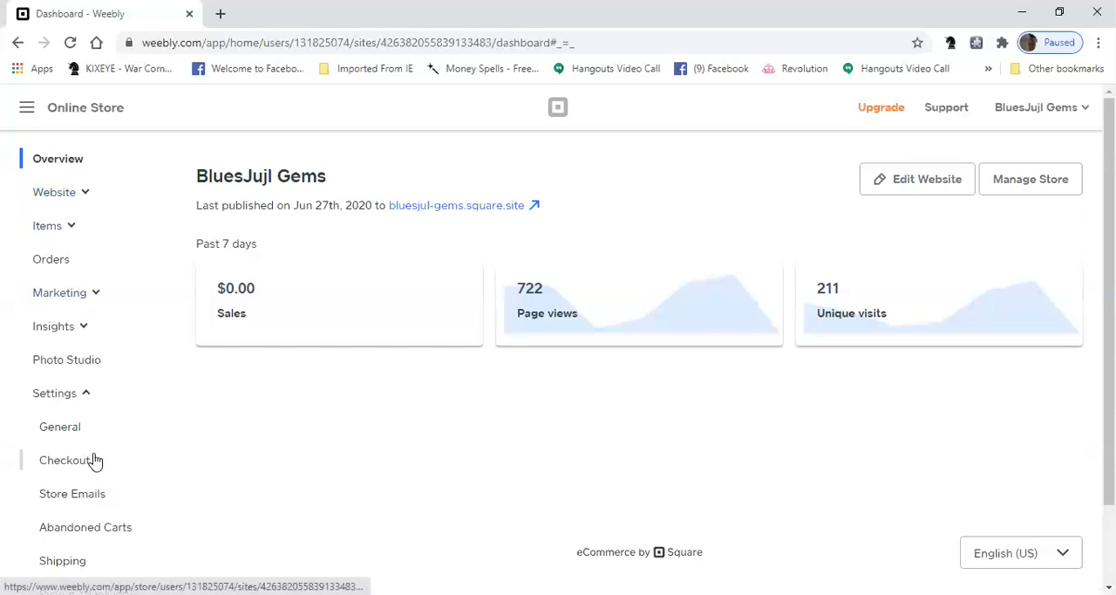
scroll("down", 3)
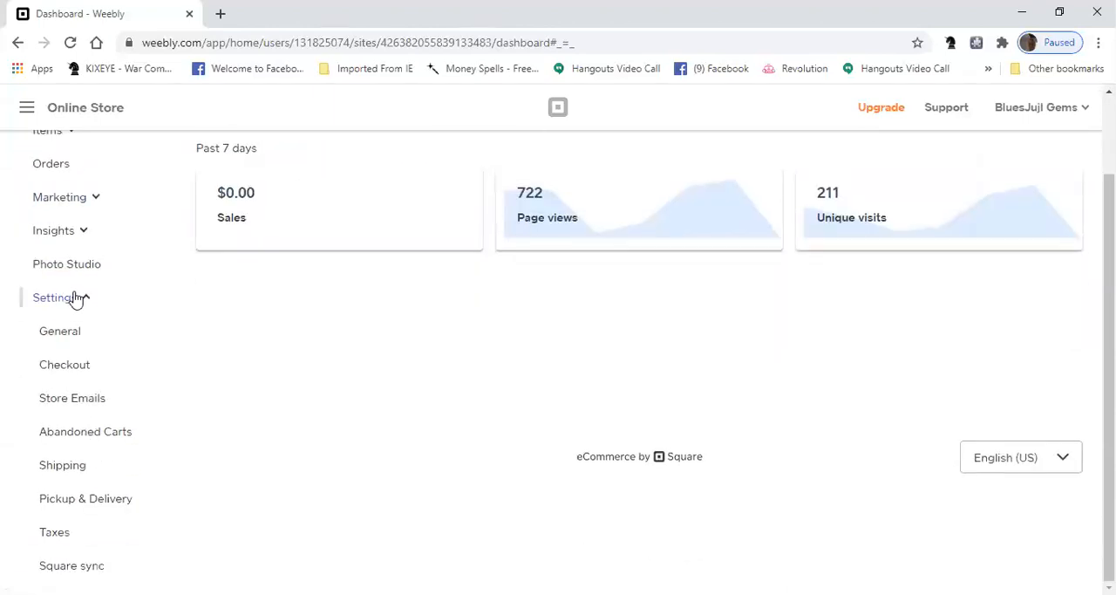
mouse_move(62, 465)
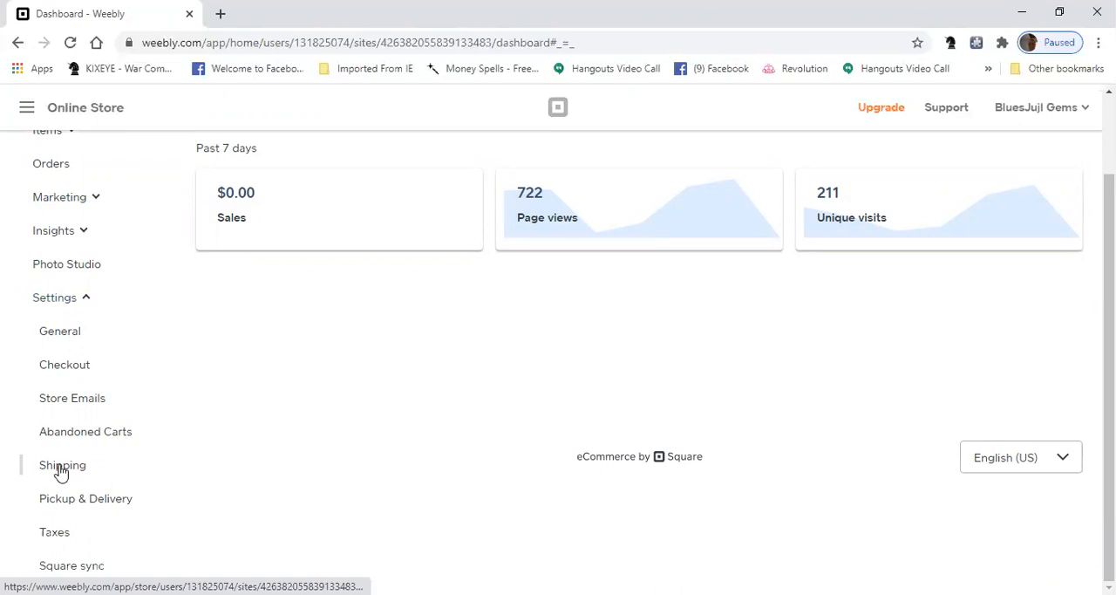
left_click(62, 465)
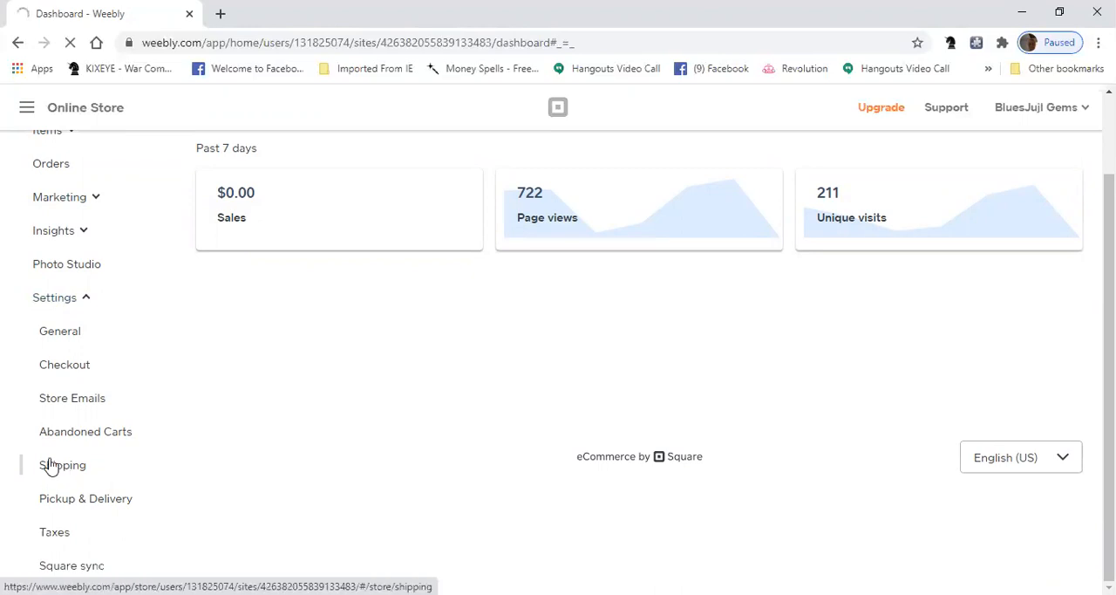
left_click(63, 465)
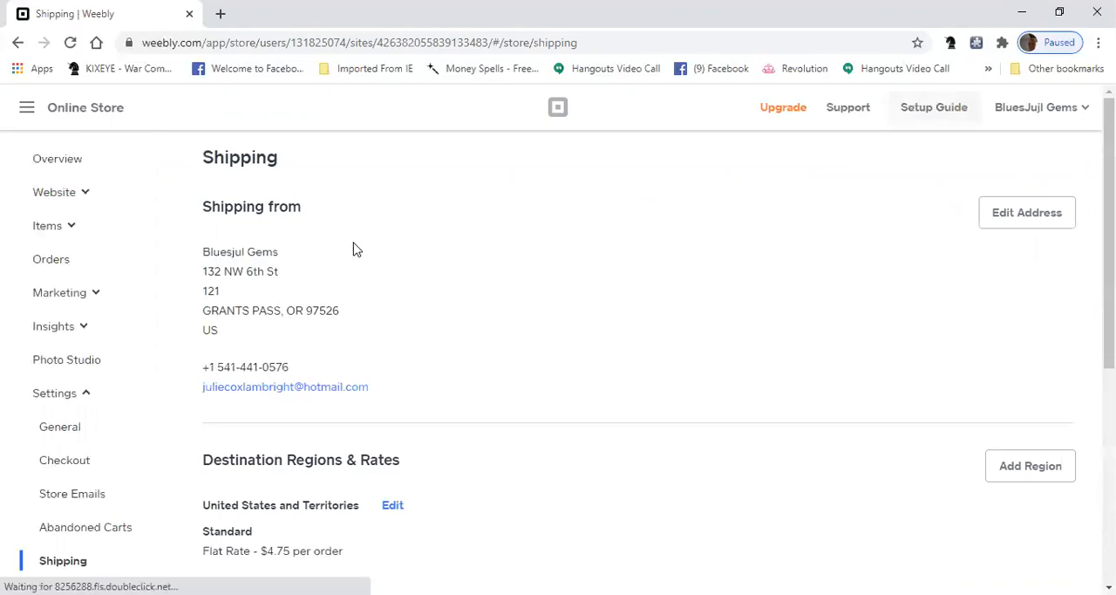
mouse_move(451, 288)
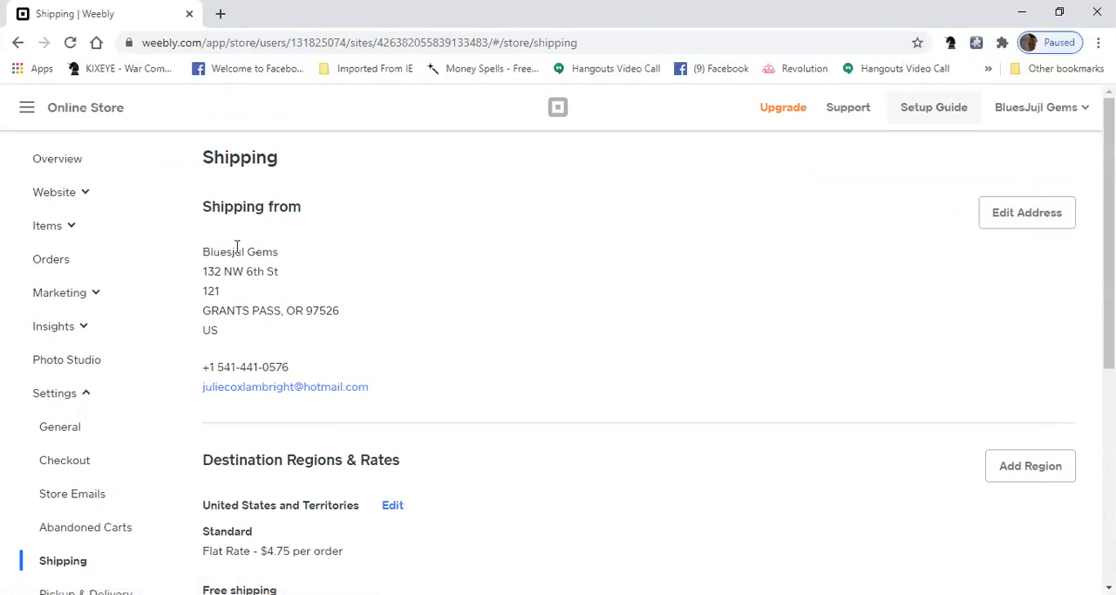
mouse_move(291, 288)
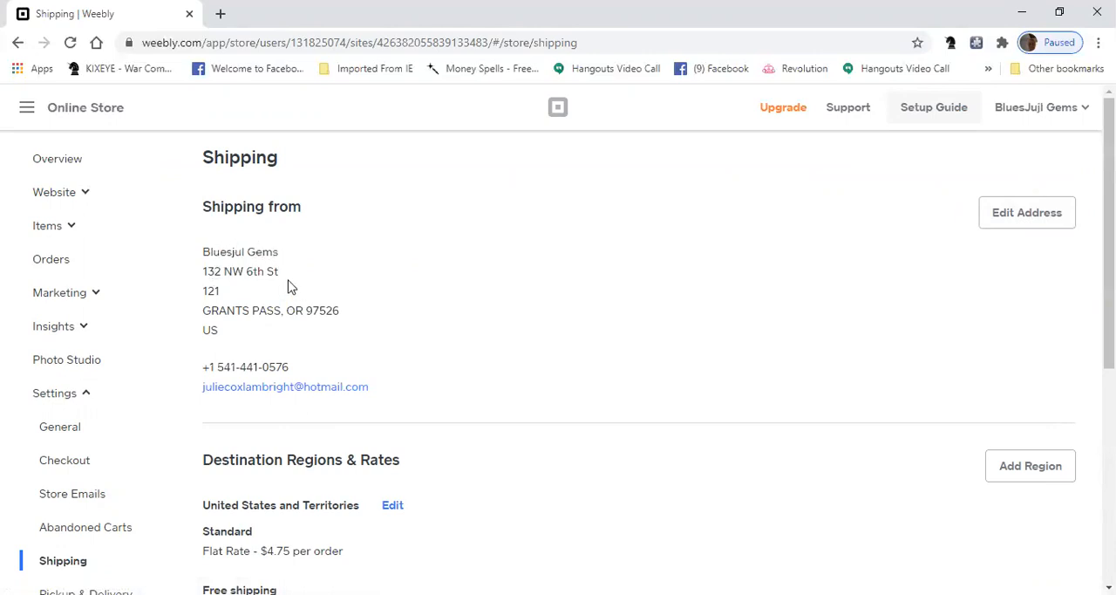
mouse_move(301, 303)
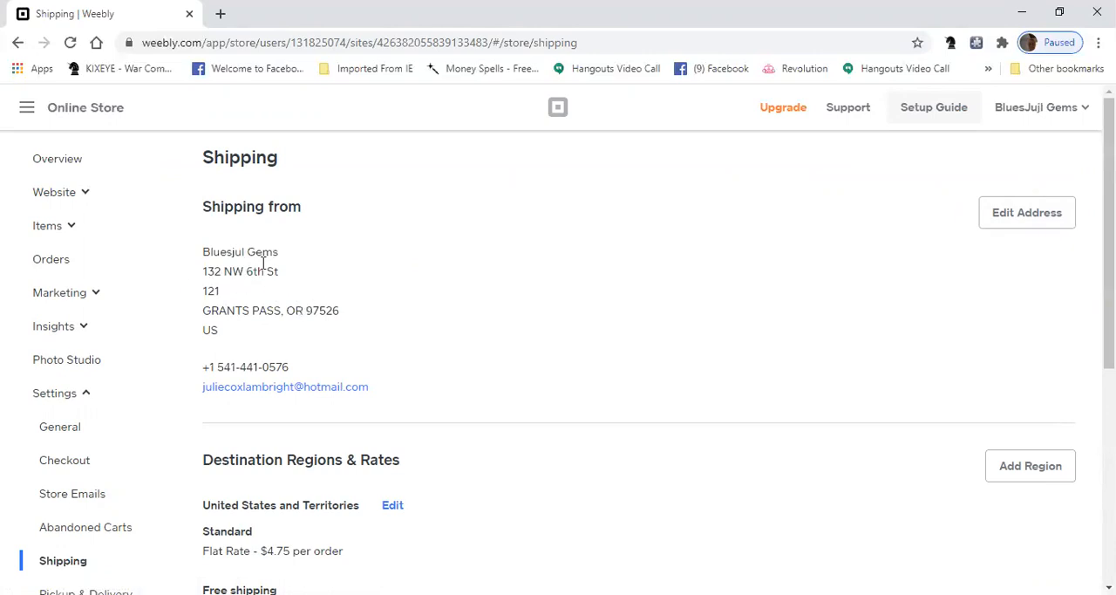
mouse_move(257, 305)
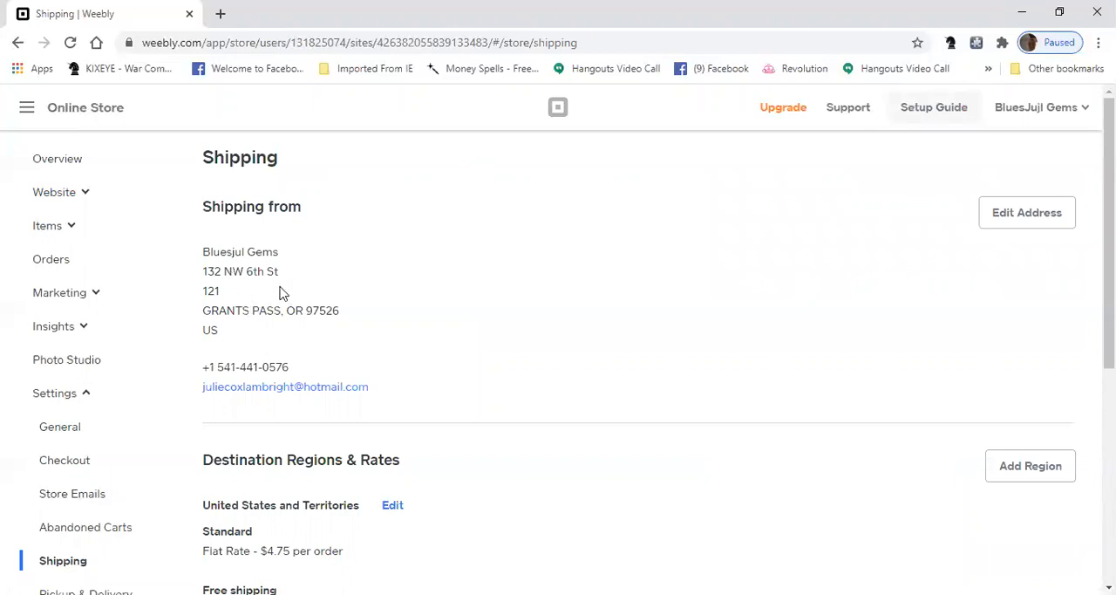
mouse_move(245, 326)
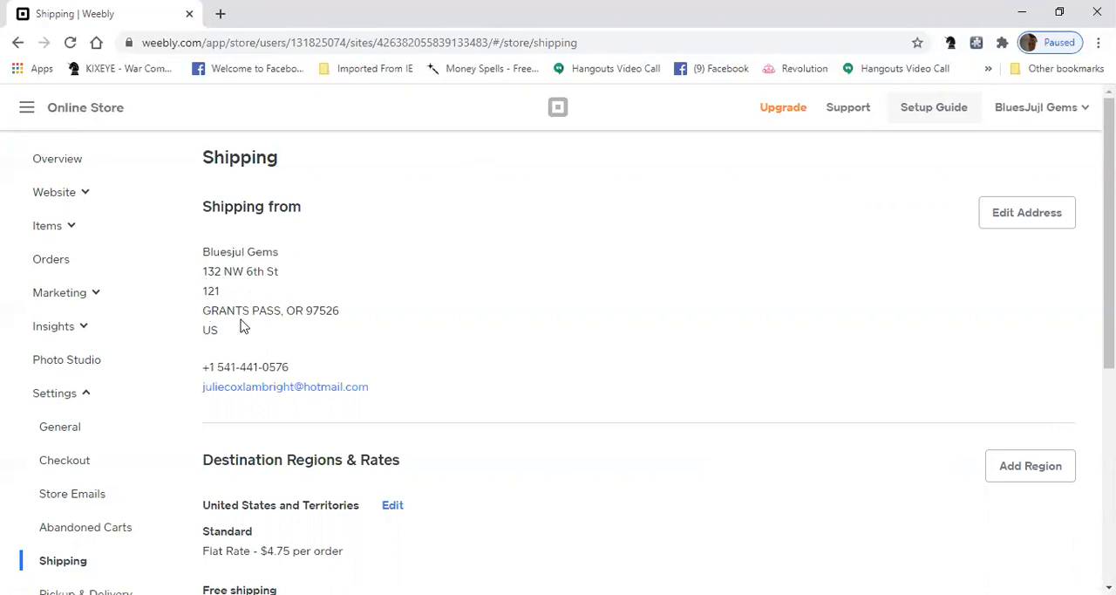
mouse_move(698, 314)
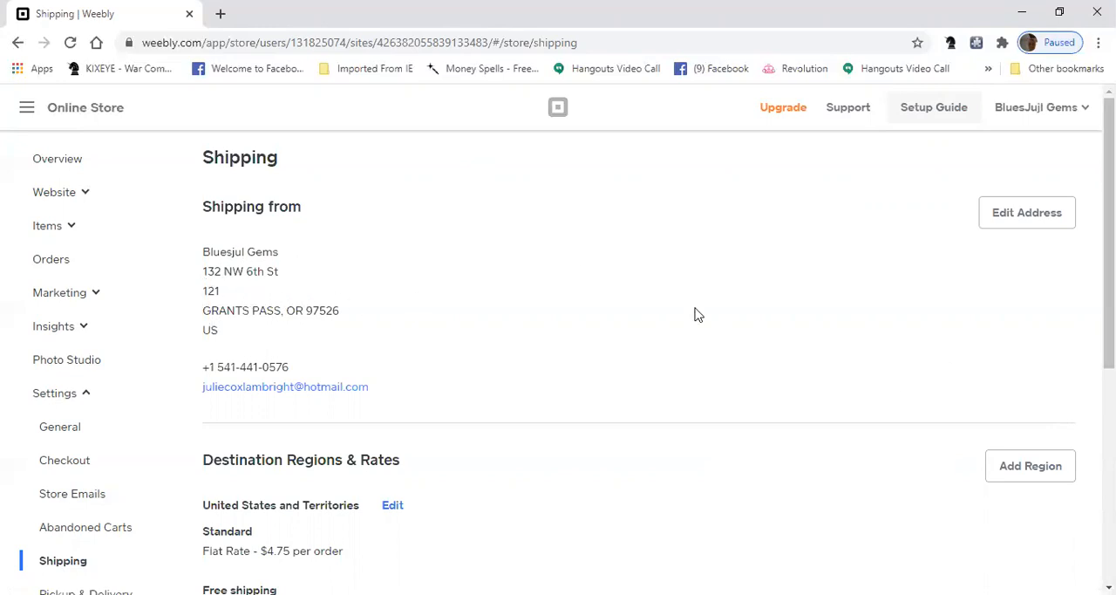
mouse_move(464, 293)
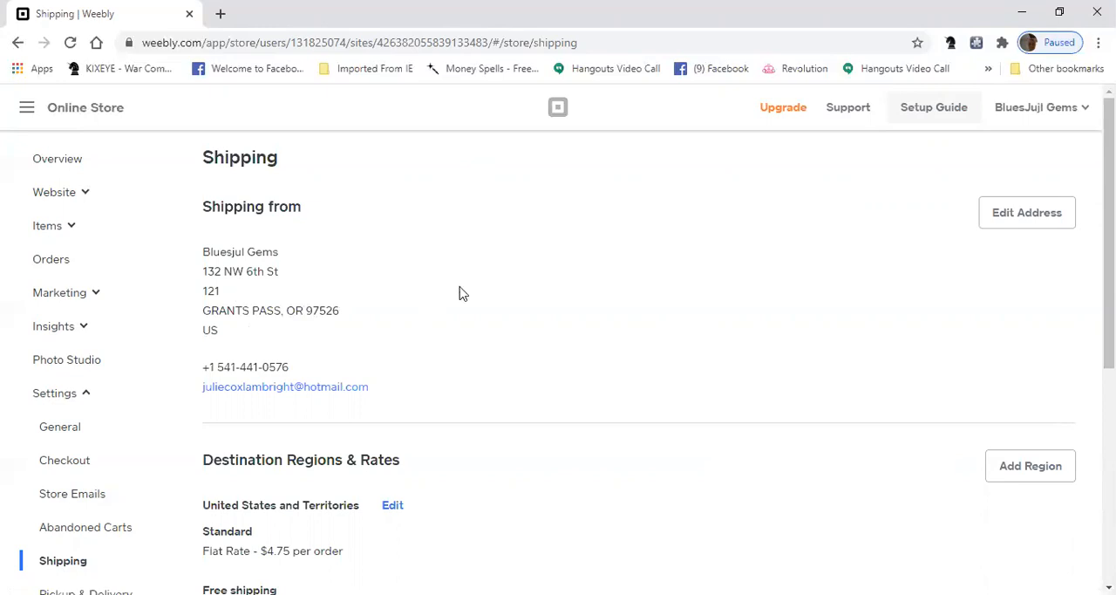
scroll("down", 3)
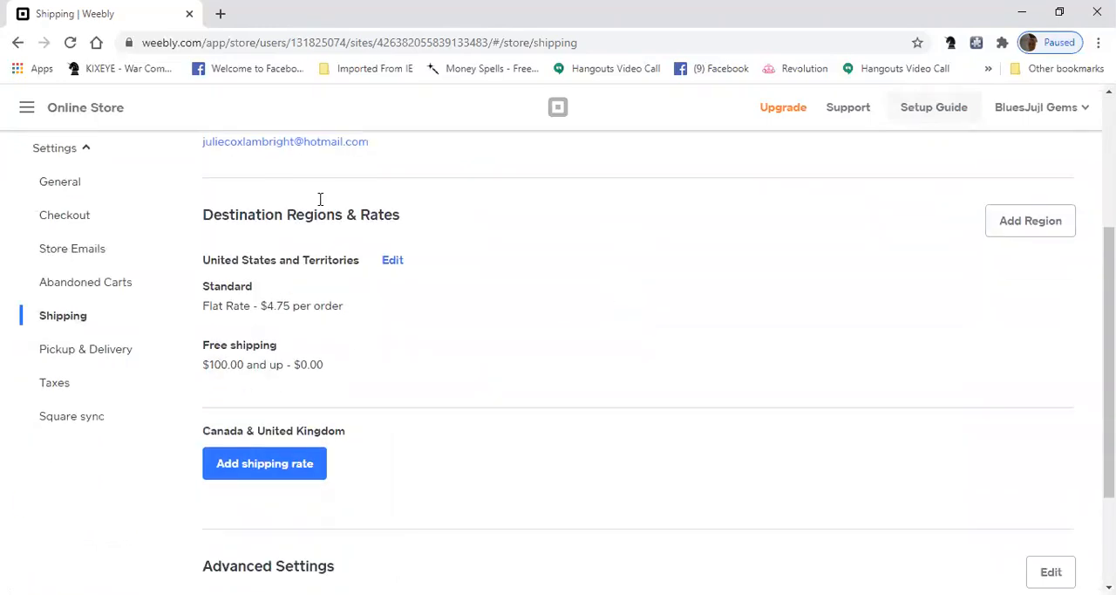
mouse_move(1041, 229)
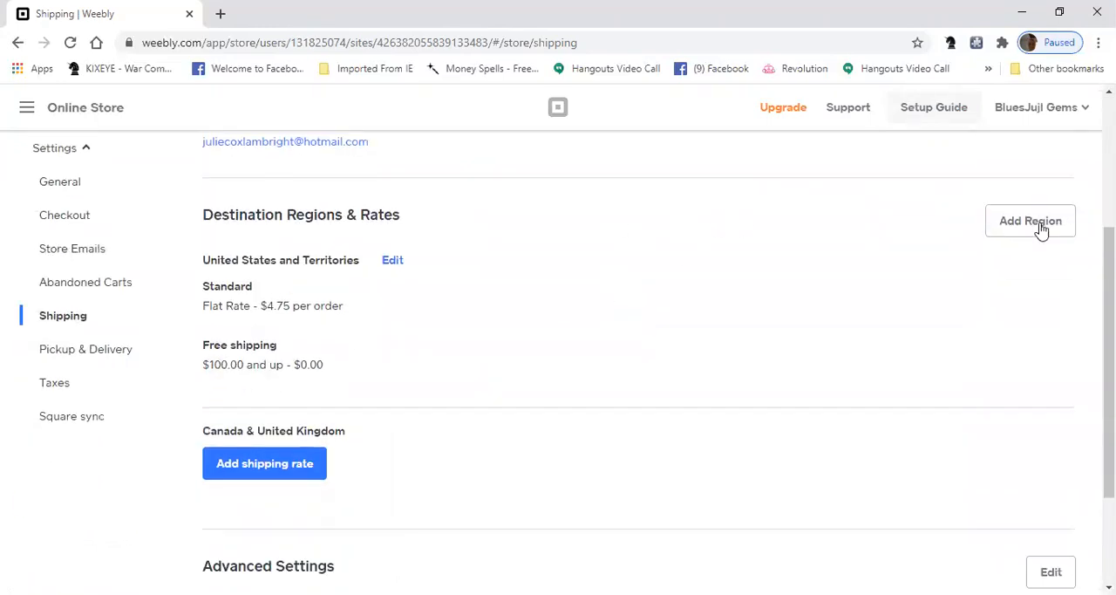
mouse_move(1030, 225)
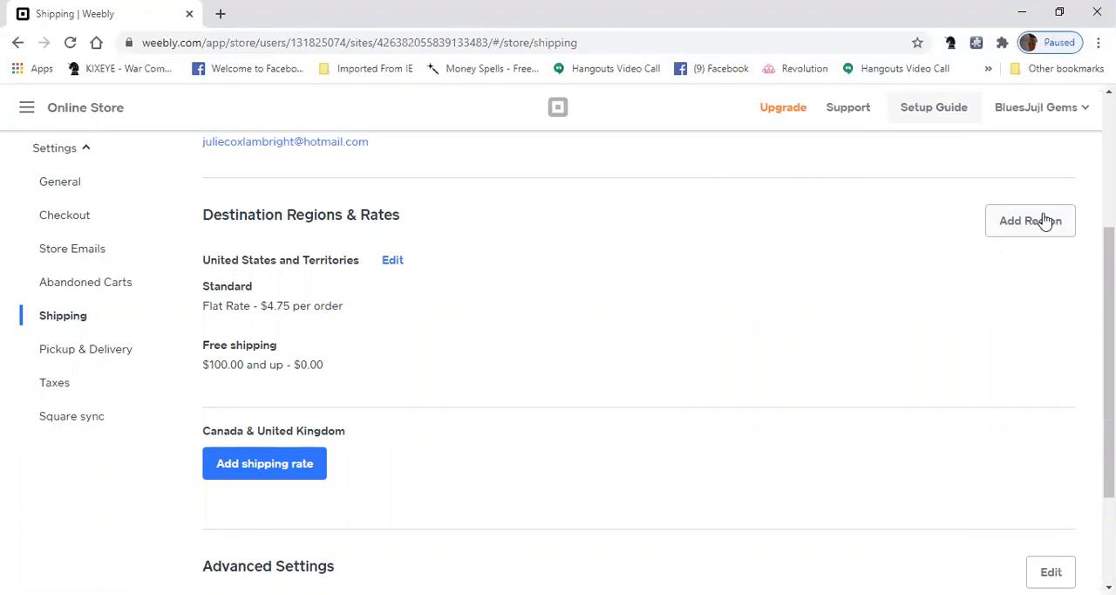
mouse_move(1018, 235)
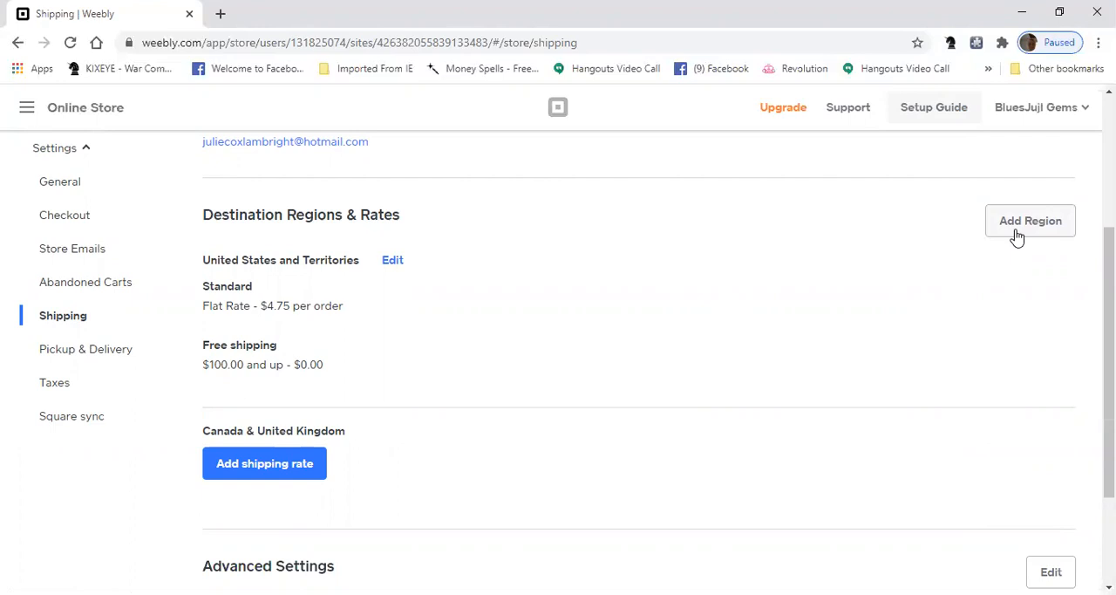
Step: Add a new destination region and search its country list for 'un'
left_click(1031, 221)
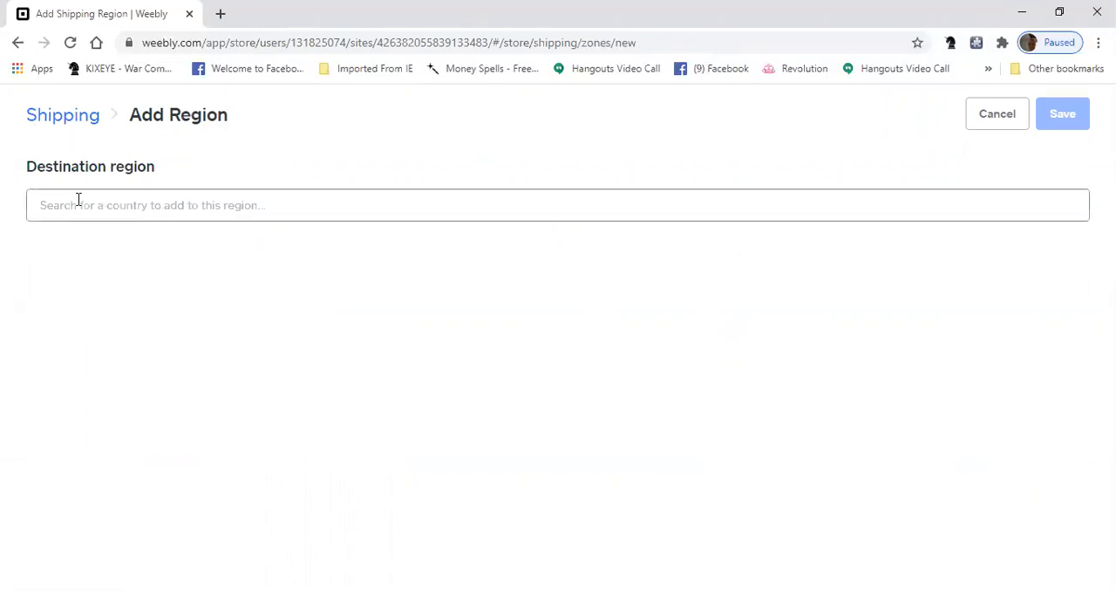
left_click(558, 205)
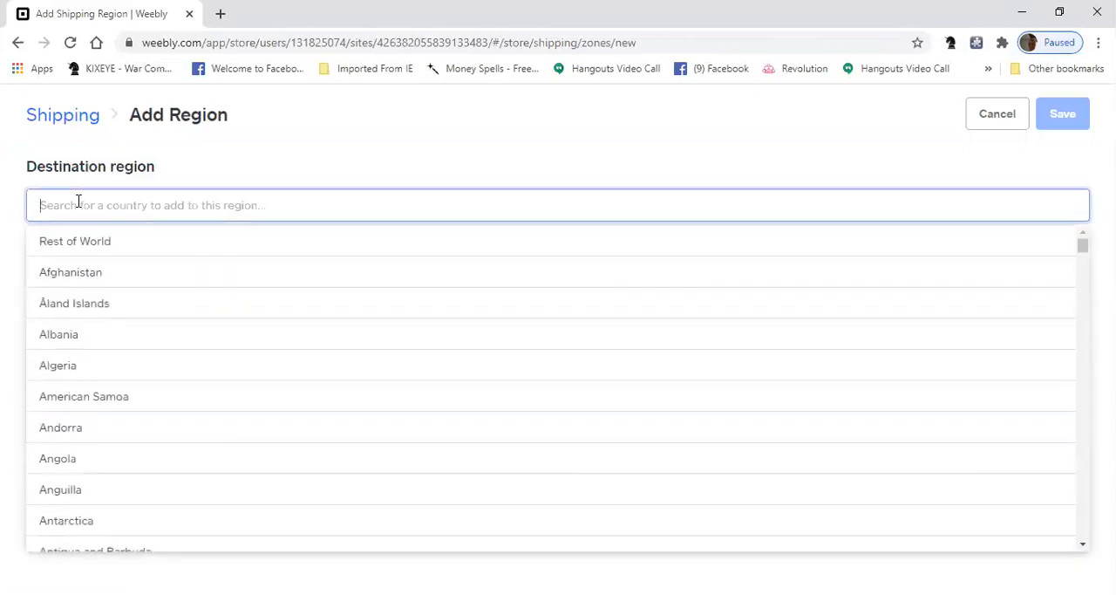
type("un")
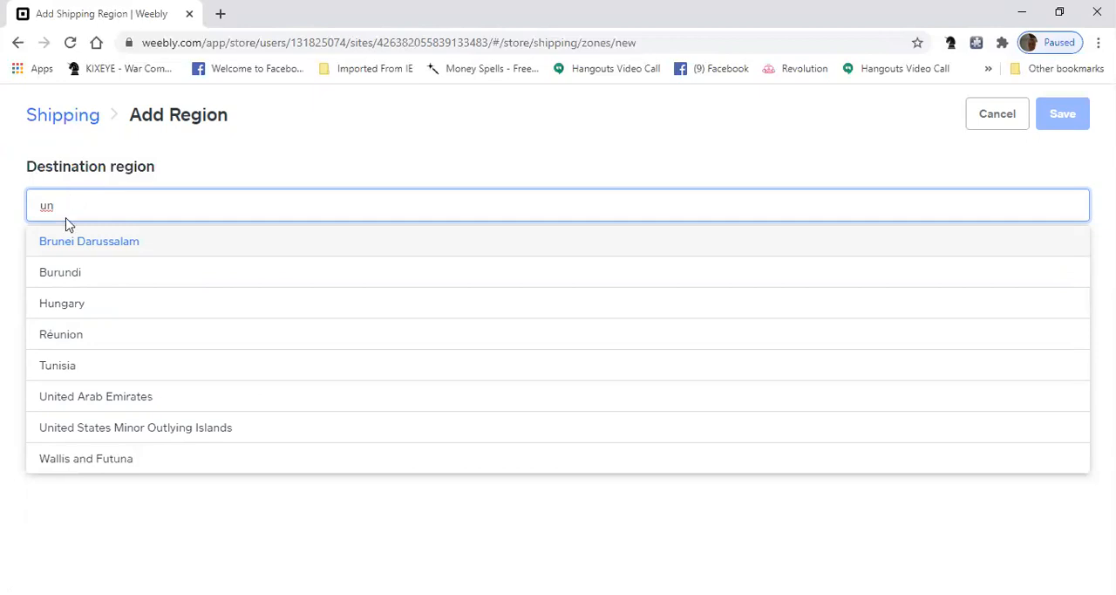
mouse_move(207, 433)
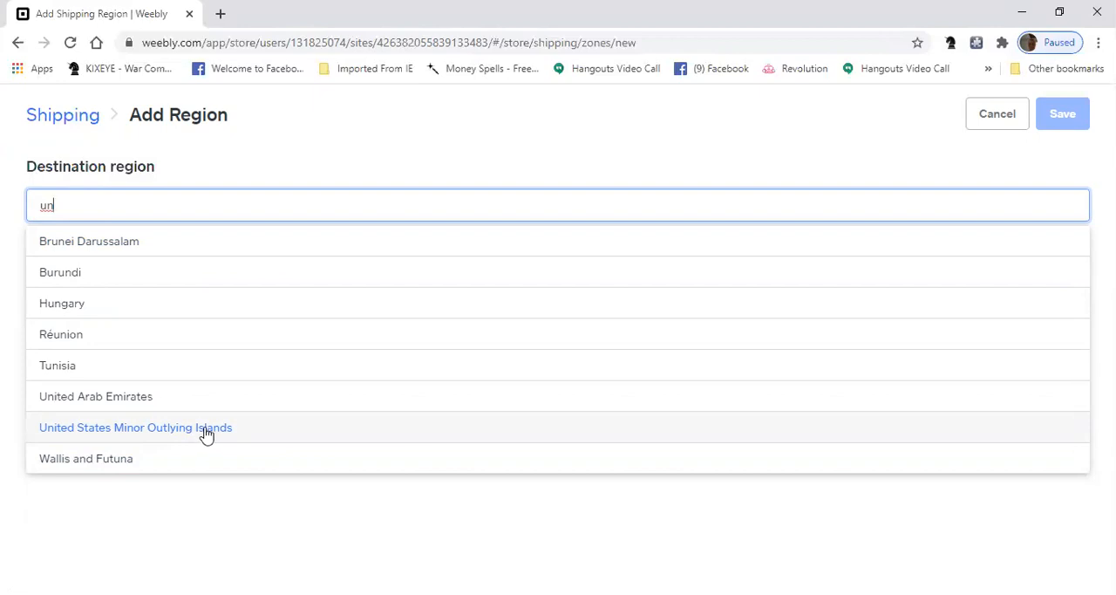
mouse_move(201, 434)
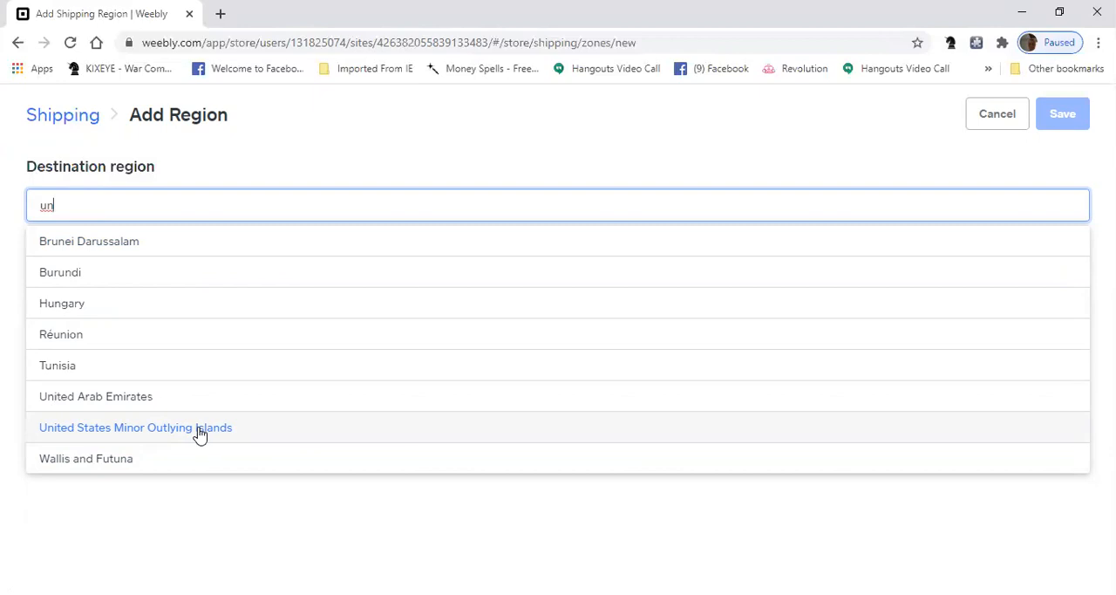
mouse_move(146, 225)
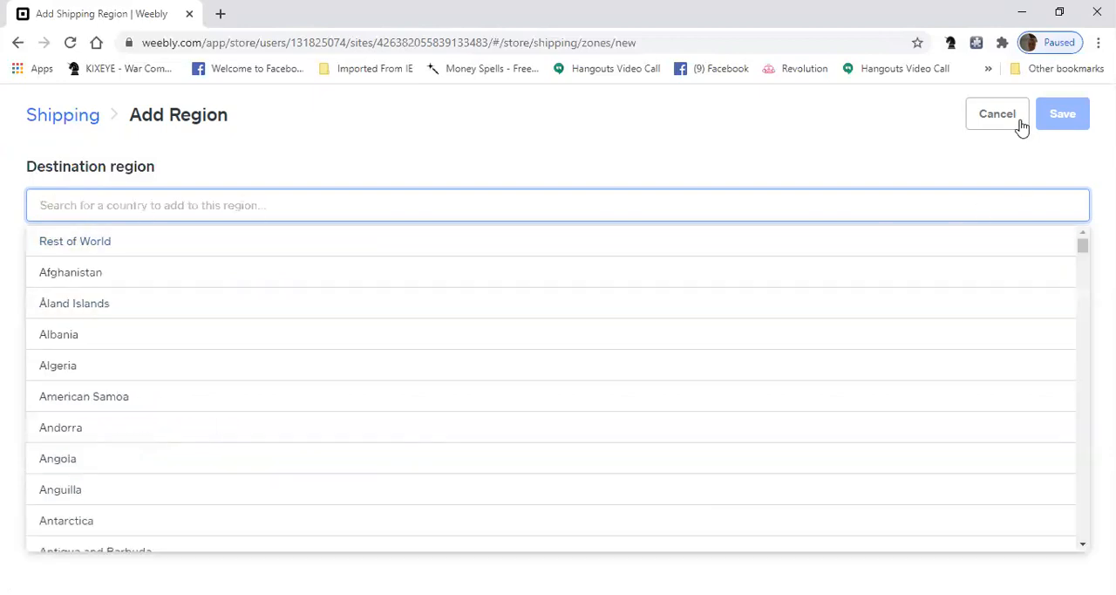
Step: Cancel the new region and open United States and Territories for editing
left_click(997, 113)
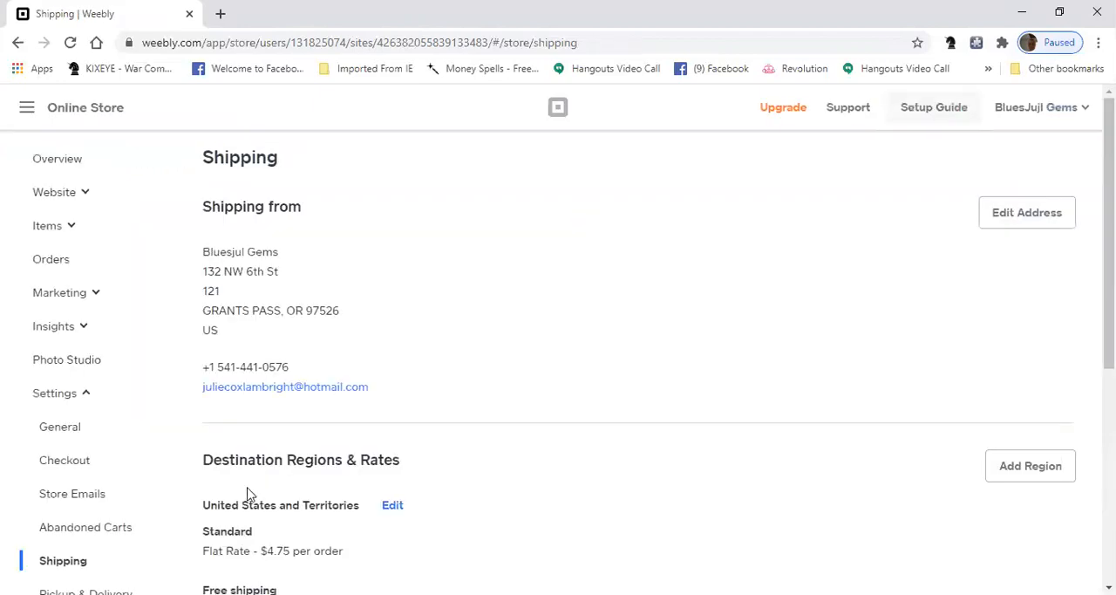
mouse_move(1020, 482)
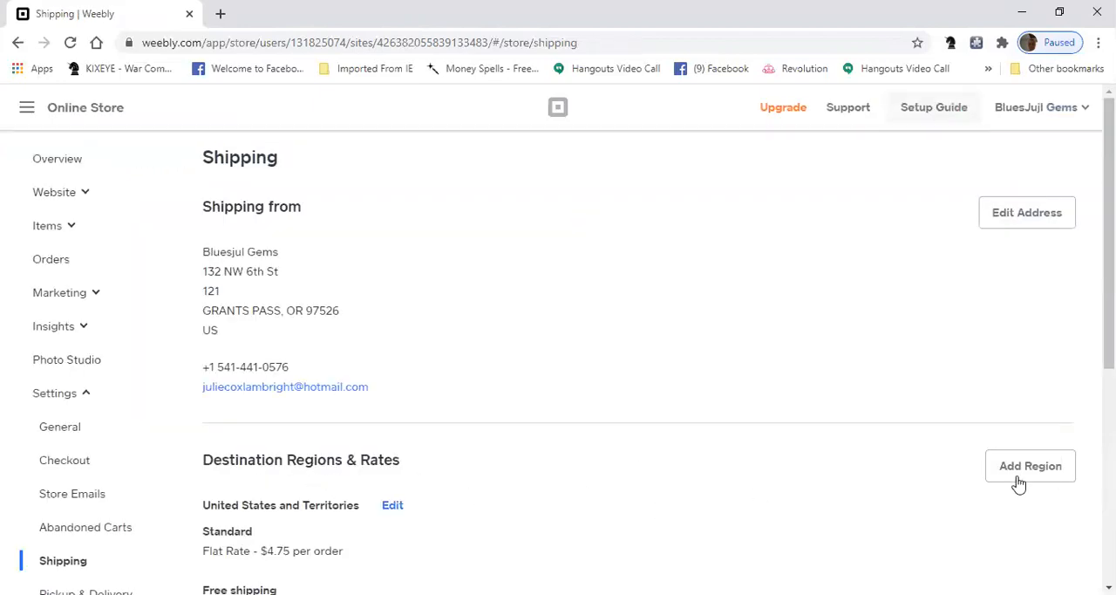
scroll("down", 3)
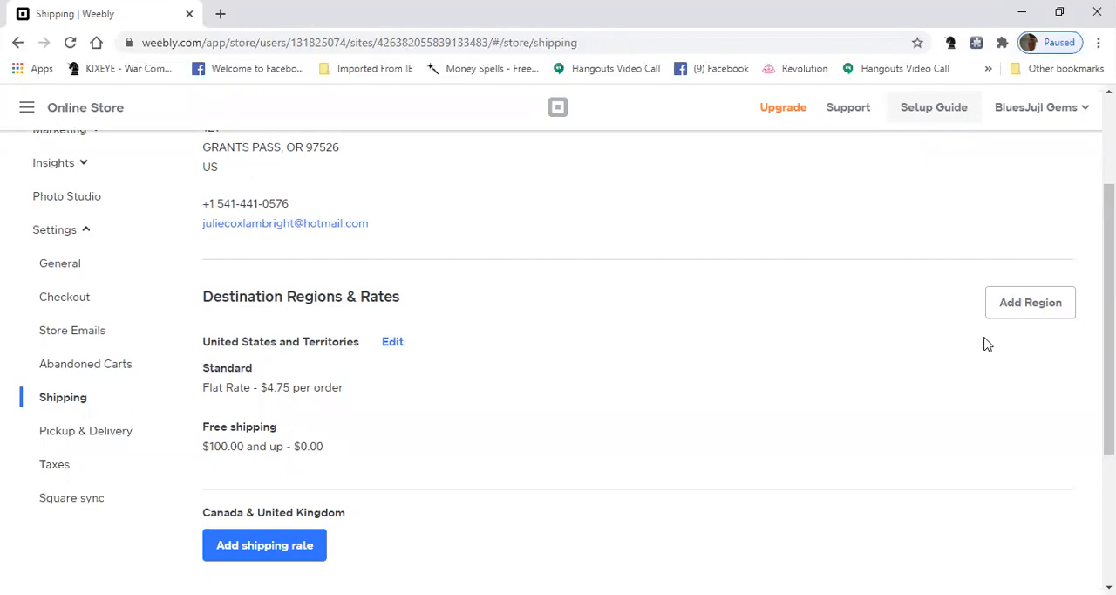
mouse_move(257, 365)
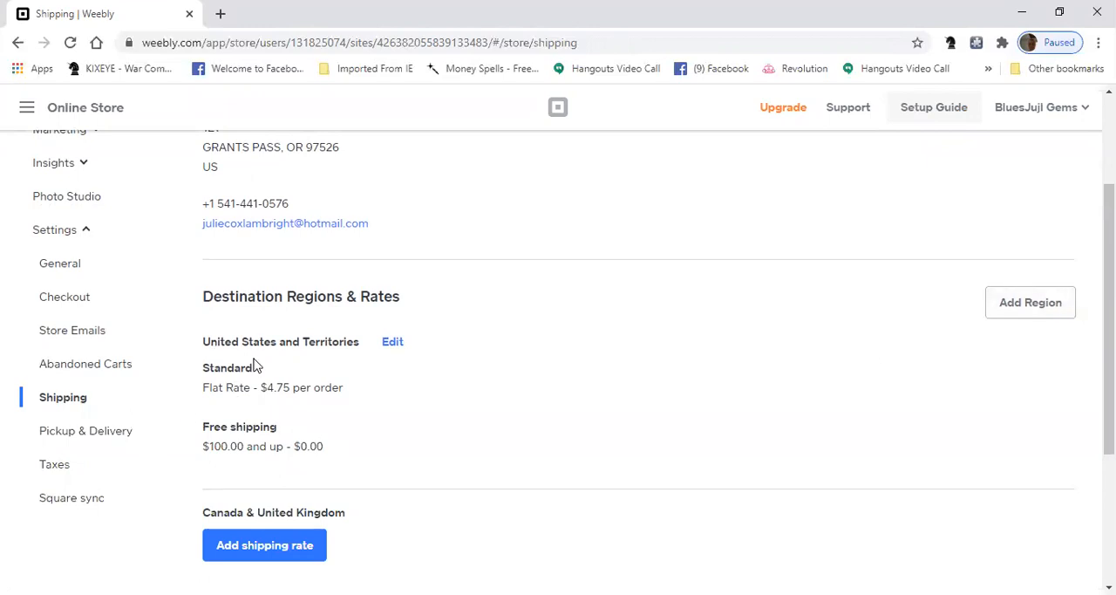
left_click(393, 341)
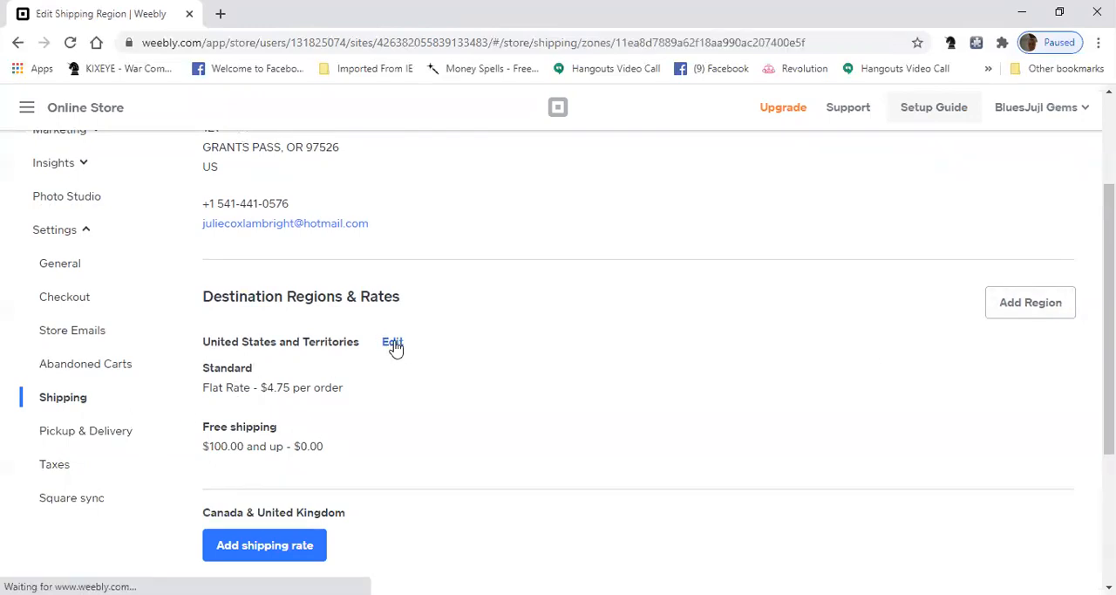
left_click(392, 342)
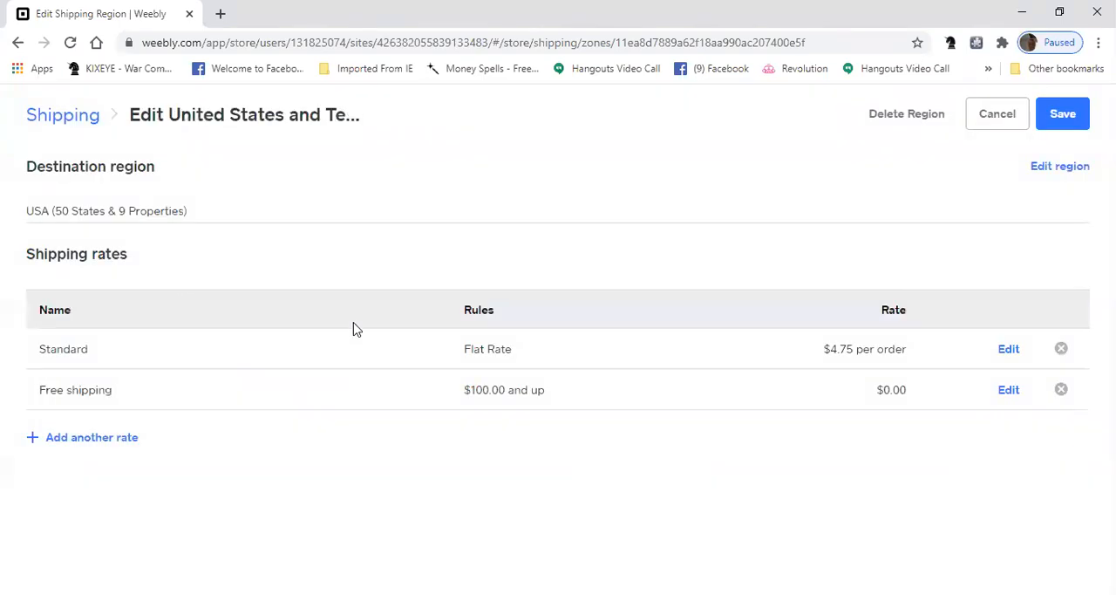
mouse_move(48, 224)
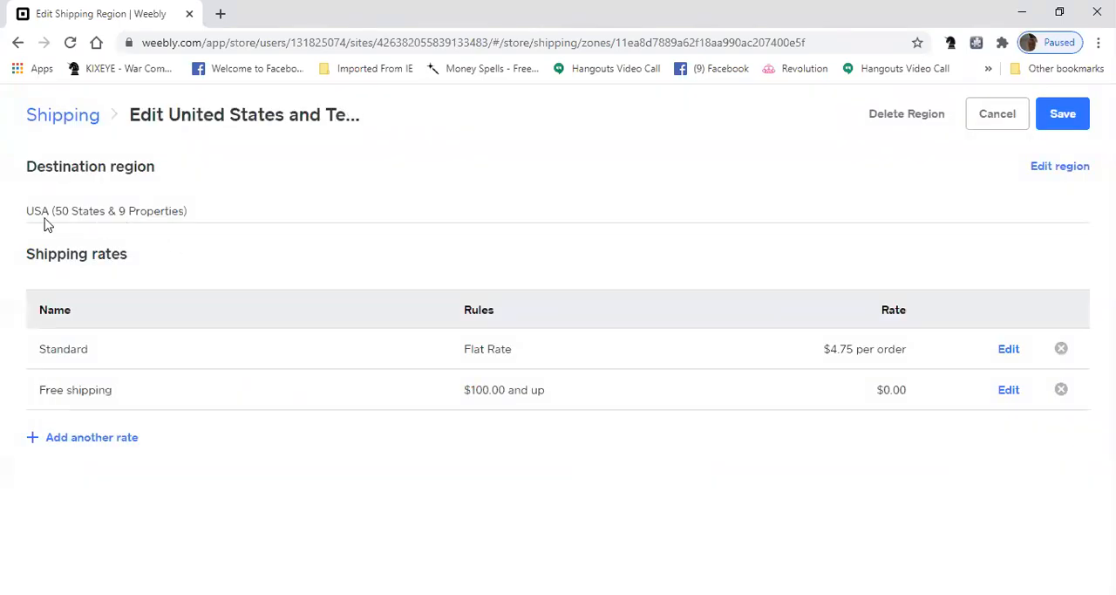
mouse_move(195, 228)
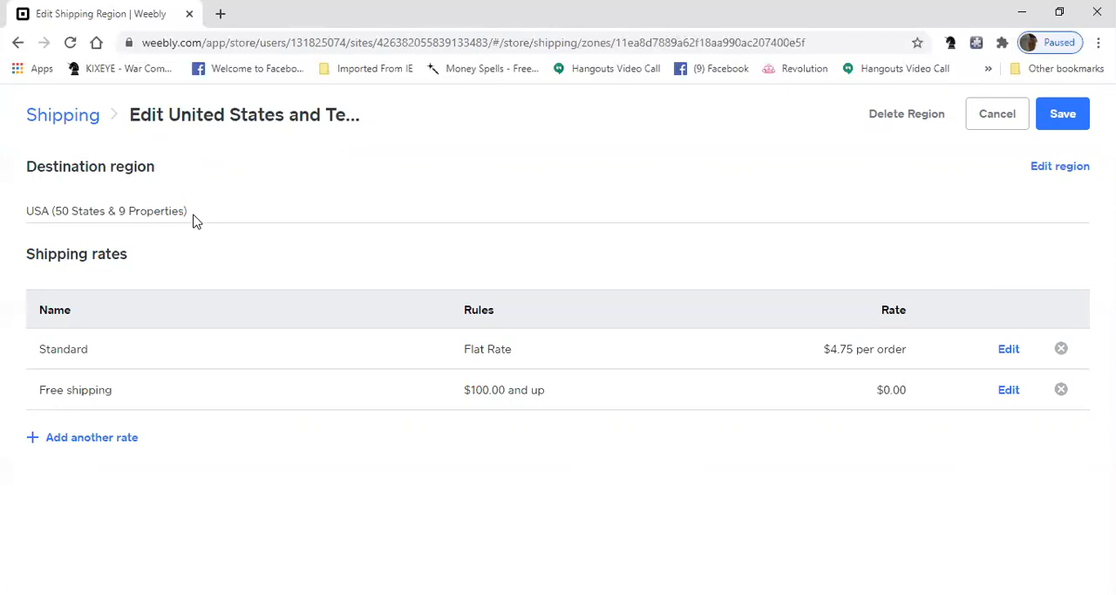
mouse_move(64, 210)
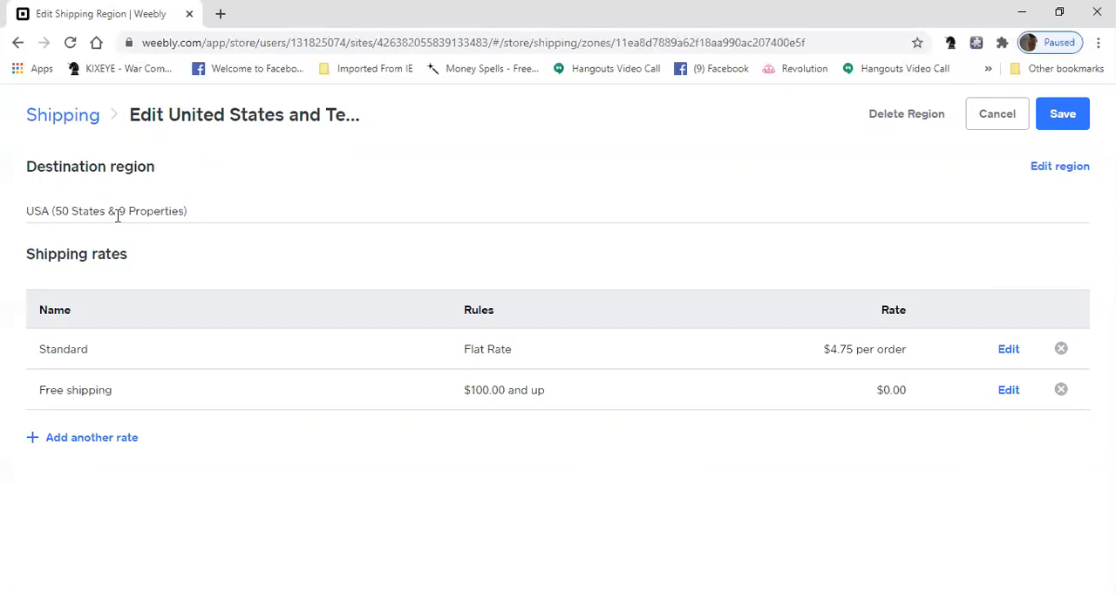
mouse_move(168, 209)
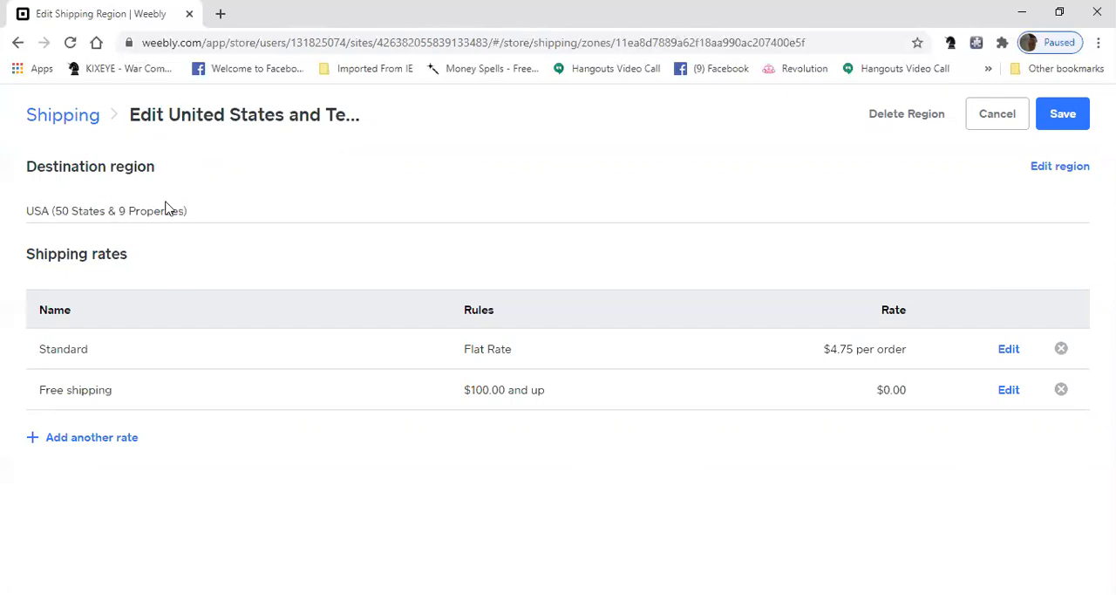
mouse_move(137, 217)
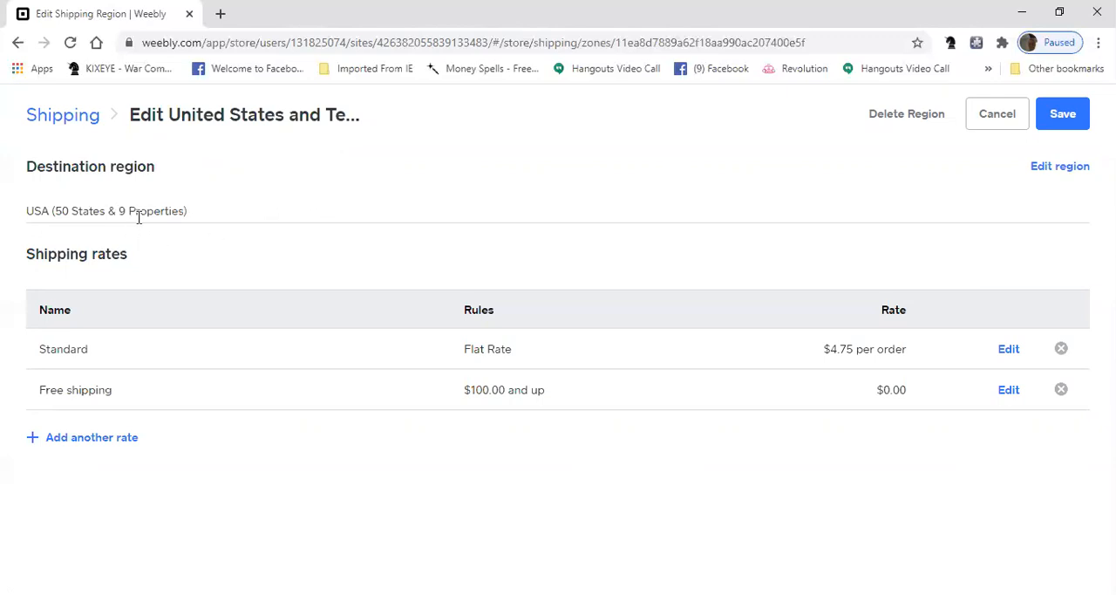
mouse_move(356, 229)
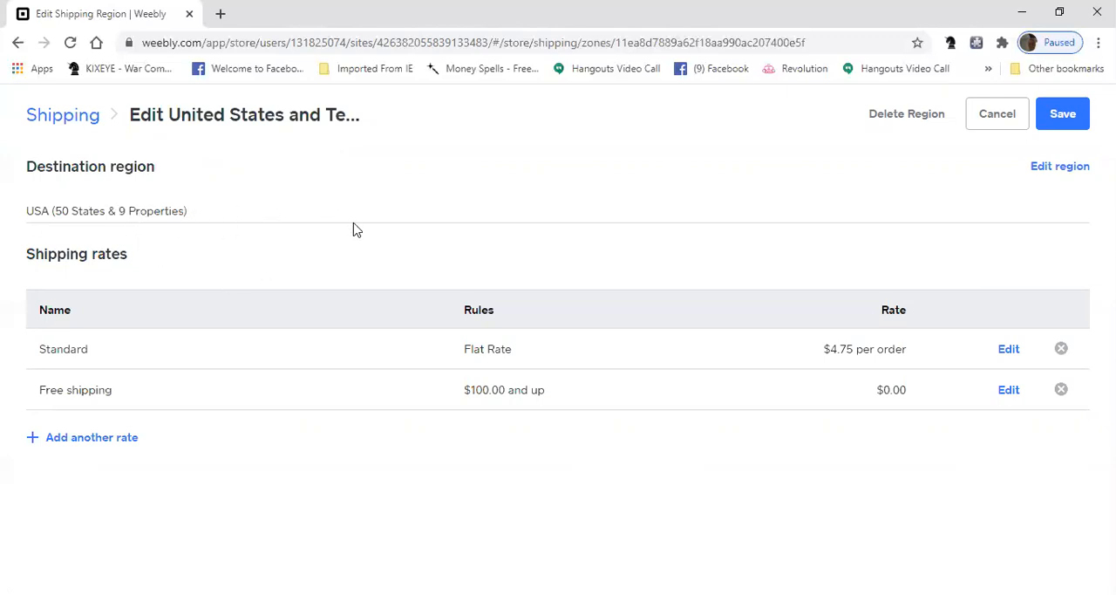
mouse_move(112, 355)
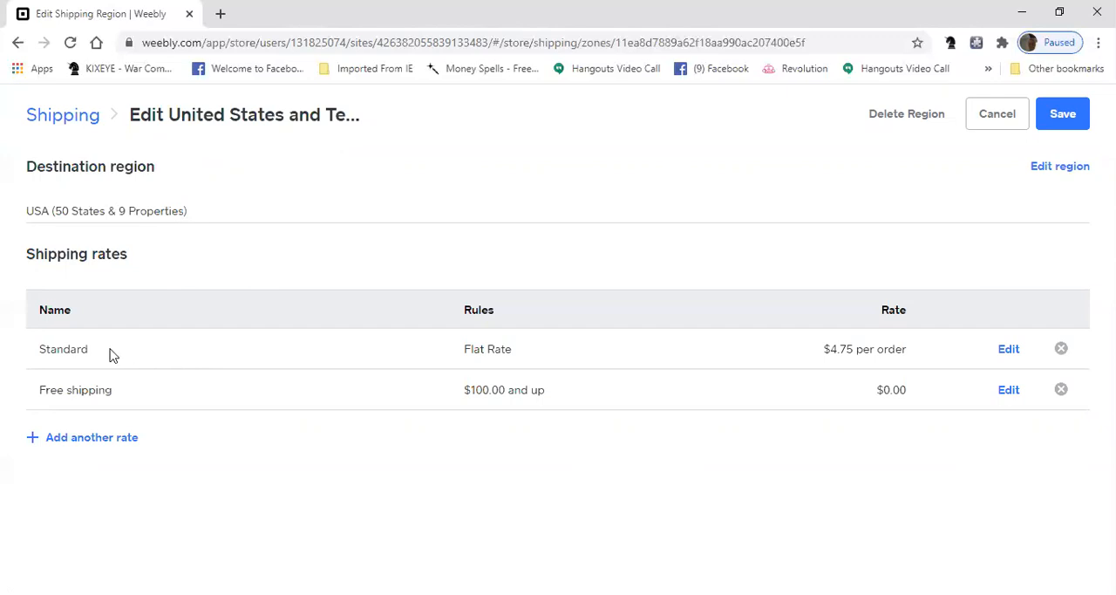
mouse_move(949, 276)
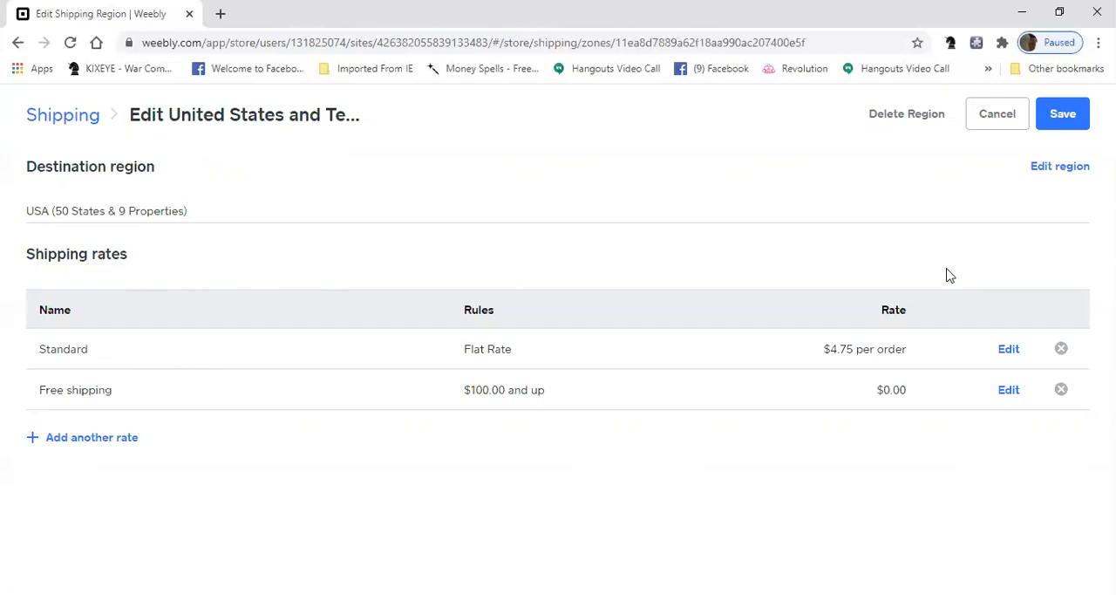
mouse_move(82, 348)
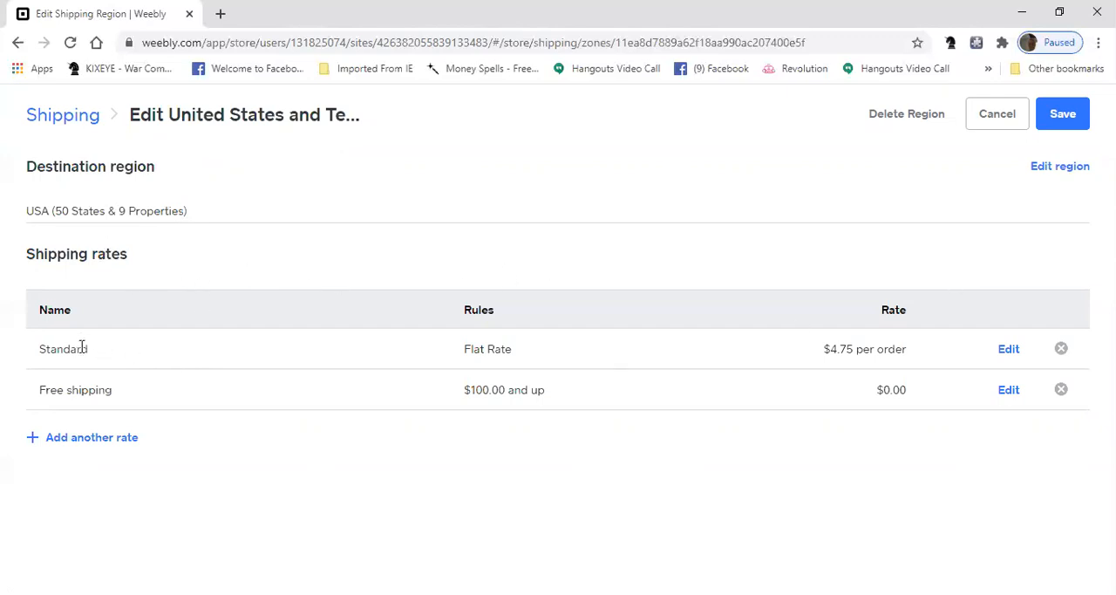
mouse_move(78, 437)
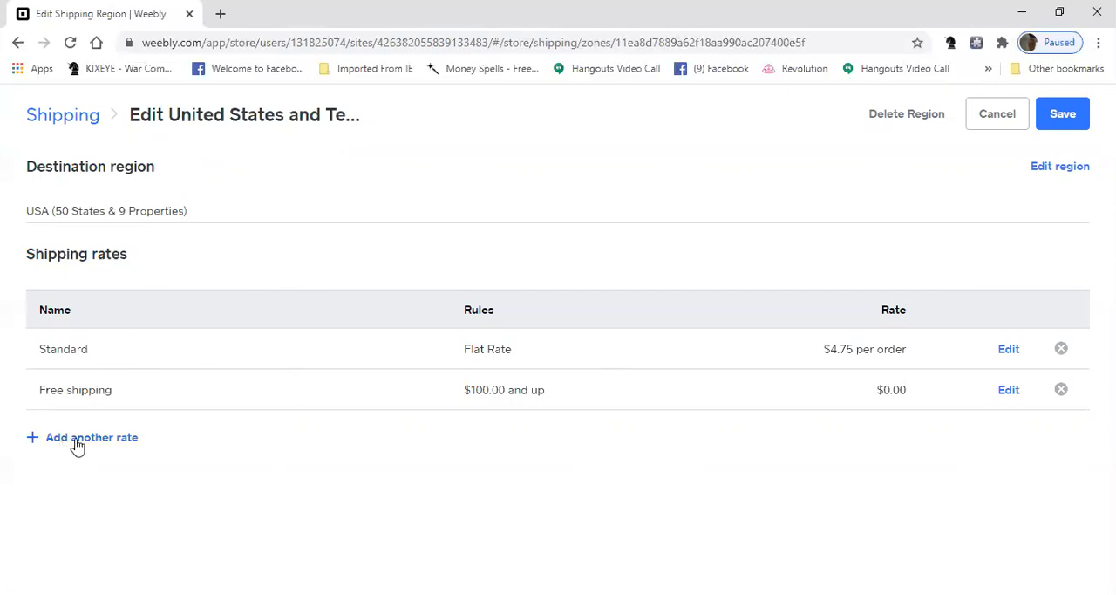
Step: Add another rate to the United States region and browse the charge options
left_click(91, 437)
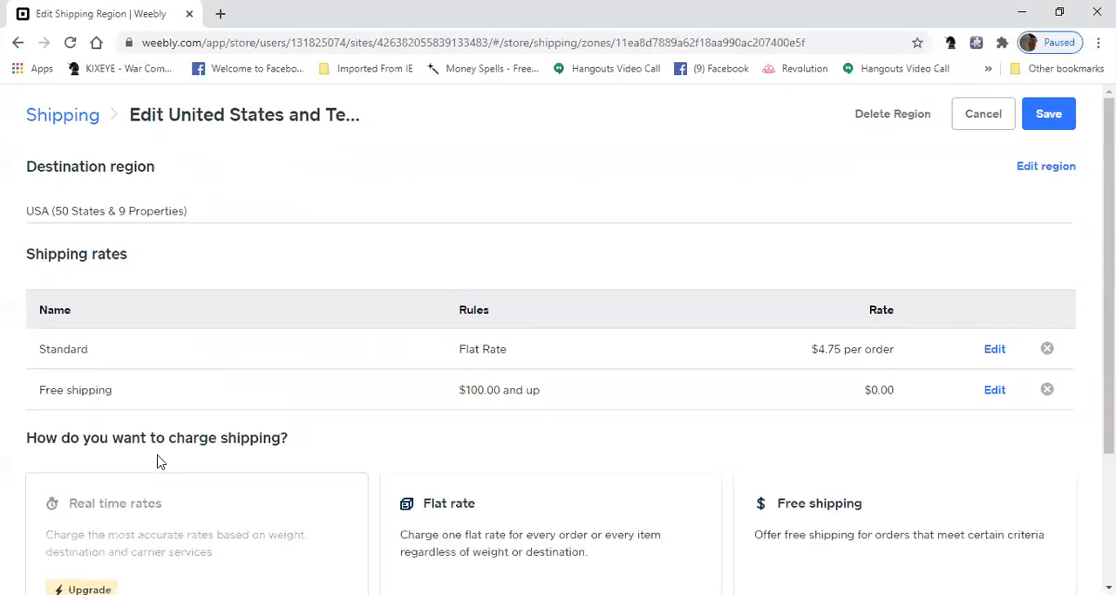
scroll("down", 3)
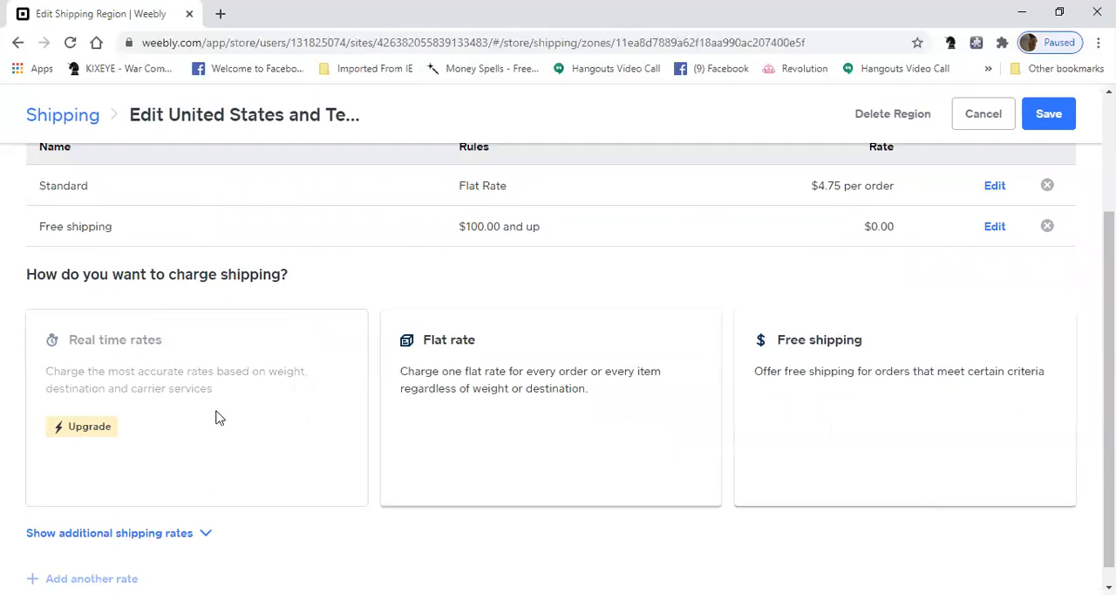
mouse_move(125, 412)
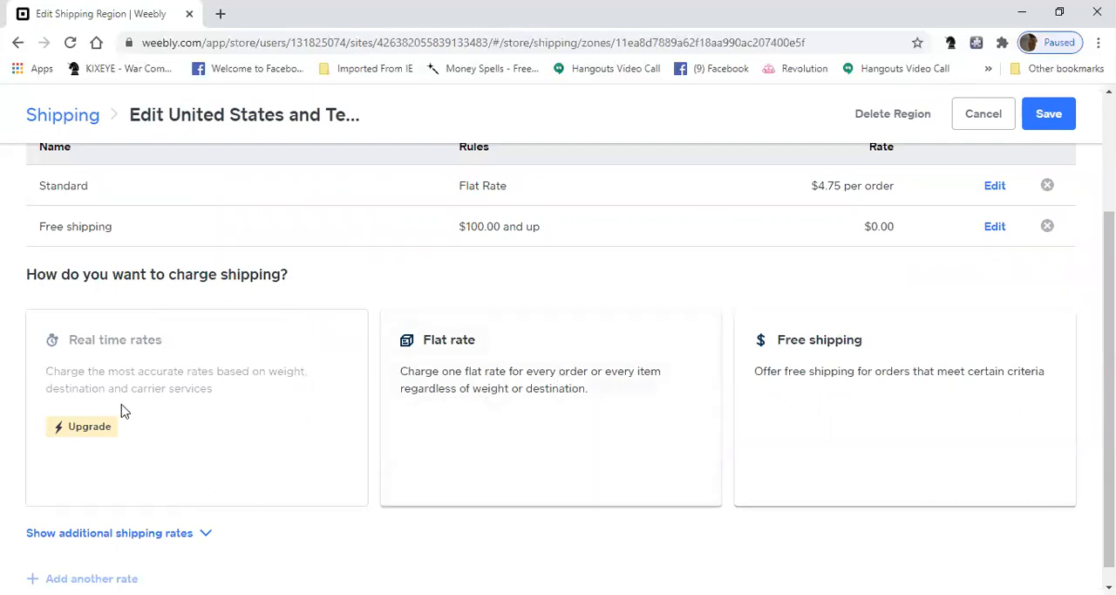
mouse_move(104, 437)
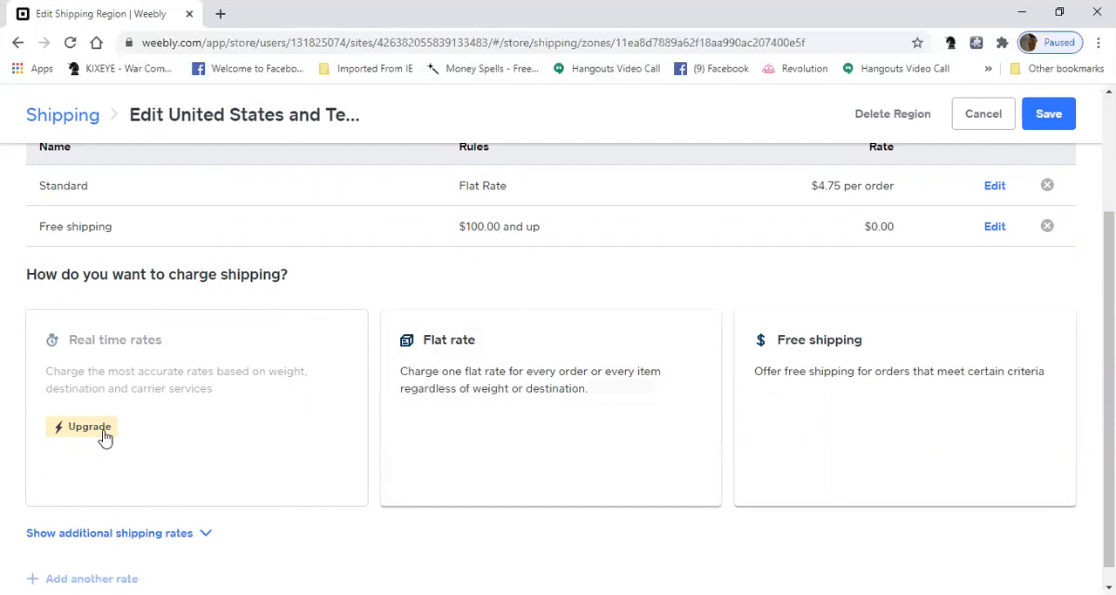
mouse_move(850, 349)
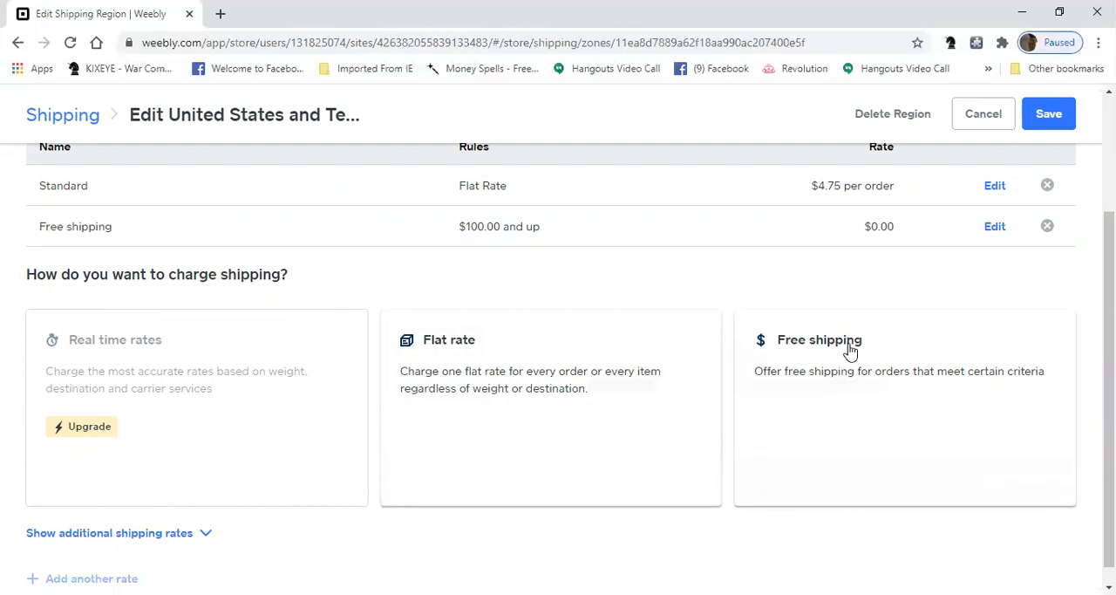
mouse_move(451, 397)
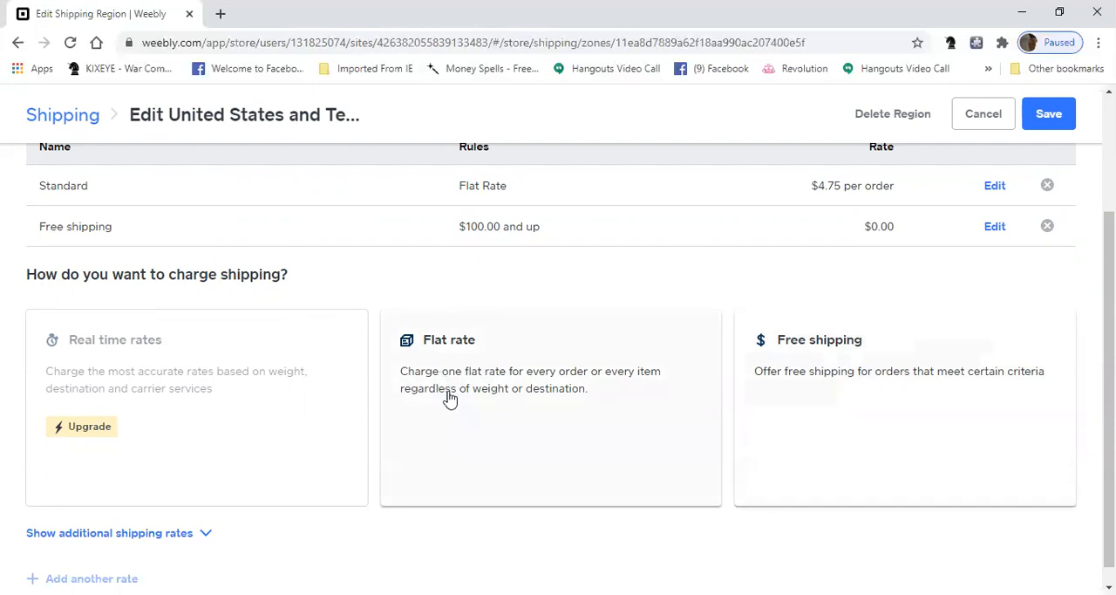
mouse_move(956, 180)
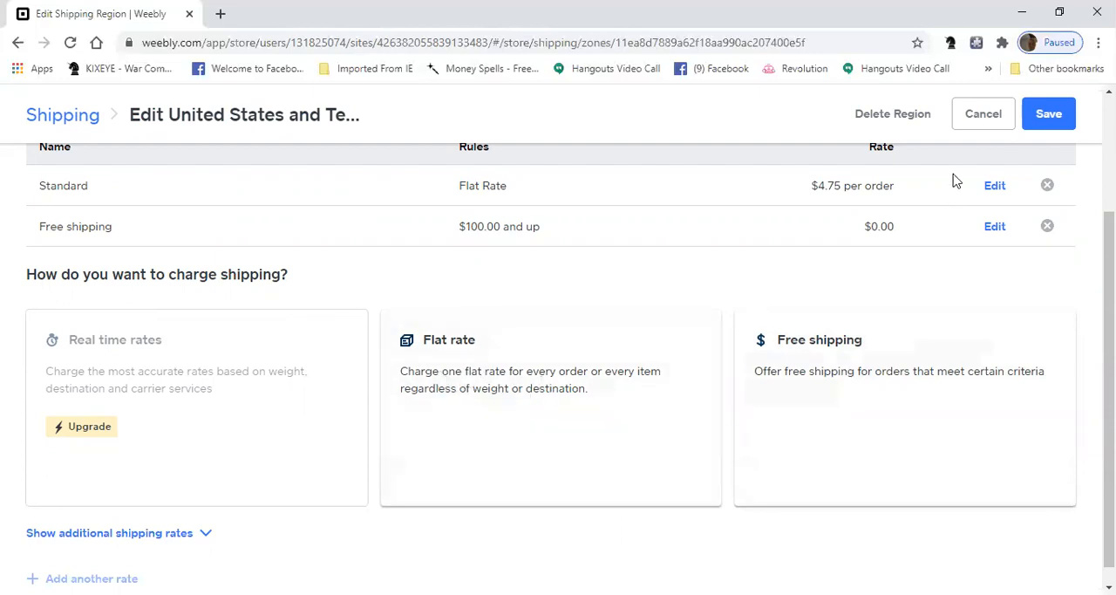
mouse_move(898, 206)
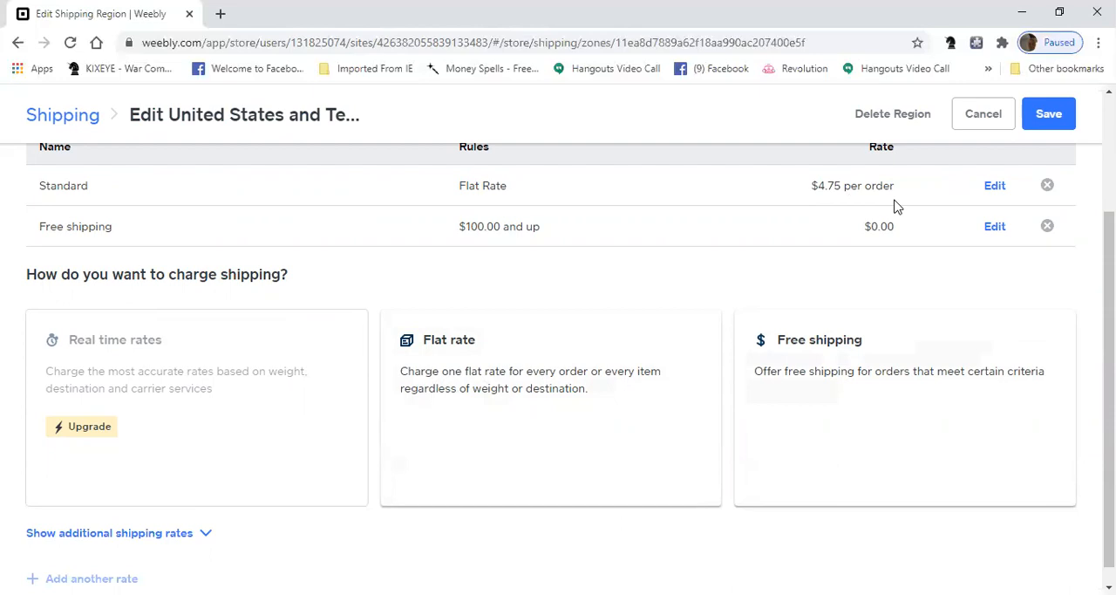
mouse_move(541, 185)
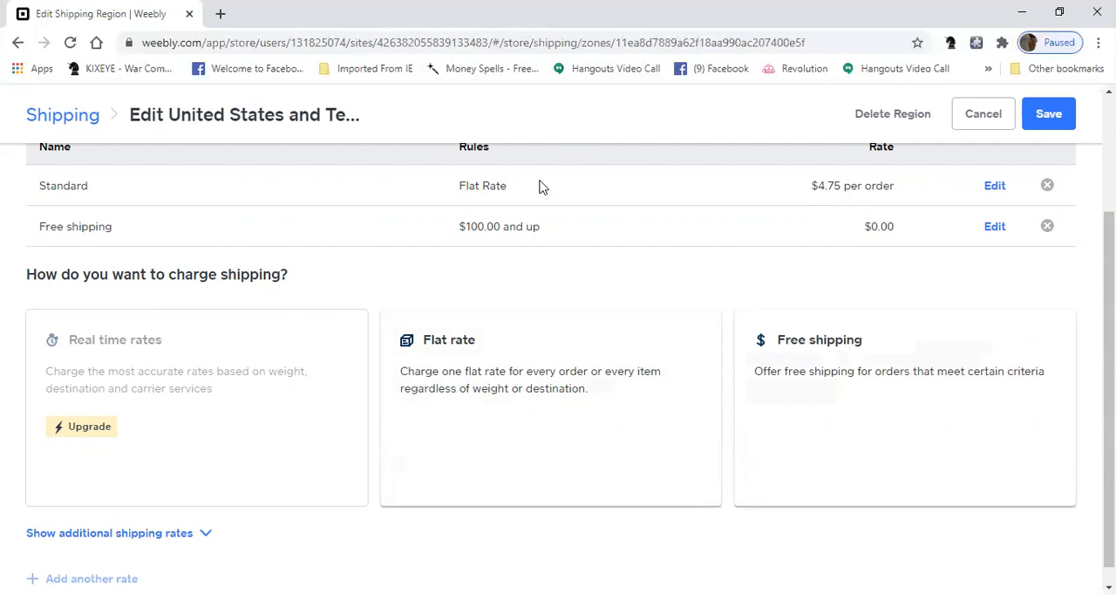
mouse_move(152, 254)
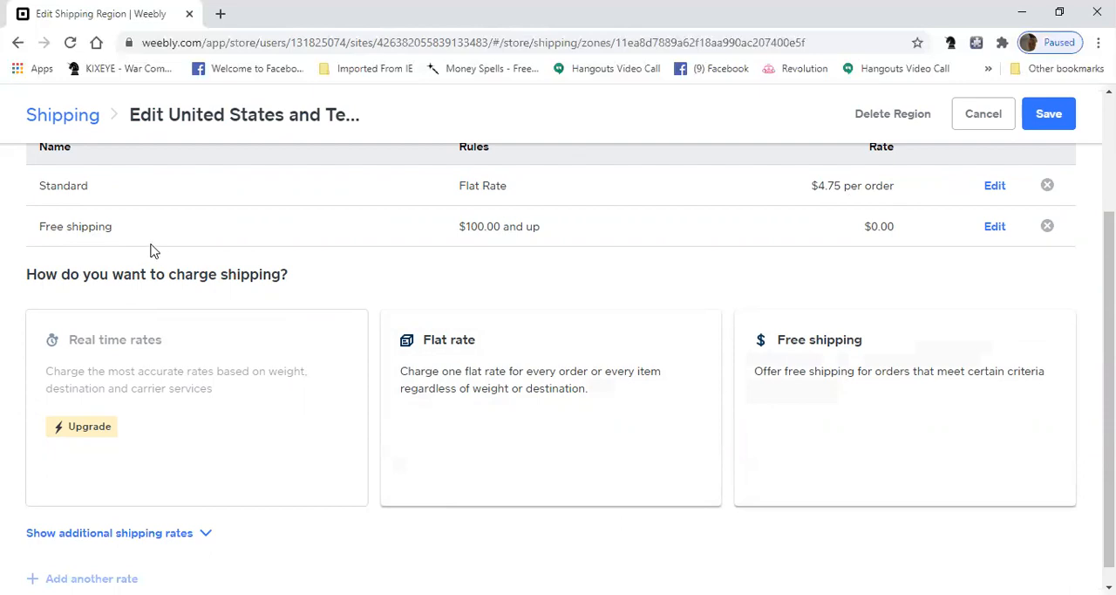
mouse_move(942, 228)
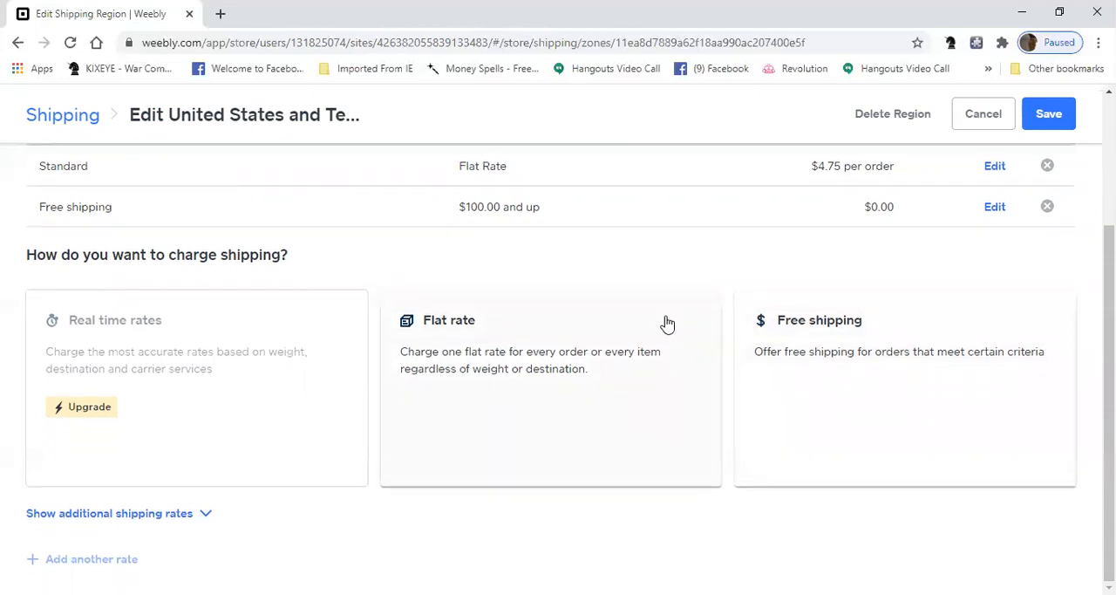
mouse_move(209, 520)
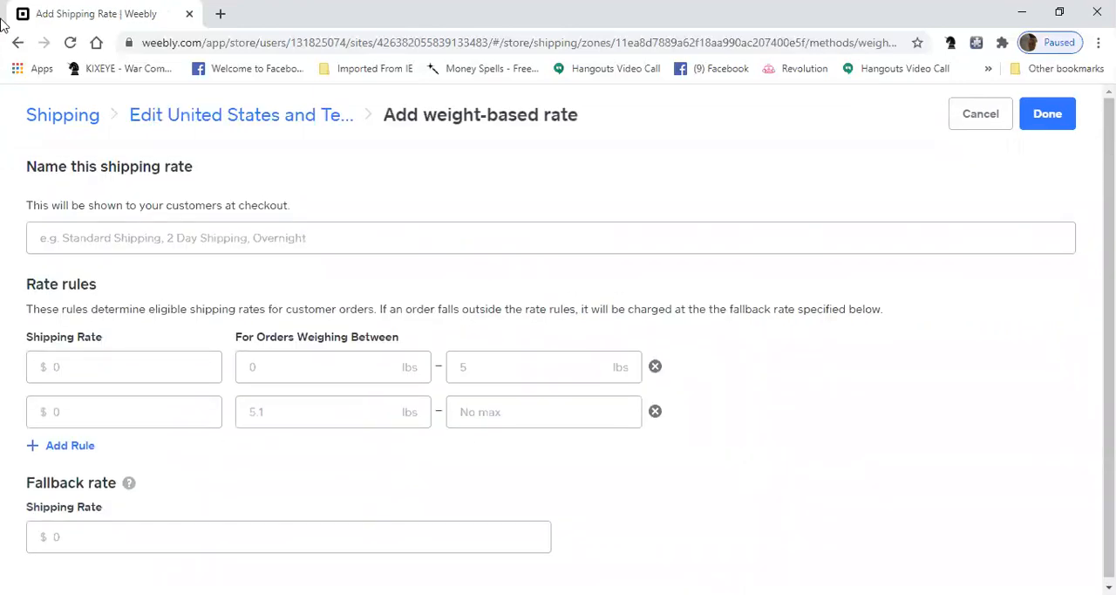
left_click(980, 113)
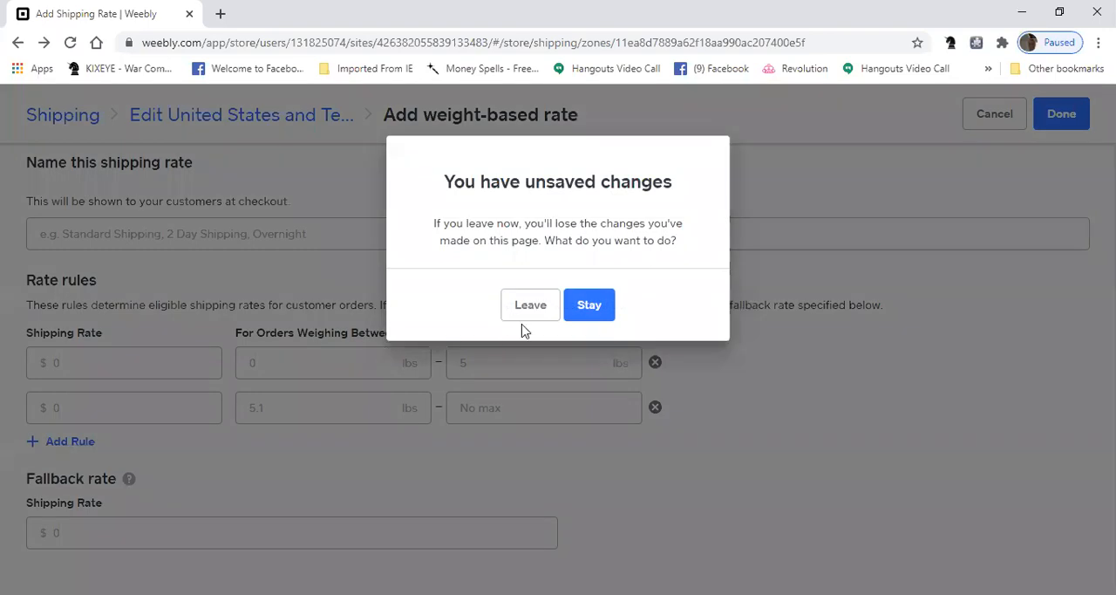
left_click(529, 304)
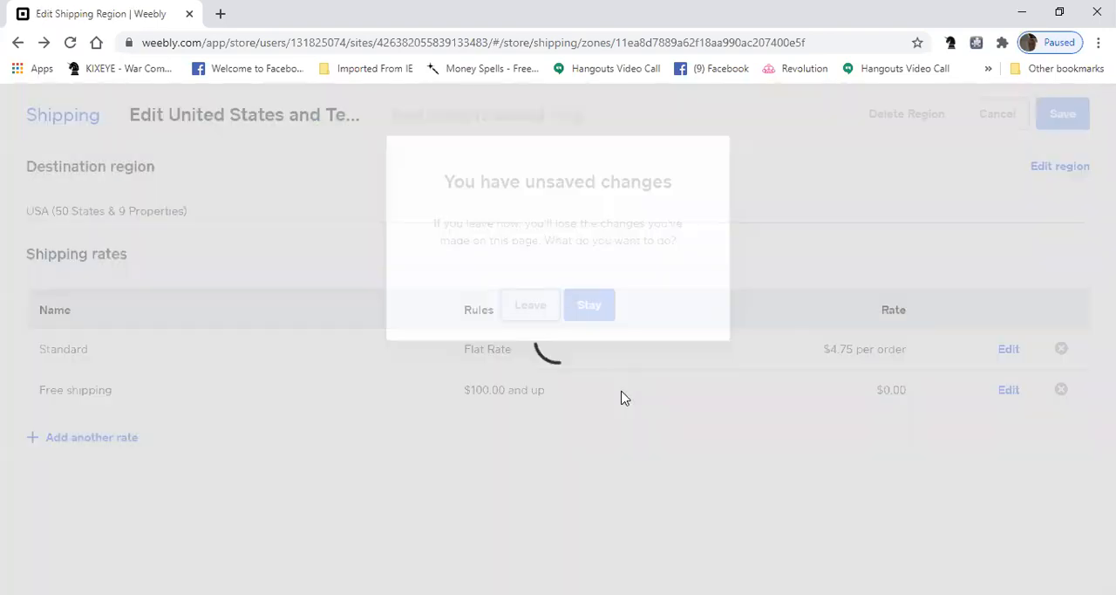
left_click(589, 305)
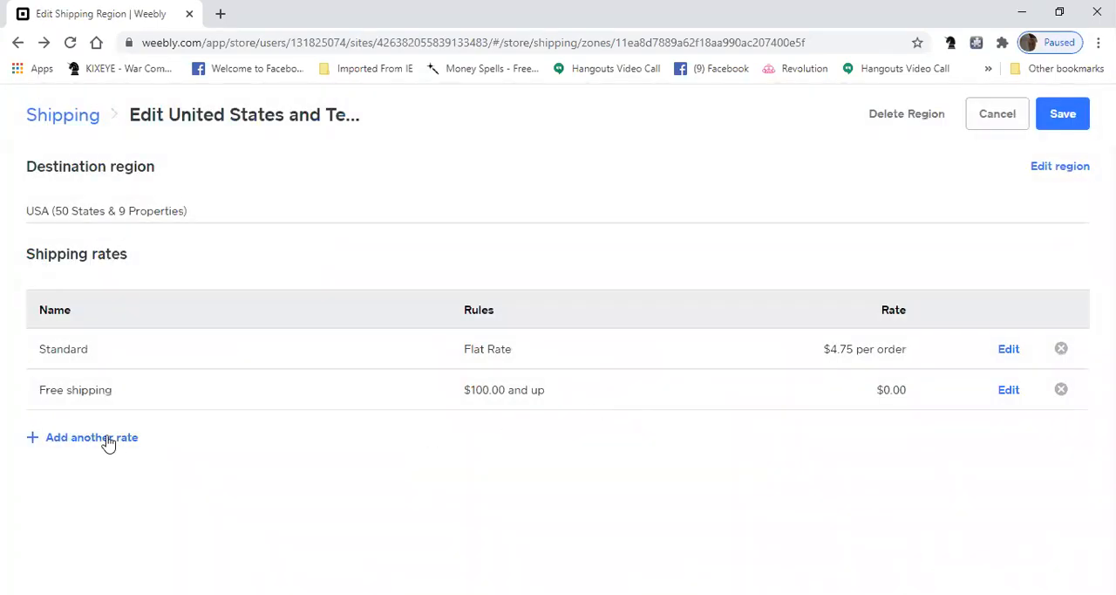
left_click(92, 437)
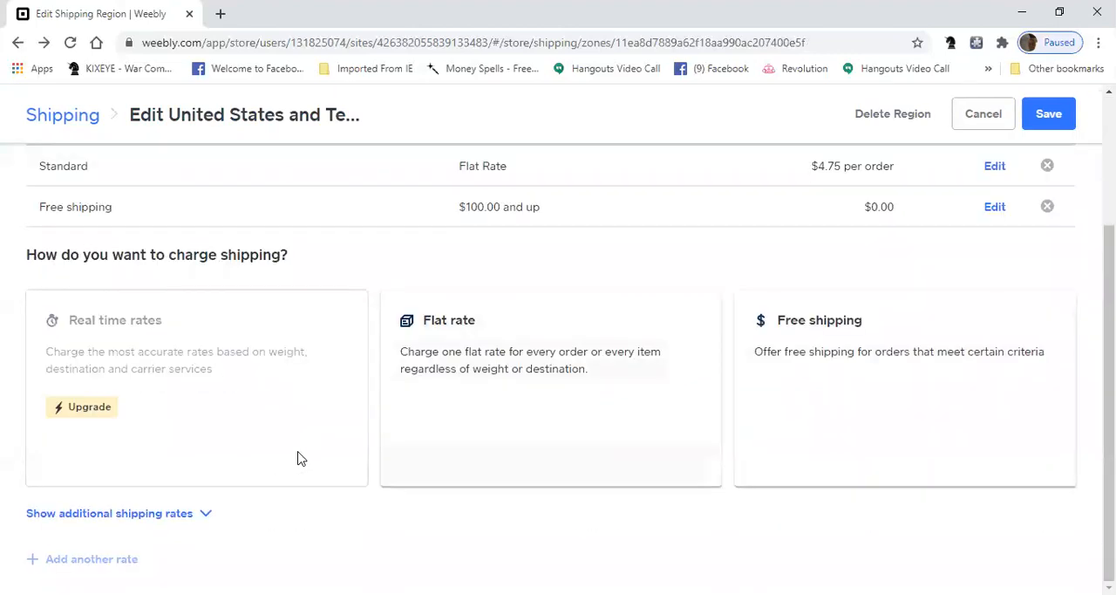
mouse_move(336, 332)
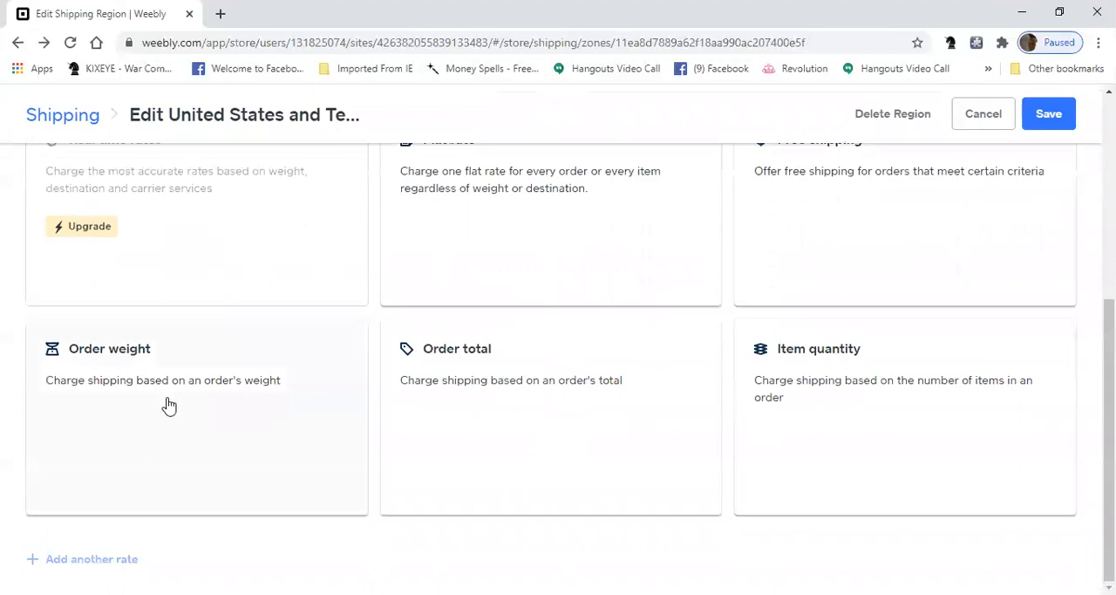
mouse_move(572, 367)
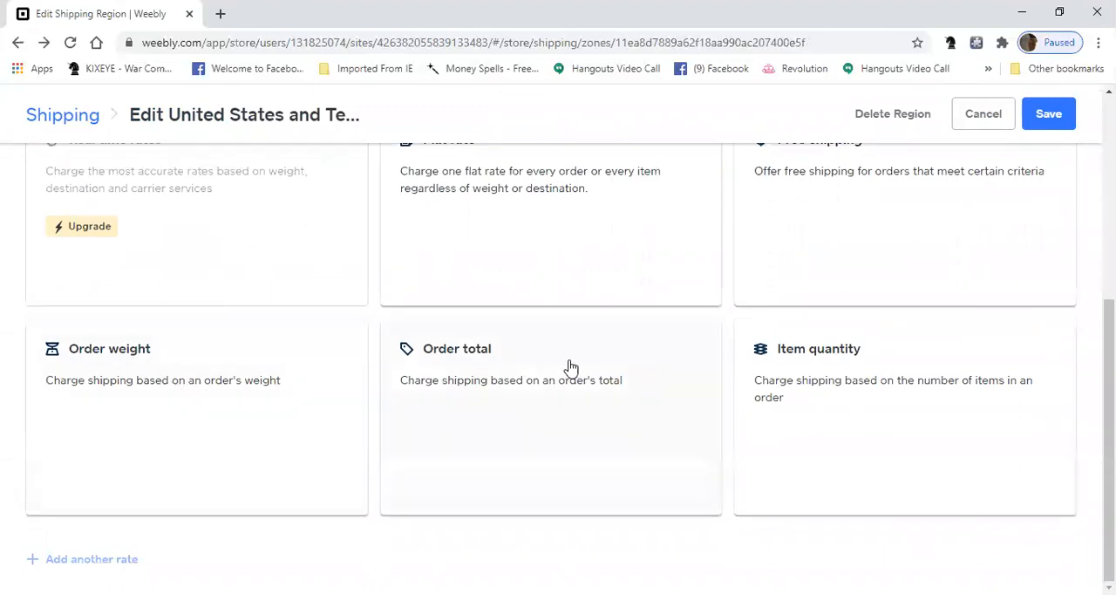
mouse_move(879, 393)
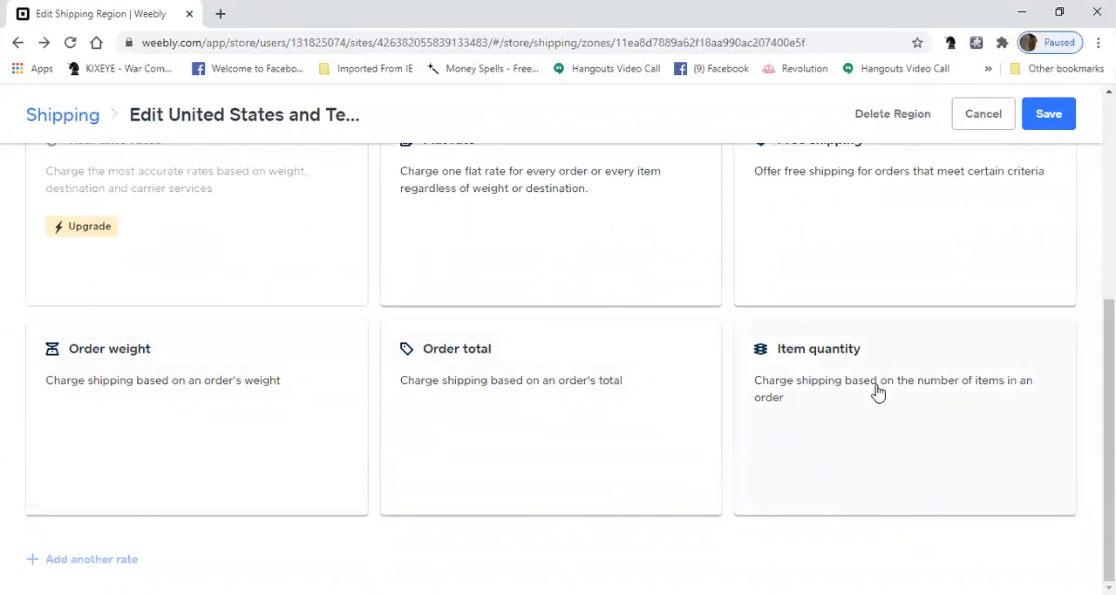
mouse_move(867, 388)
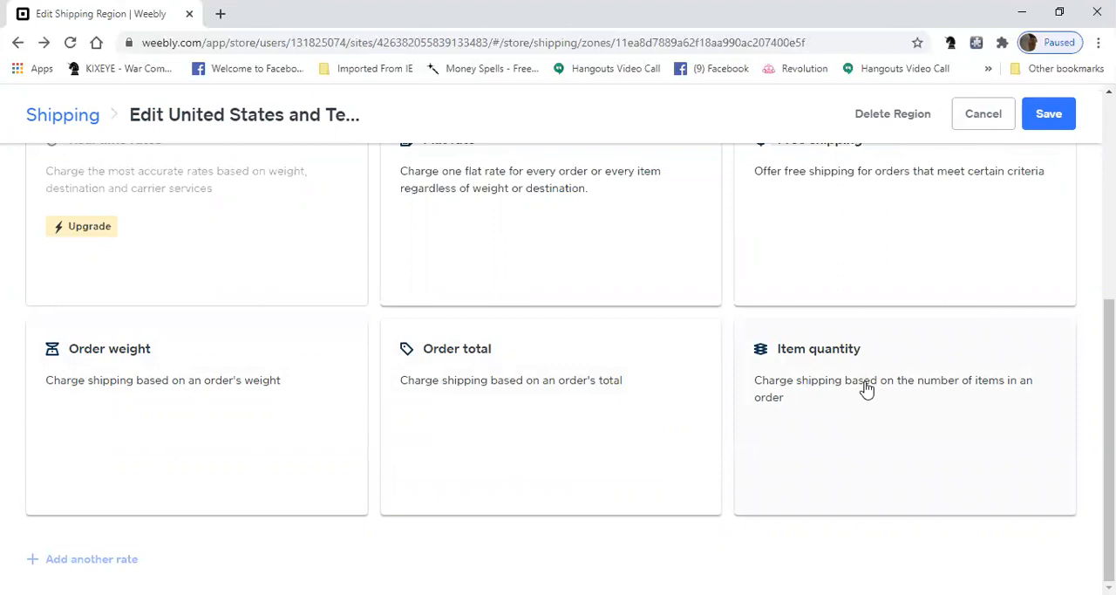
mouse_move(217, 456)
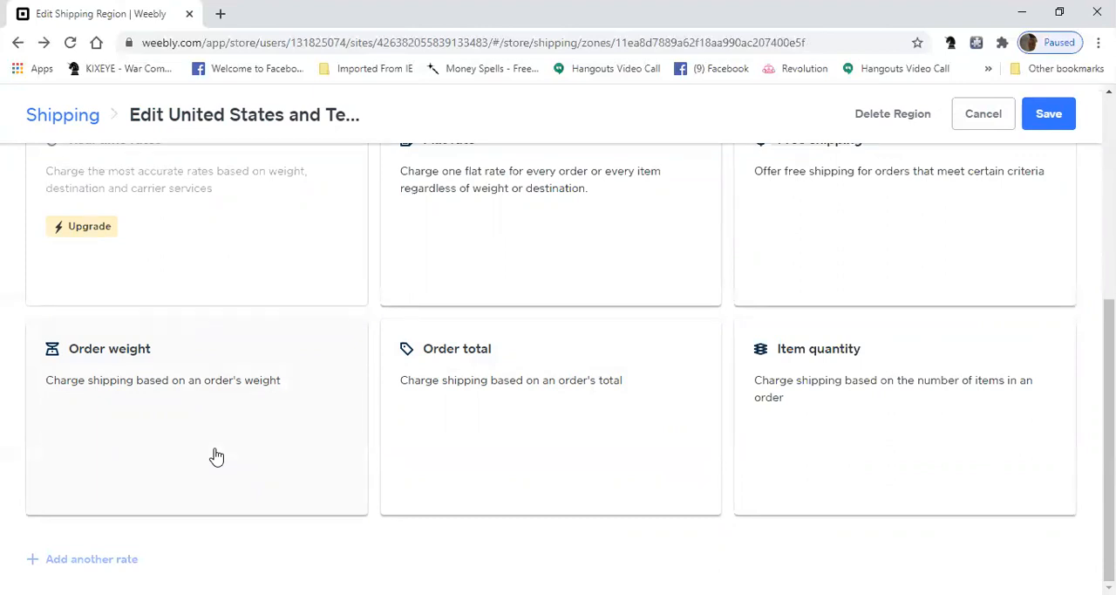
mouse_move(257, 450)
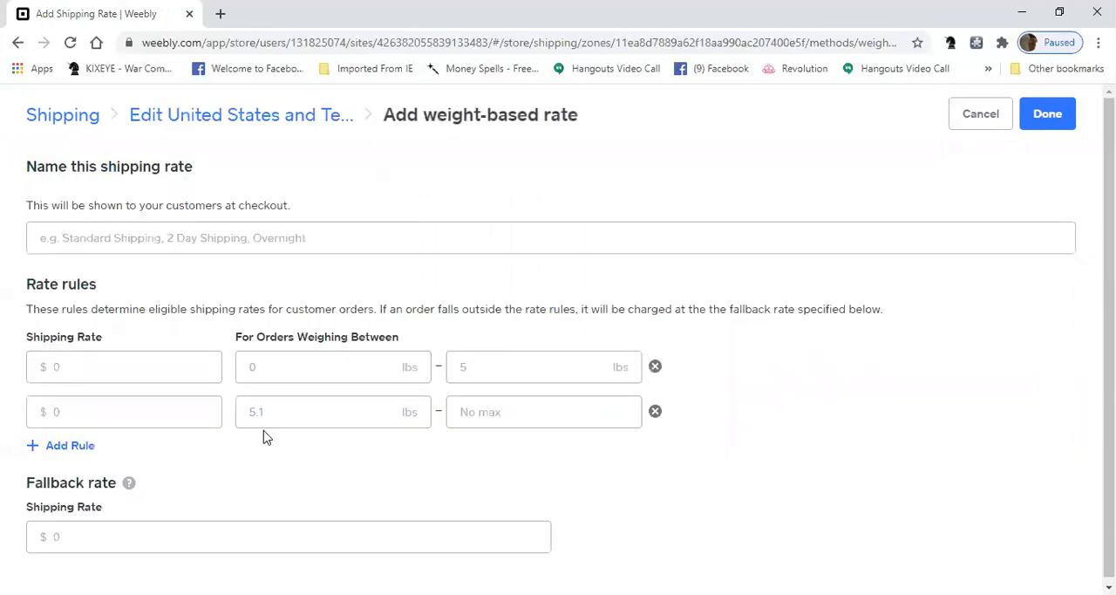
mouse_move(262, 454)
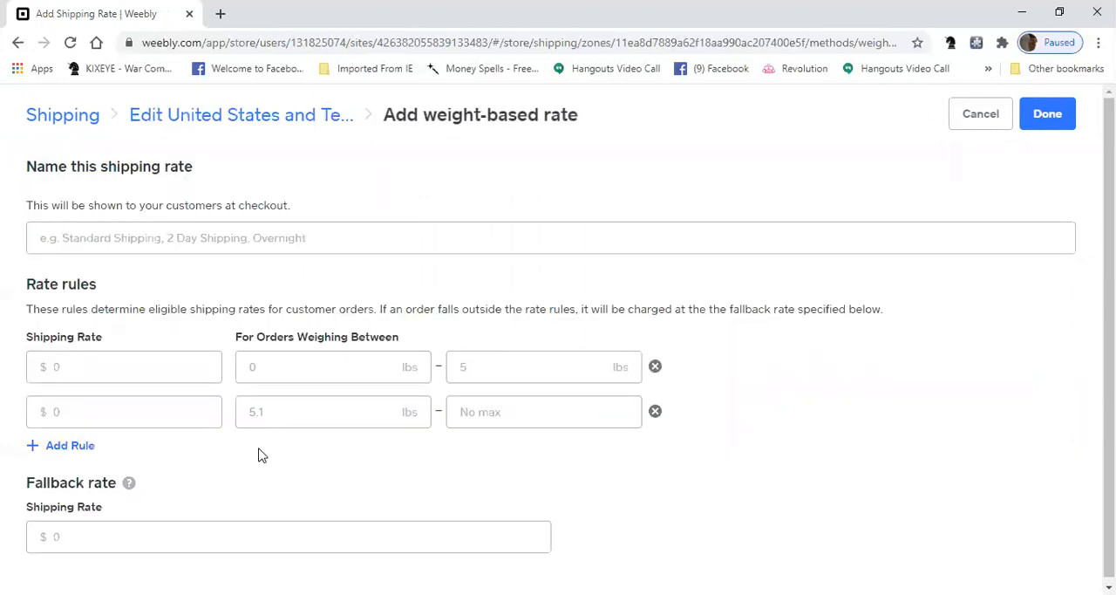
mouse_move(97, 391)
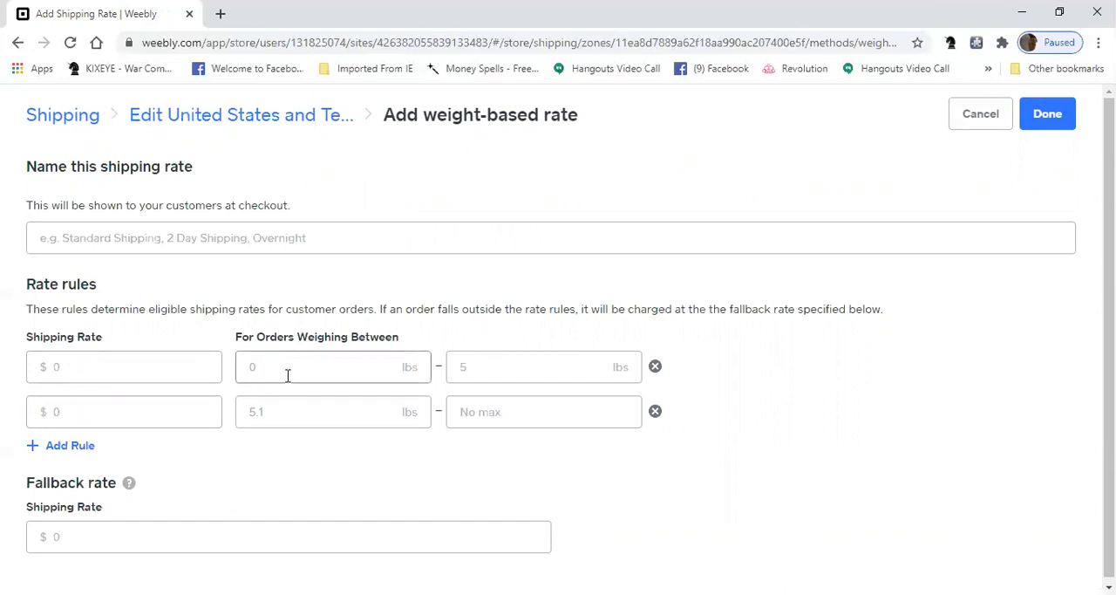
mouse_move(390, 367)
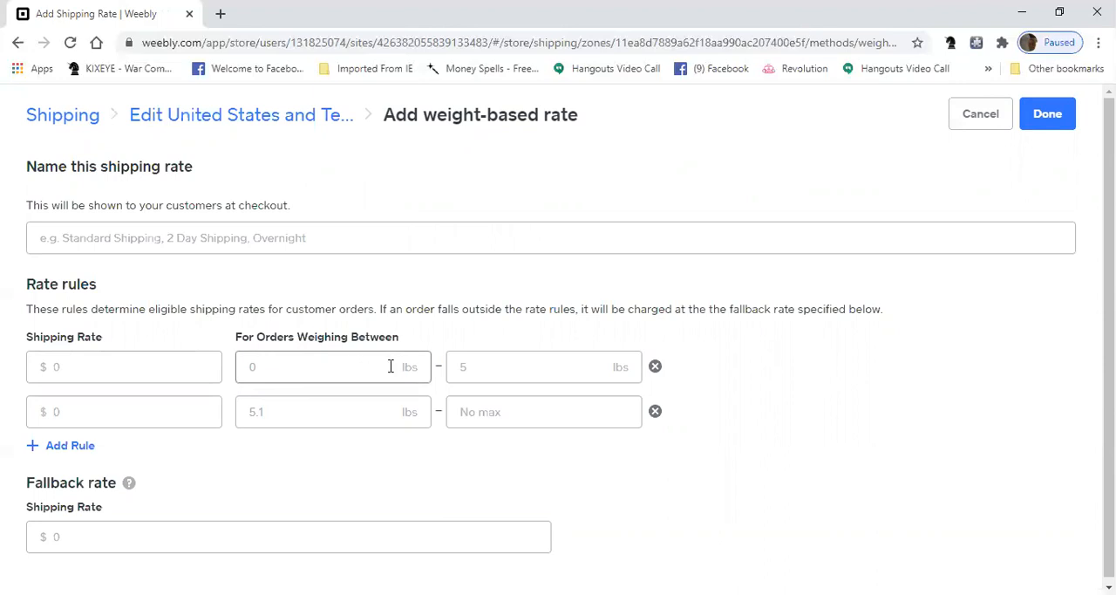
mouse_move(240, 437)
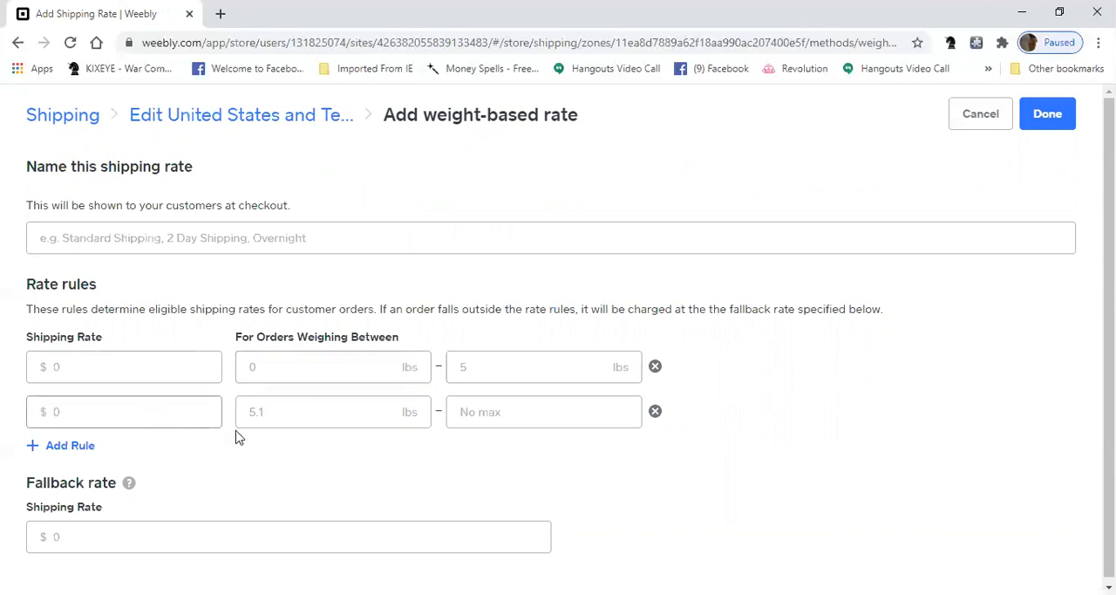
mouse_move(806, 368)
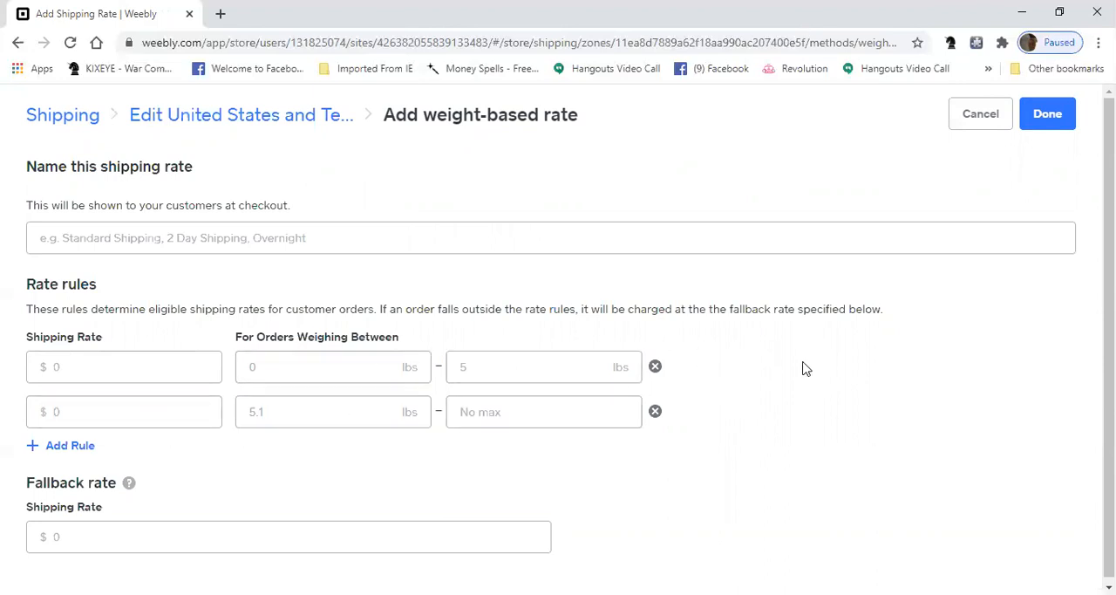
mouse_move(836, 347)
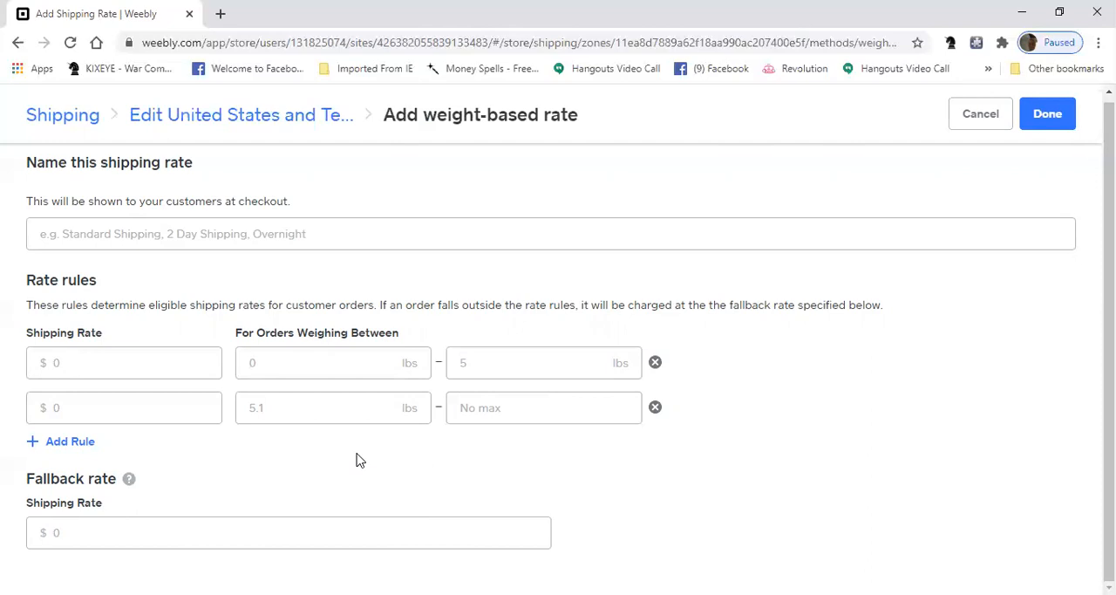
mouse_move(398, 297)
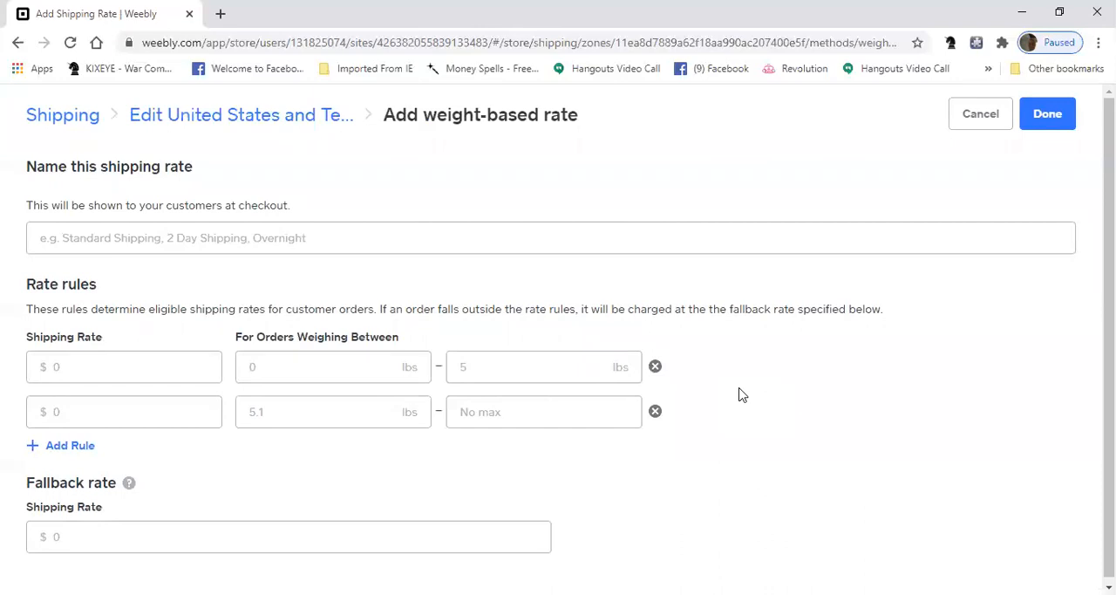
mouse_move(292, 253)
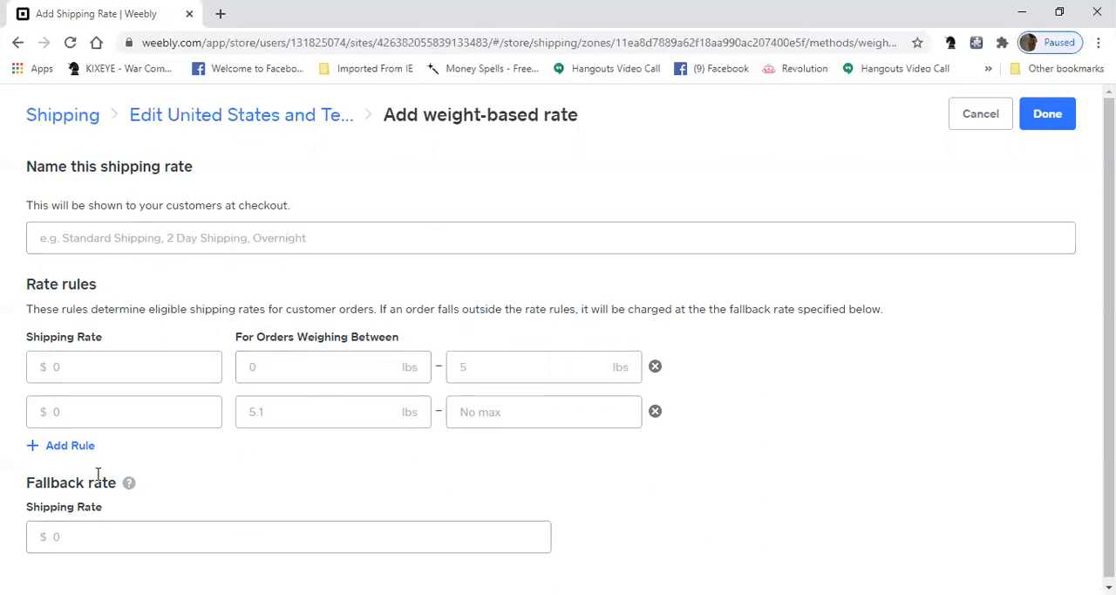
mouse_move(282, 480)
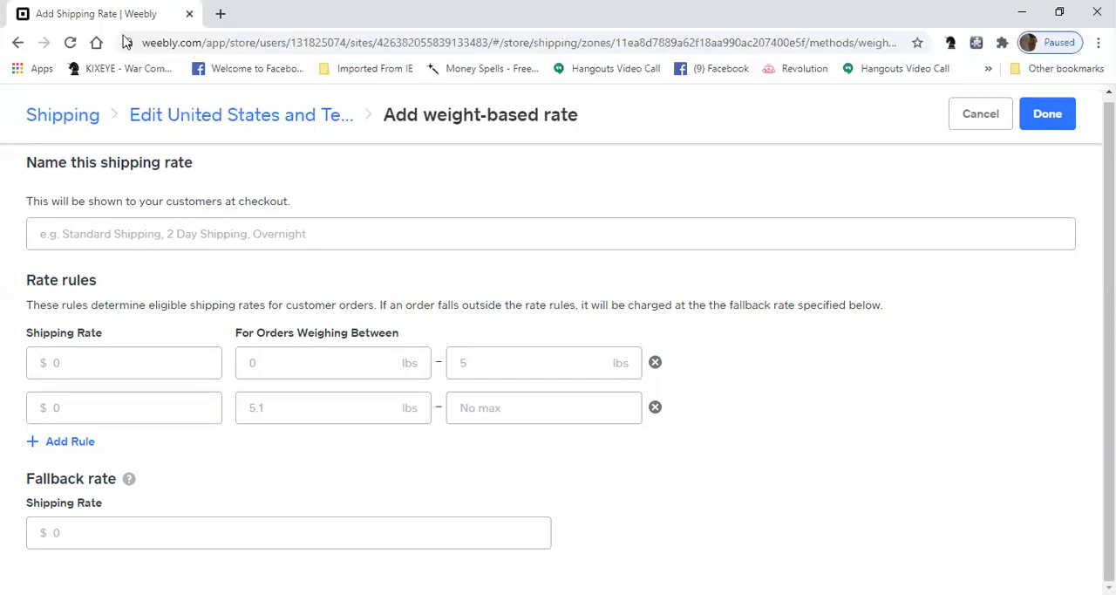
Step: Cancel the weight-based rate and open an order-total rate with $0–$50 and $50.01+ rules
left_click(980, 113)
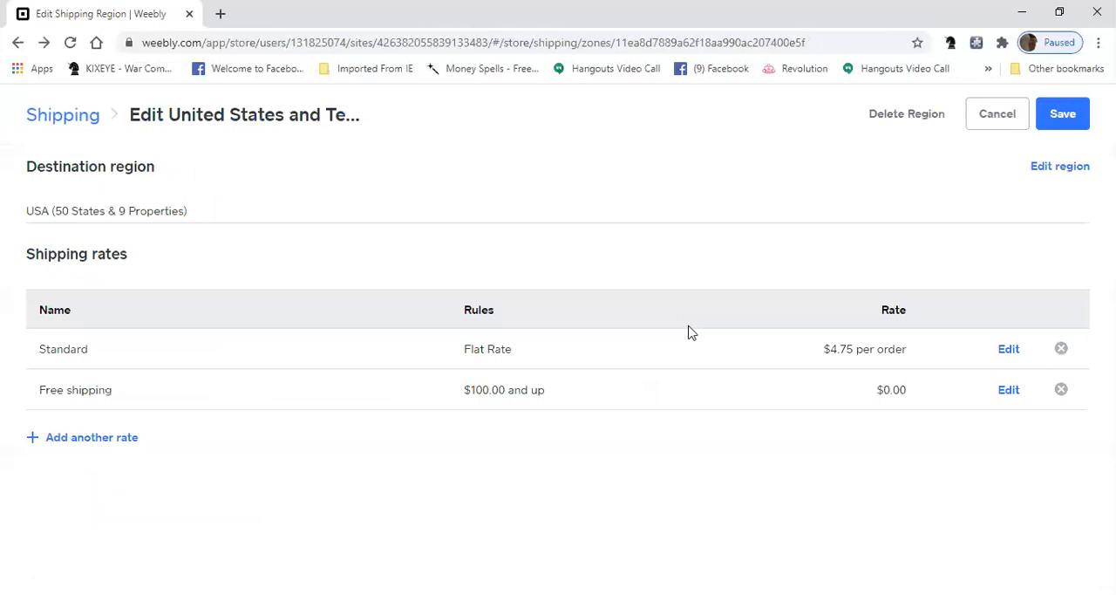
mouse_move(330, 427)
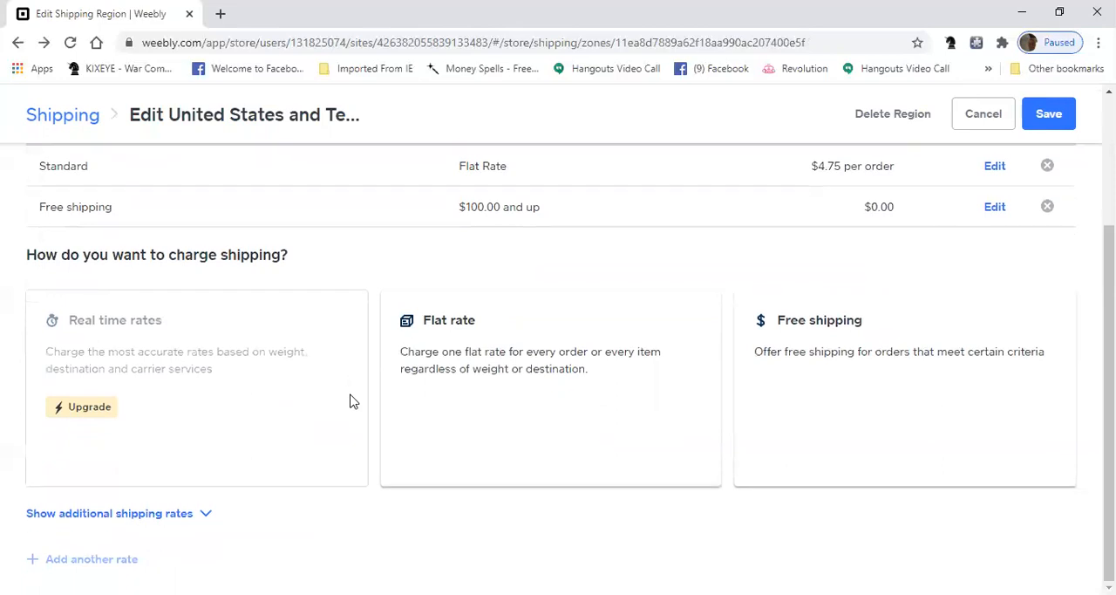
left_click(109, 513)
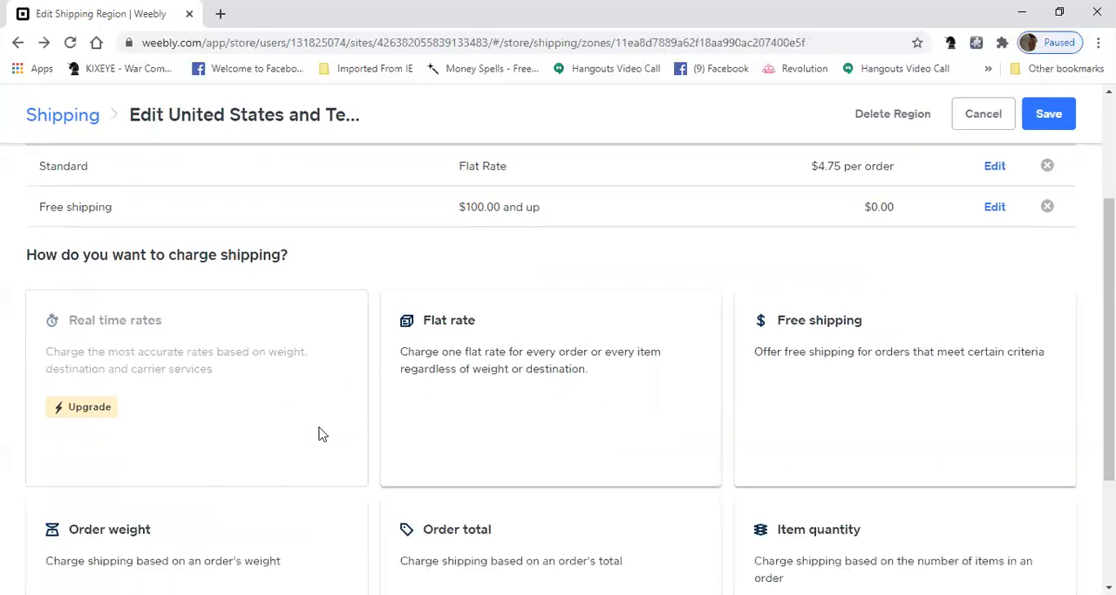
scroll("down", 3)
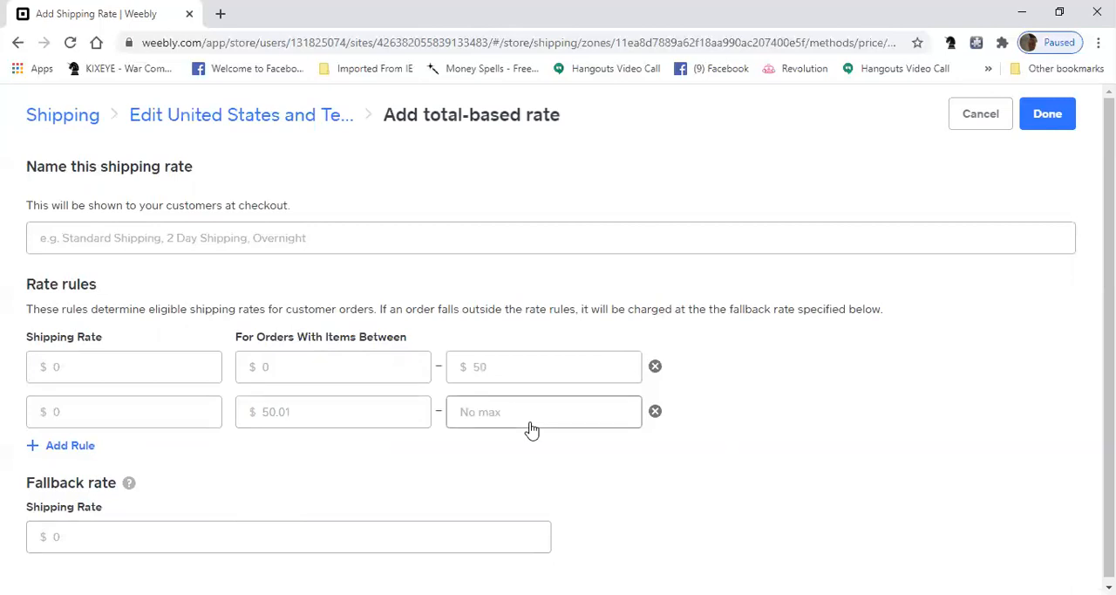
mouse_move(427, 361)
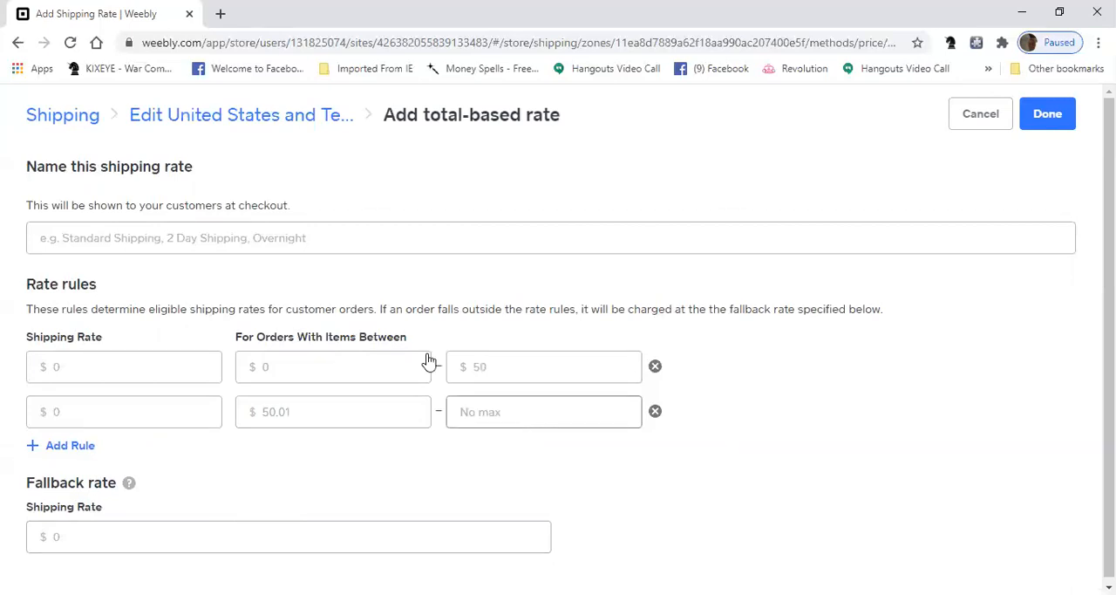
left_click(543, 366)
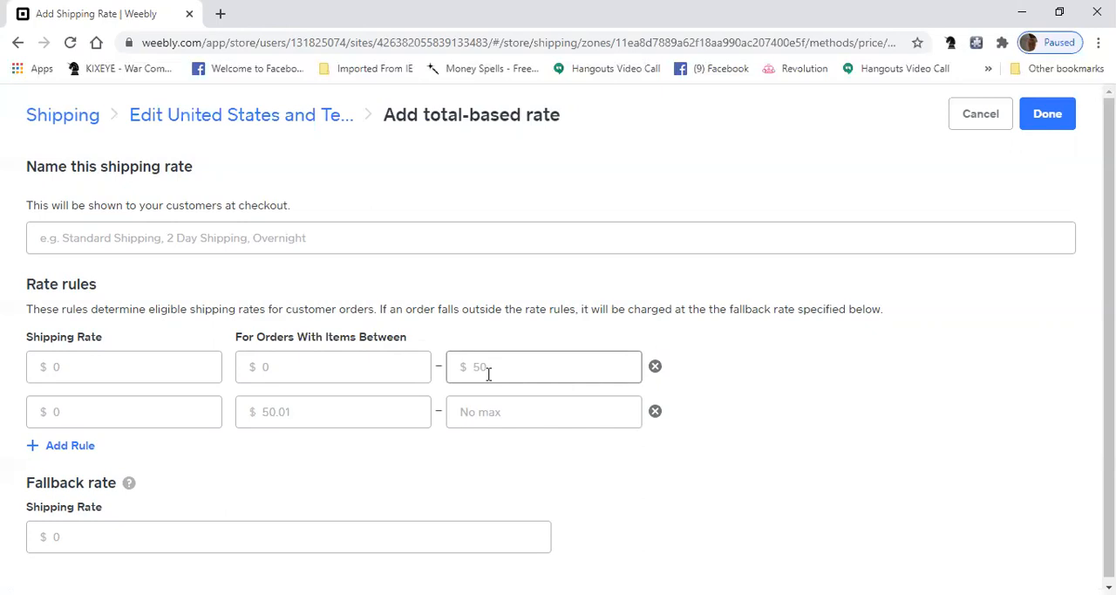
mouse_move(484, 401)
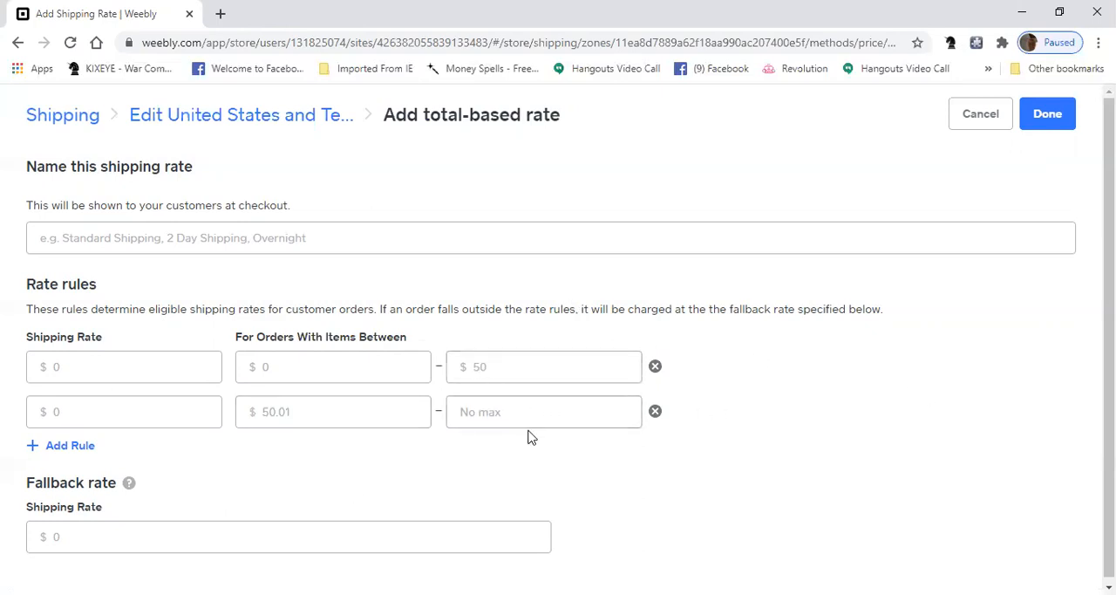
mouse_move(7, 425)
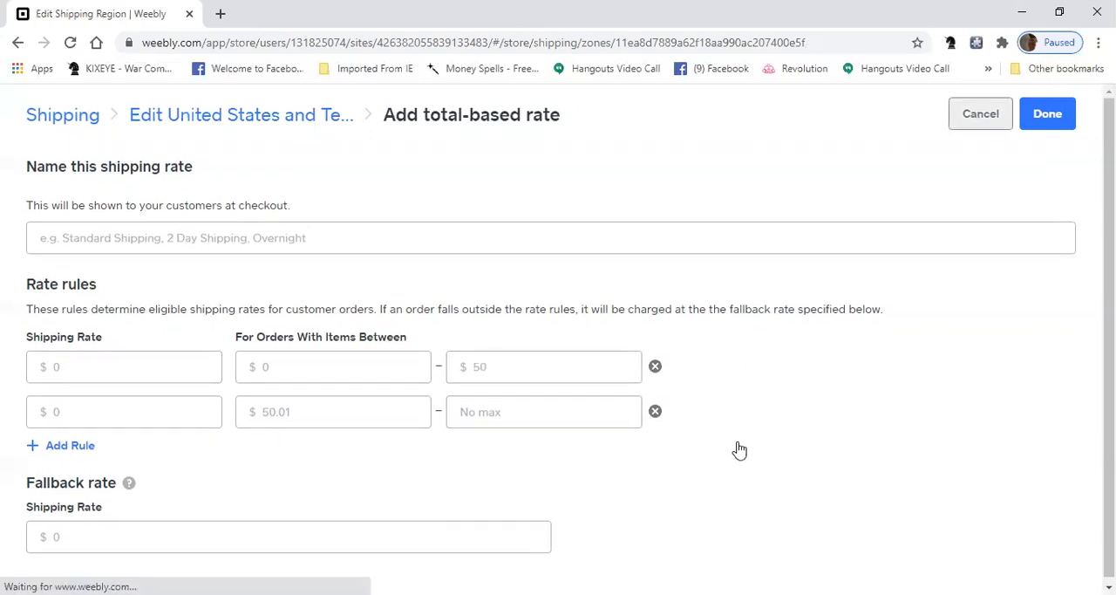
Step: Cancel the total-based rate and open a quantity-based rate with 1–5 and 6+ item rules
left_click(980, 114)
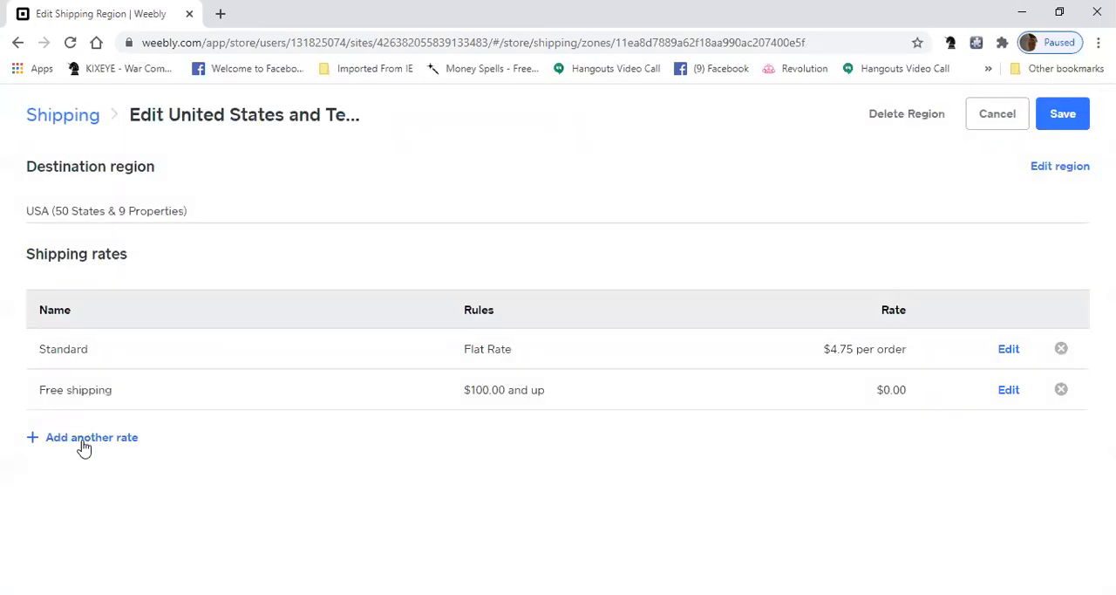
left_click(91, 437)
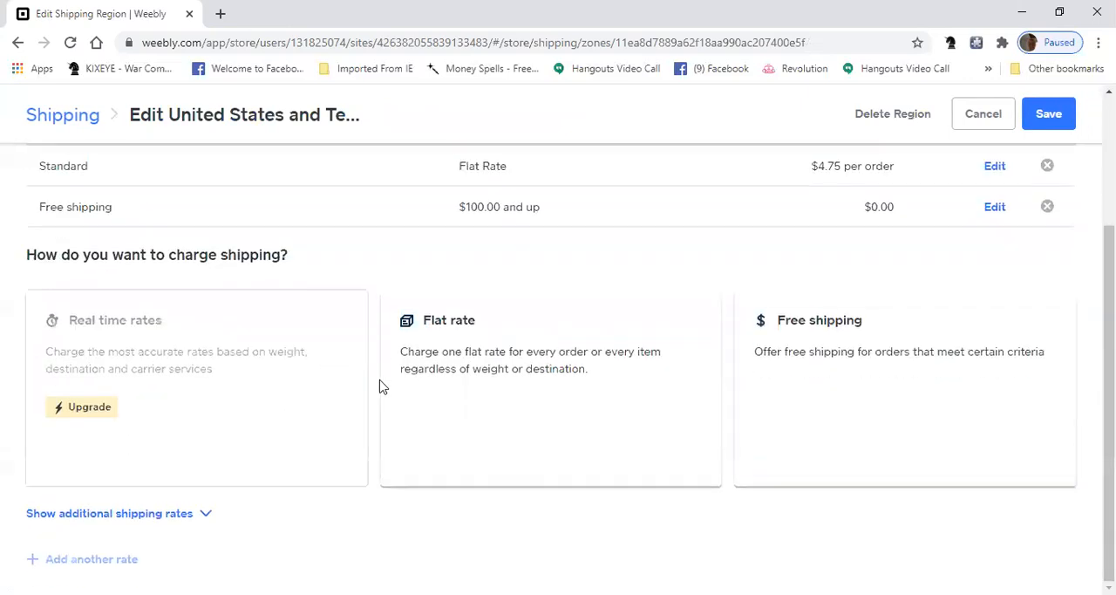
mouse_move(181, 550)
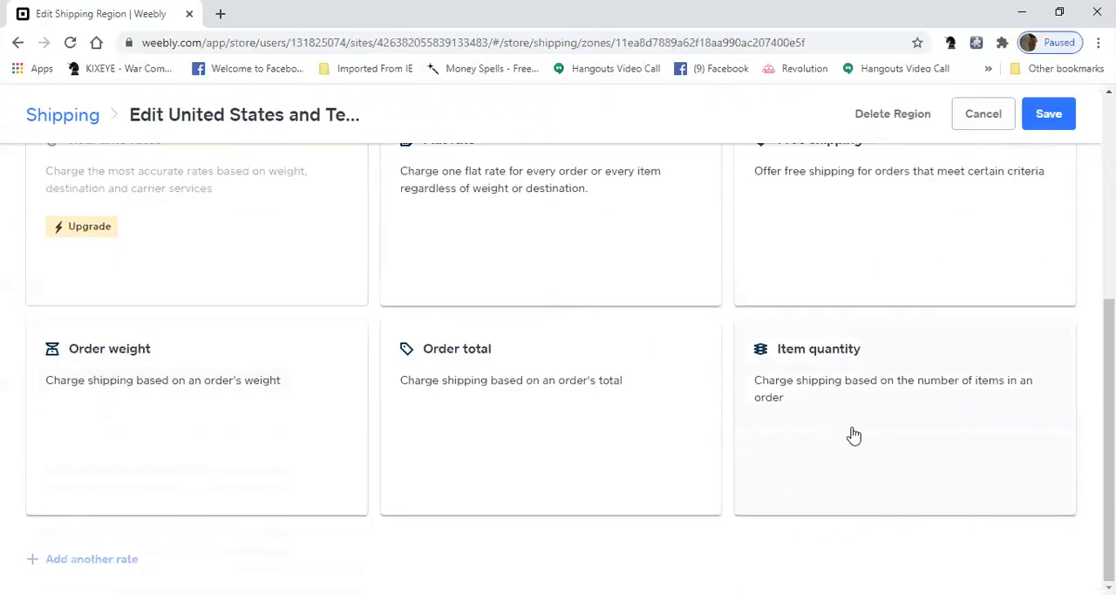
left_click(855, 437)
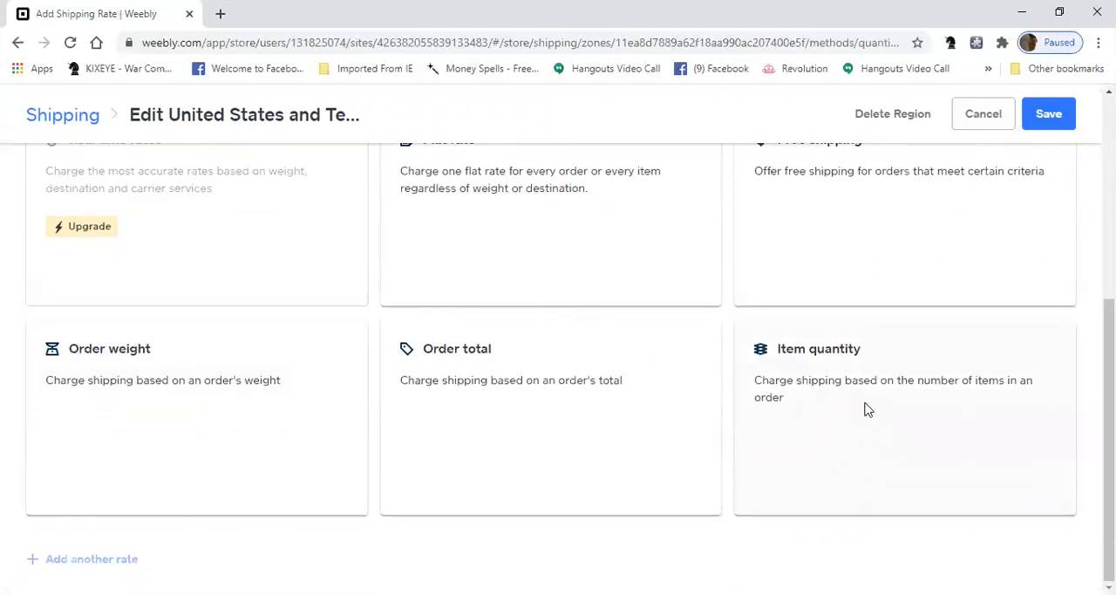
left_click(904, 419)
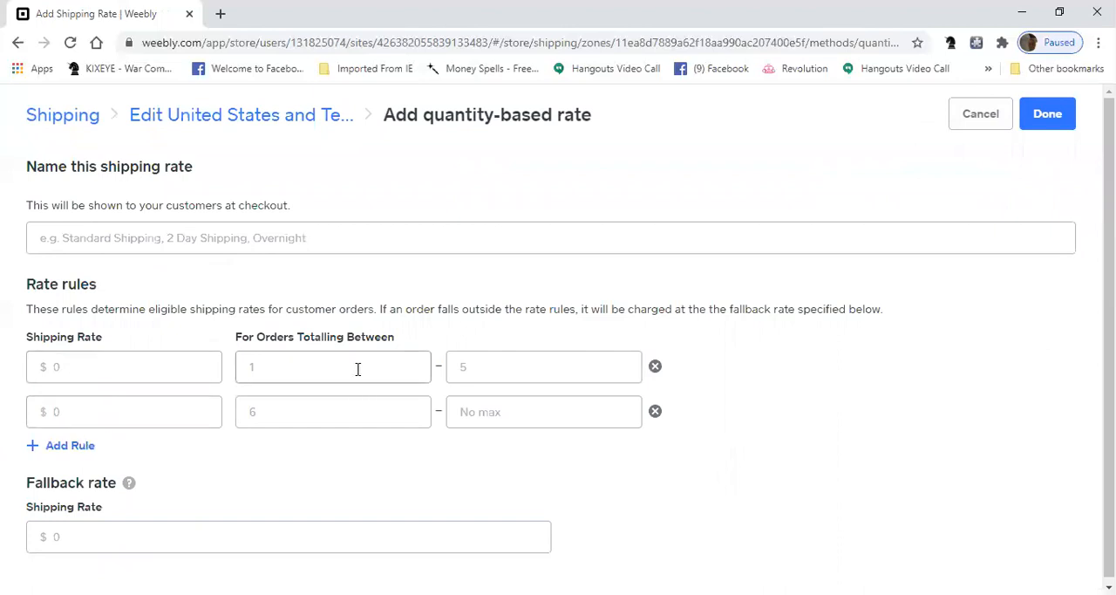
mouse_move(317, 386)
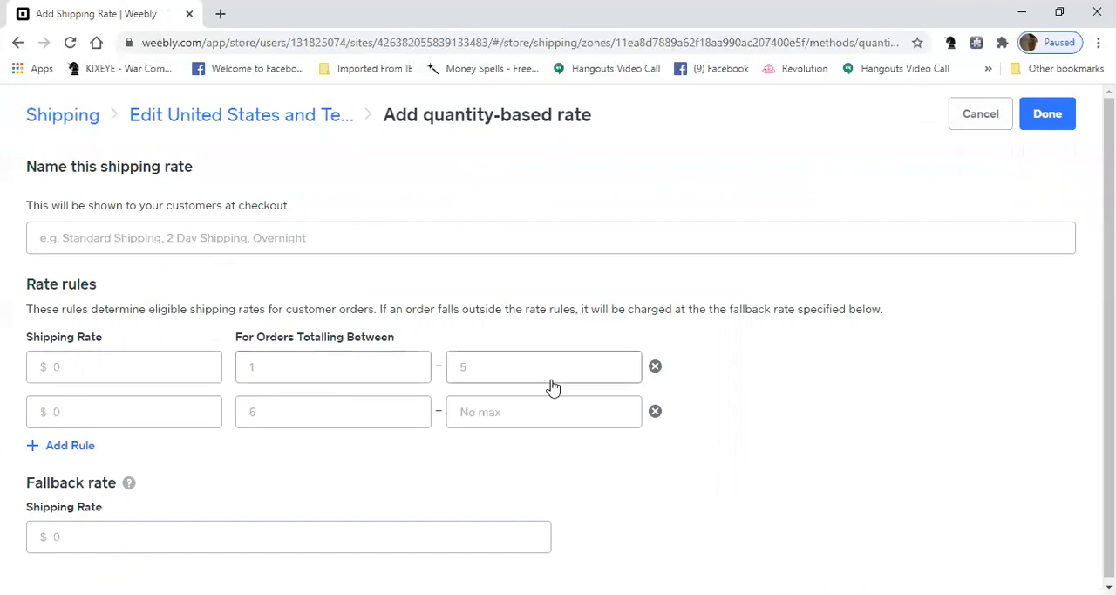
mouse_move(99, 396)
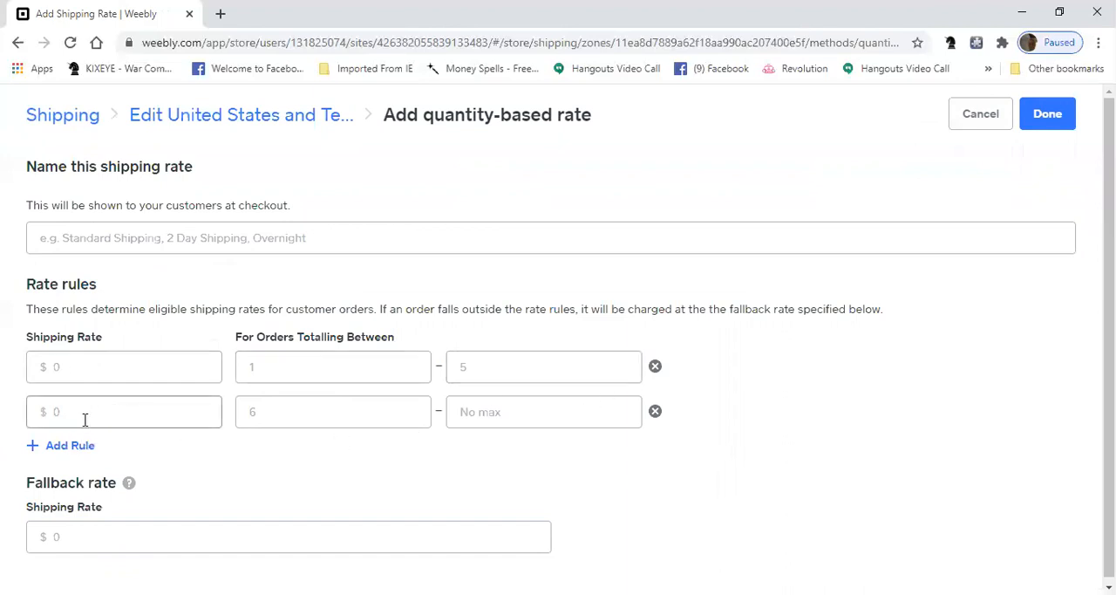
mouse_move(289, 429)
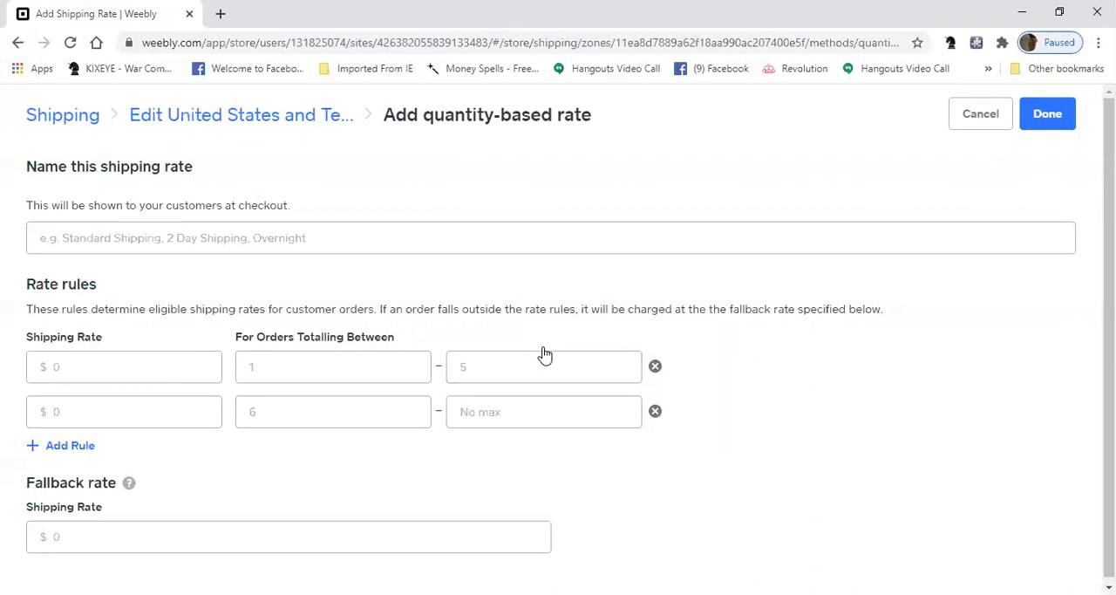
mouse_move(620, 400)
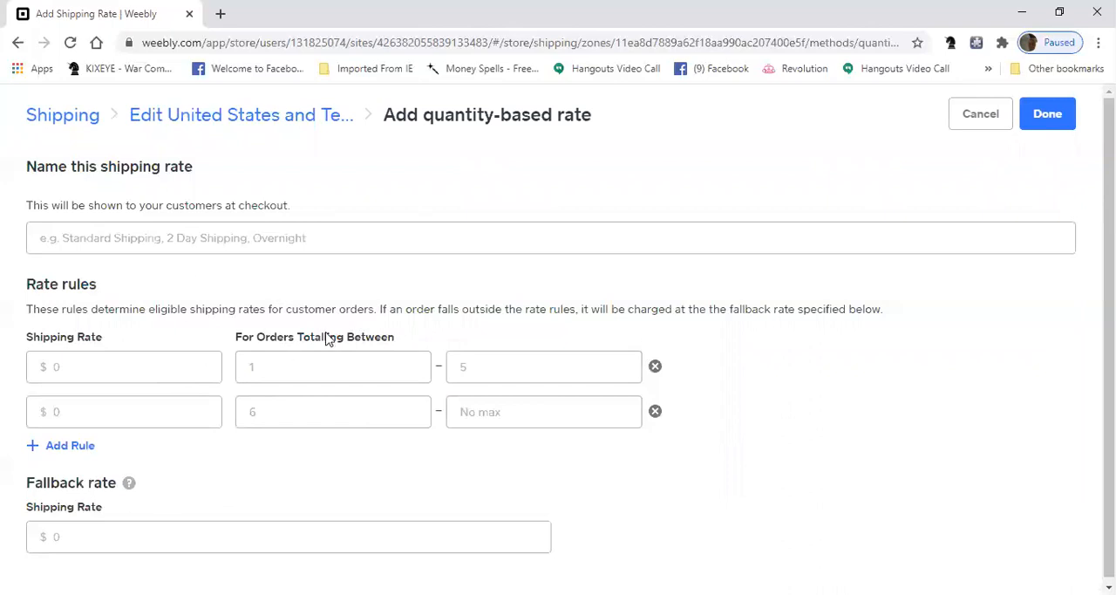
left_click(543, 366)
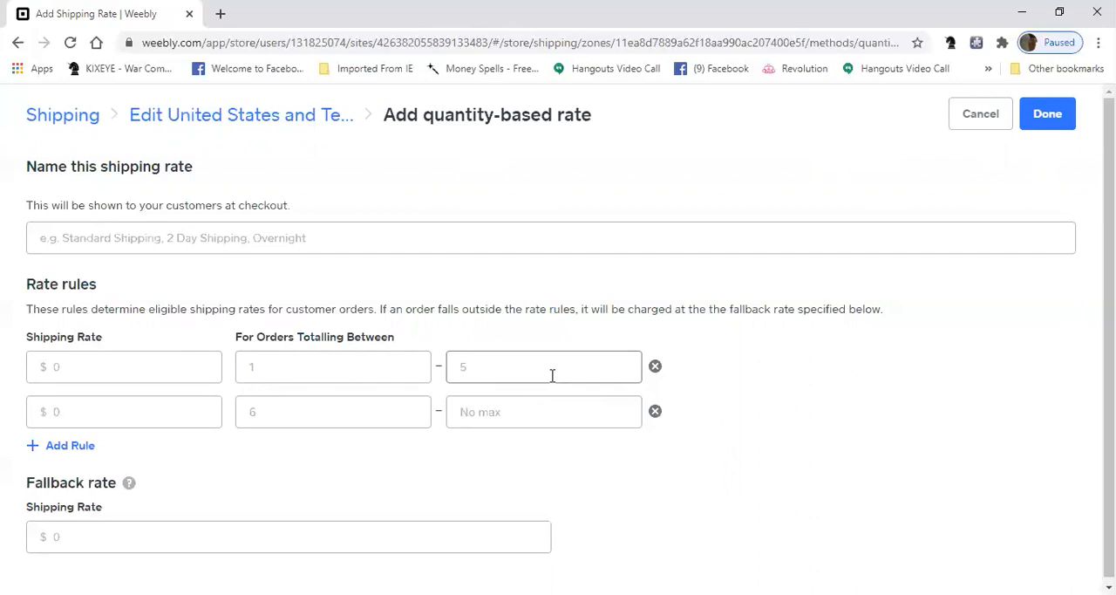
mouse_move(589, 291)
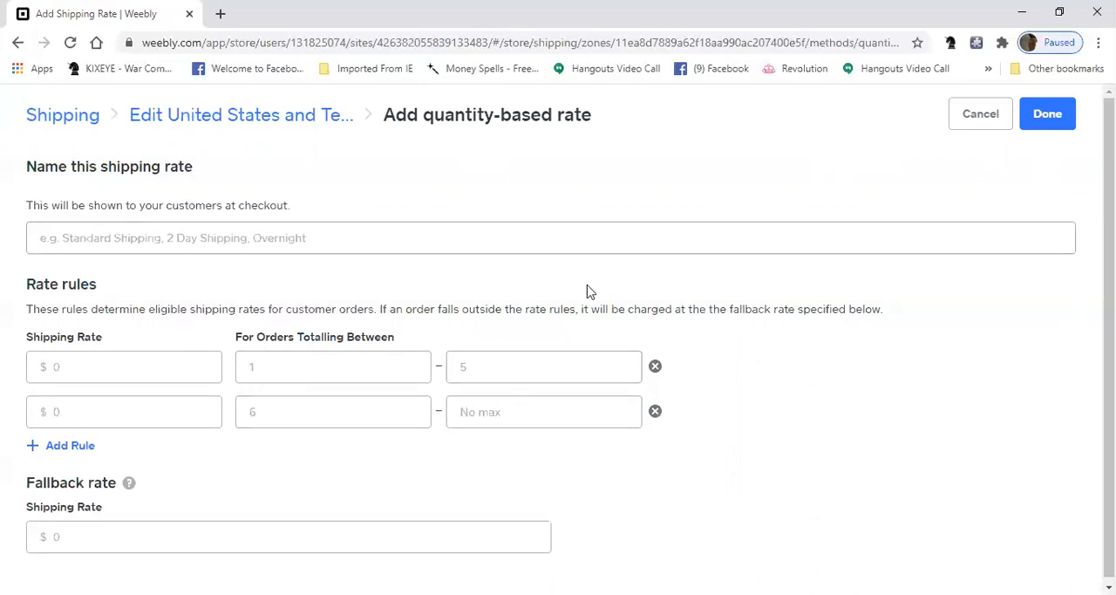
mouse_move(1047, 113)
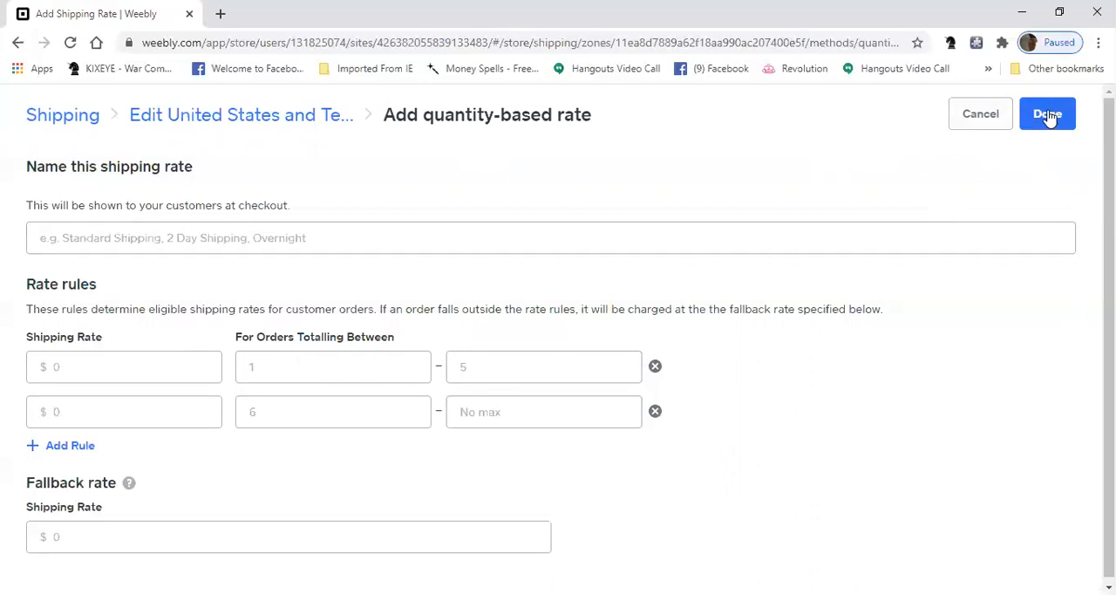
Step: Submit the empty quantity-based rate, see missing-value errors, then cancel it
left_click(1048, 113)
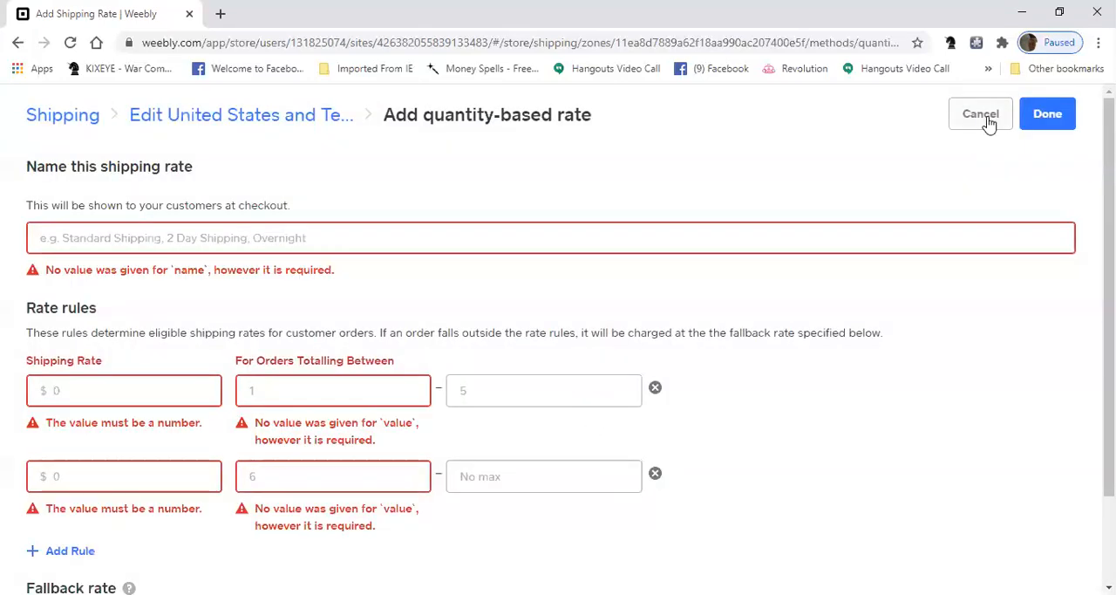
left_click(980, 113)
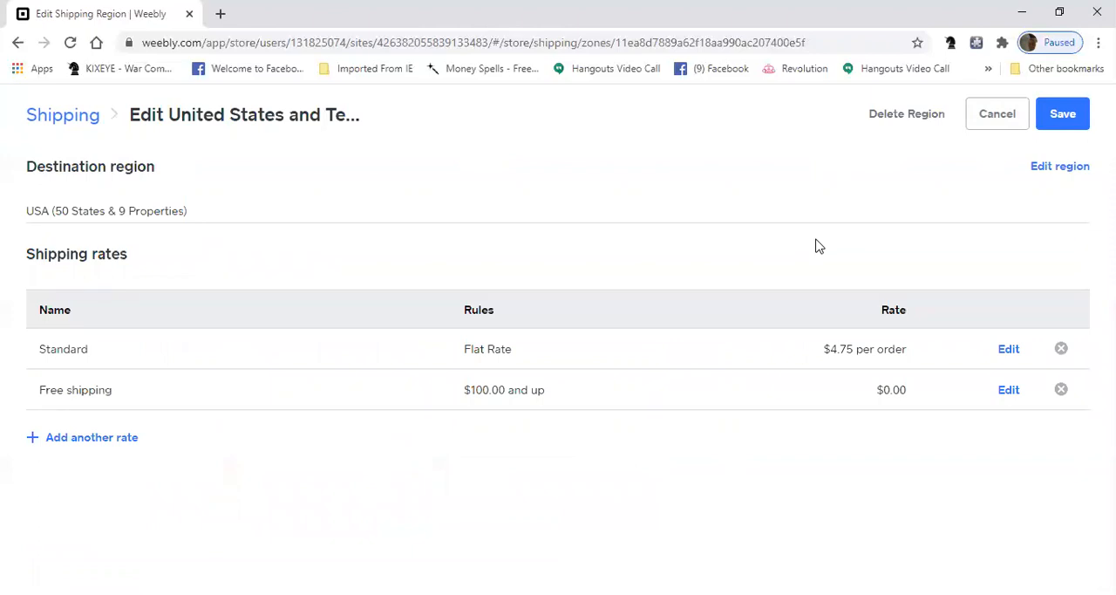
mouse_move(268, 455)
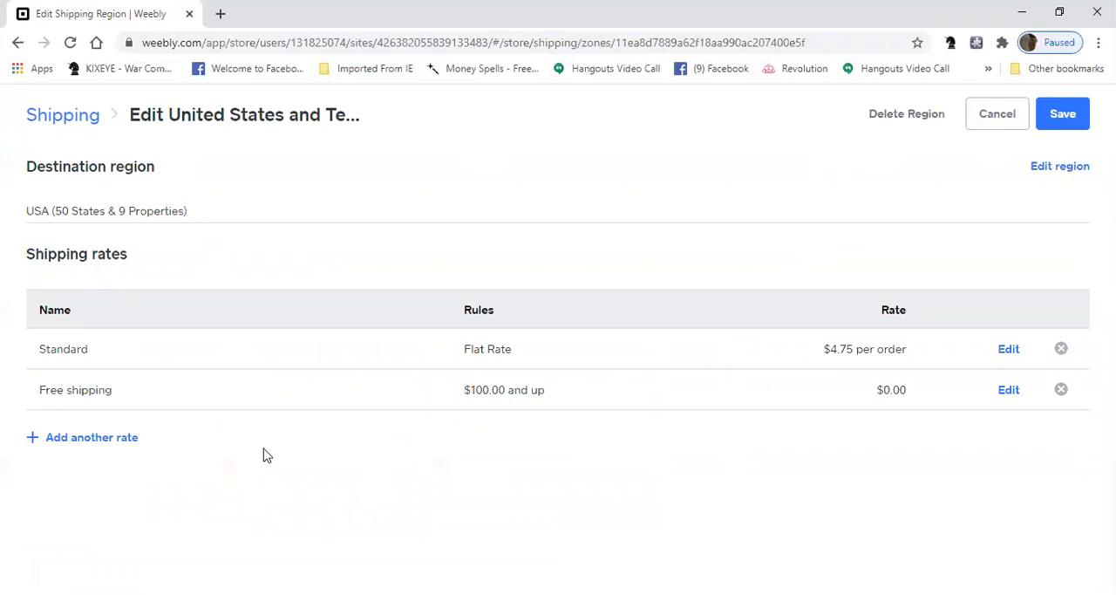
mouse_move(892, 347)
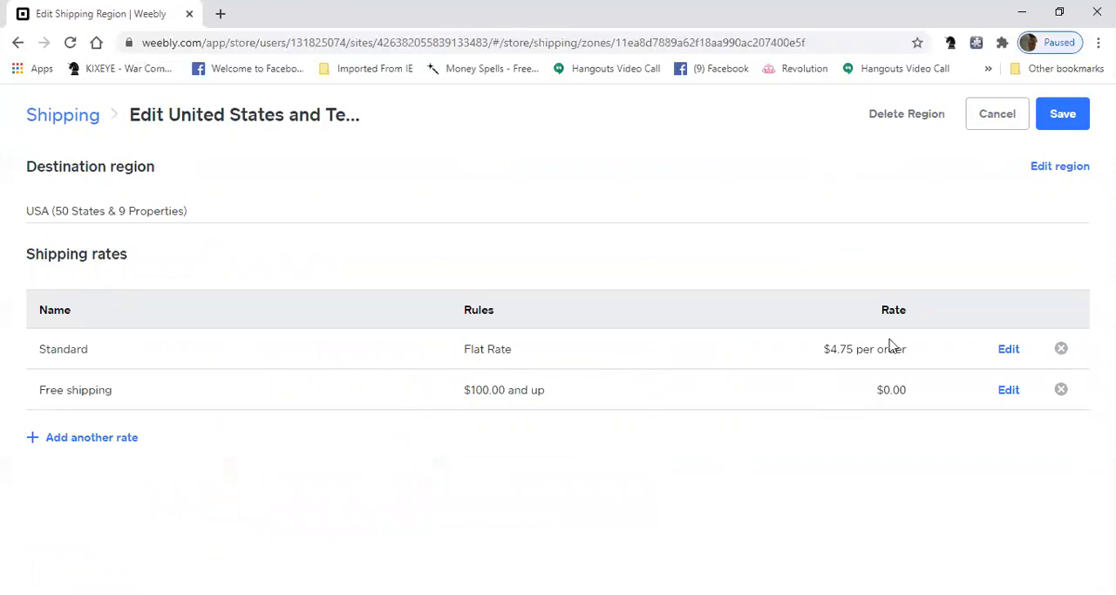
mouse_move(912, 367)
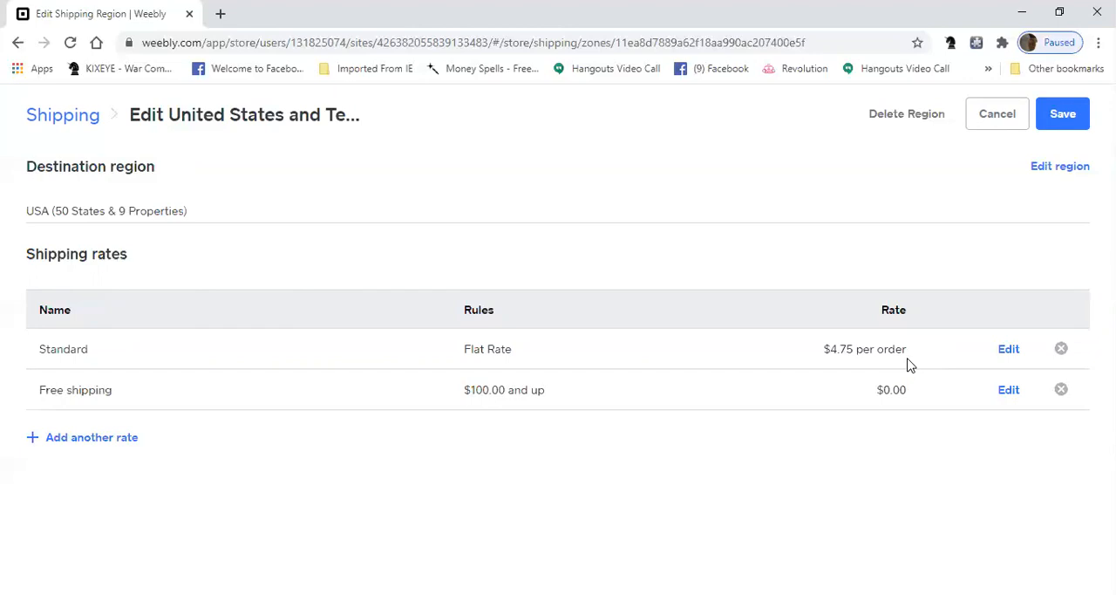
mouse_move(934, 288)
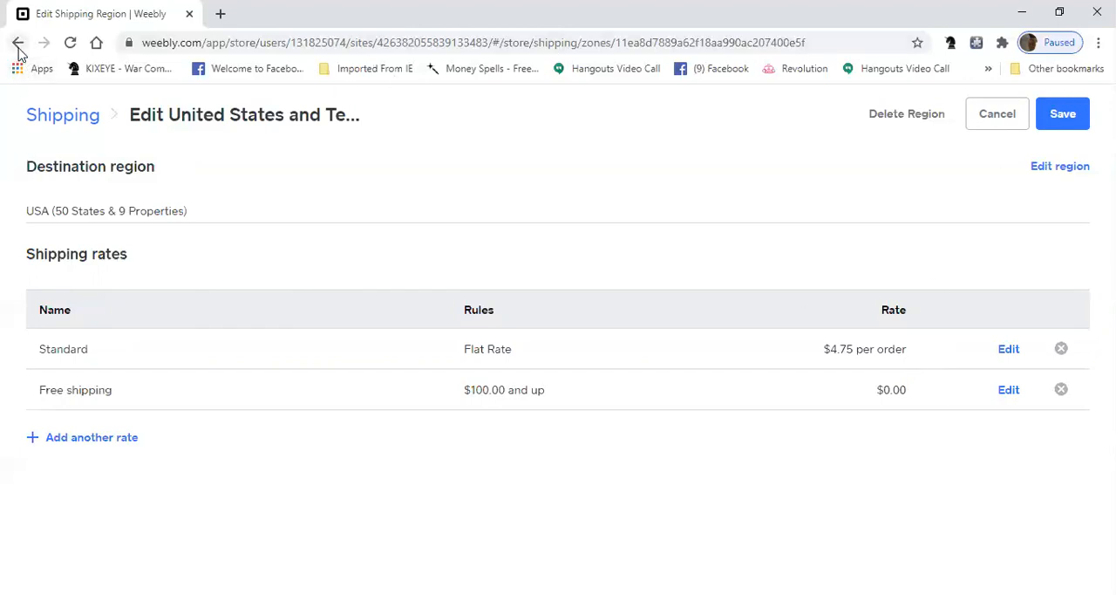
left_click(91, 437)
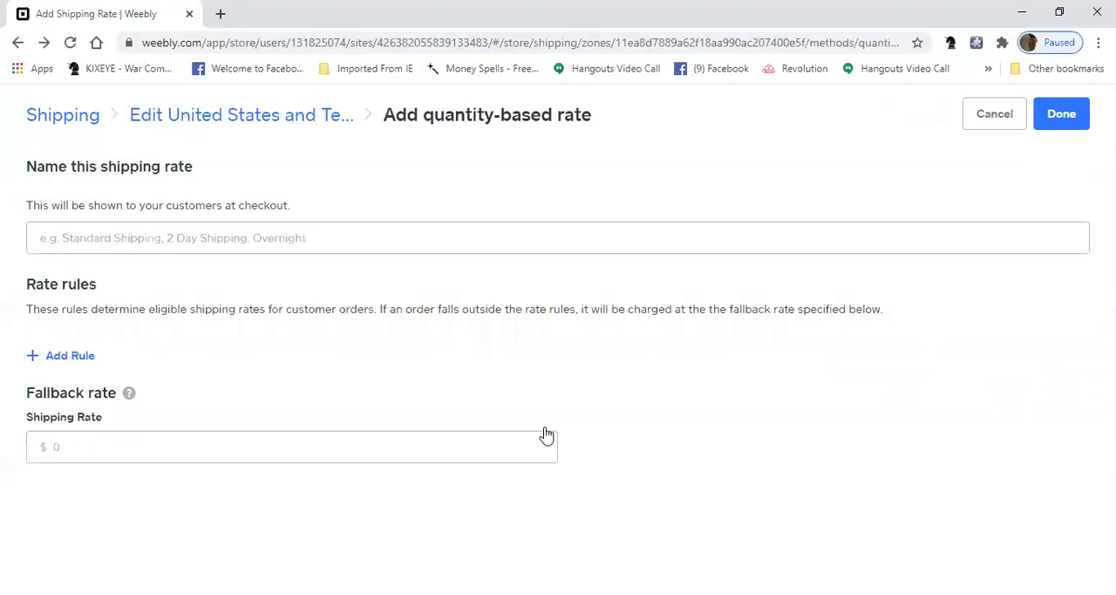
mouse_move(613, 183)
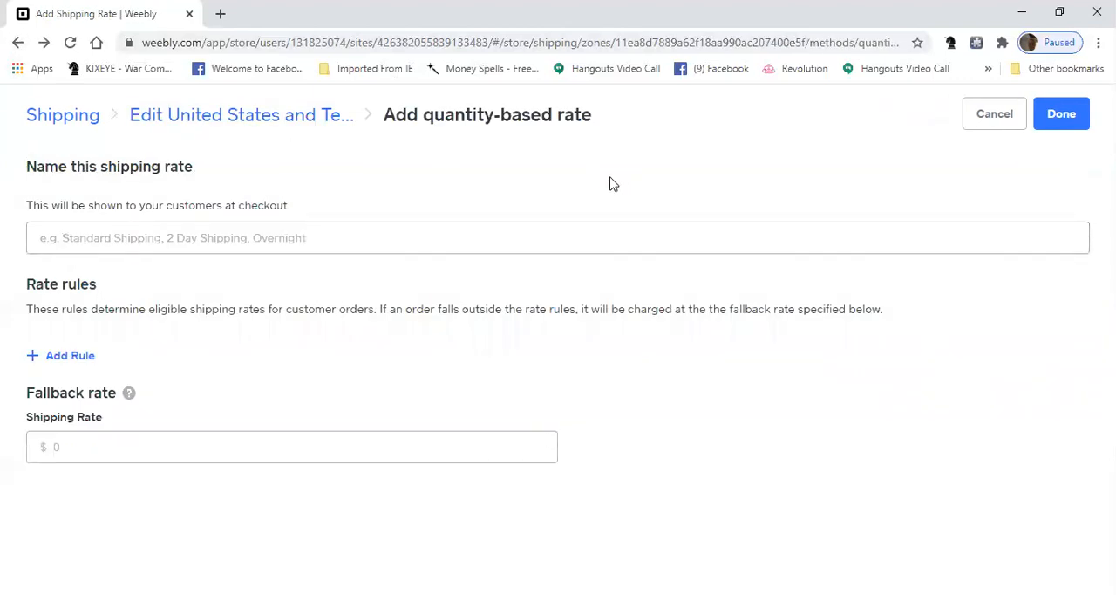
mouse_move(63, 114)
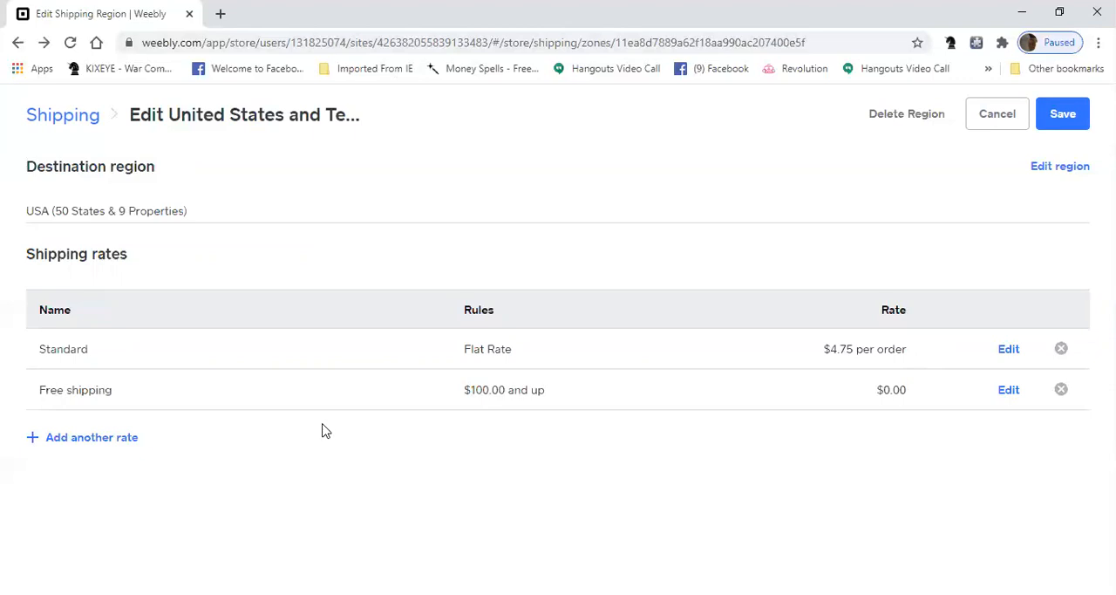
left_click(91, 437)
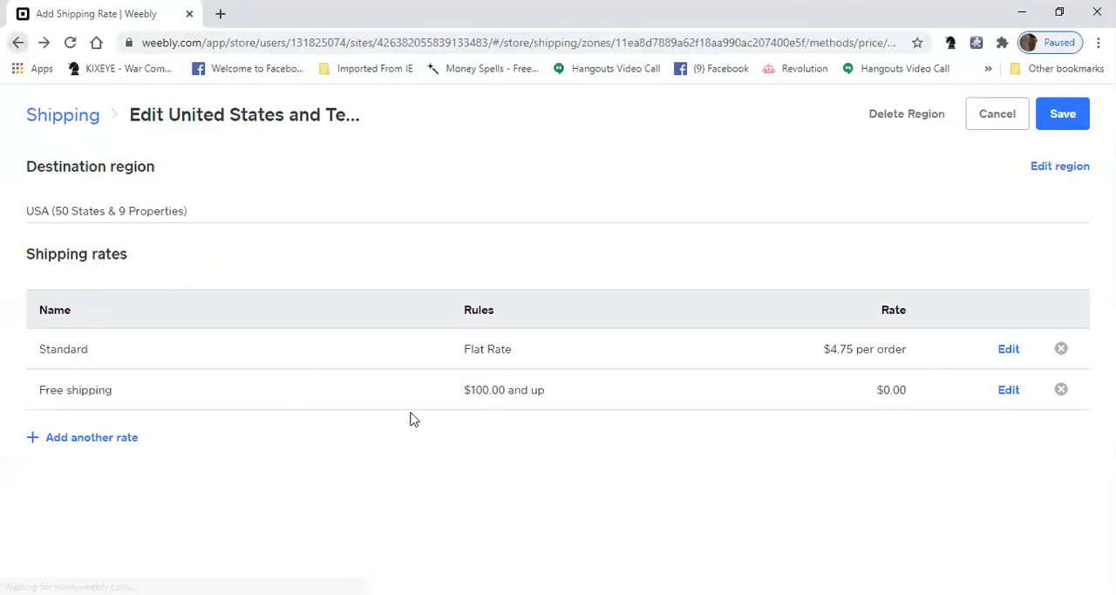
left_click(91, 437)
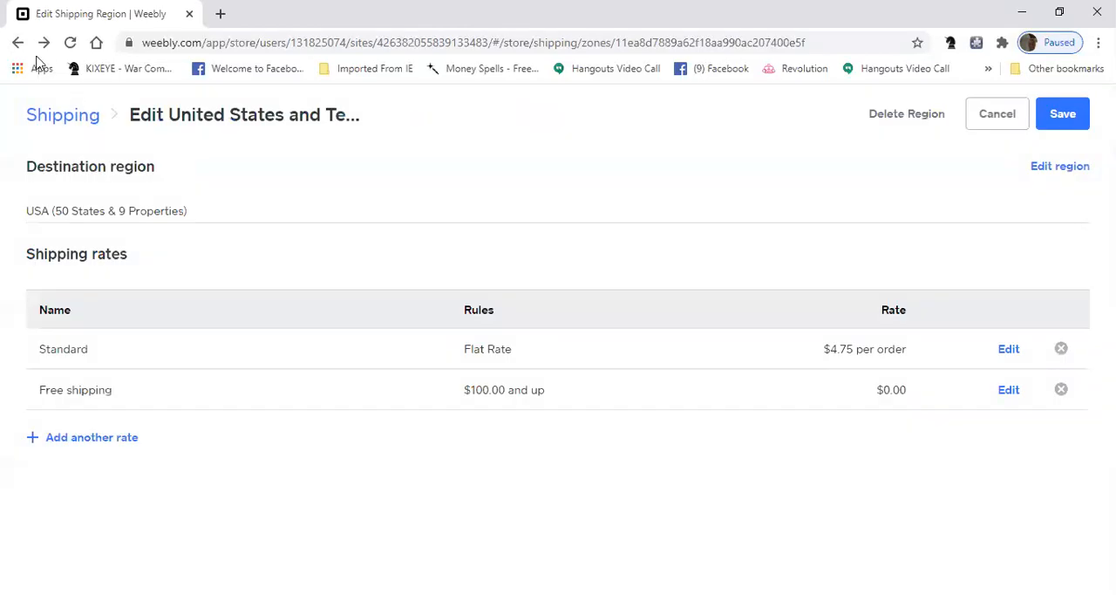
Step: Return to main Shipping settings and scroll through US, Canada & UK and advanced carrier sections
left_click(997, 114)
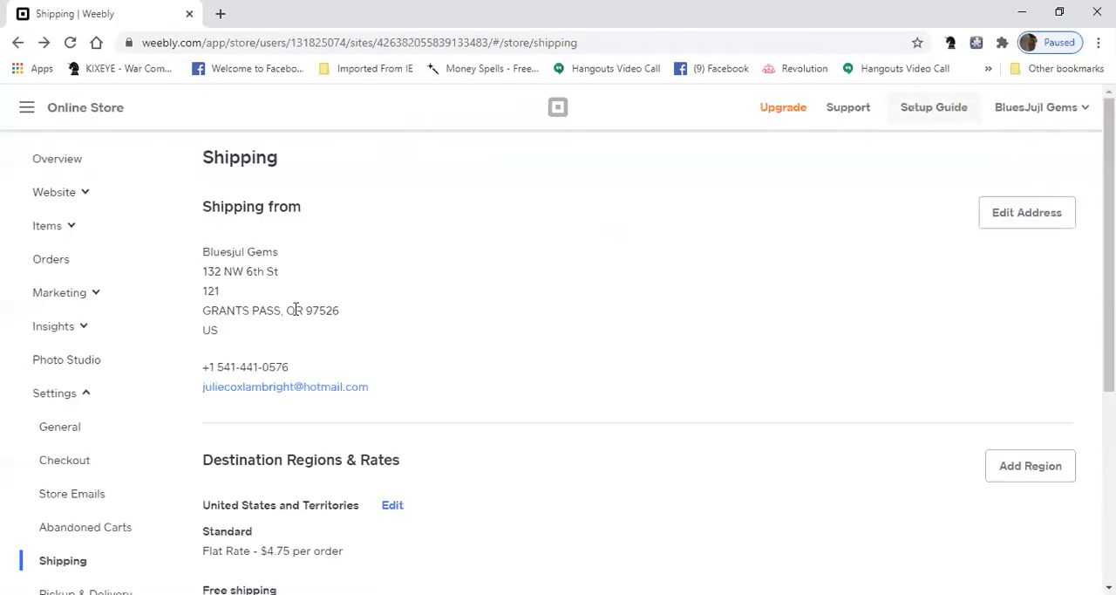
scroll("down", 3)
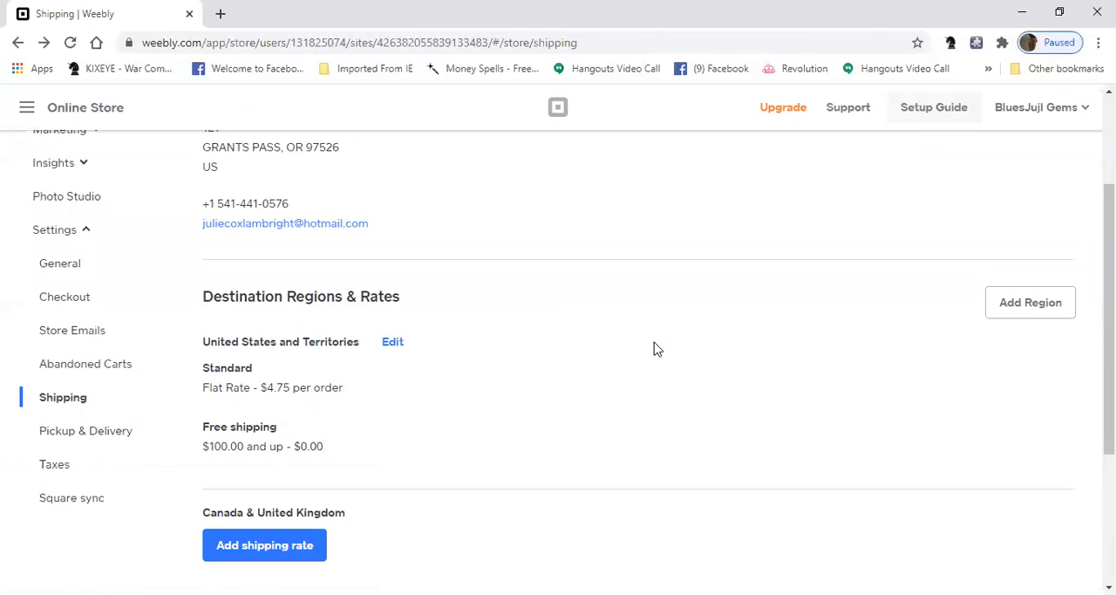
scroll("down", 3)
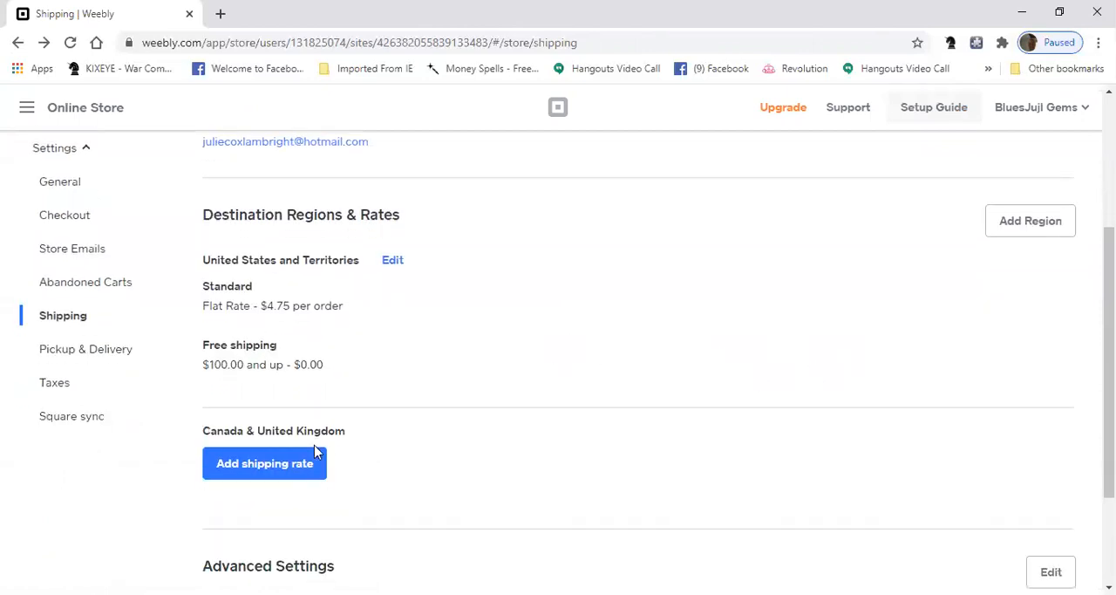
scroll("down", 3)
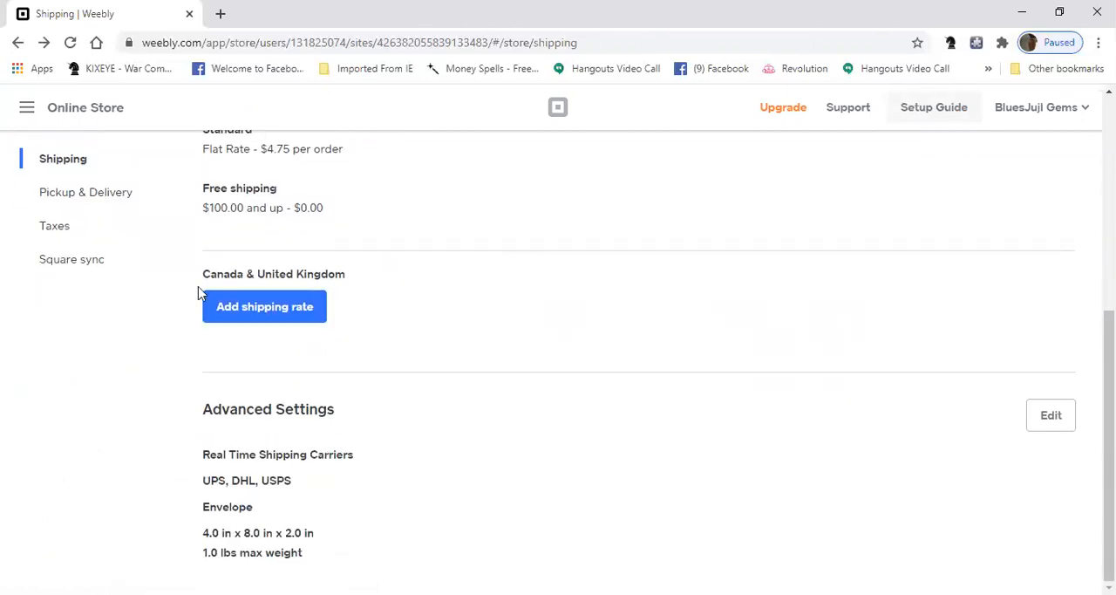
mouse_move(370, 297)
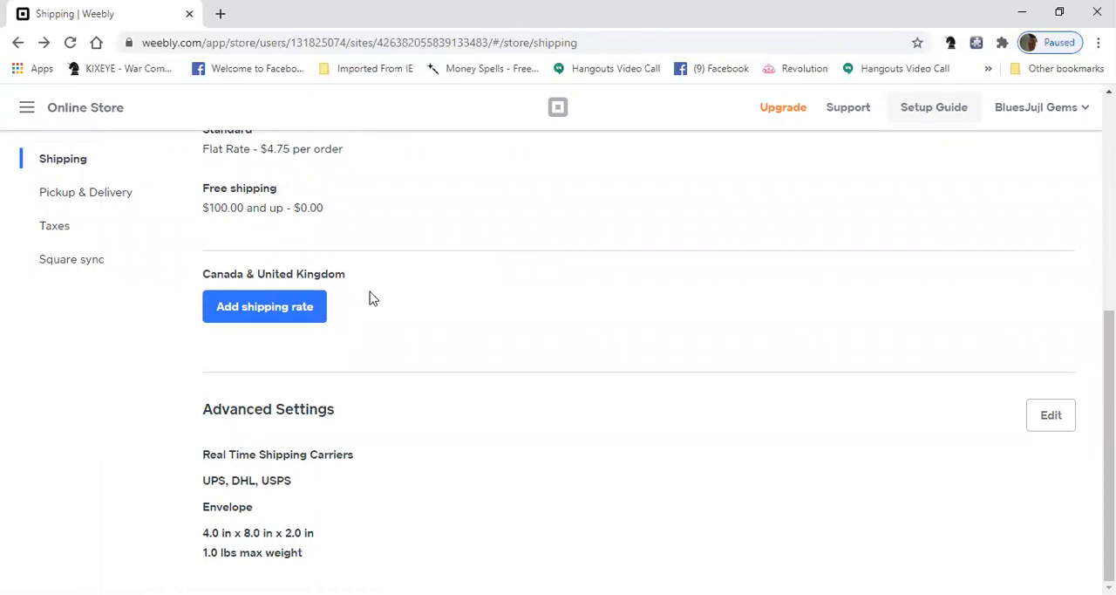
mouse_move(287, 348)
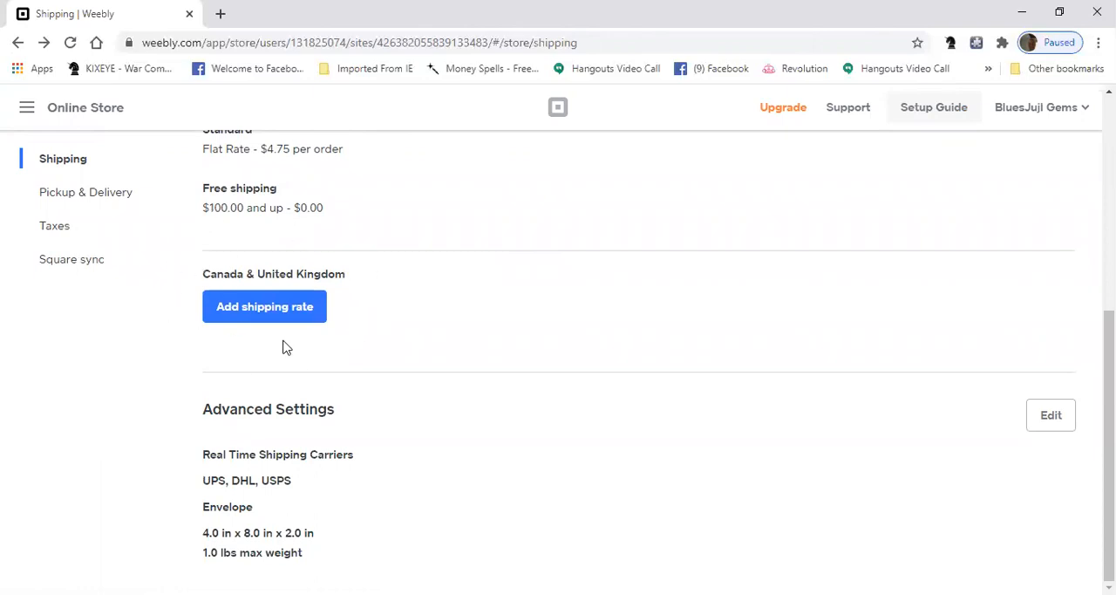
scroll("up", 3)
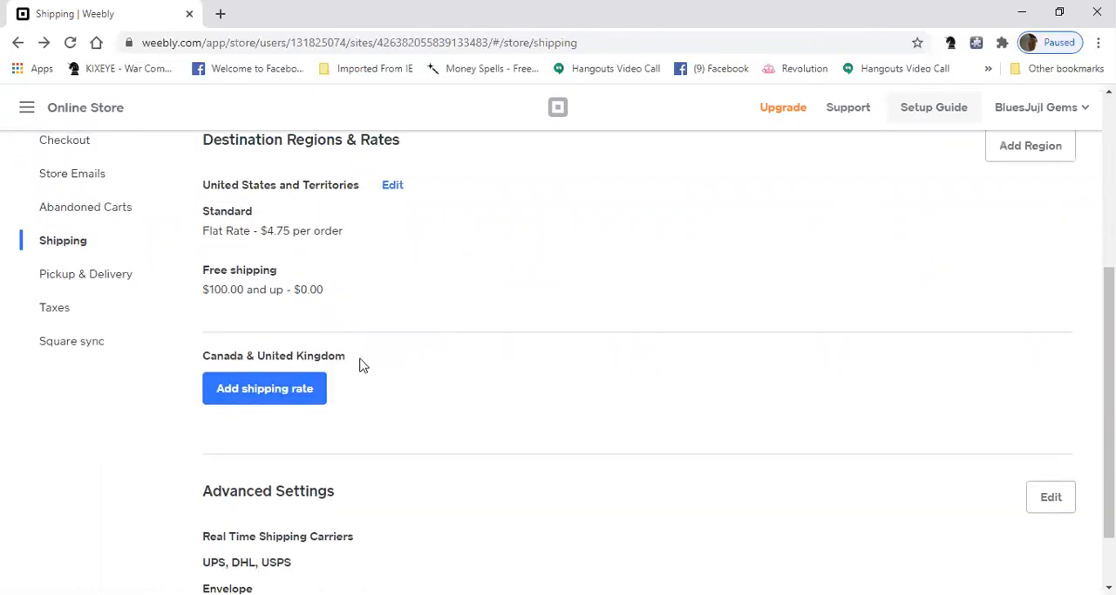
mouse_move(265, 388)
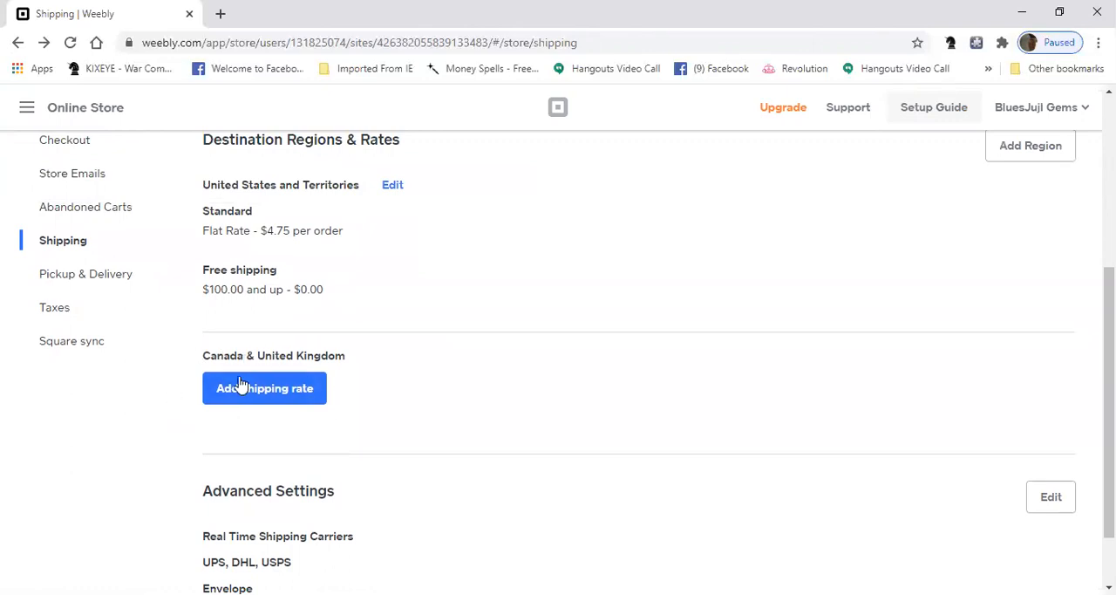
mouse_move(476, 384)
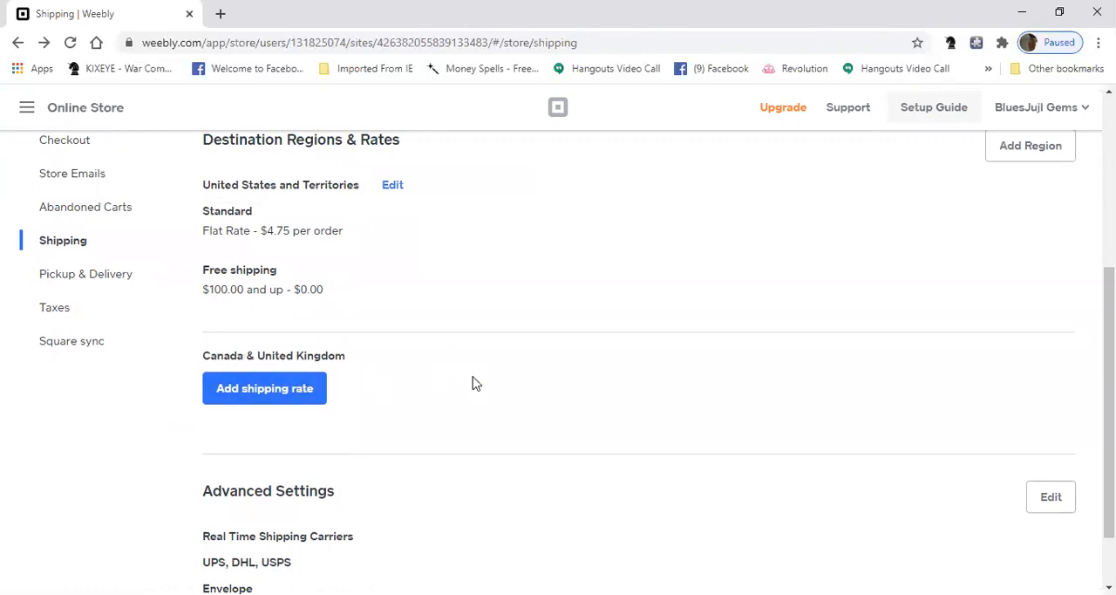
scroll("up", 3)
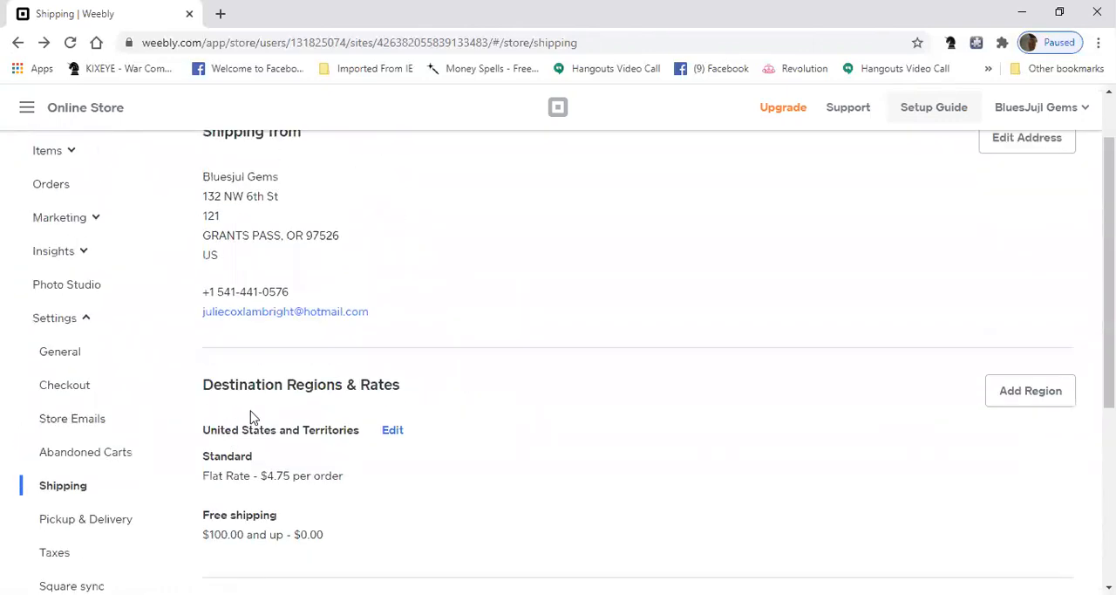
scroll("down", 3)
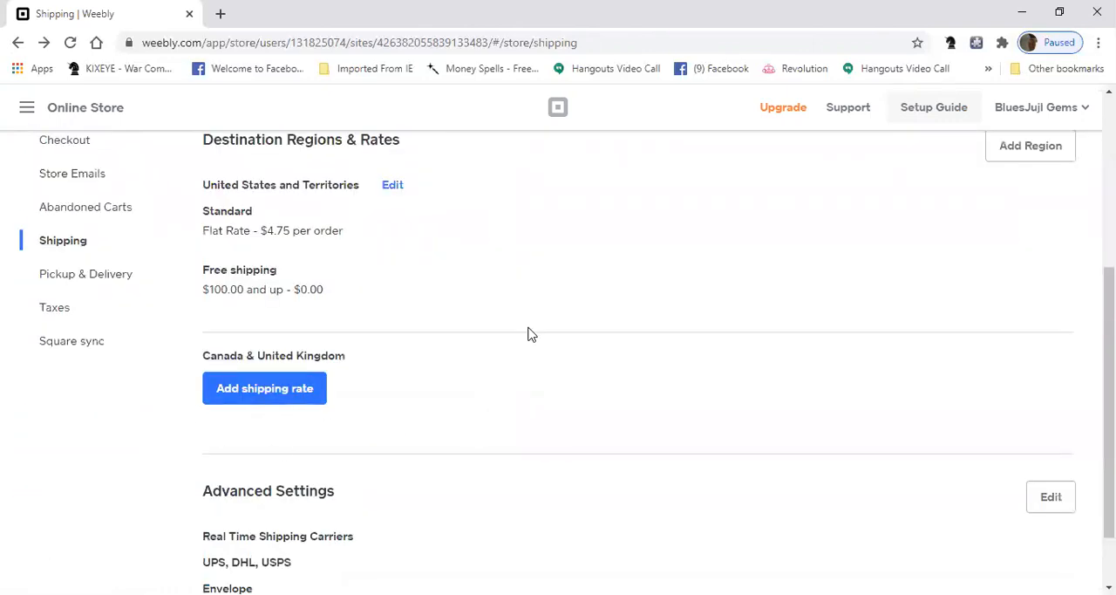
scroll("up", 3)
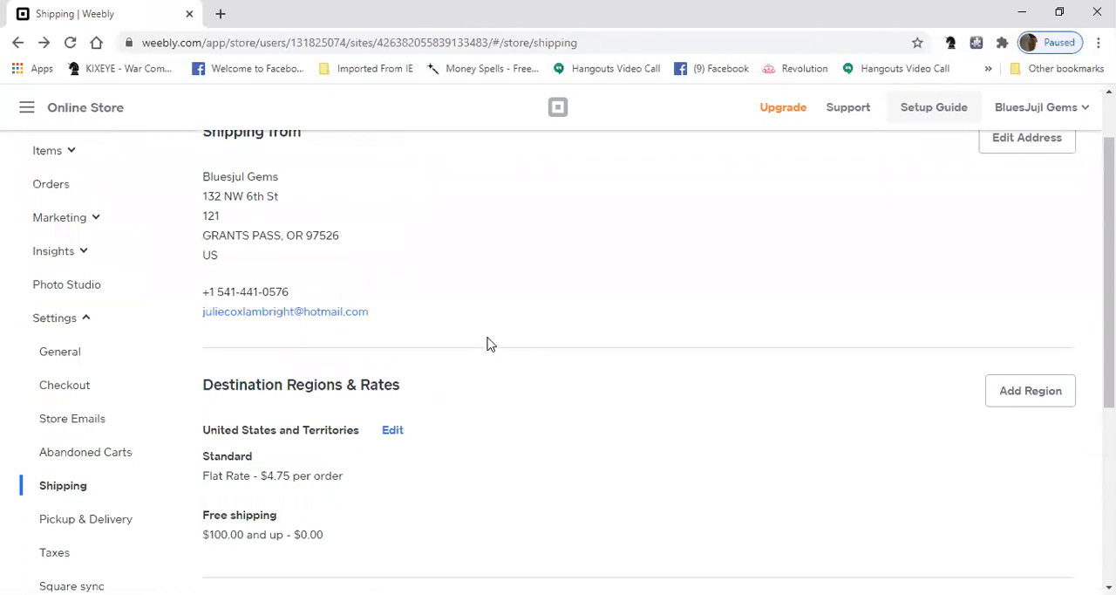
scroll("down", 3)
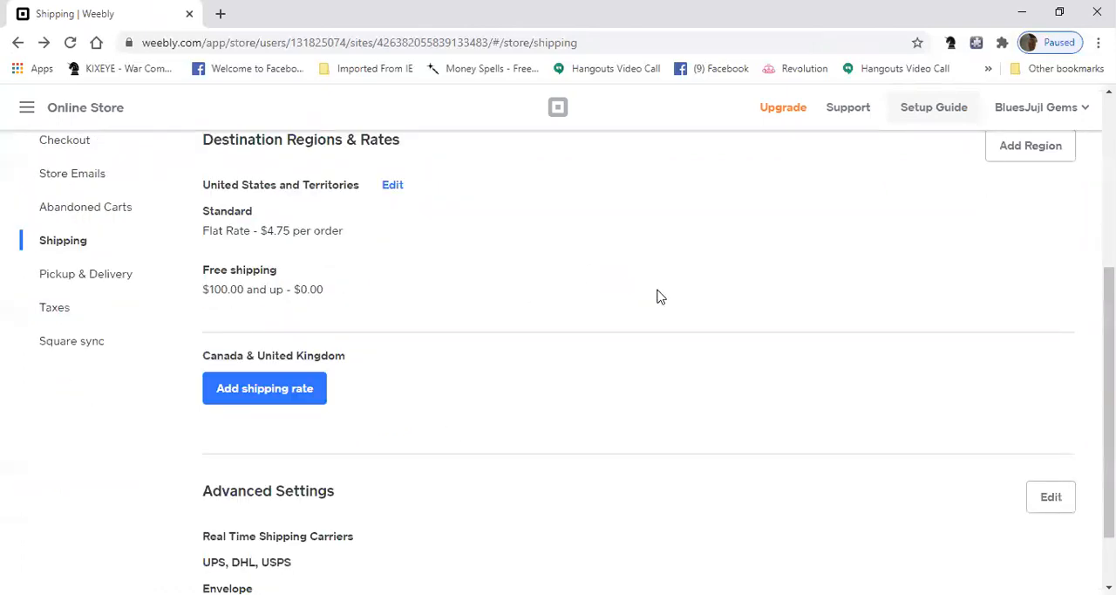
scroll("up", 3)
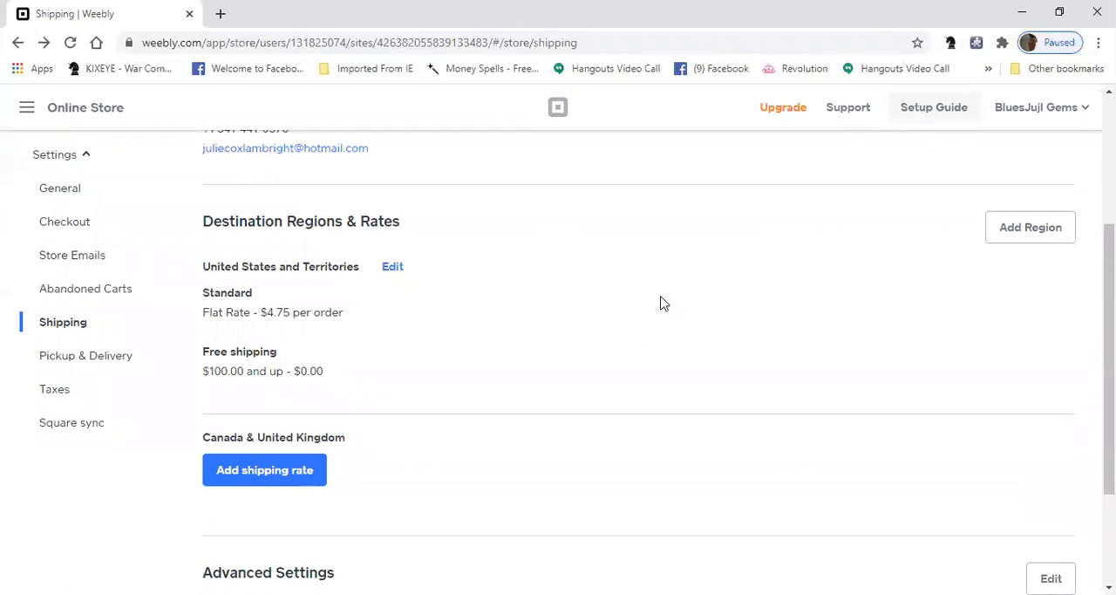
scroll("down", 3)
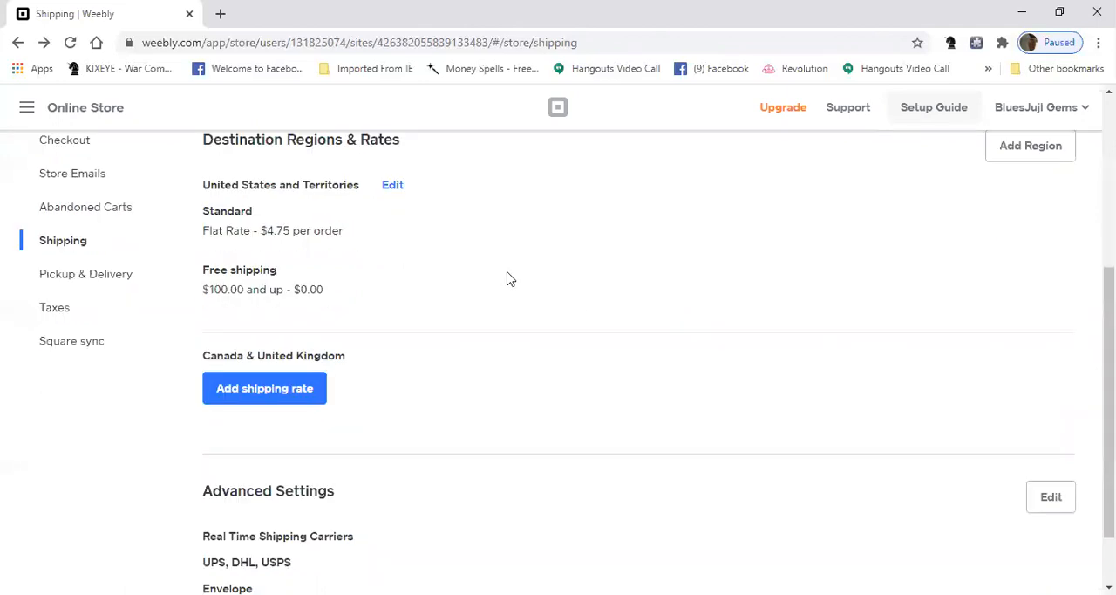
mouse_move(464, 364)
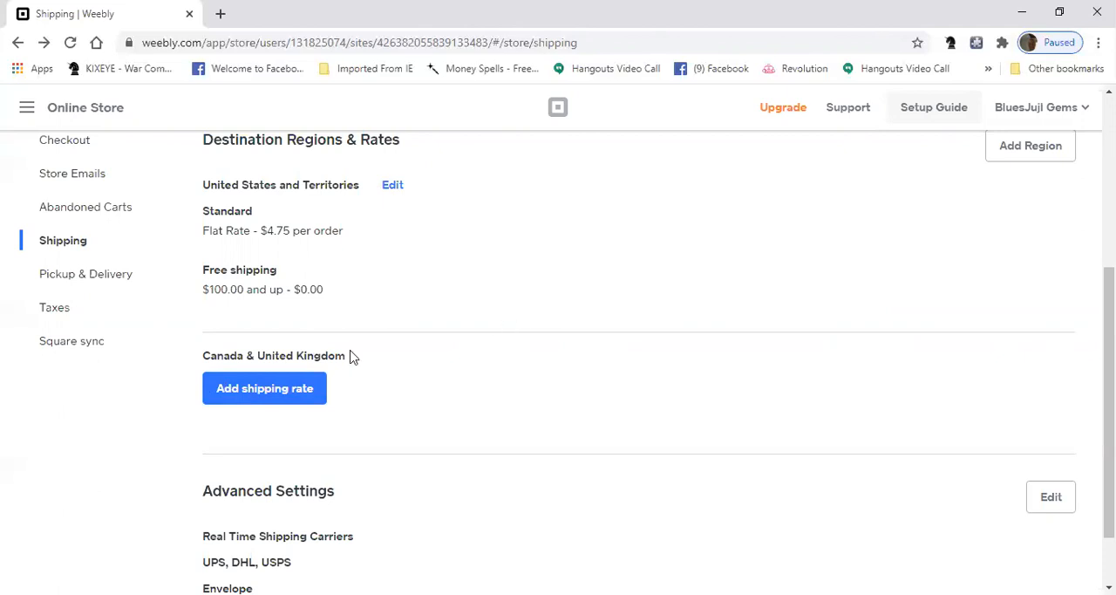
scroll("down", 3)
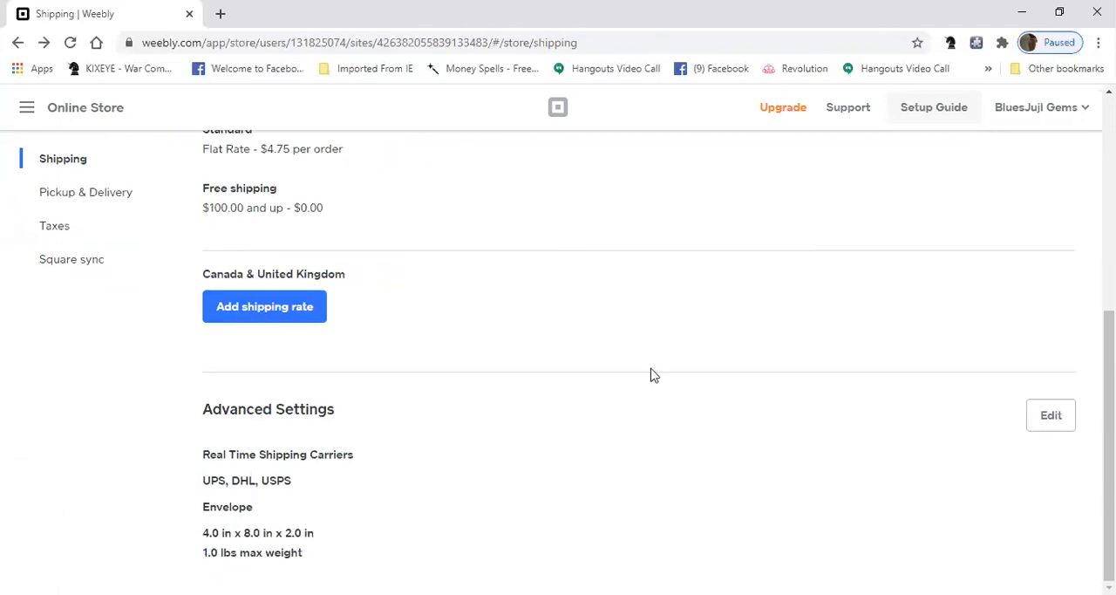
mouse_move(740, 402)
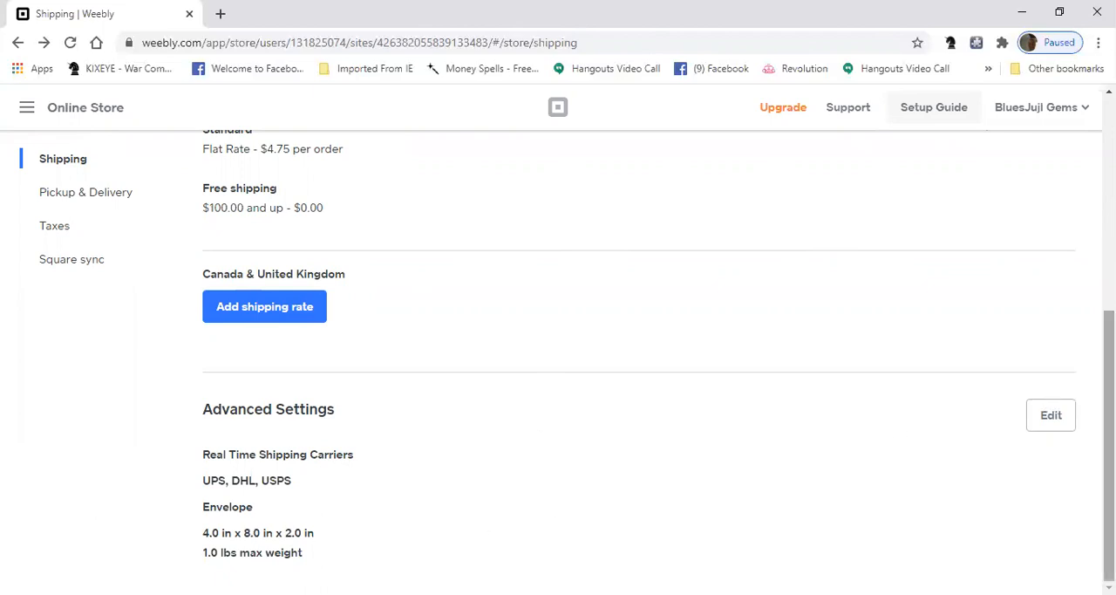
Step: Review Advanced Shipping Settings: carriers UPS, USPS, FedEx, DHL, boxes, worldwide availability, label format
left_click(1051, 414)
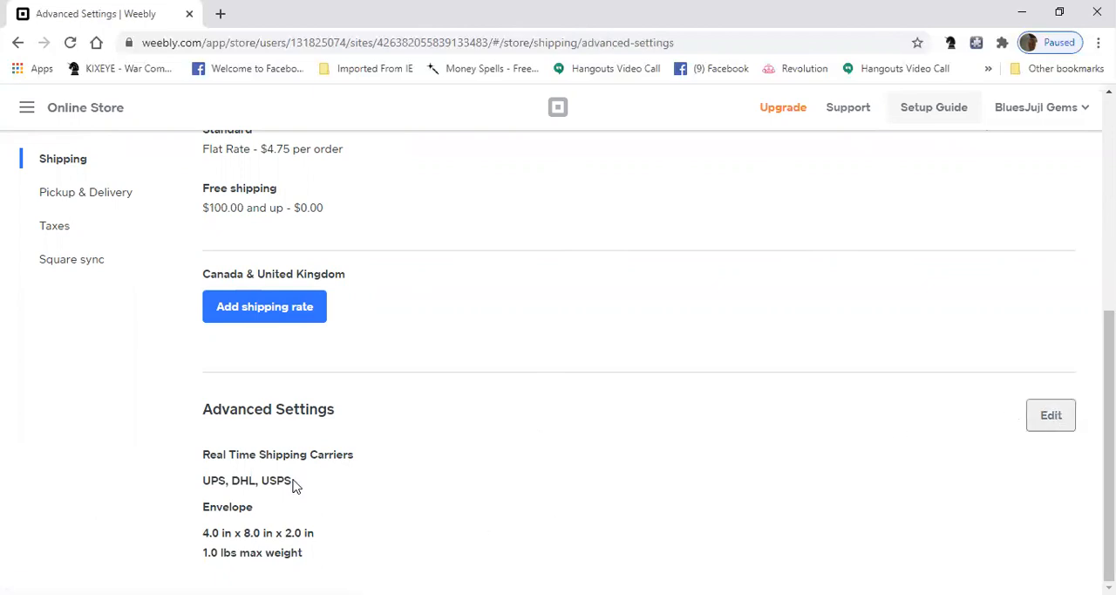
left_click(1051, 414)
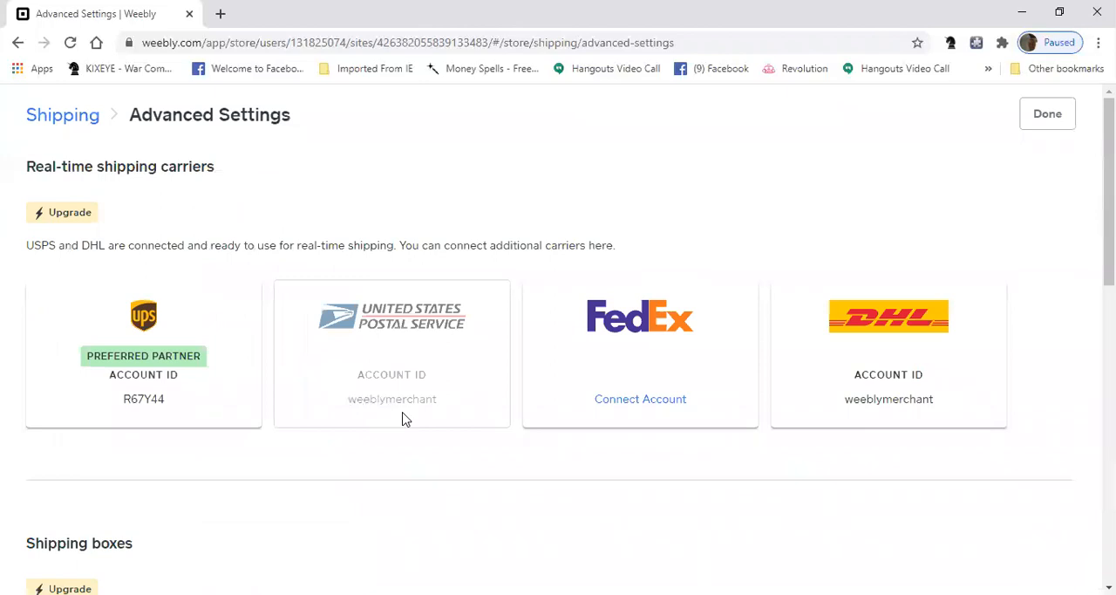
mouse_move(140, 399)
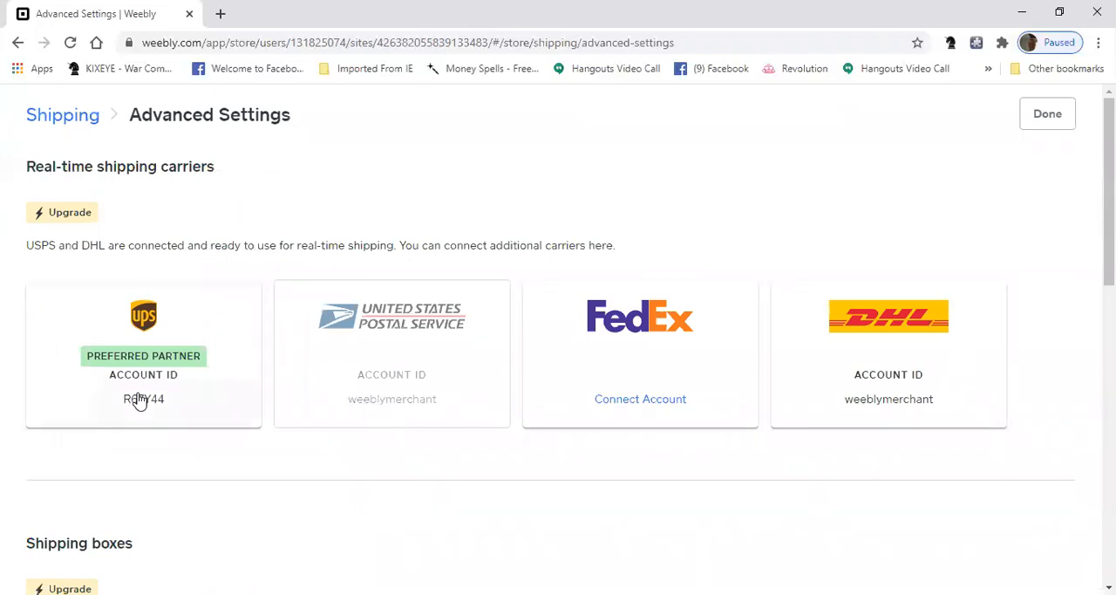
mouse_move(960, 373)
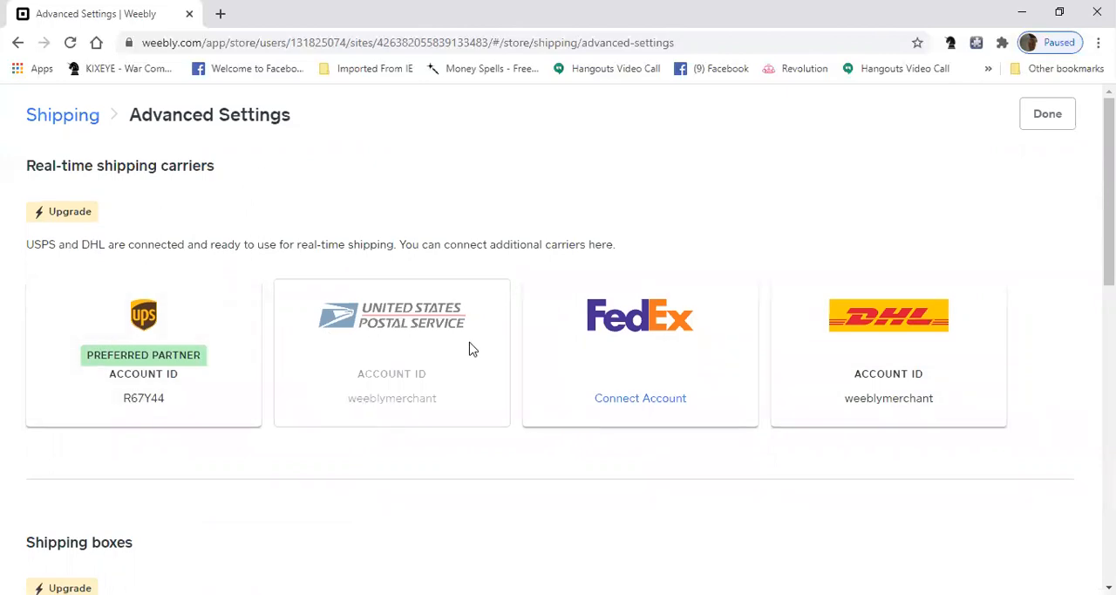
scroll("down", 3)
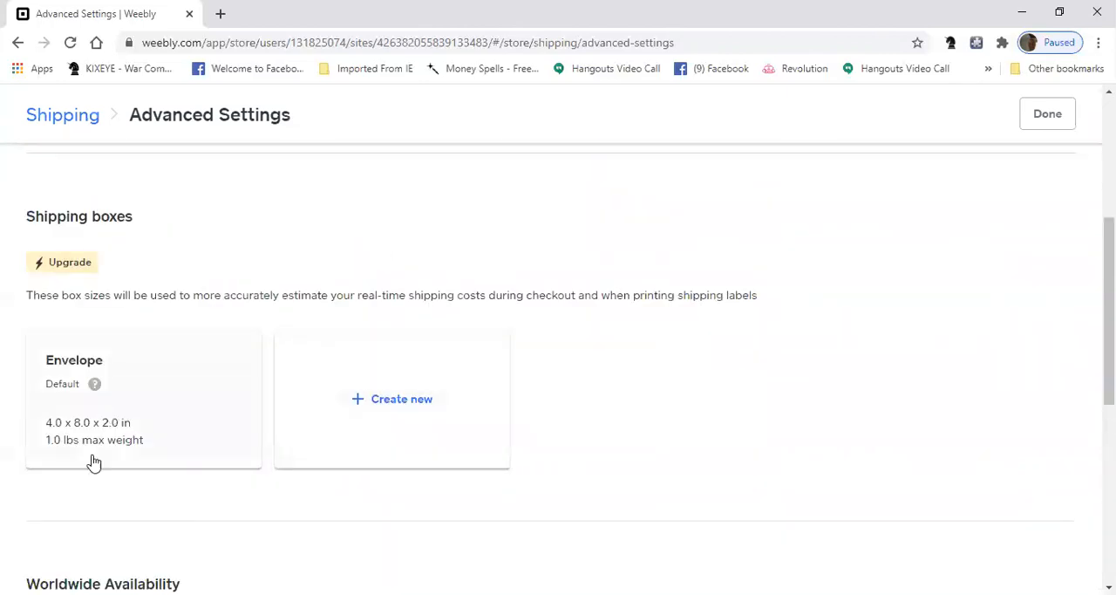
mouse_move(807, 341)
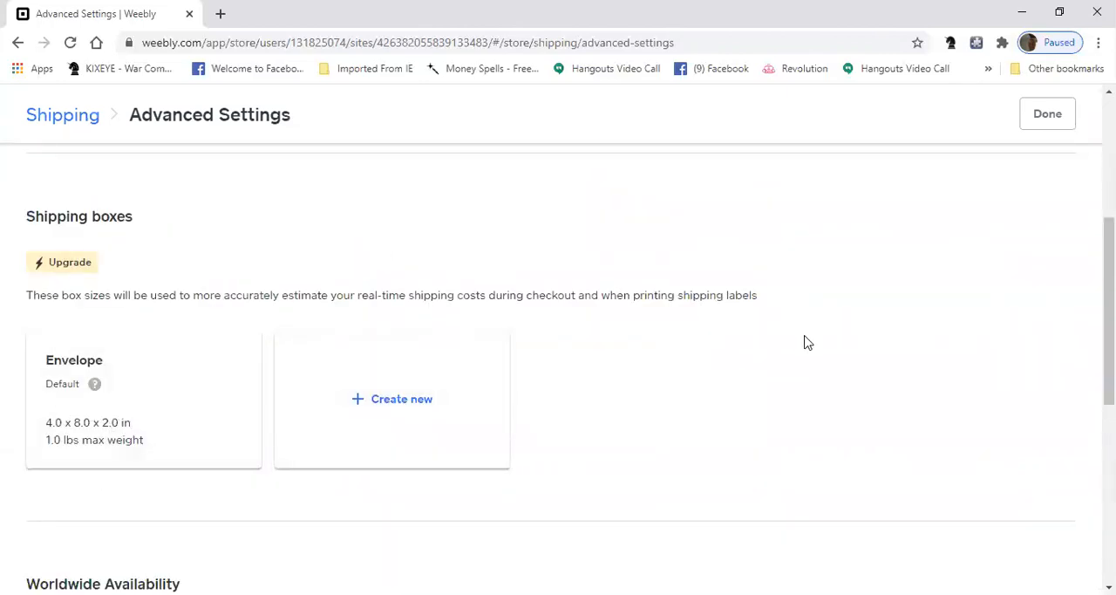
scroll("down", 3)
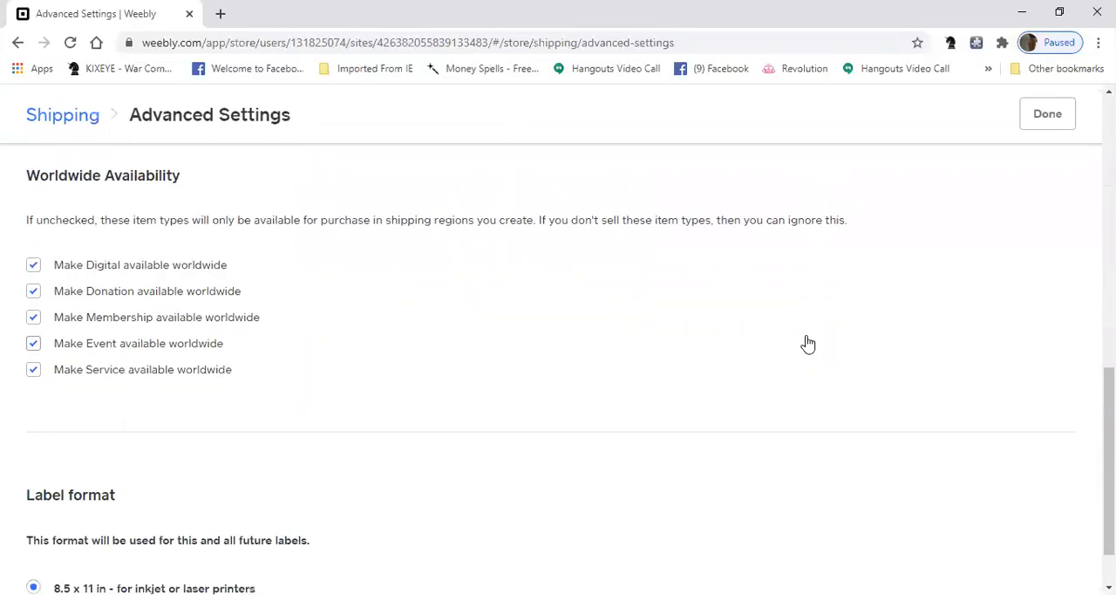
mouse_move(39, 364)
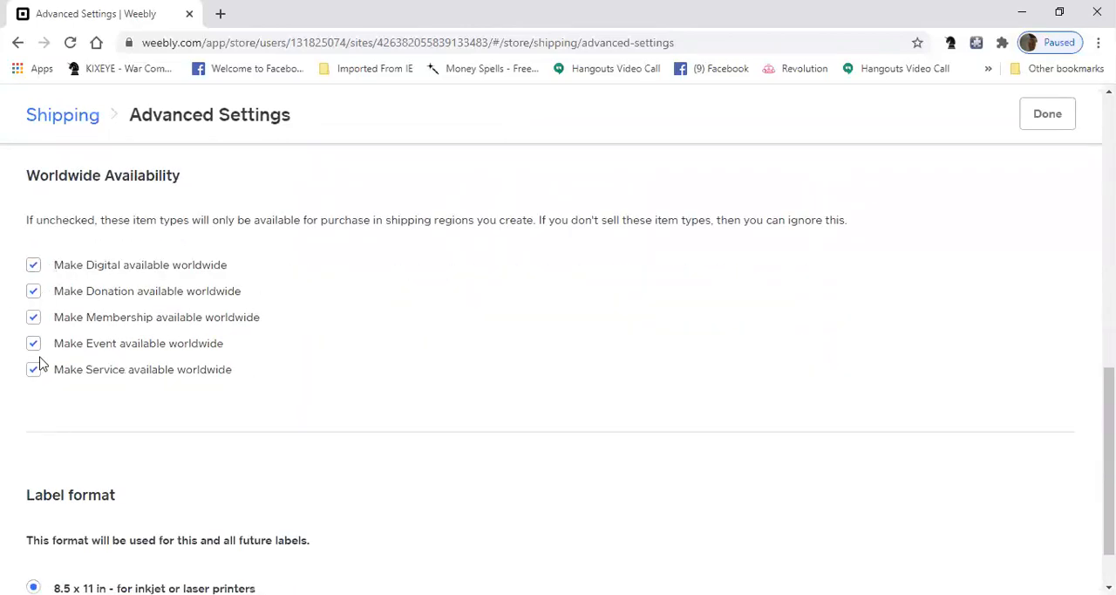
scroll("down", 3)
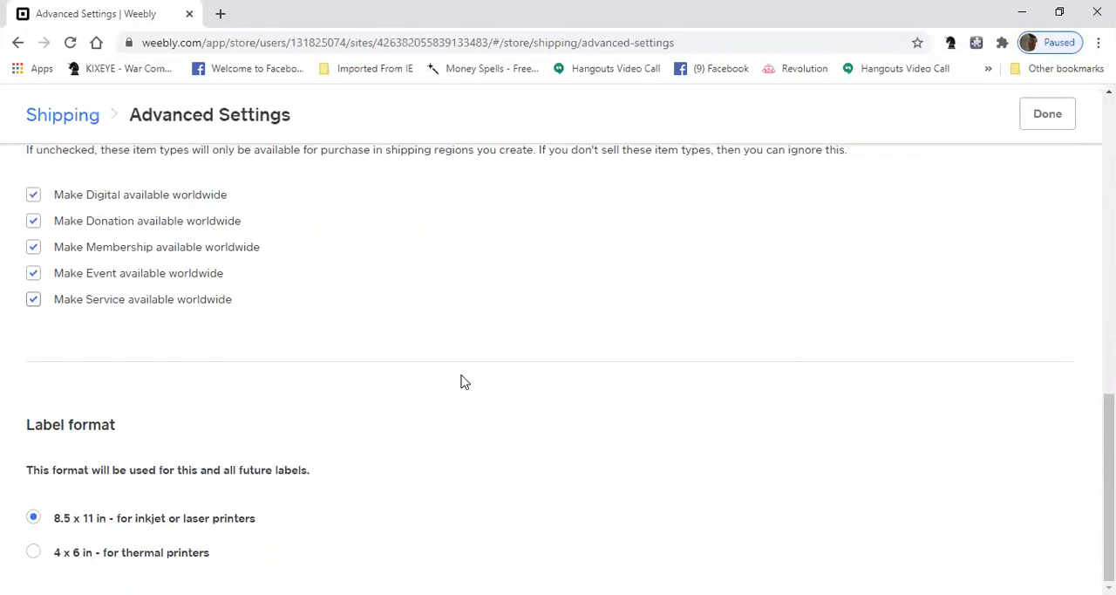
mouse_move(105, 508)
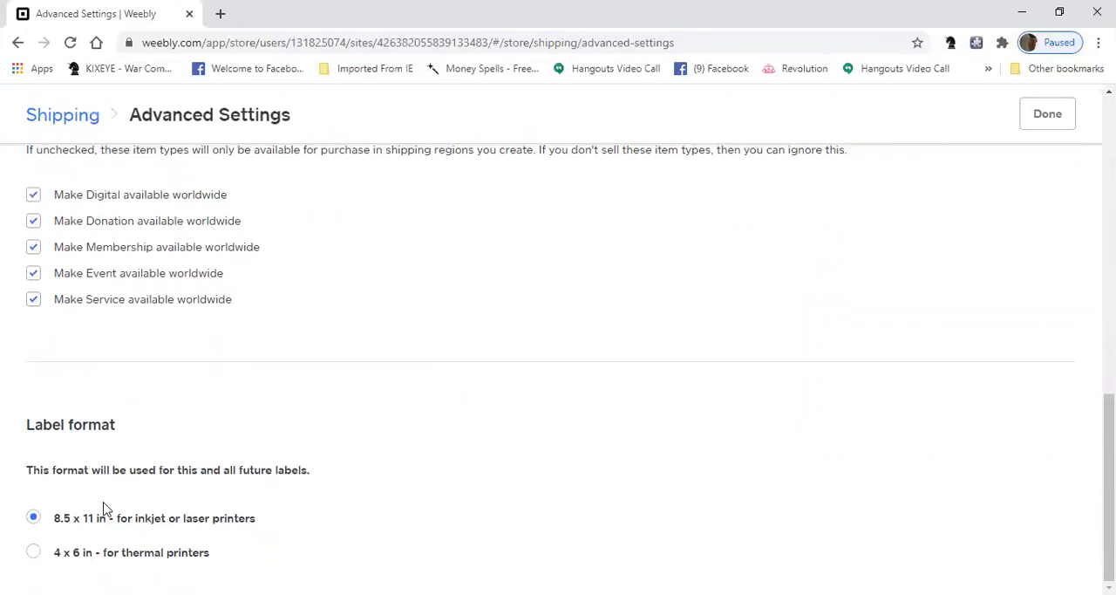
mouse_move(128, 524)
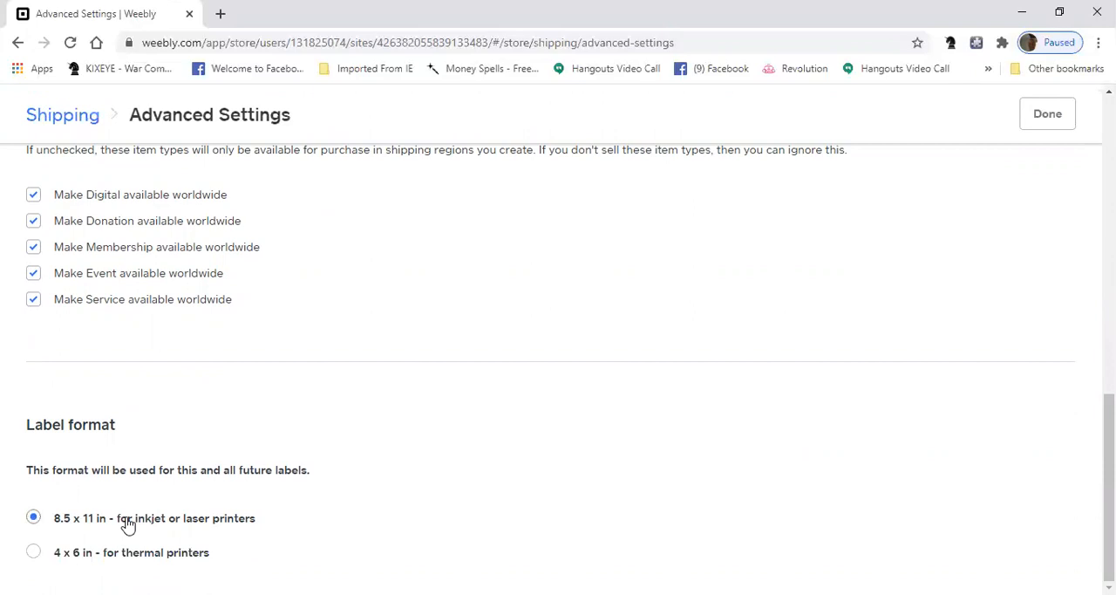
mouse_move(132, 517)
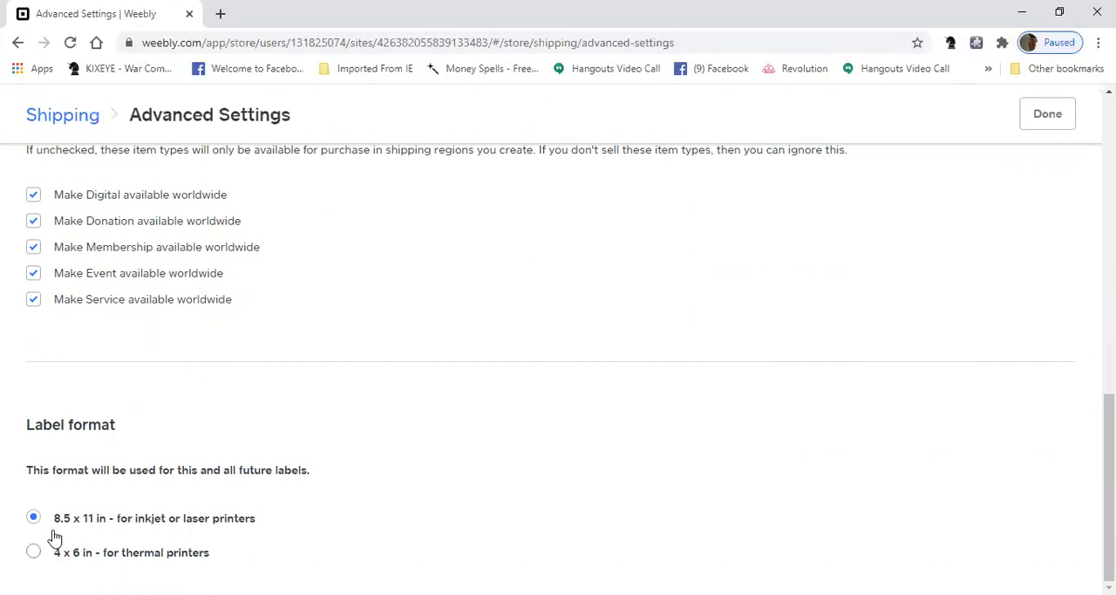
mouse_move(123, 530)
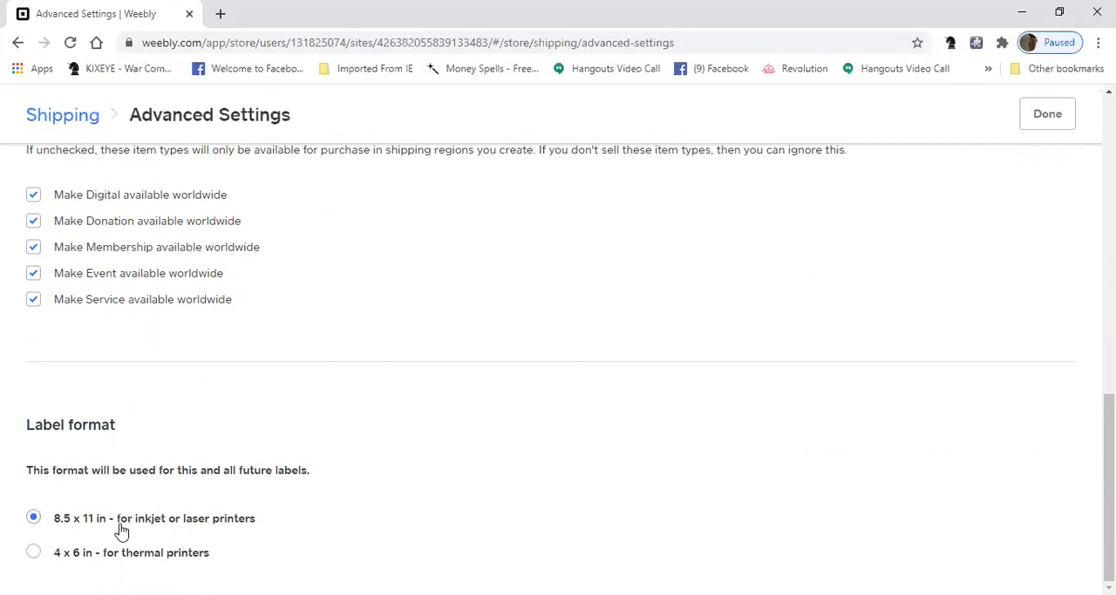
scroll("up", 3)
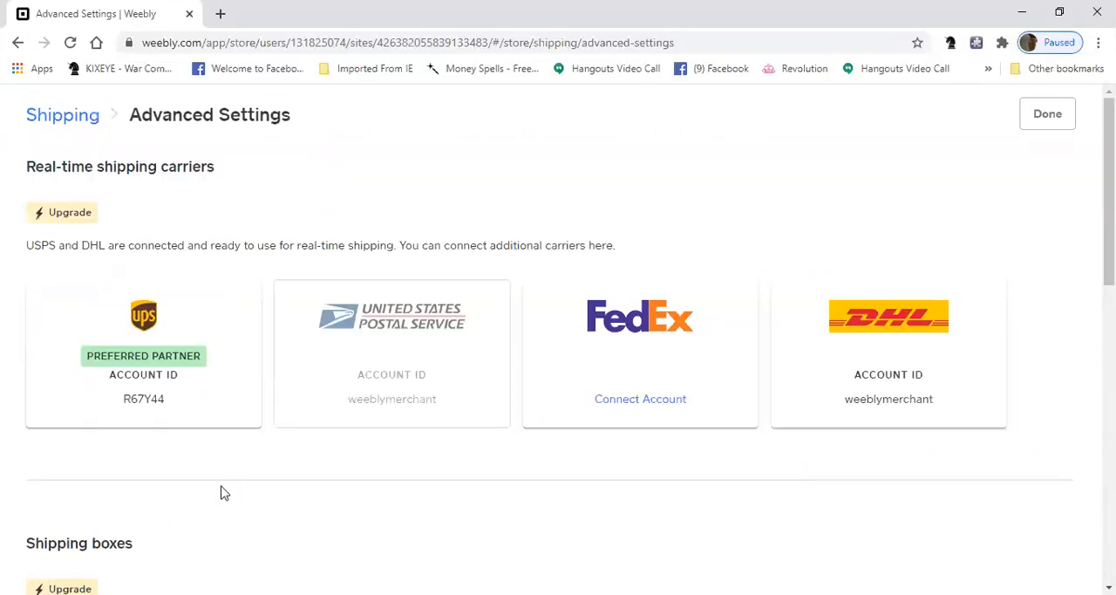
mouse_move(640, 399)
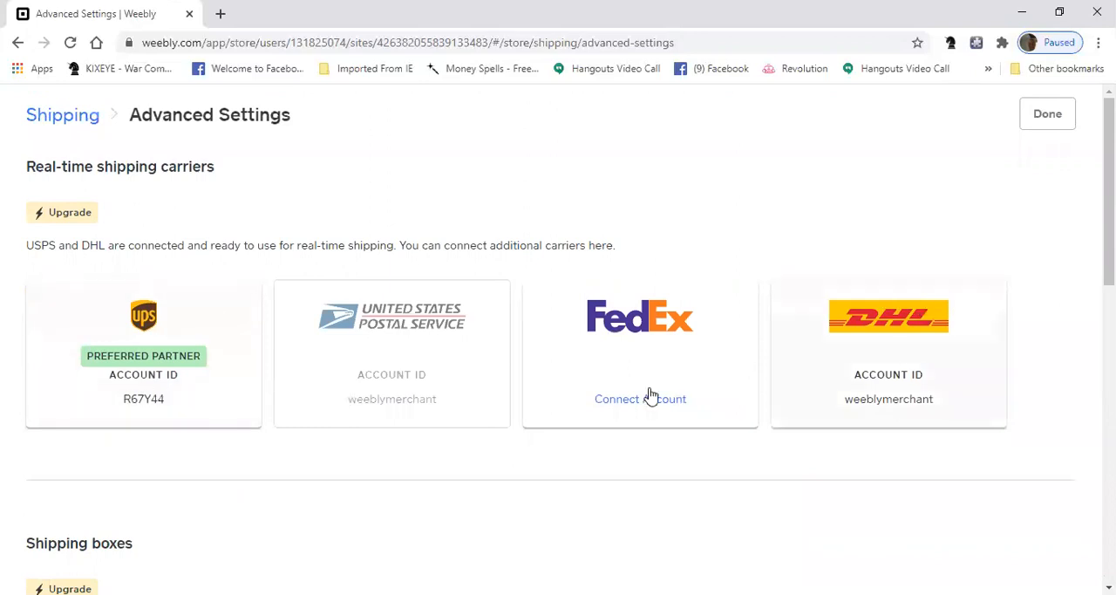
mouse_move(199, 22)
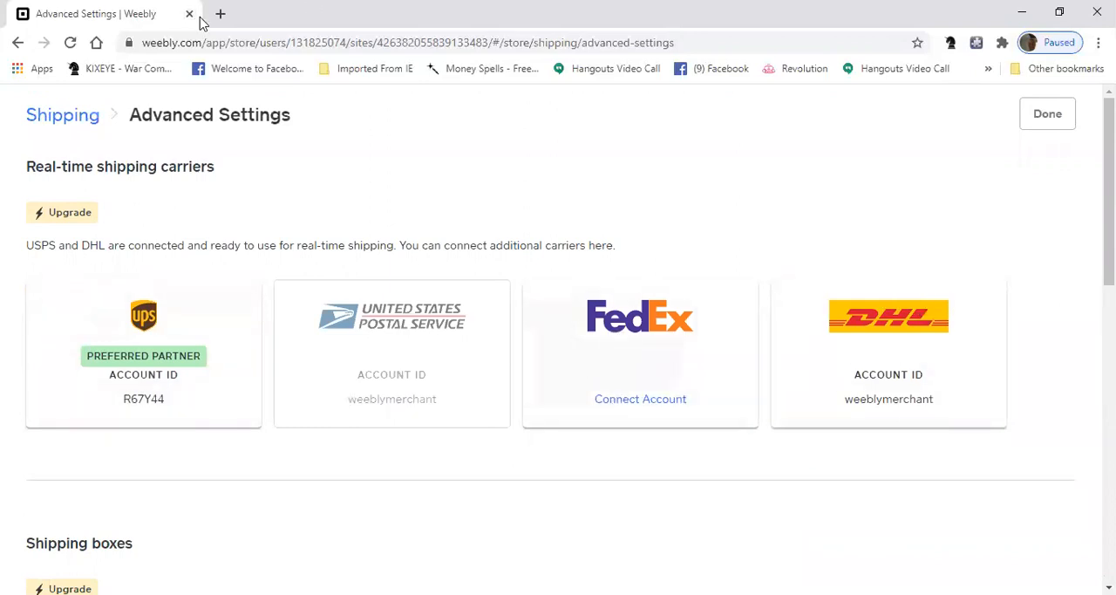
Step: Search Google for 'shippo' in a new tab and go to the goshippo.com login page
left_click(220, 13)
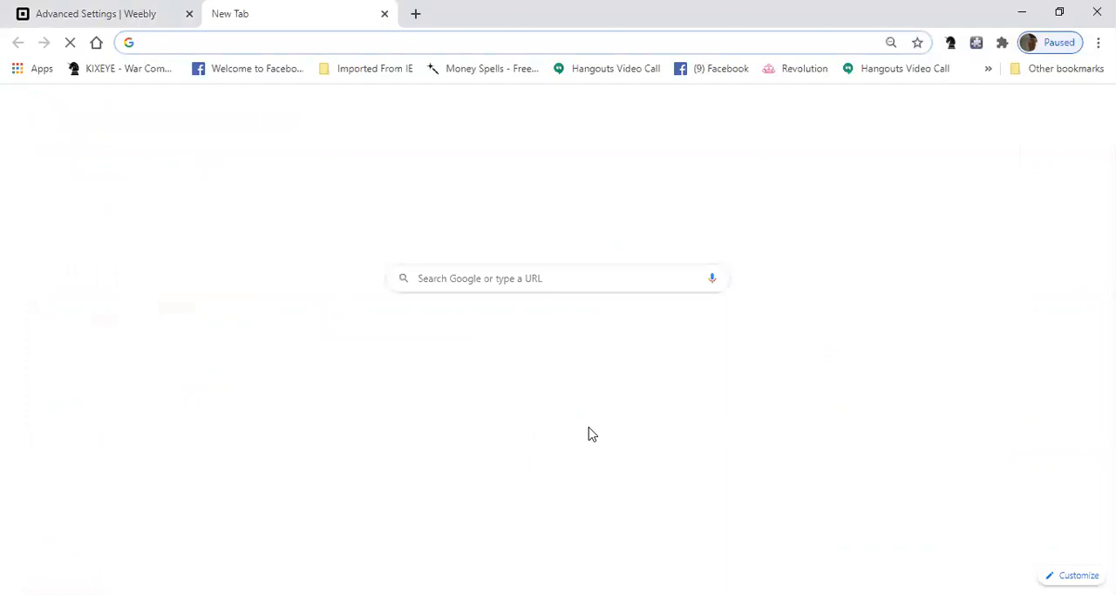
type("shippo")
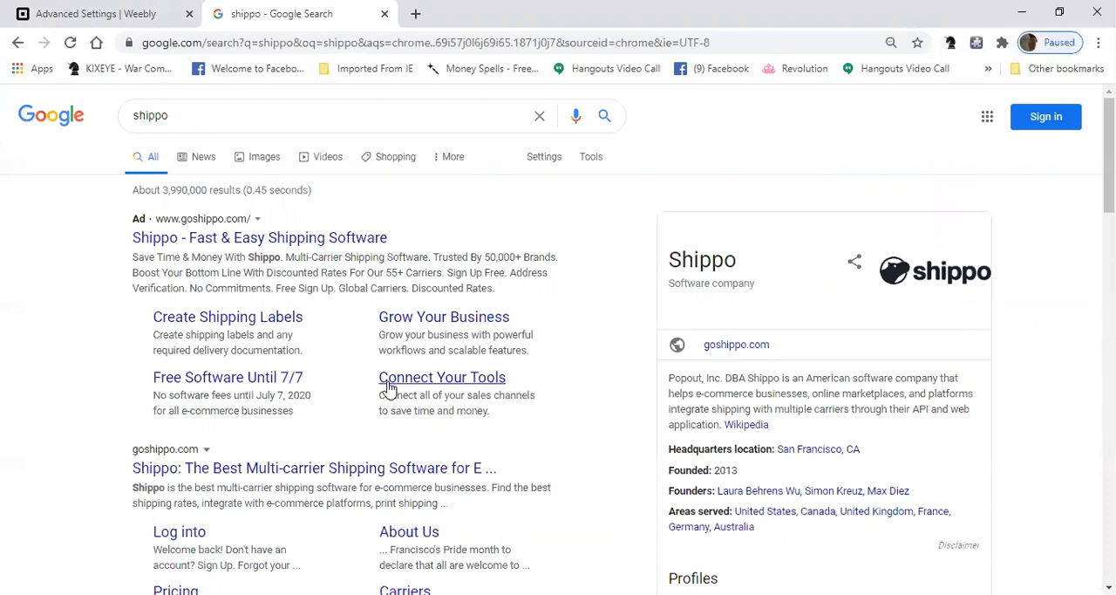
scroll("down", 3)
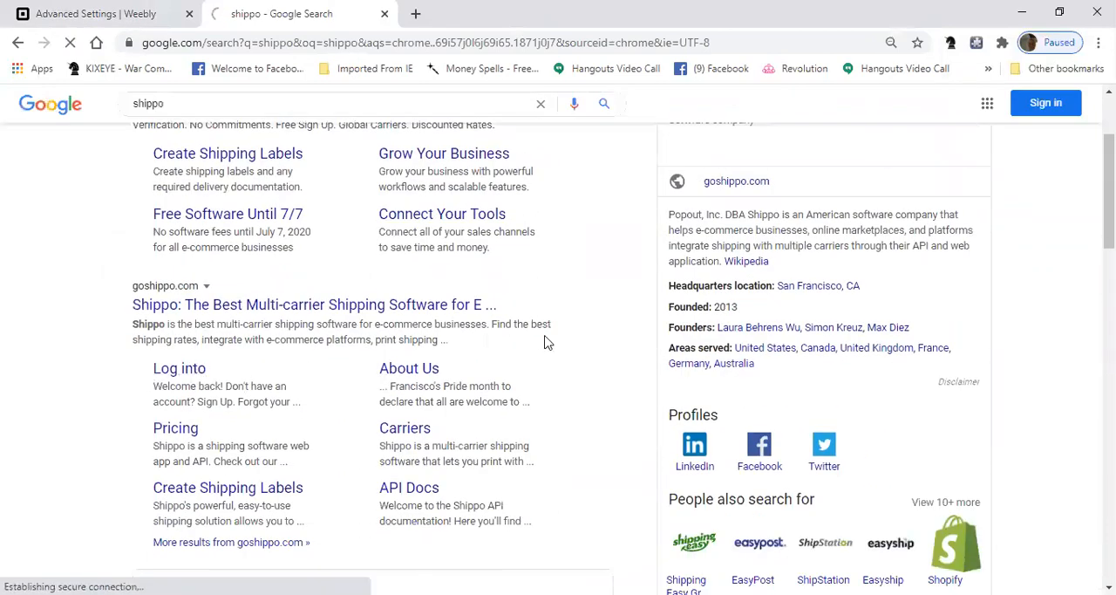
left_click(179, 367)
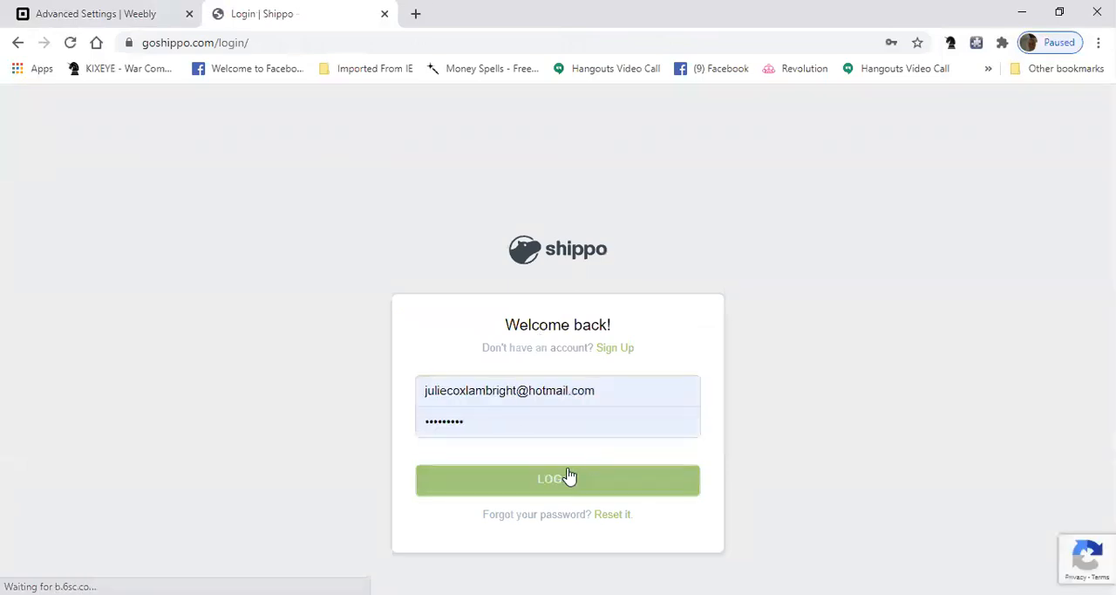
Step: Log in to Shippo, passing the reCAPTCHA by selecting every crosswalk picture
left_click(557, 479)
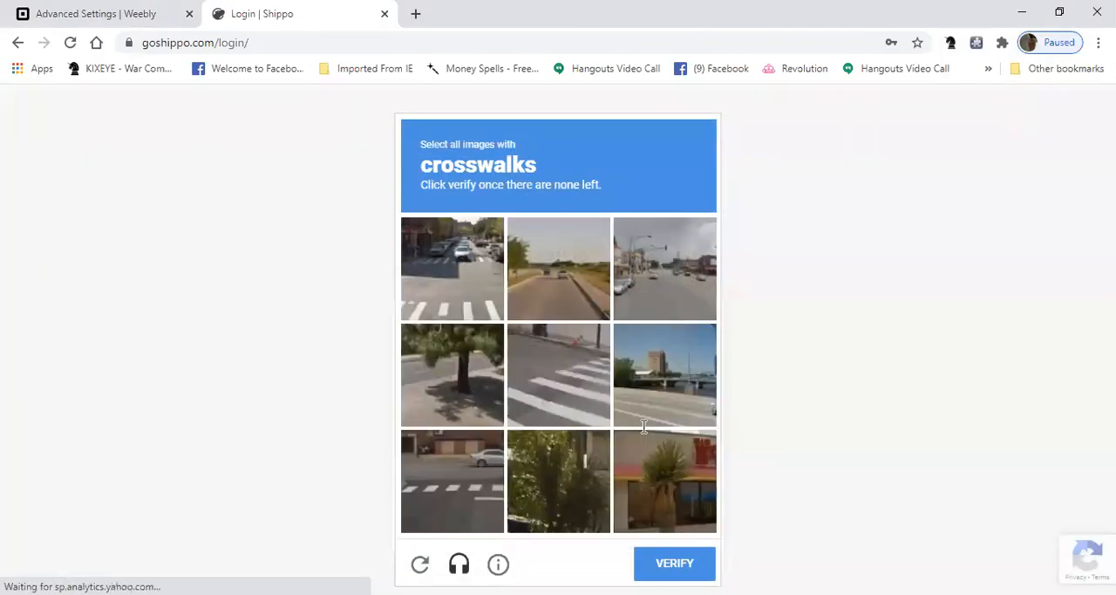
left_click(452, 268)
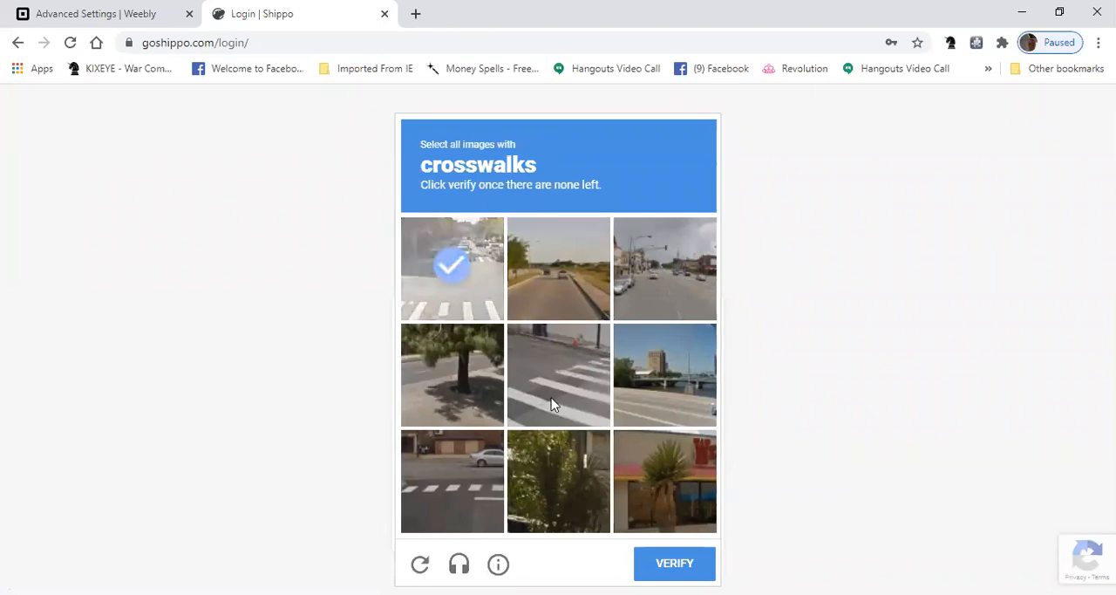
left_click(665, 374)
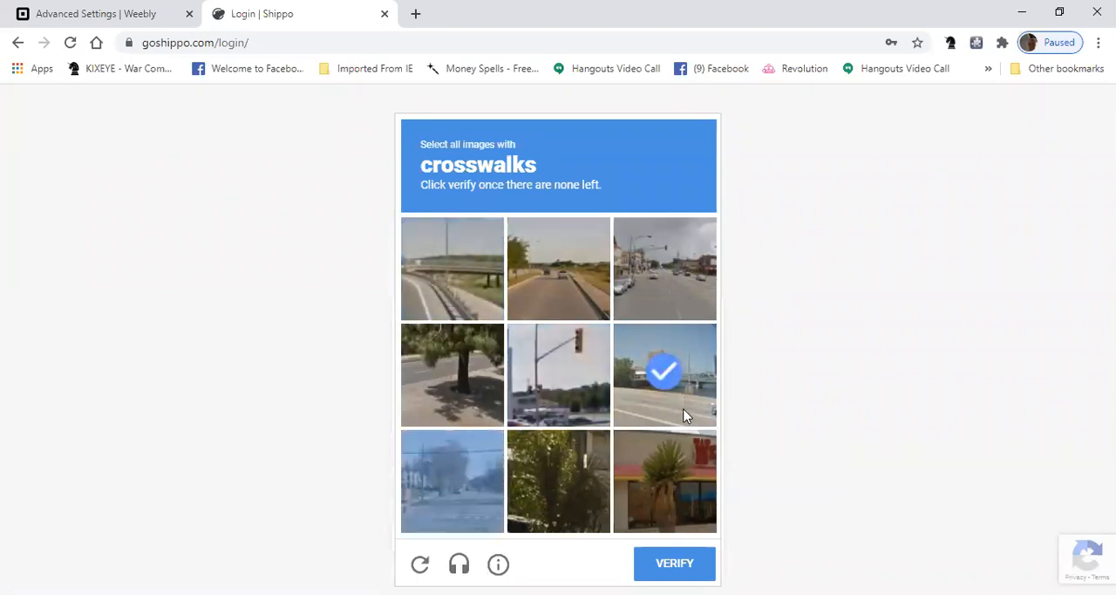
left_click(665, 375)
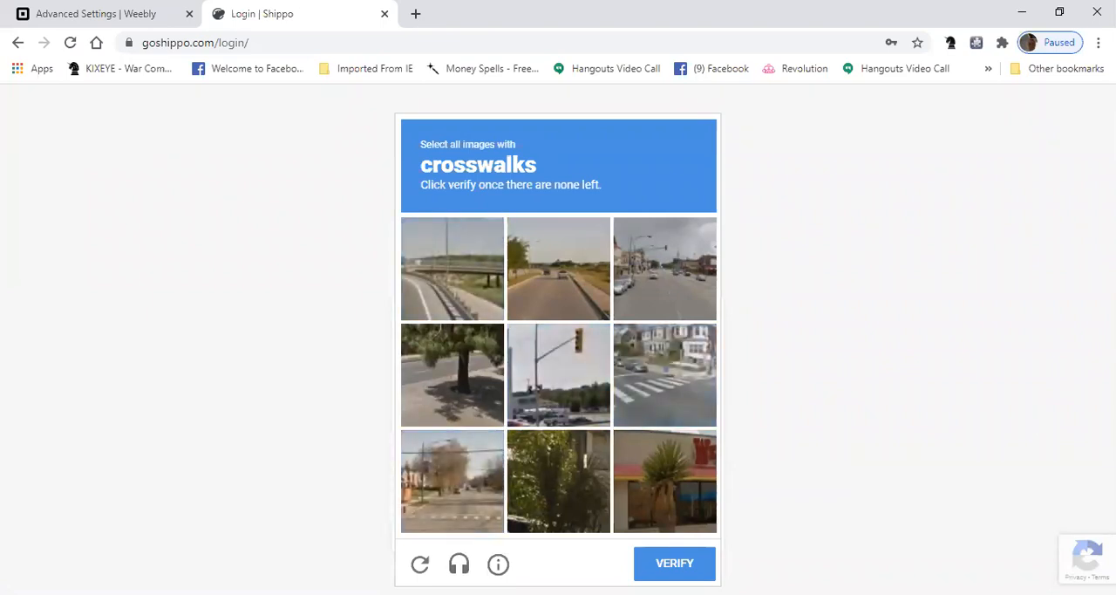
left_click(665, 375)
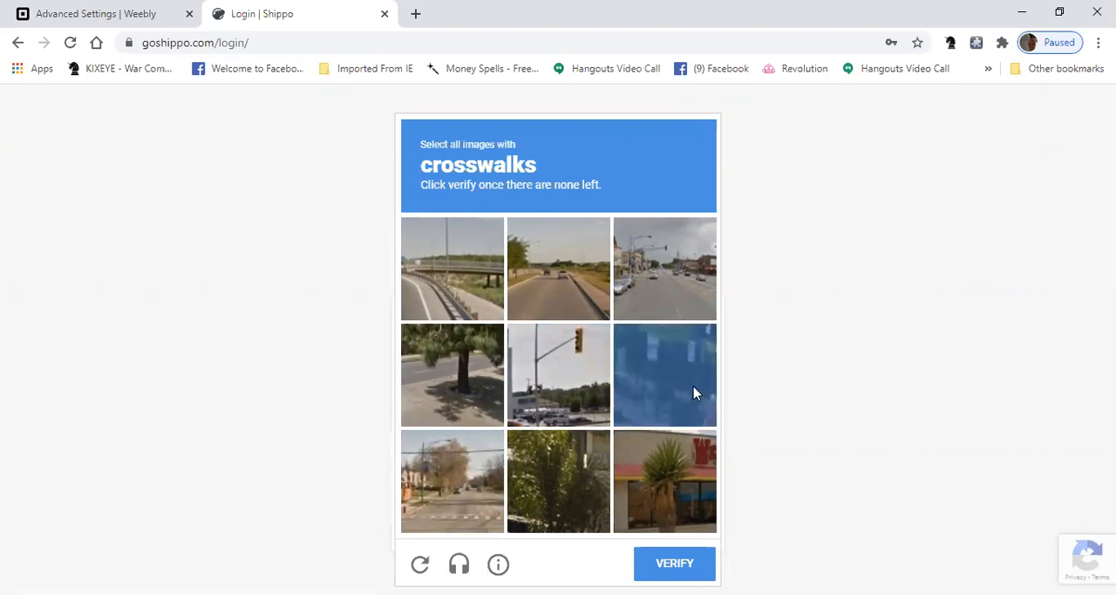
left_click(664, 375)
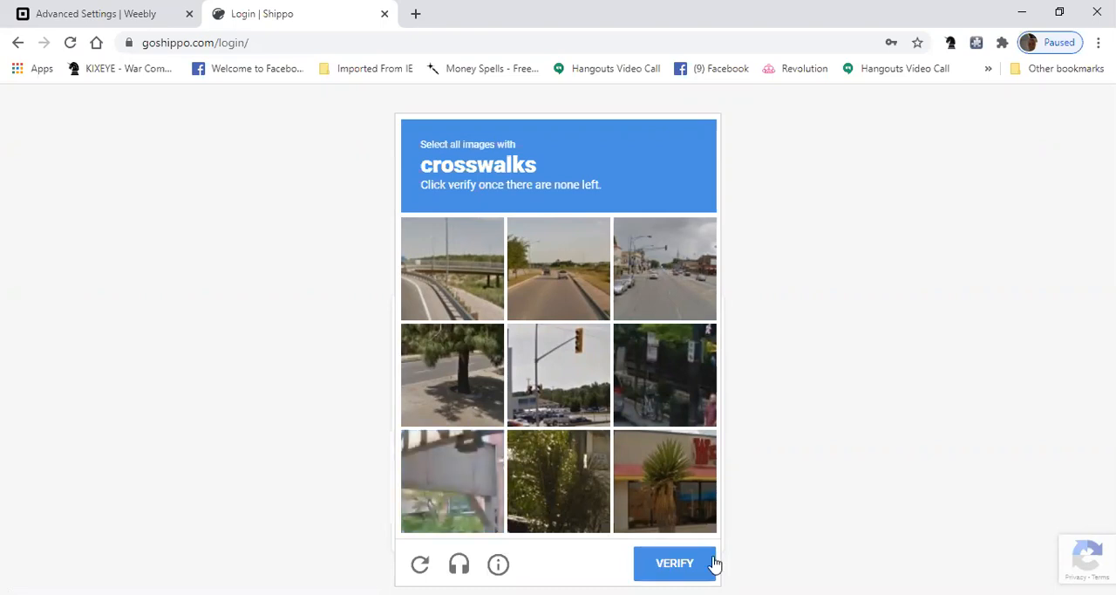
left_click(674, 563)
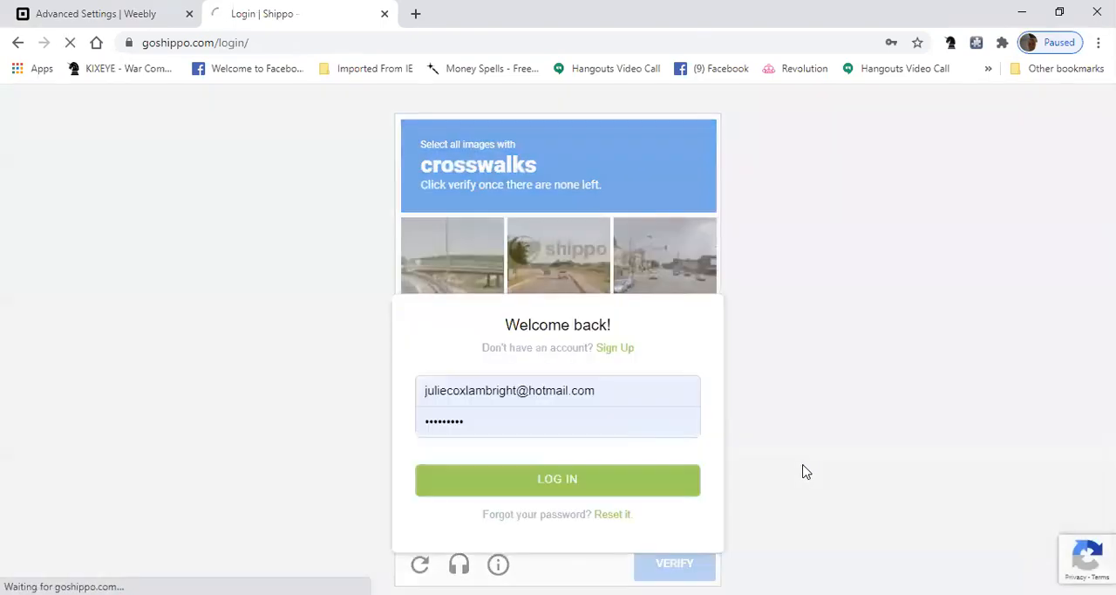
left_click(557, 478)
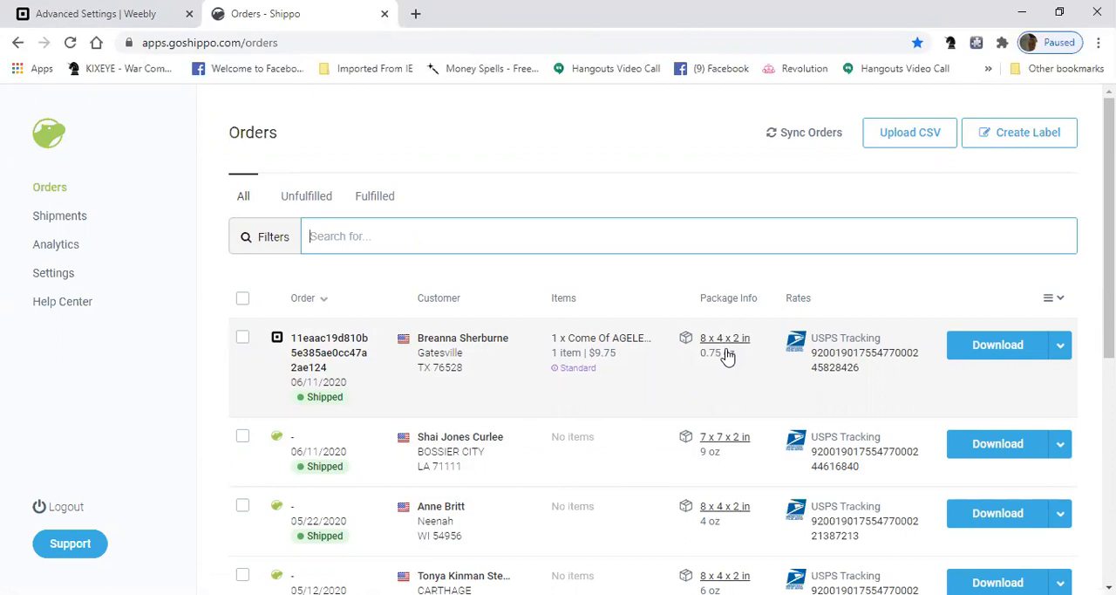
mouse_move(724, 451)
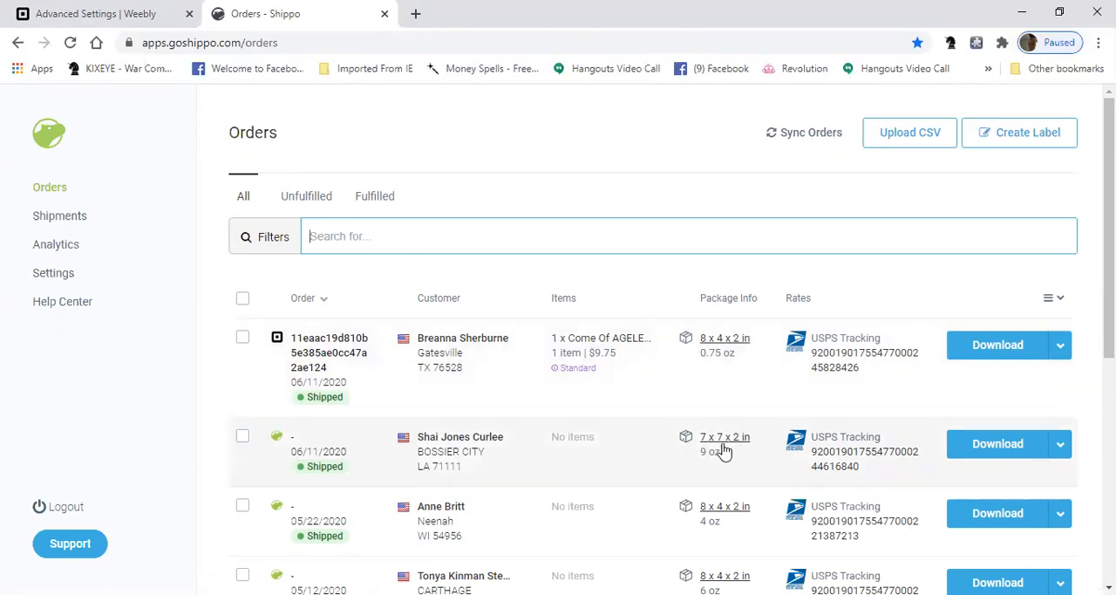
mouse_move(369, 456)
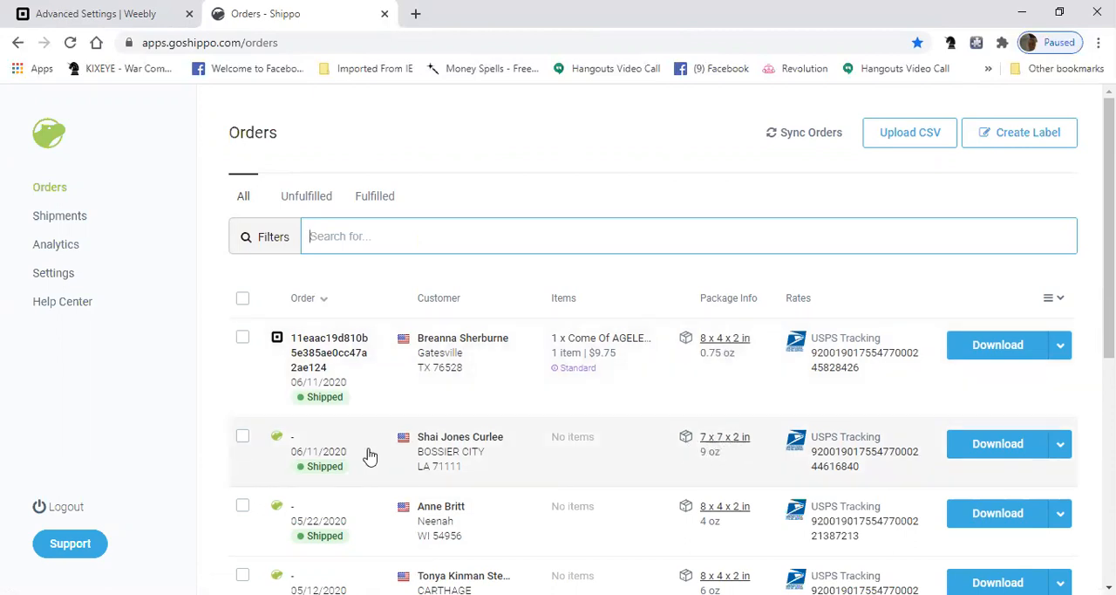
Step: Move from the Orders list to the Shipments list
scroll("down", 3)
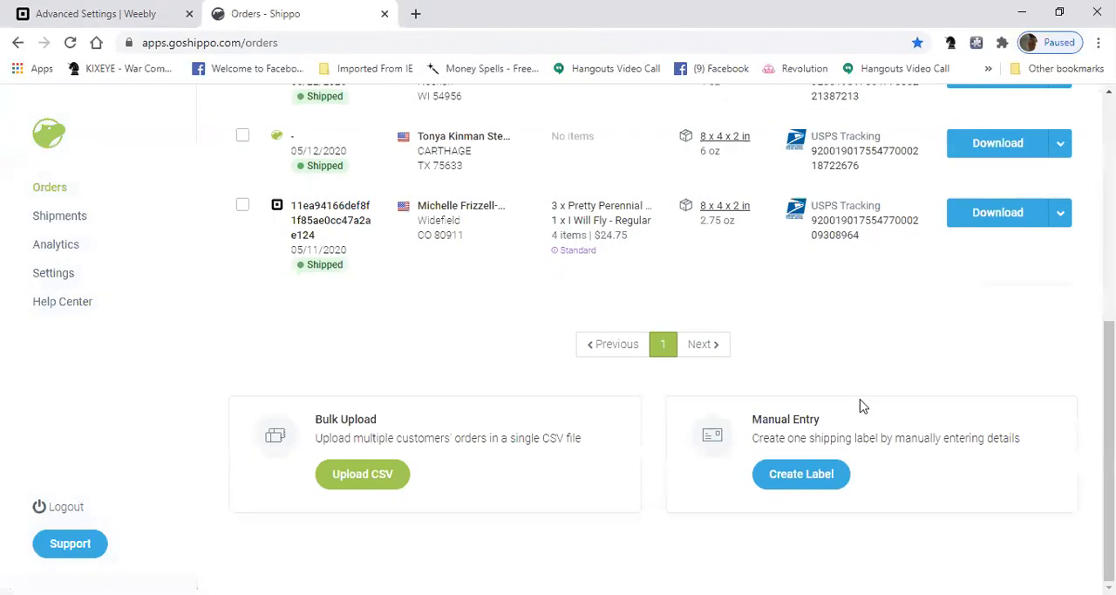
scroll("up", 3)
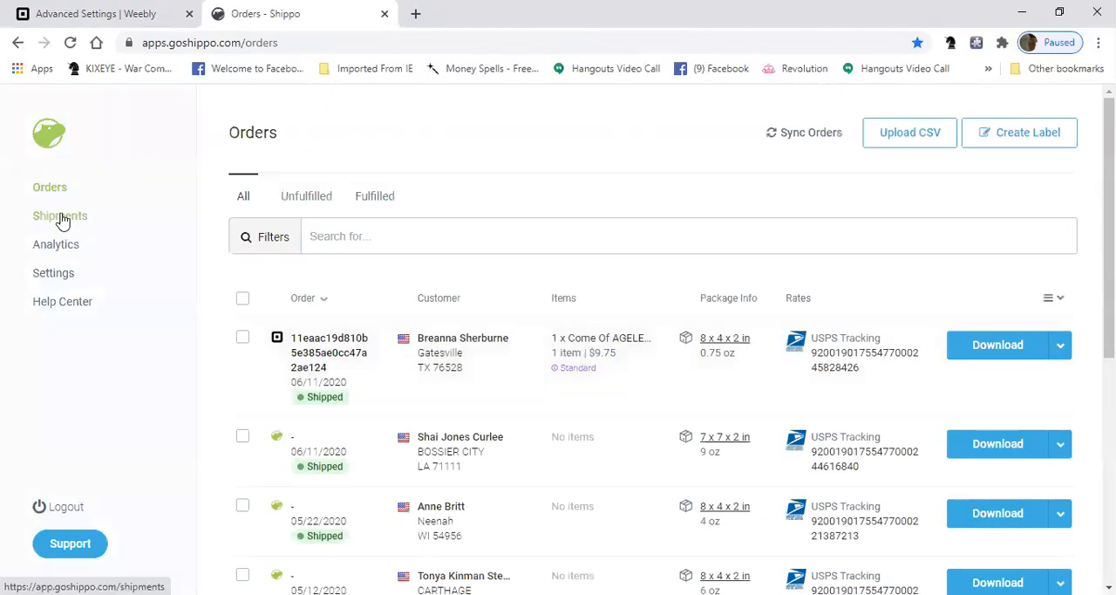
left_click(59, 215)
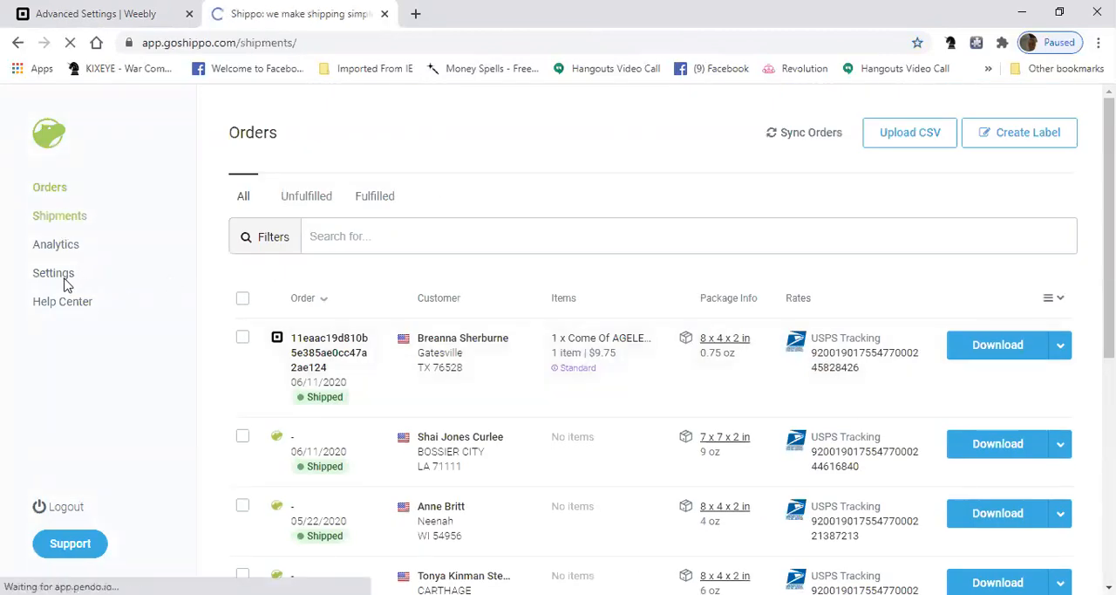
left_click(59, 216)
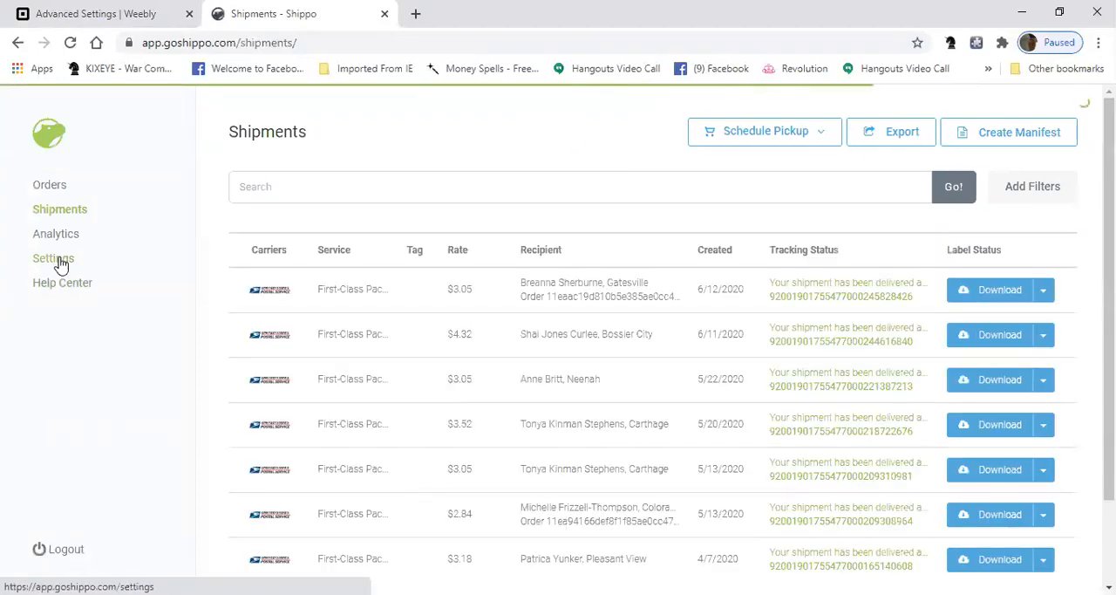
Step: Expand the Settings sections and open the label settings page
left_click(54, 258)
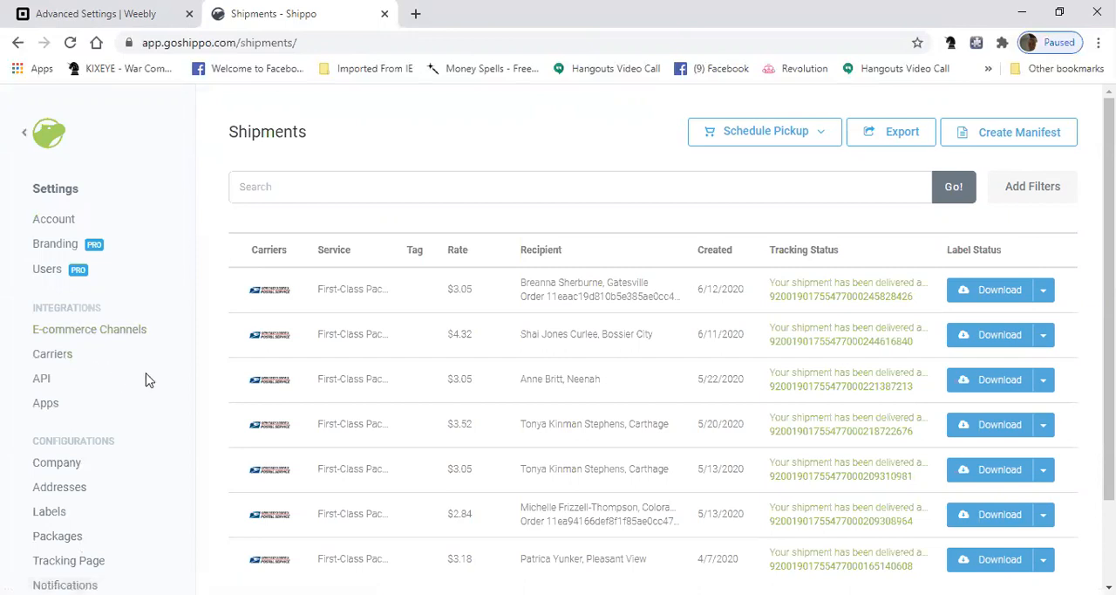
scroll("down", 3)
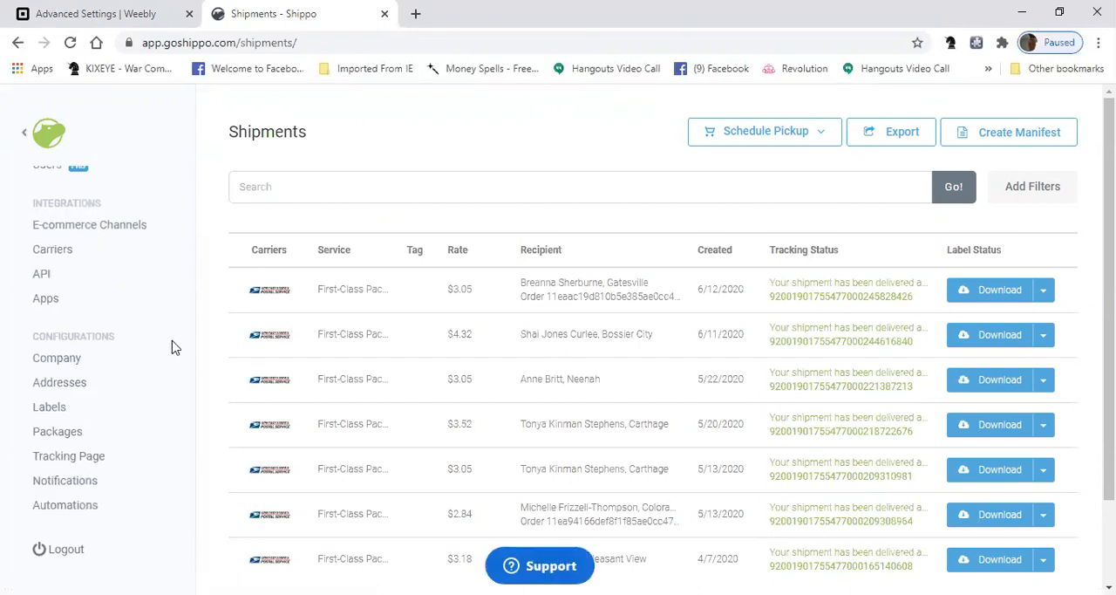
mouse_move(169, 351)
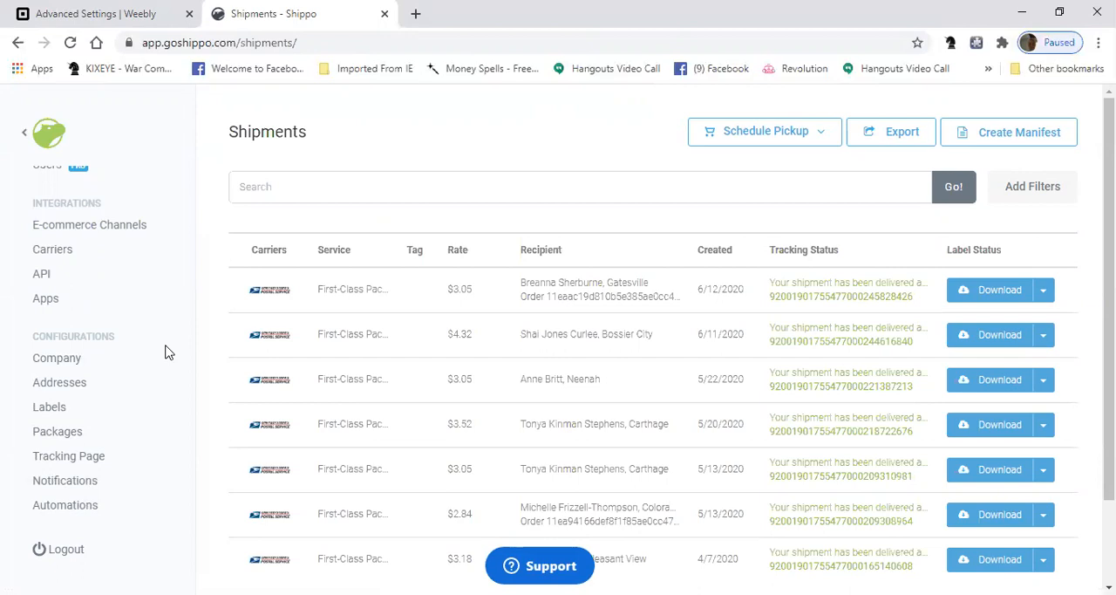
scroll("down", 3)
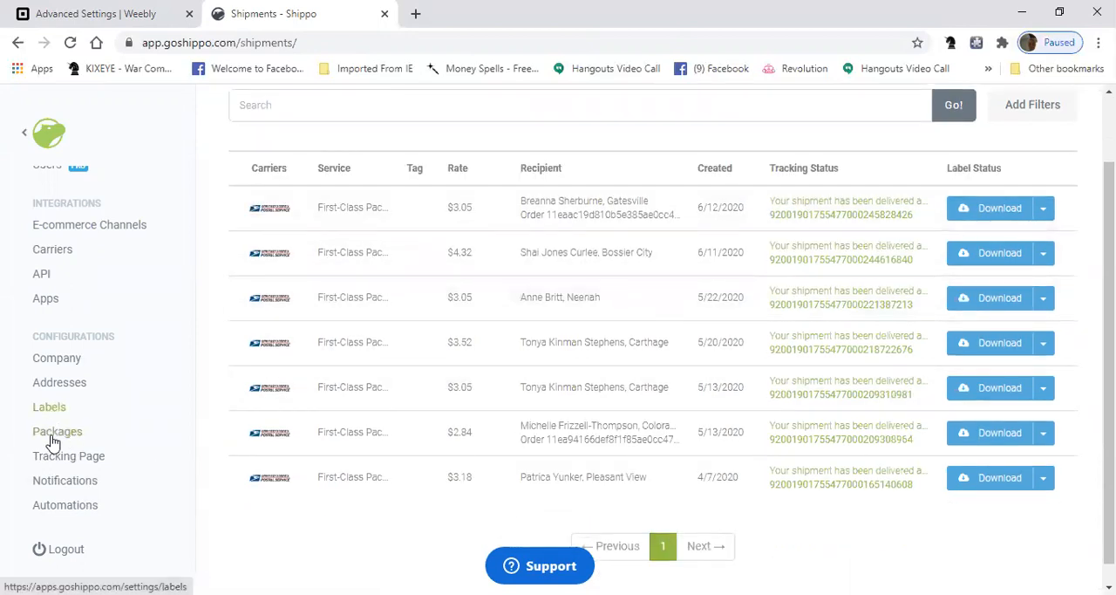
left_click(49, 407)
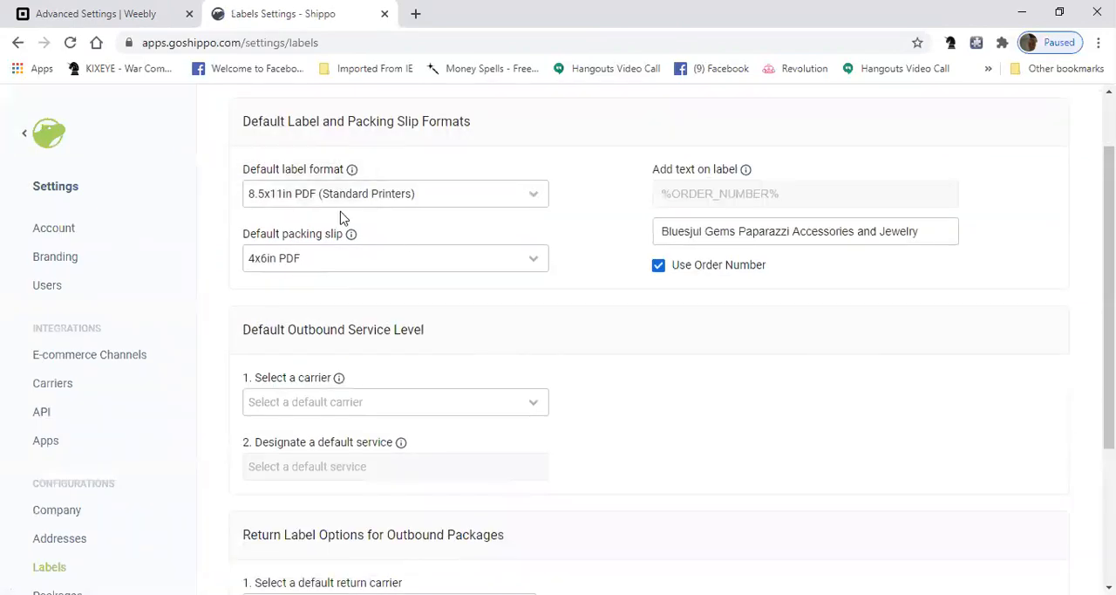
mouse_move(417, 254)
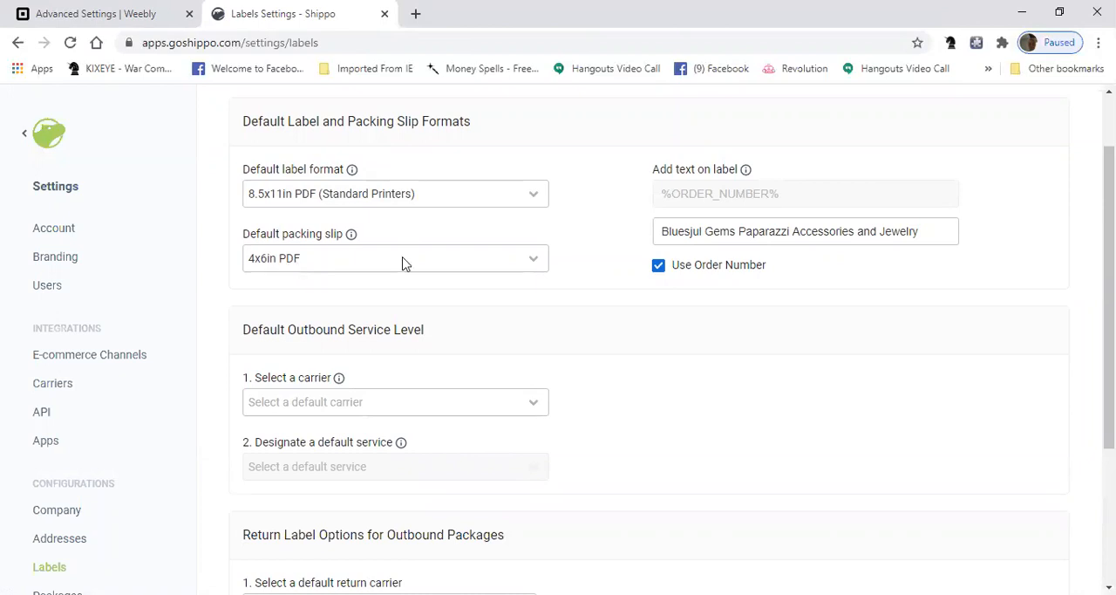
mouse_move(536, 334)
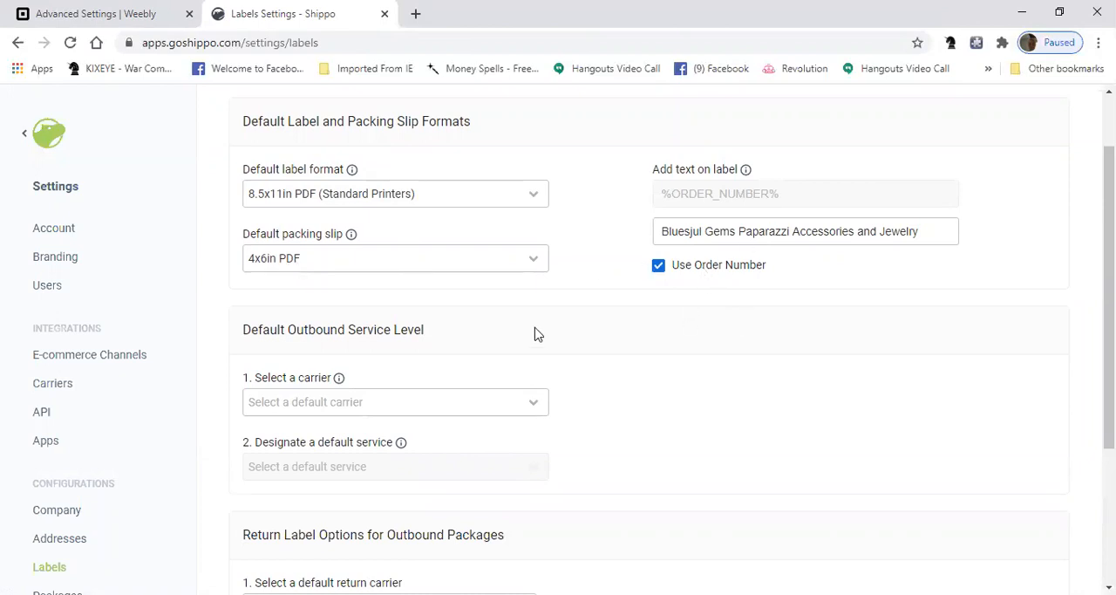
Step: Scroll the label settings to see the 'Bluesjul Gems Paparazzi Accessories and Jewelry' label text and carrier options
scroll("up", 3)
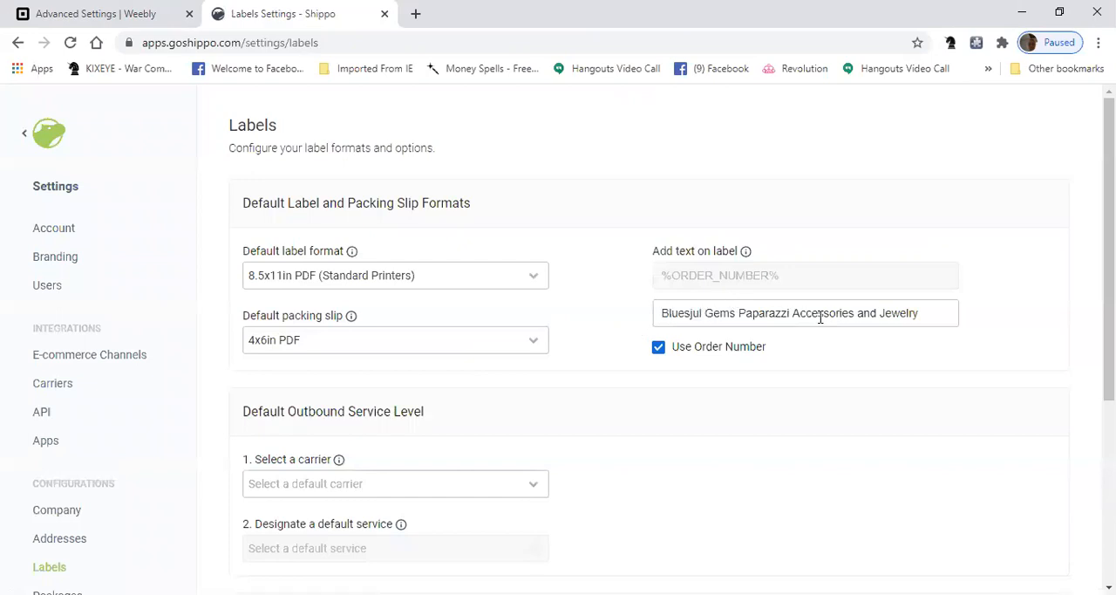
scroll("down", 3)
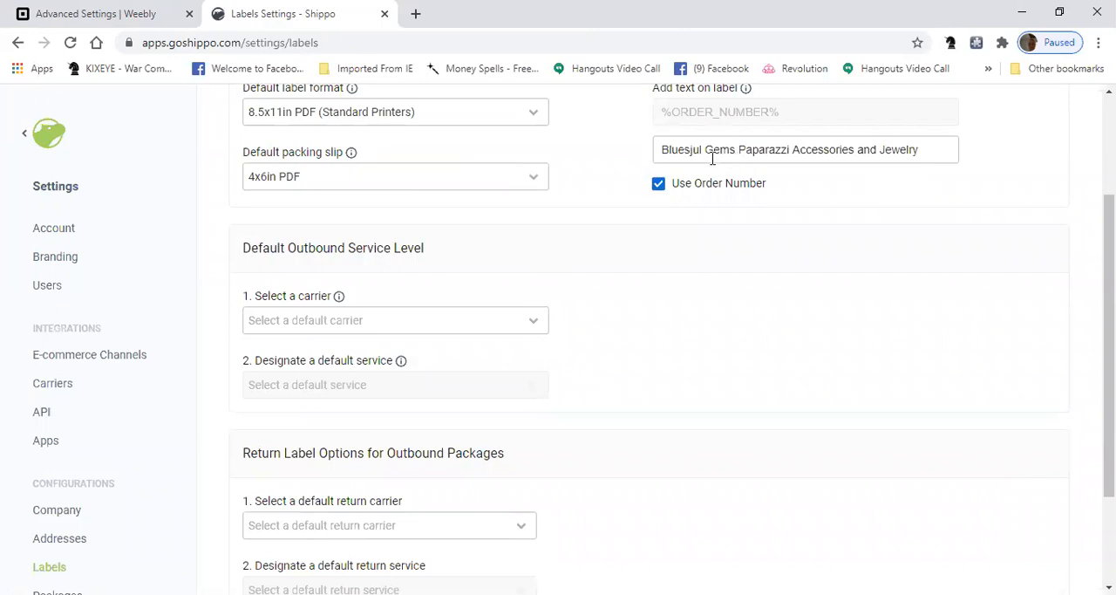
mouse_move(637, 198)
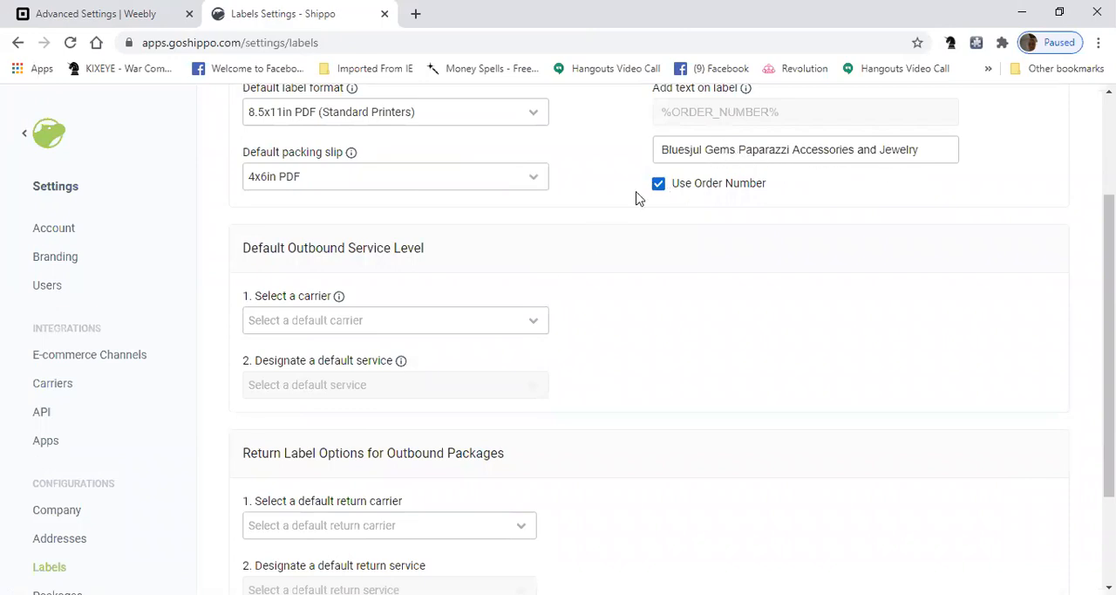
mouse_move(730, 225)
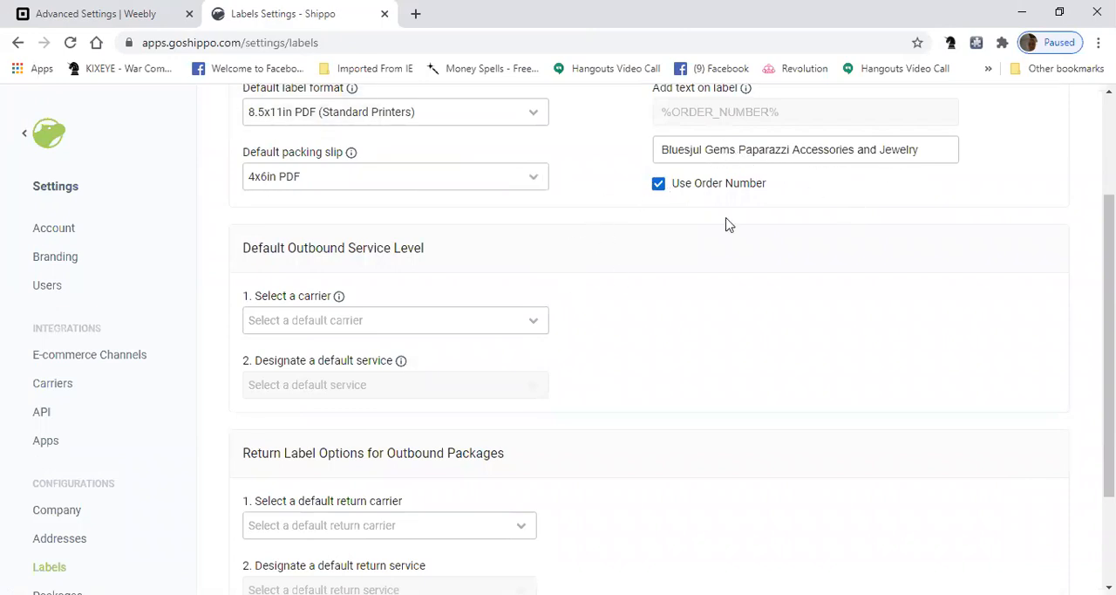
mouse_move(510, 301)
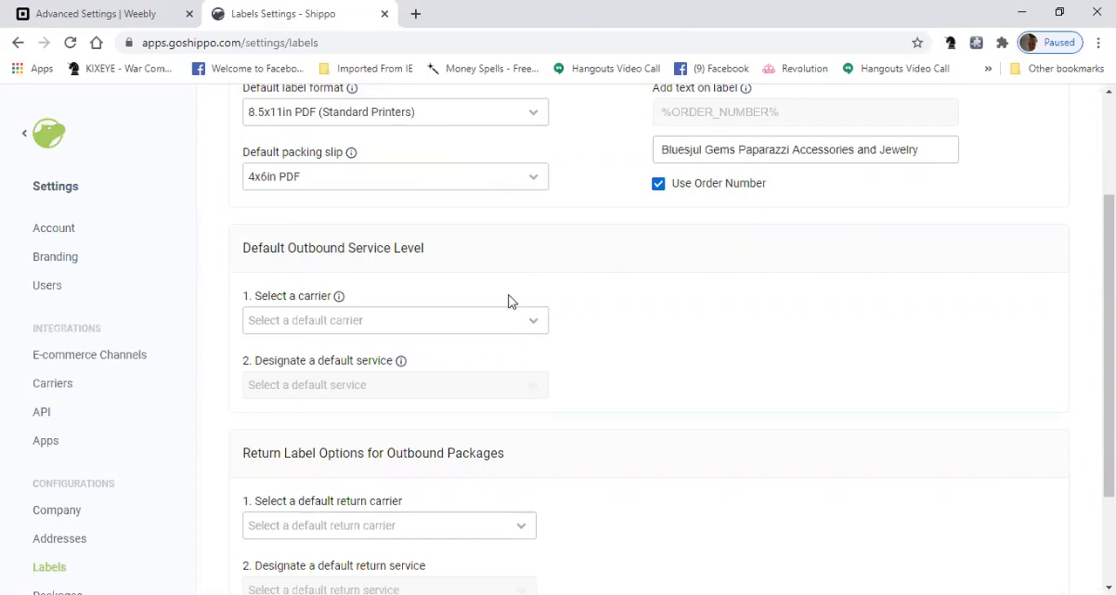
mouse_move(556, 327)
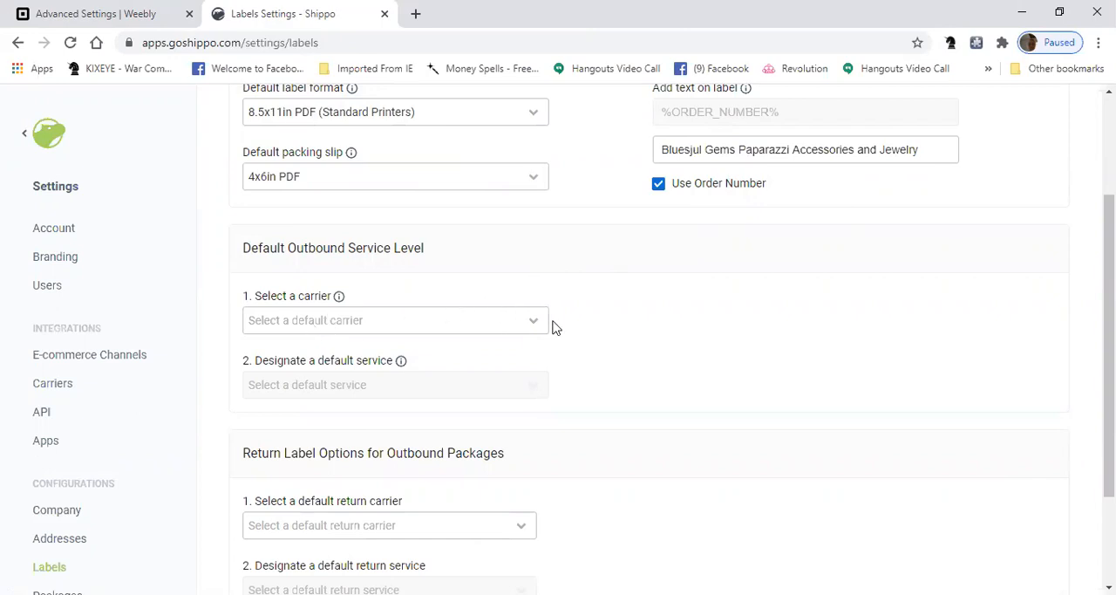
scroll("down", 3)
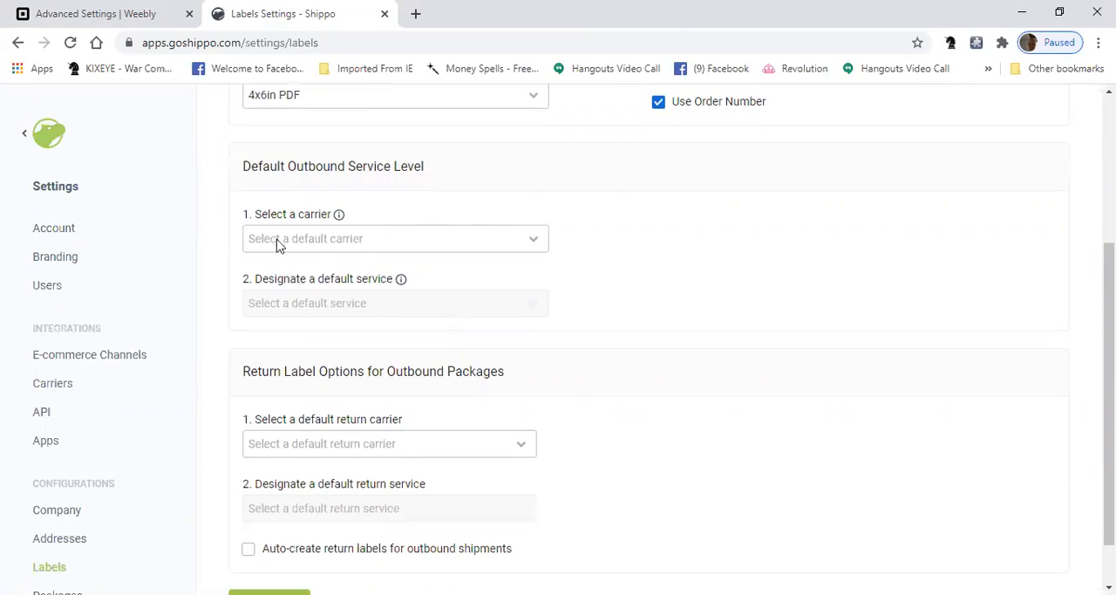
mouse_move(340, 329)
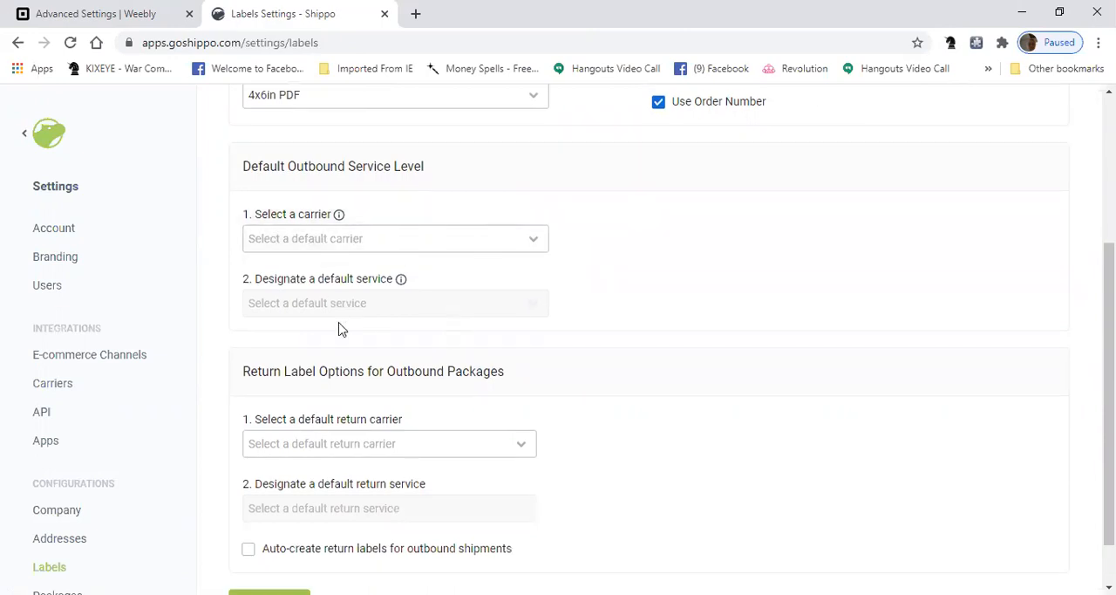
scroll("down", 3)
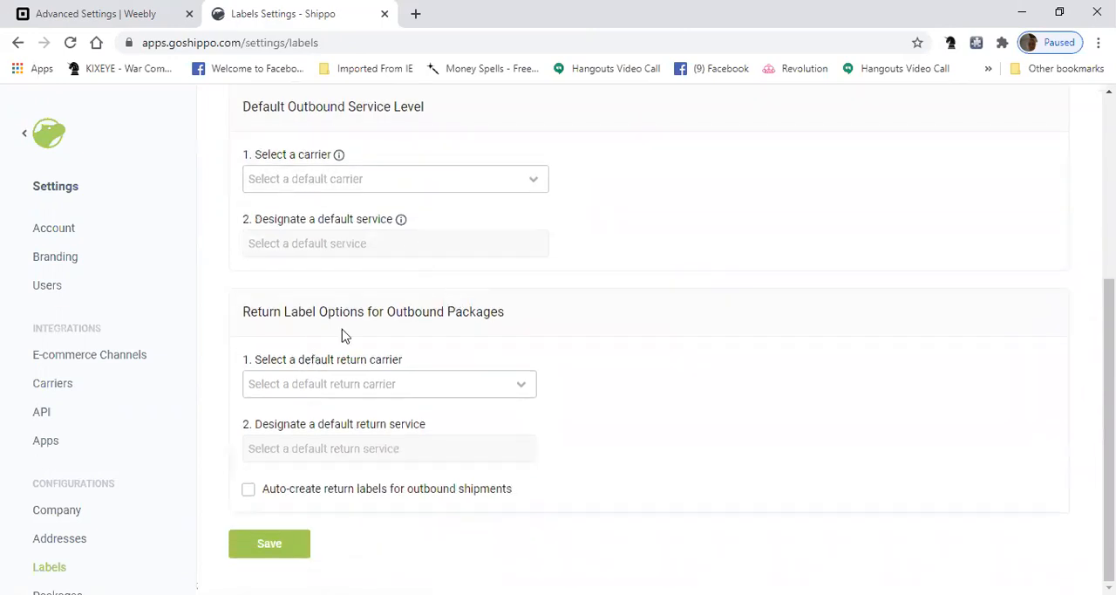
mouse_move(488, 393)
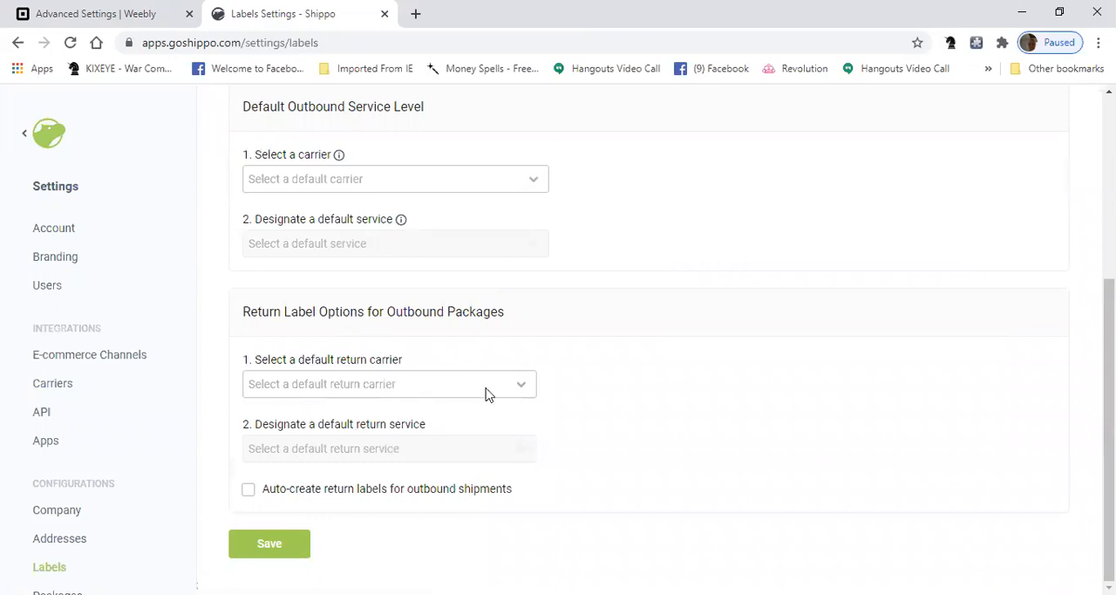
mouse_move(464, 393)
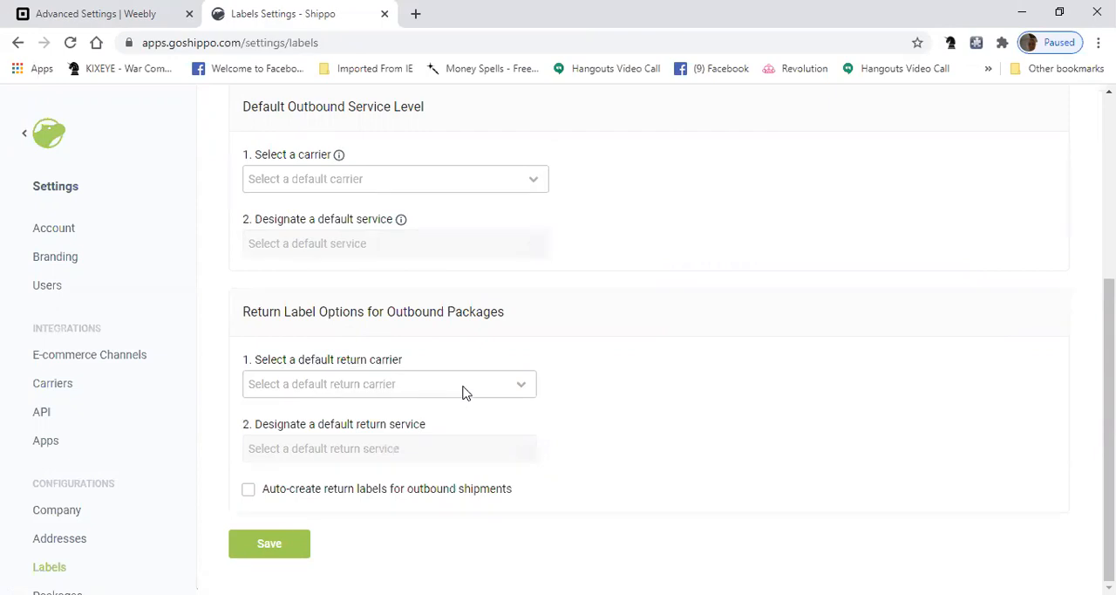
mouse_move(1035, 279)
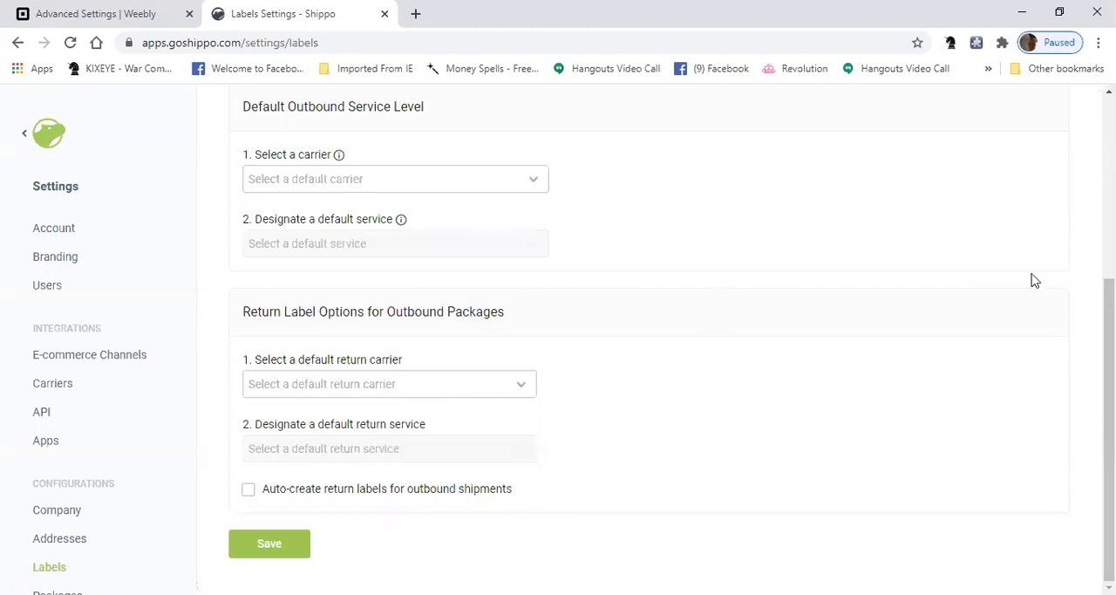
mouse_move(302, 312)
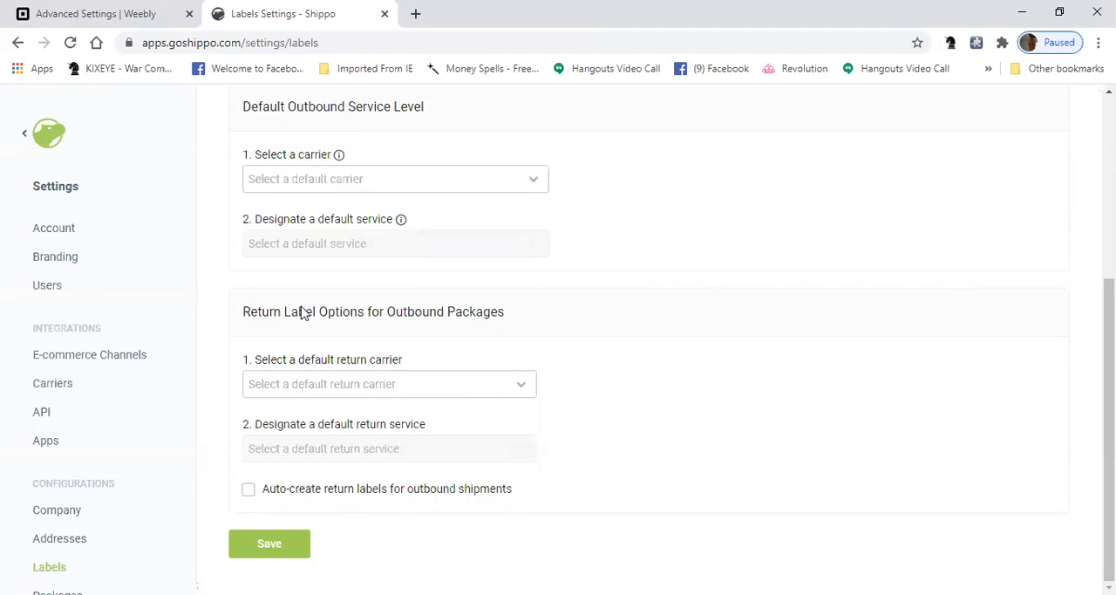
mouse_move(52, 403)
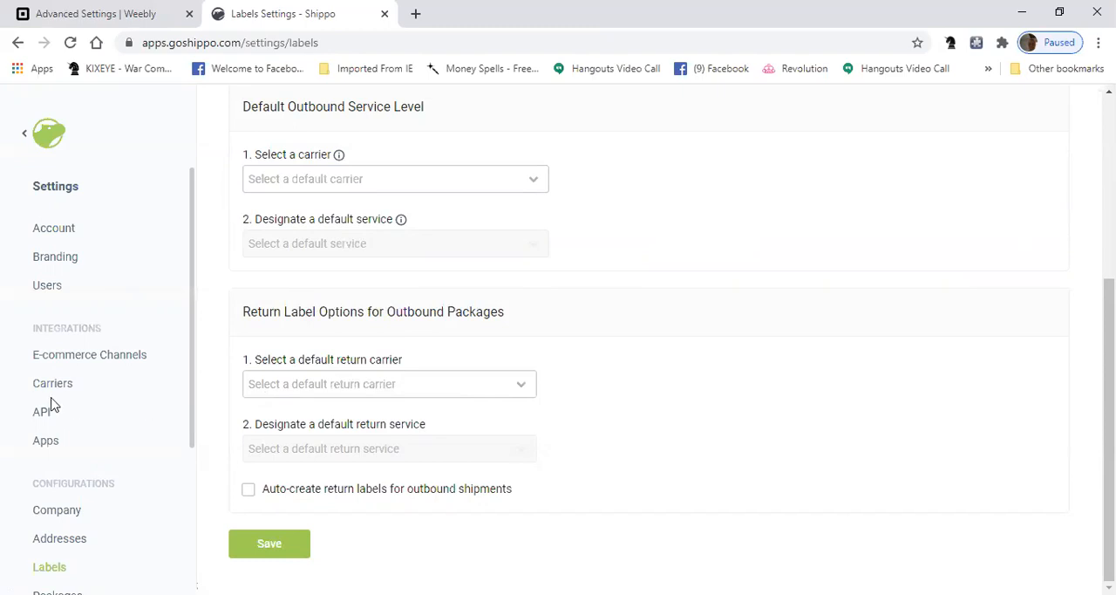
left_click(52, 383)
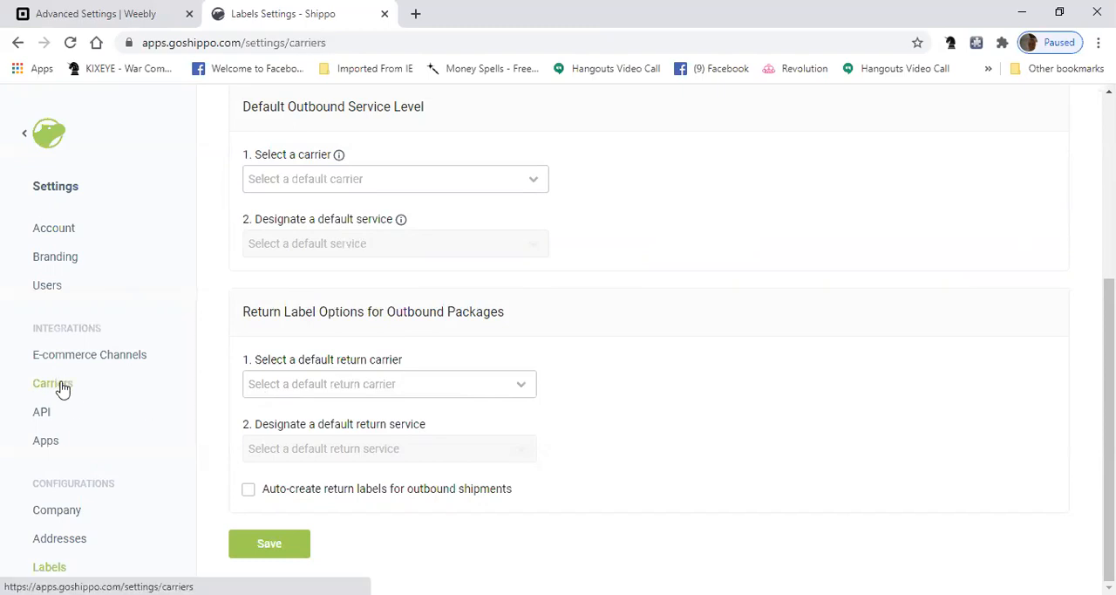
left_click(52, 383)
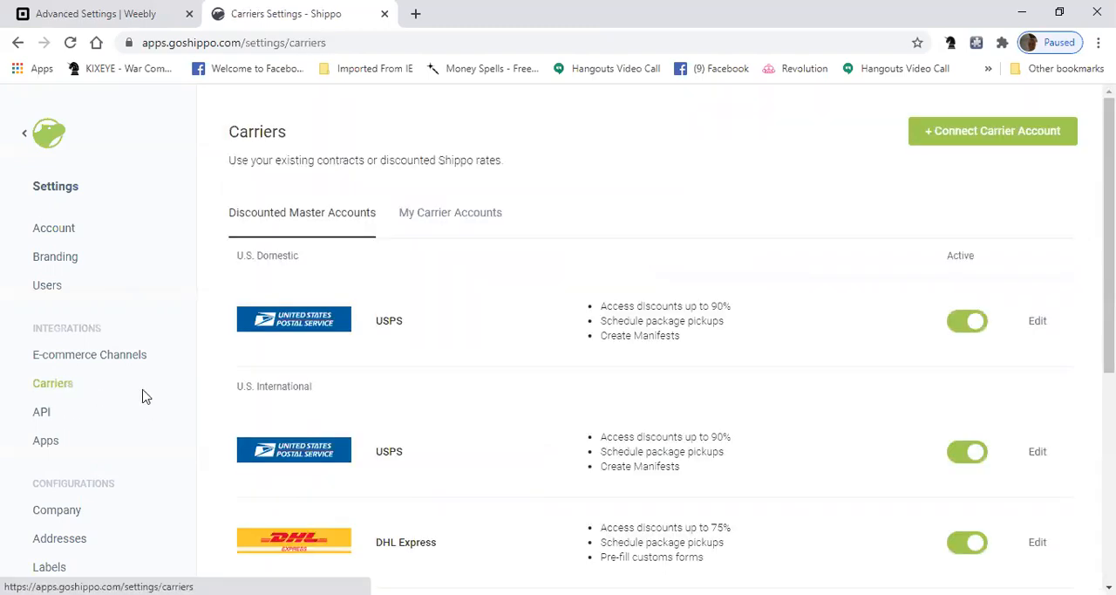
mouse_move(275, 422)
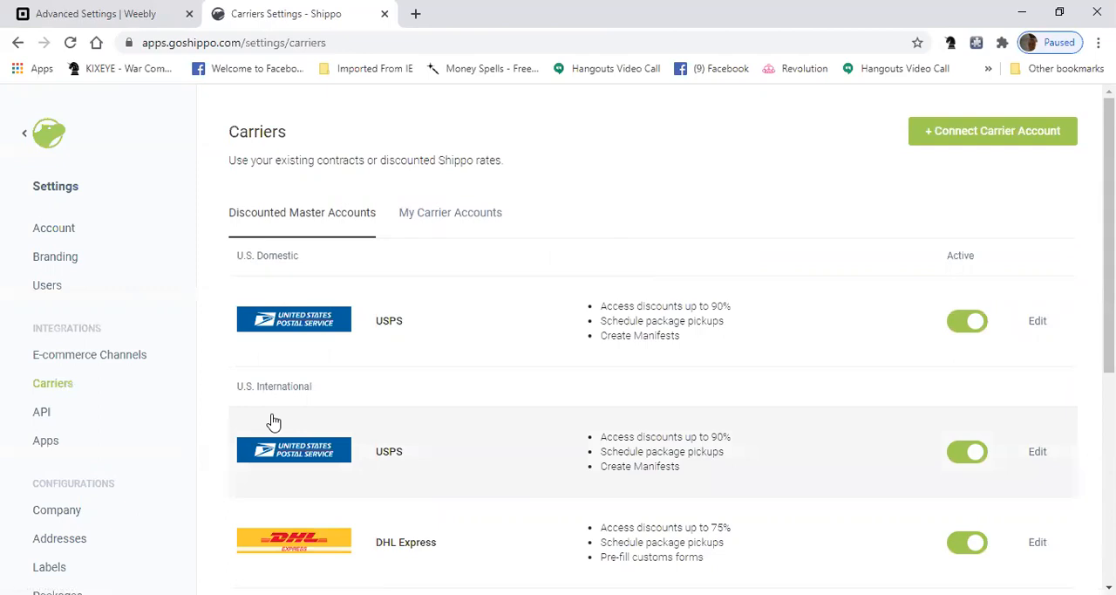
scroll("down", 3)
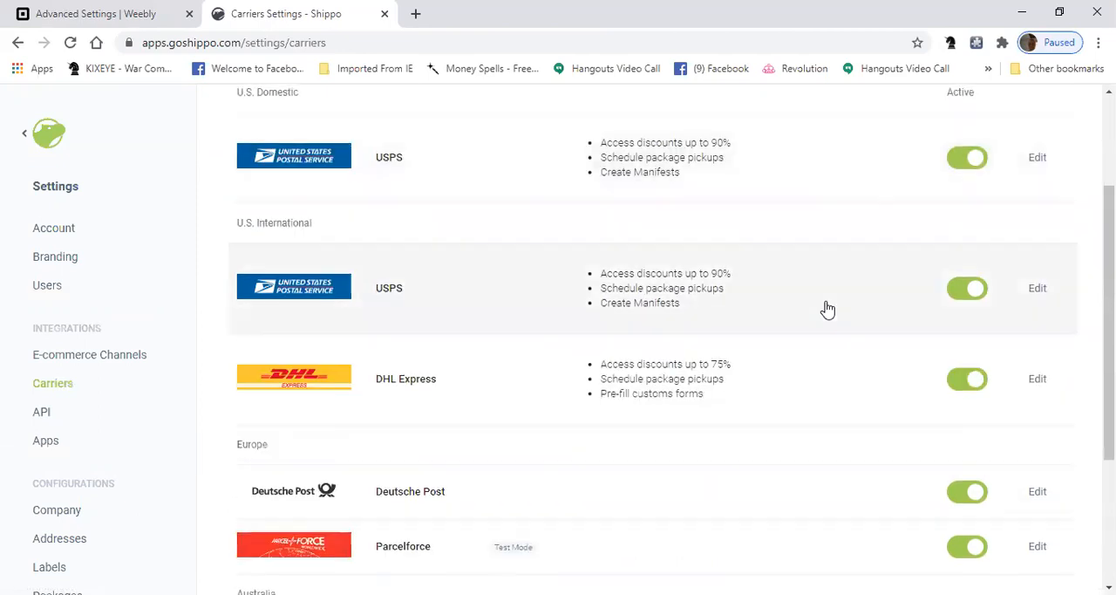
scroll("up", 3)
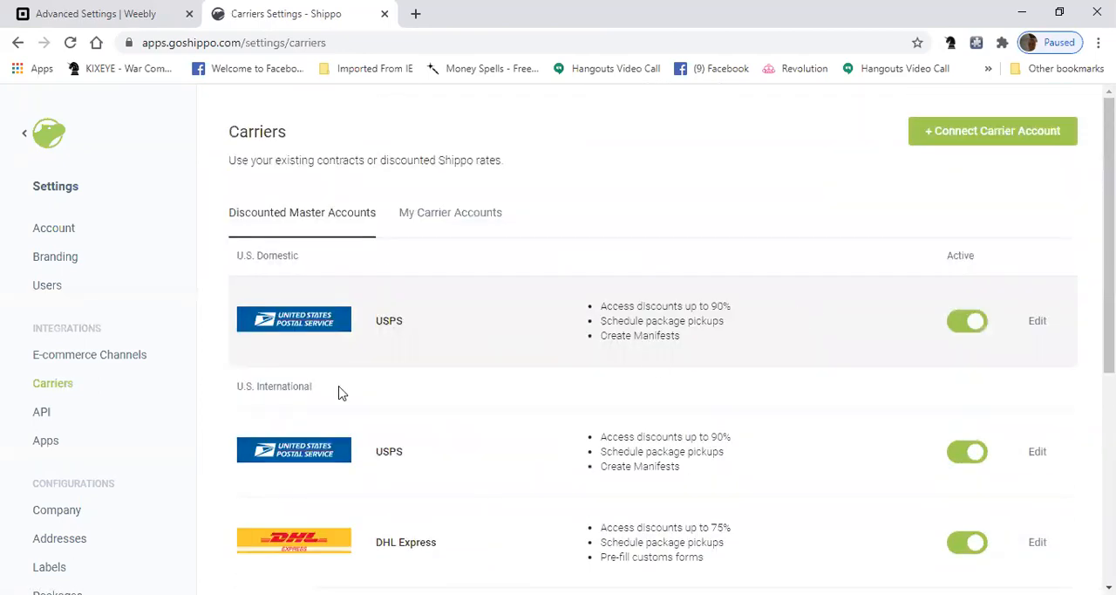
mouse_move(464, 438)
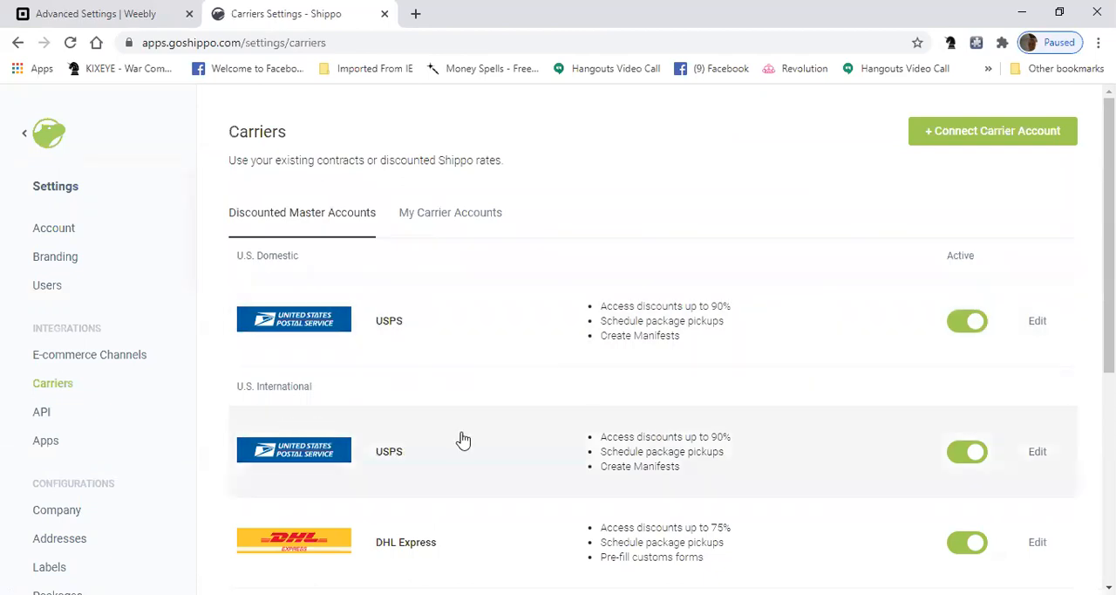
scroll("down", 3)
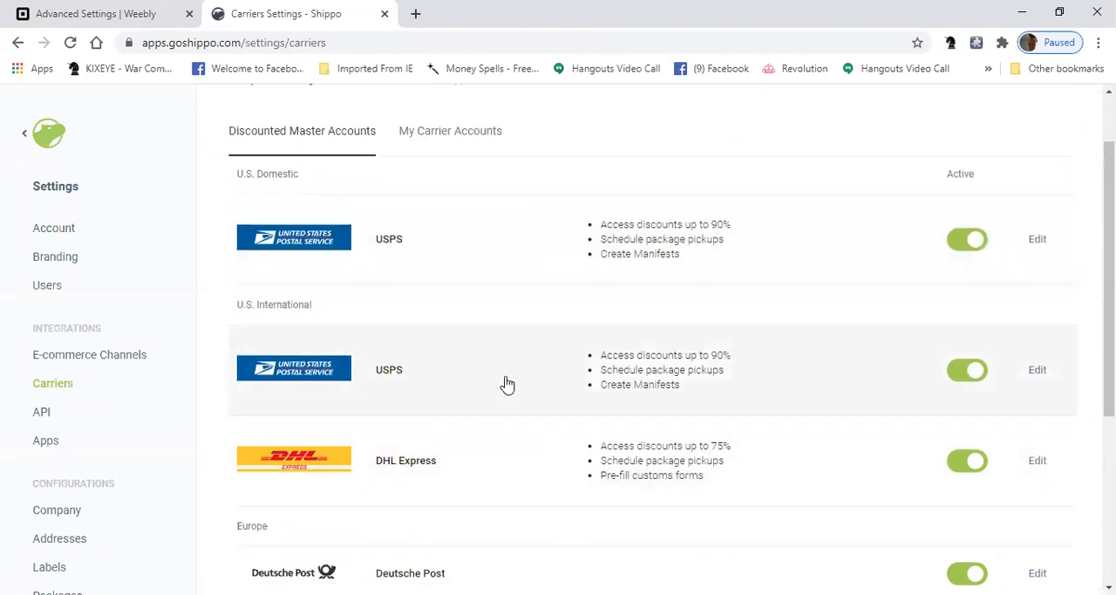
mouse_move(494, 446)
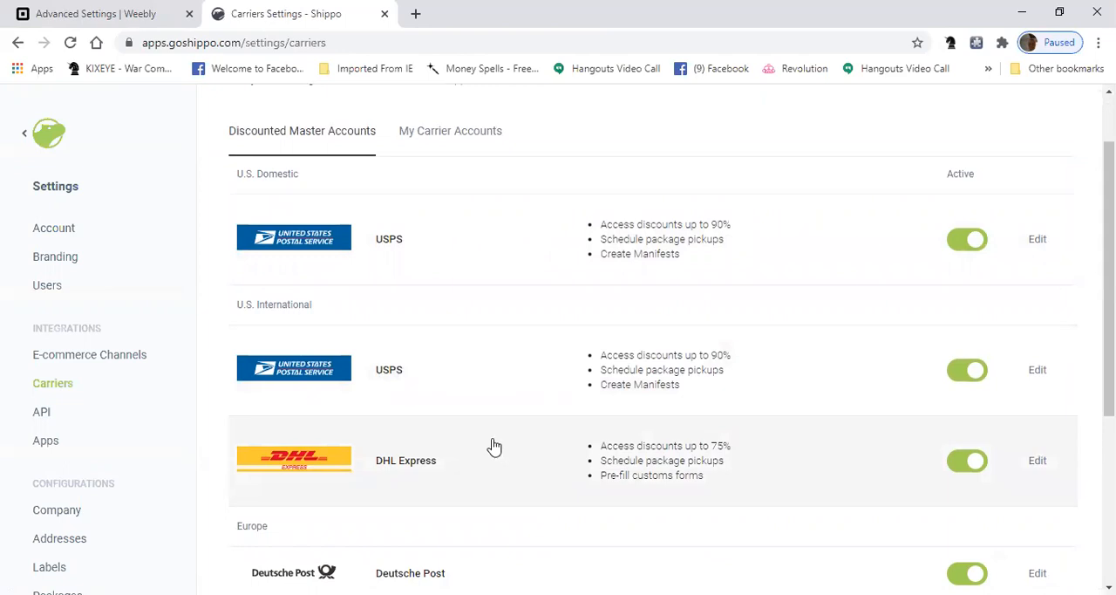
scroll("down", 3)
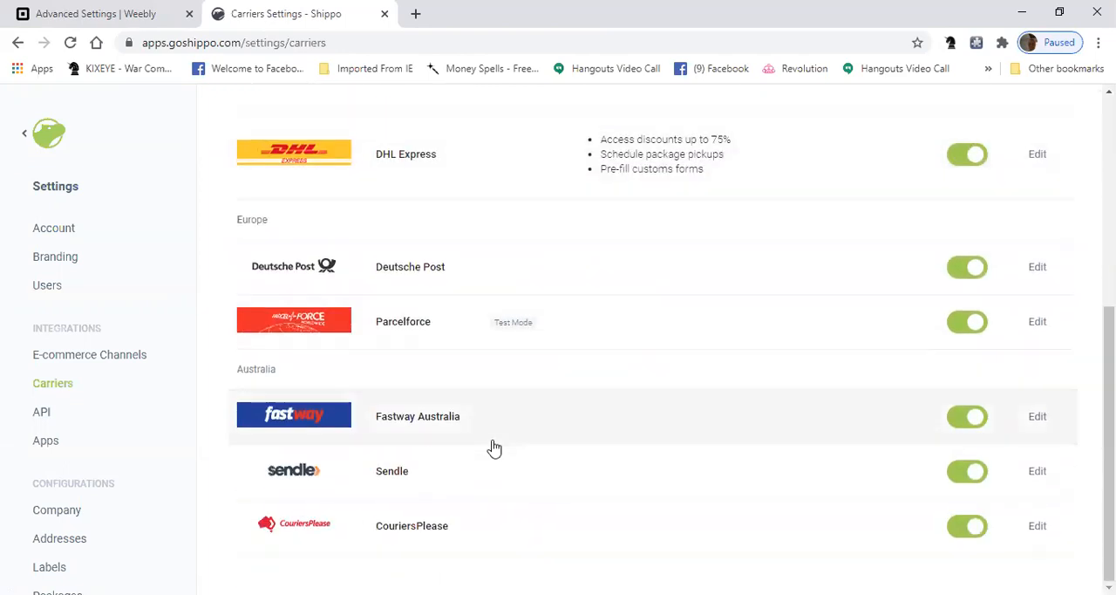
scroll("up", 3)
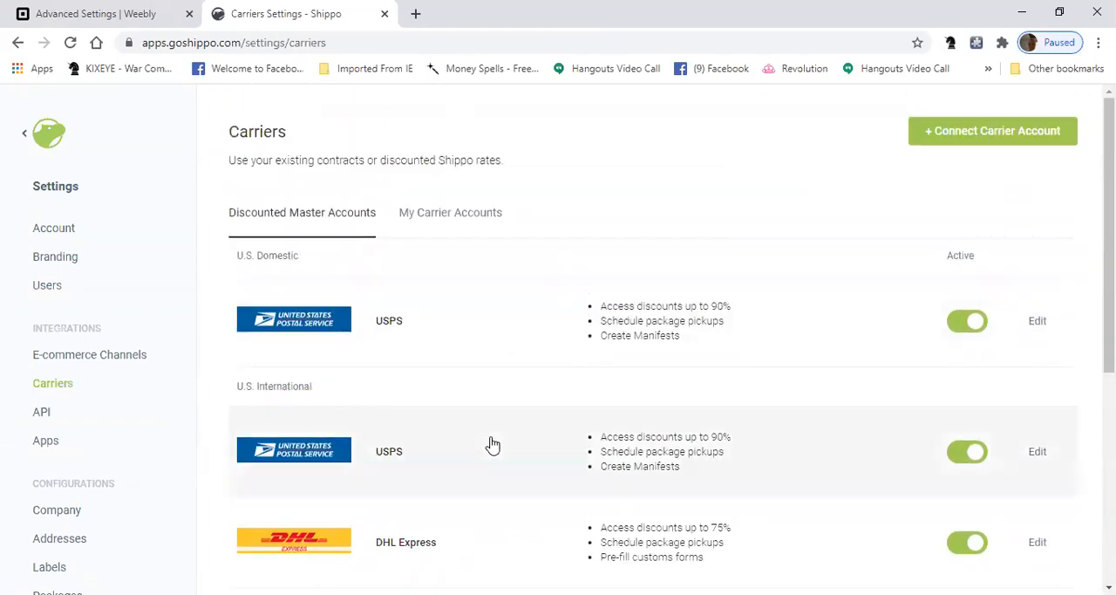
left_click(450, 212)
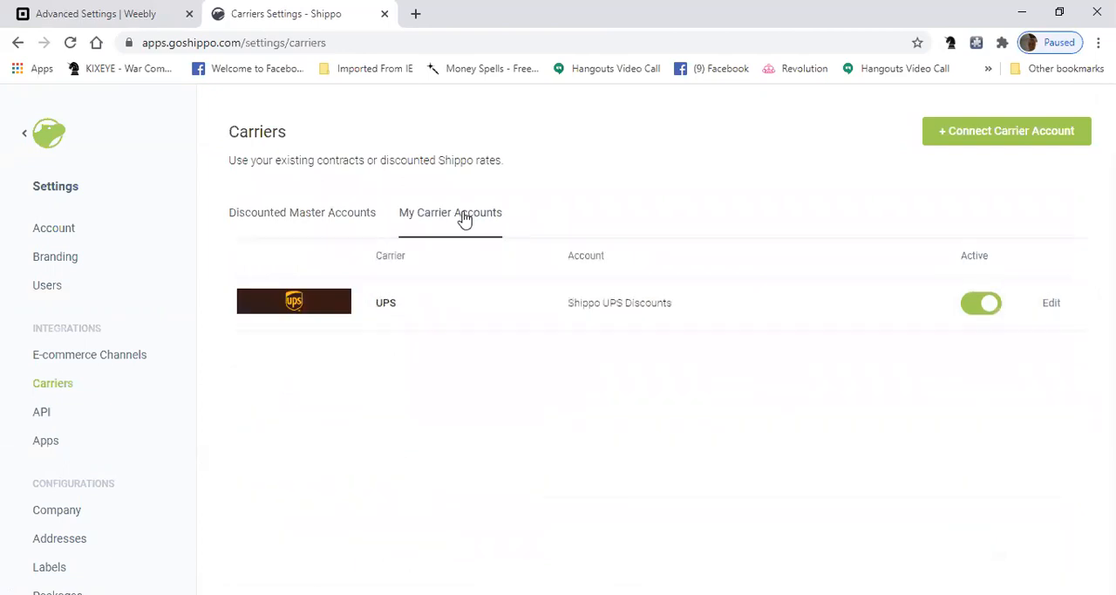
mouse_move(340, 346)
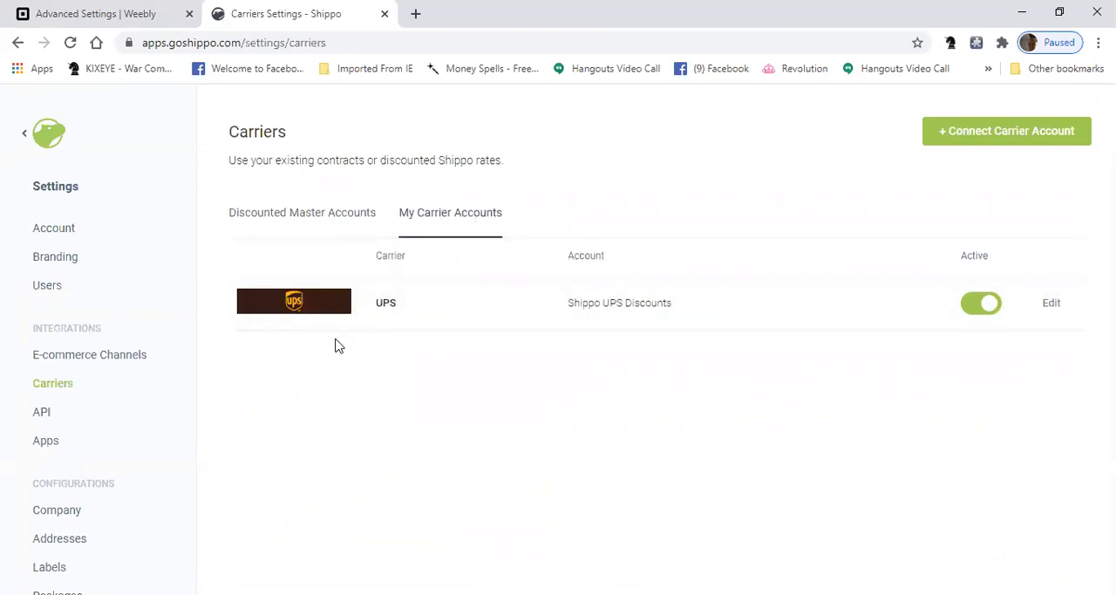
mouse_move(633, 376)
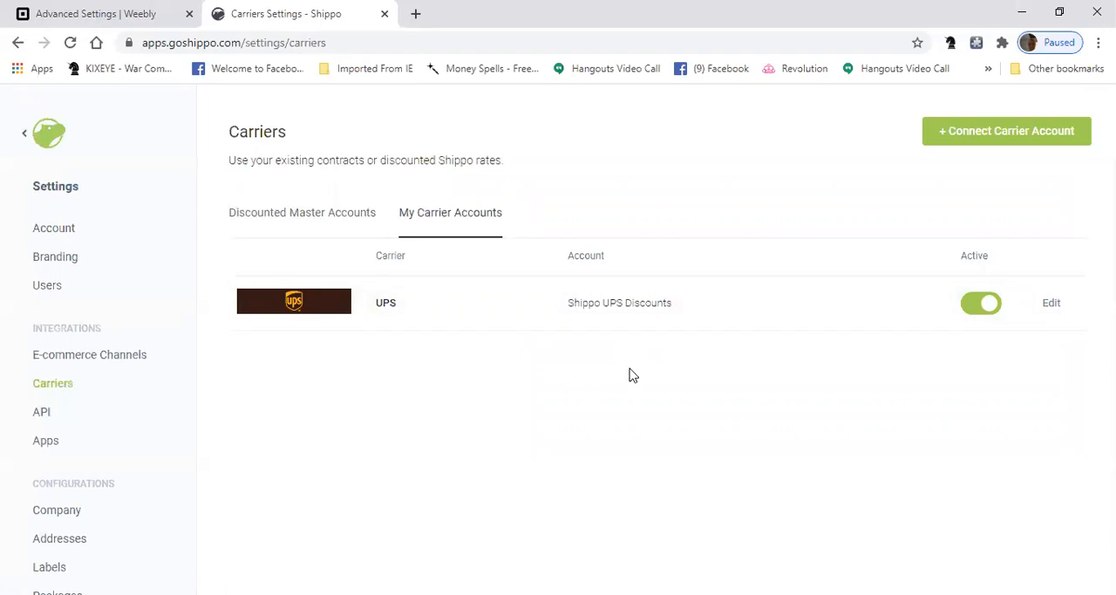
mouse_move(669, 398)
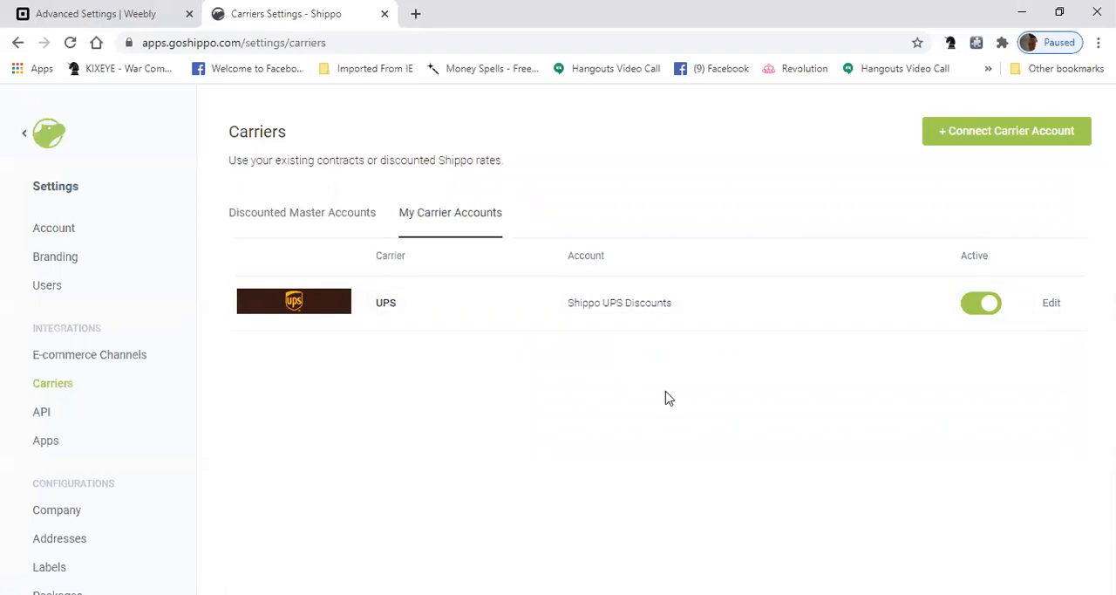
mouse_move(302, 212)
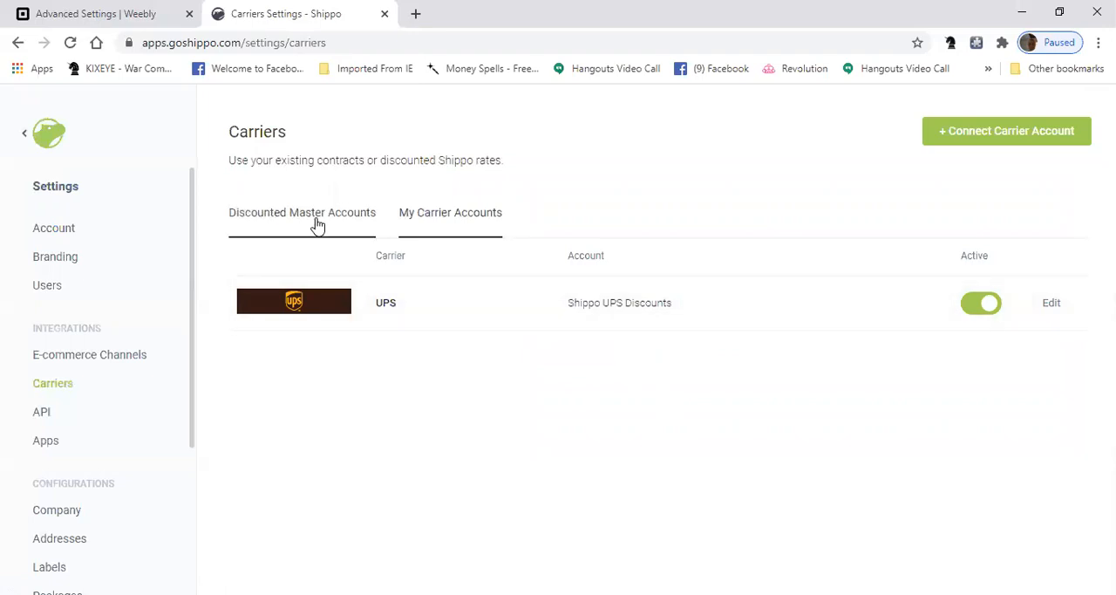
left_click(450, 212)
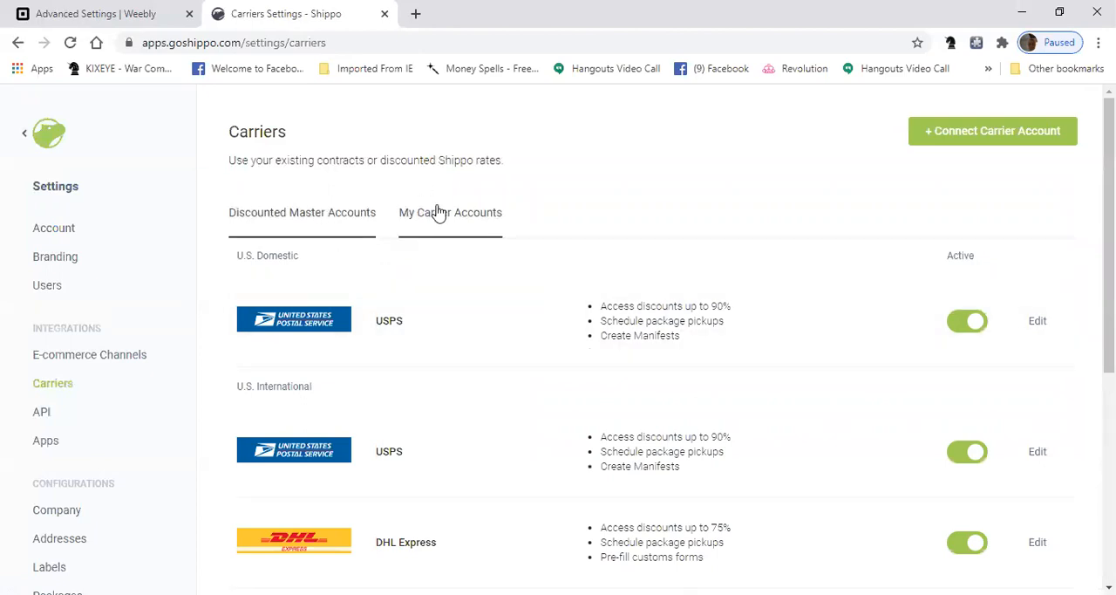
left_click(450, 212)
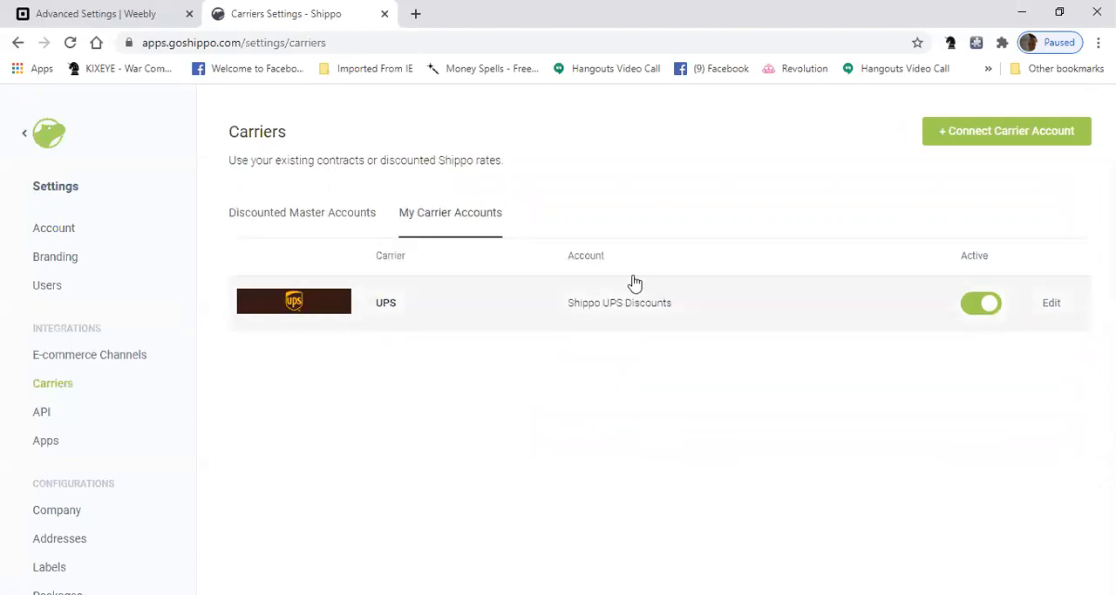
left_click(303, 212)
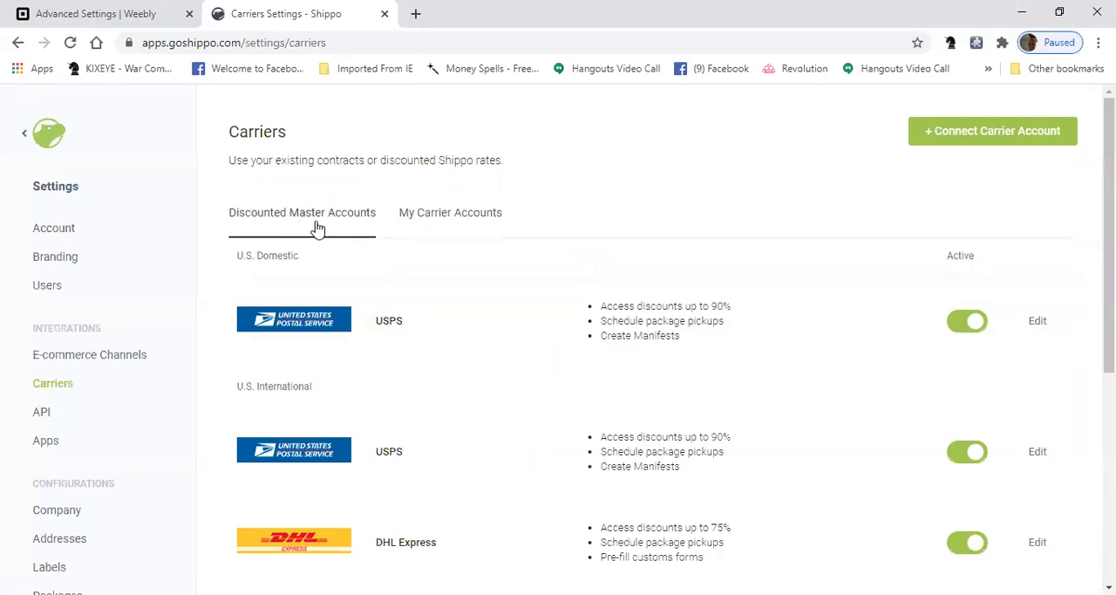
mouse_move(454, 366)
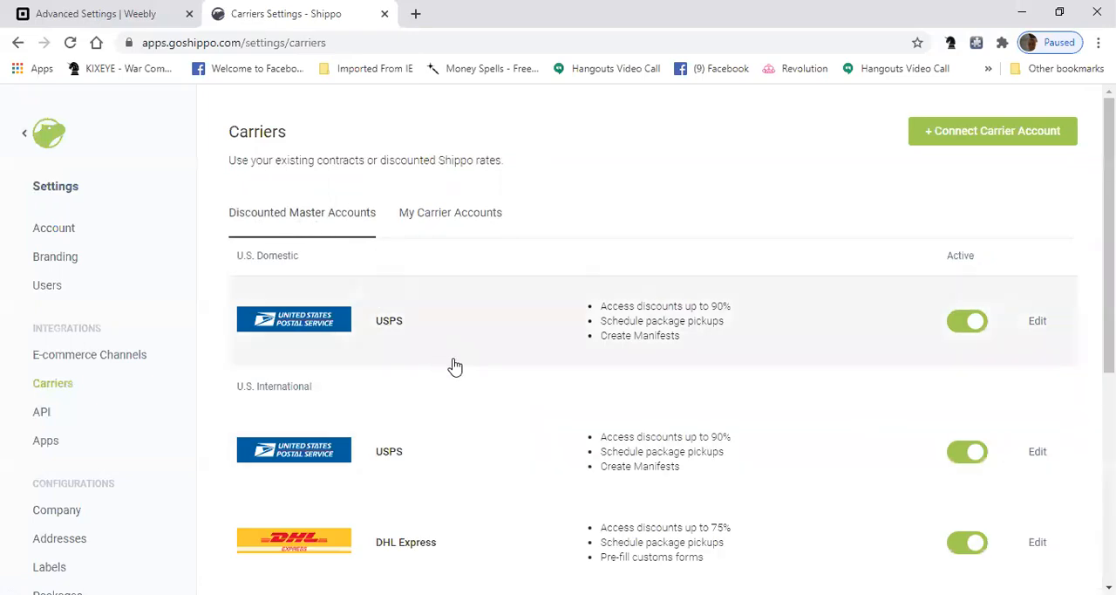
mouse_move(497, 396)
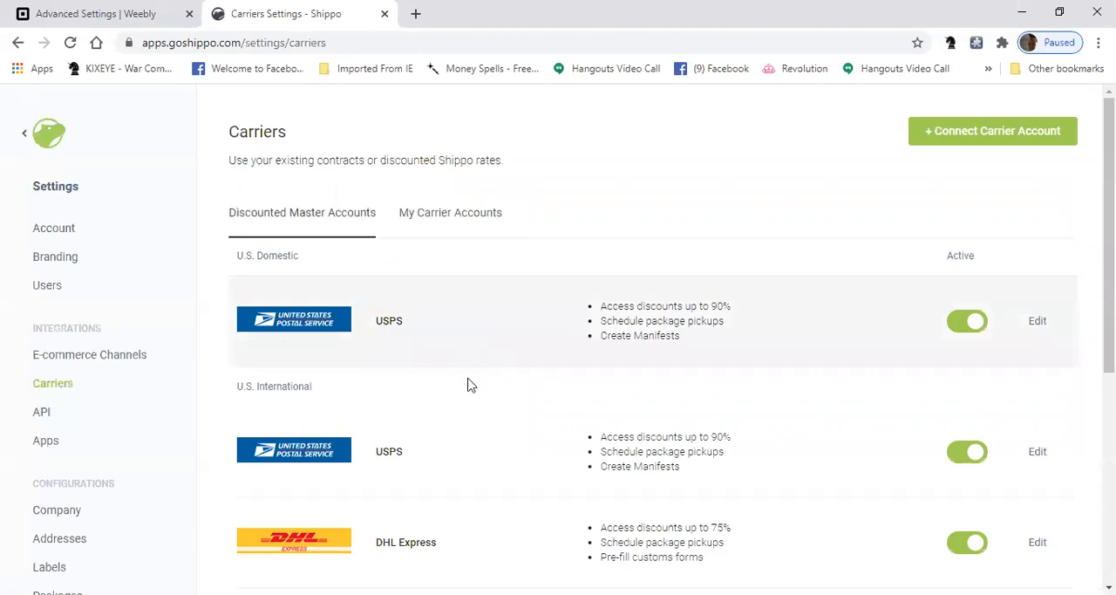
mouse_move(404, 357)
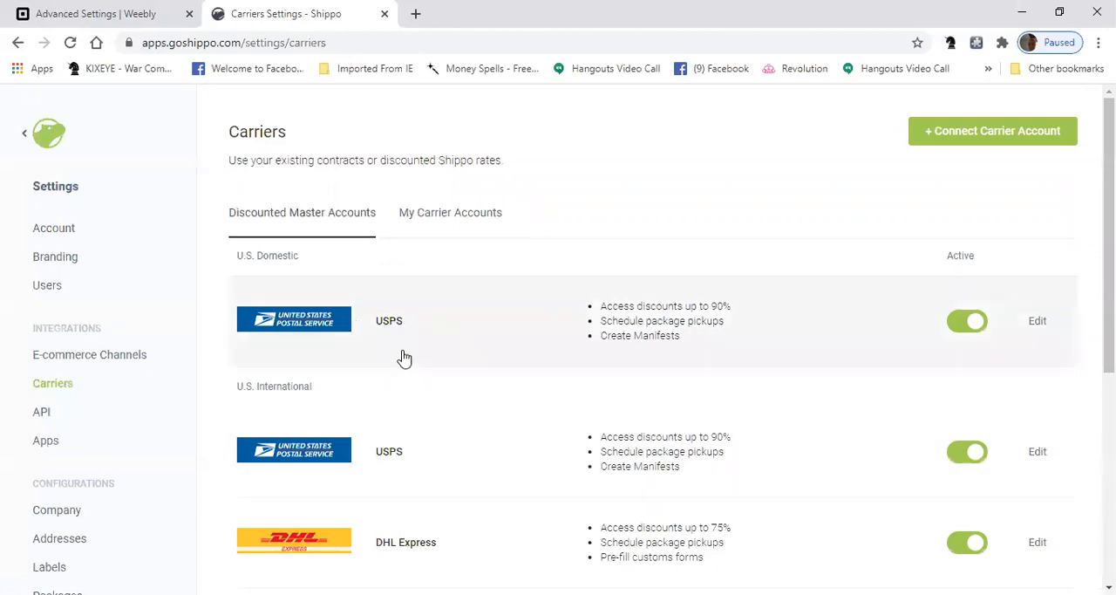
mouse_move(443, 345)
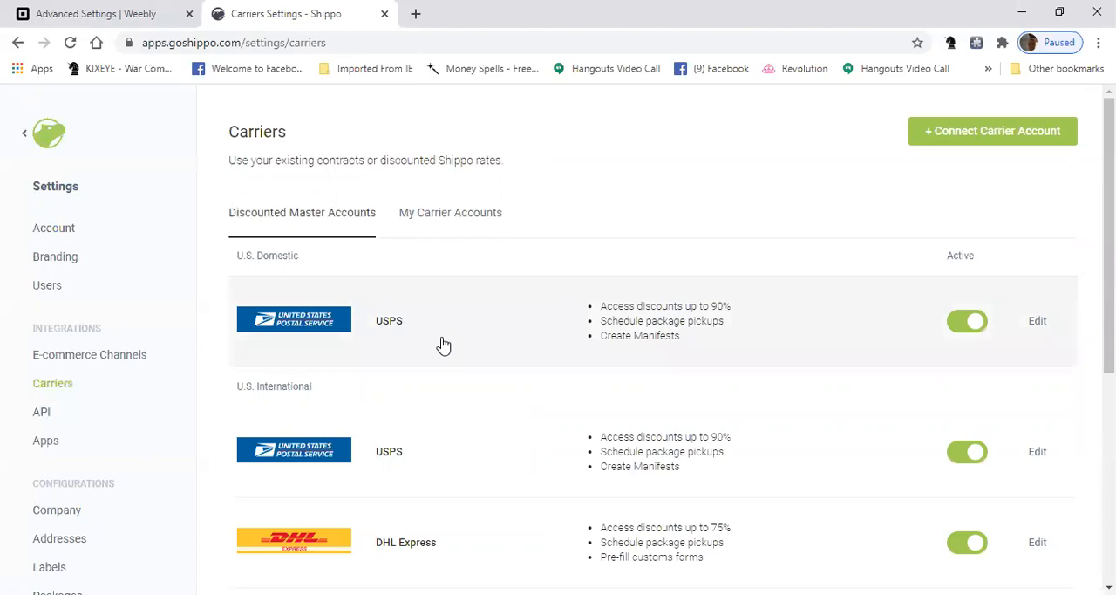
mouse_move(527, 359)
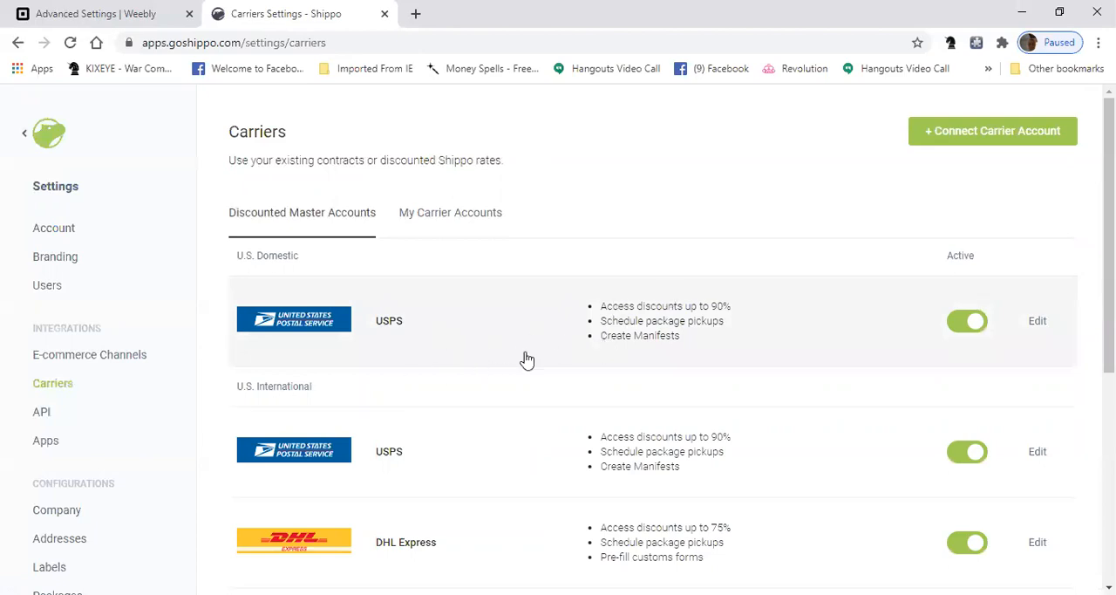
mouse_move(449, 354)
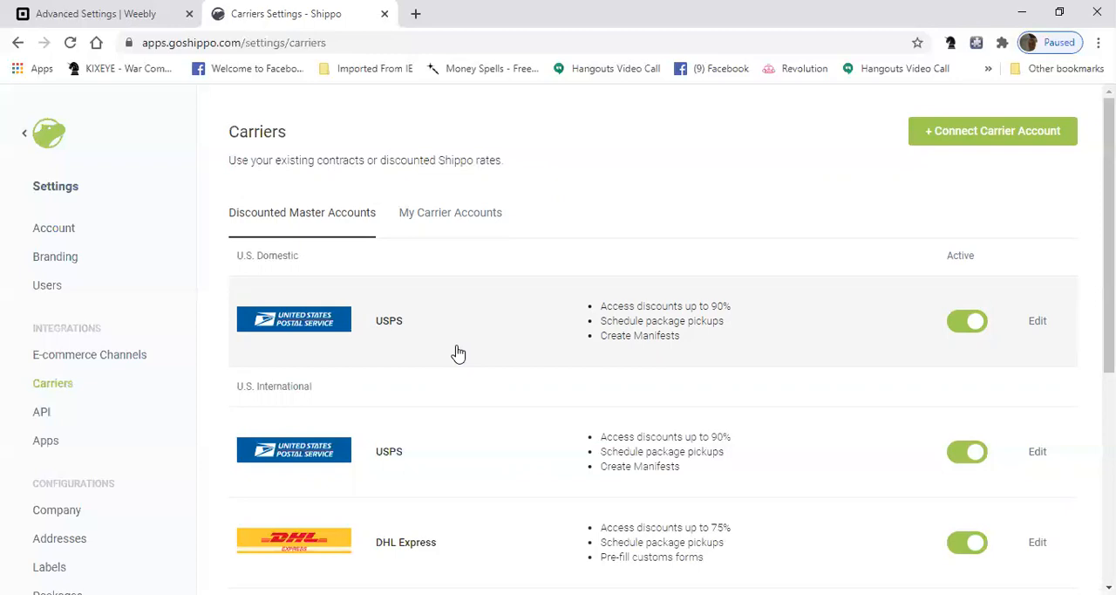
mouse_move(522, 369)
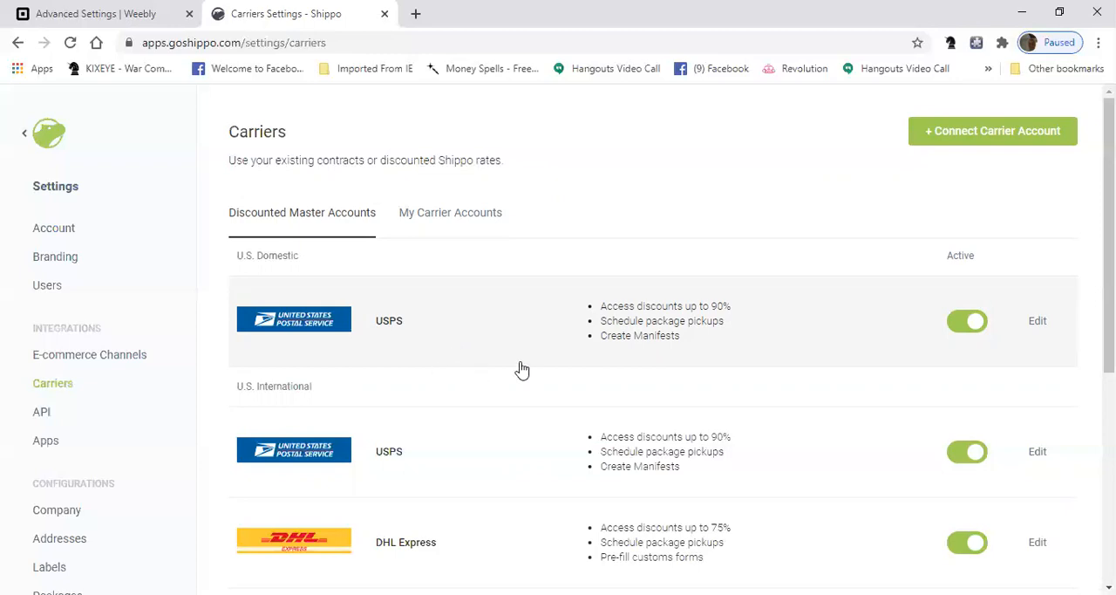
mouse_move(407, 326)
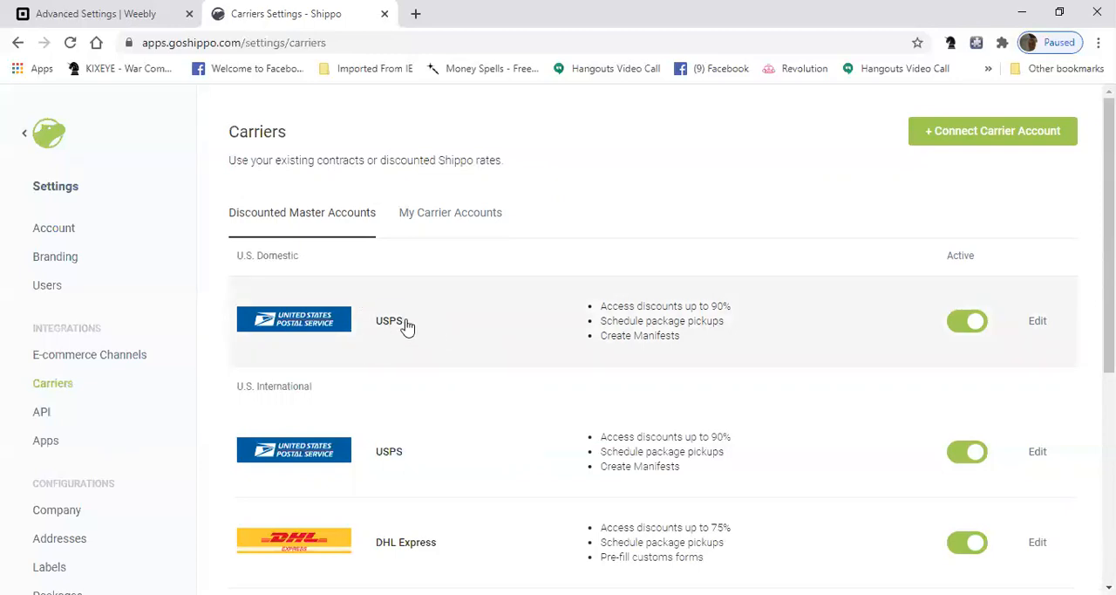
mouse_move(88, 426)
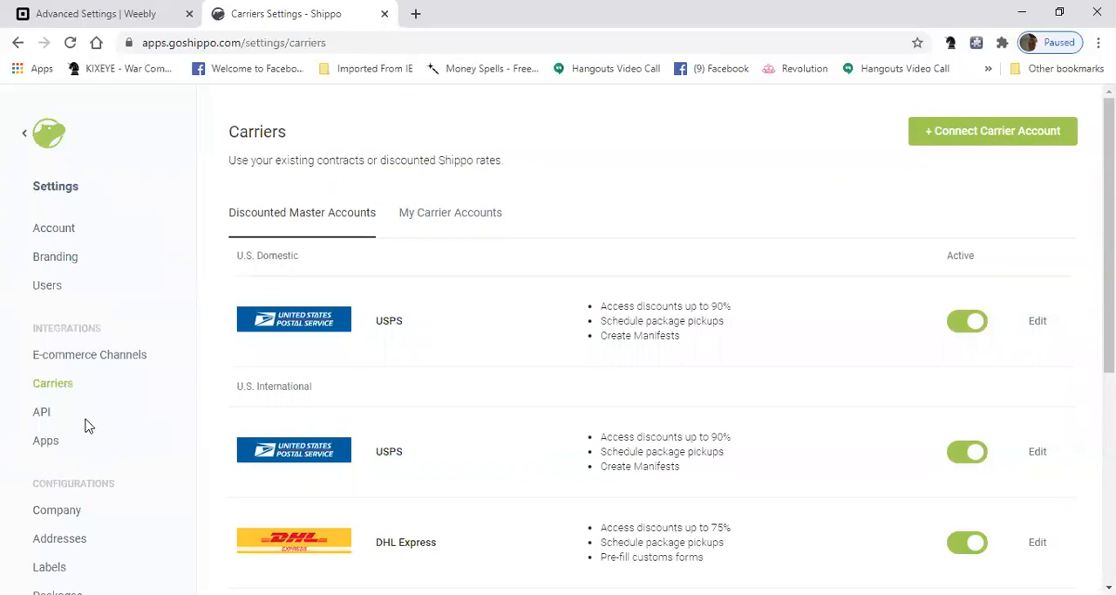
mouse_move(870, 269)
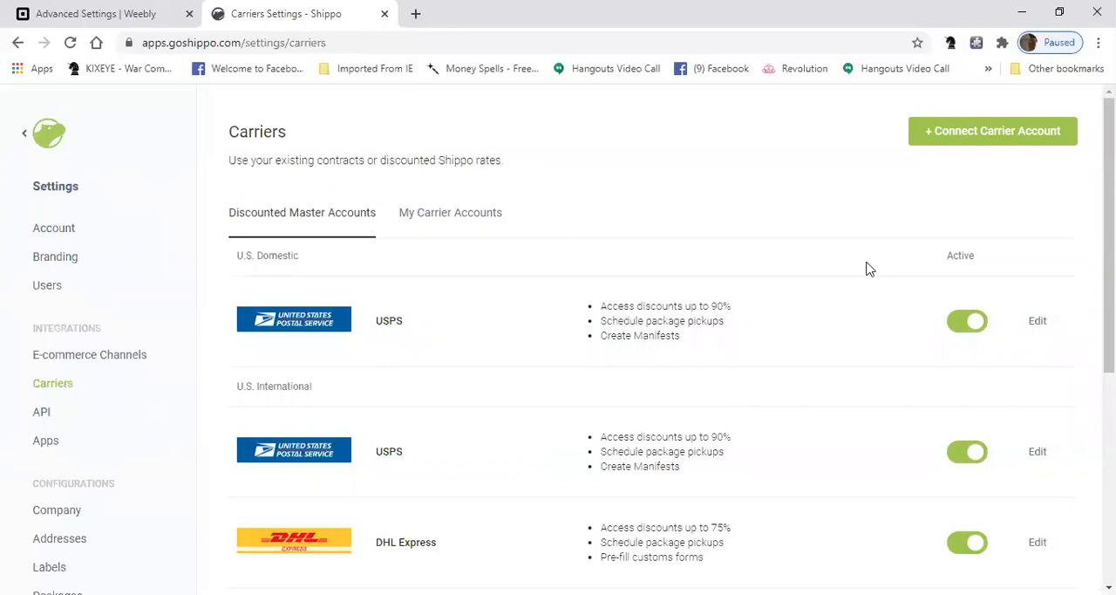
scroll("down", 3)
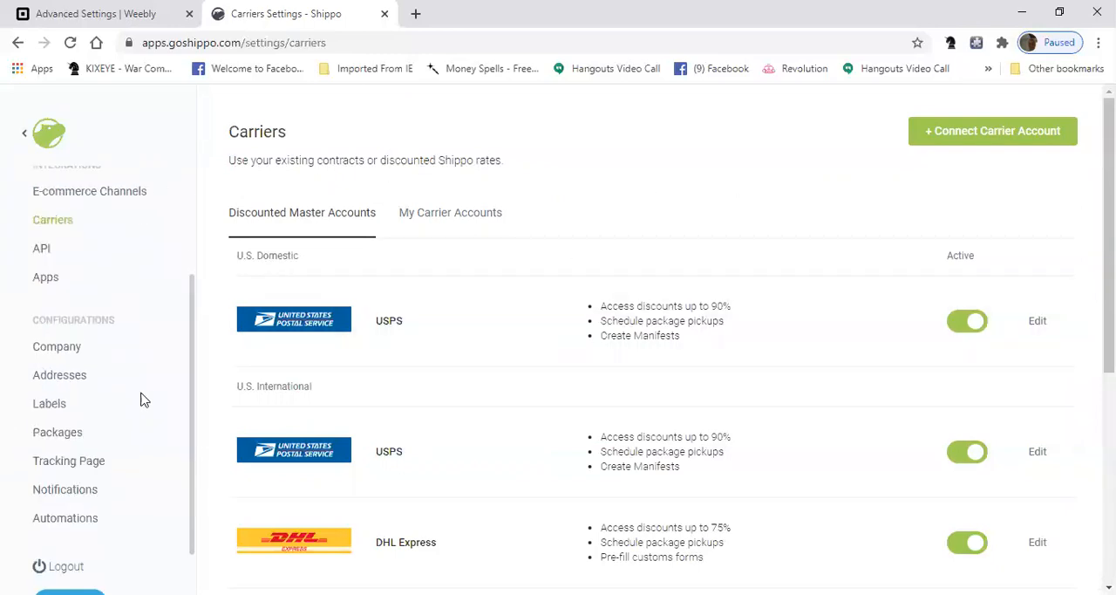
scroll("down", 3)
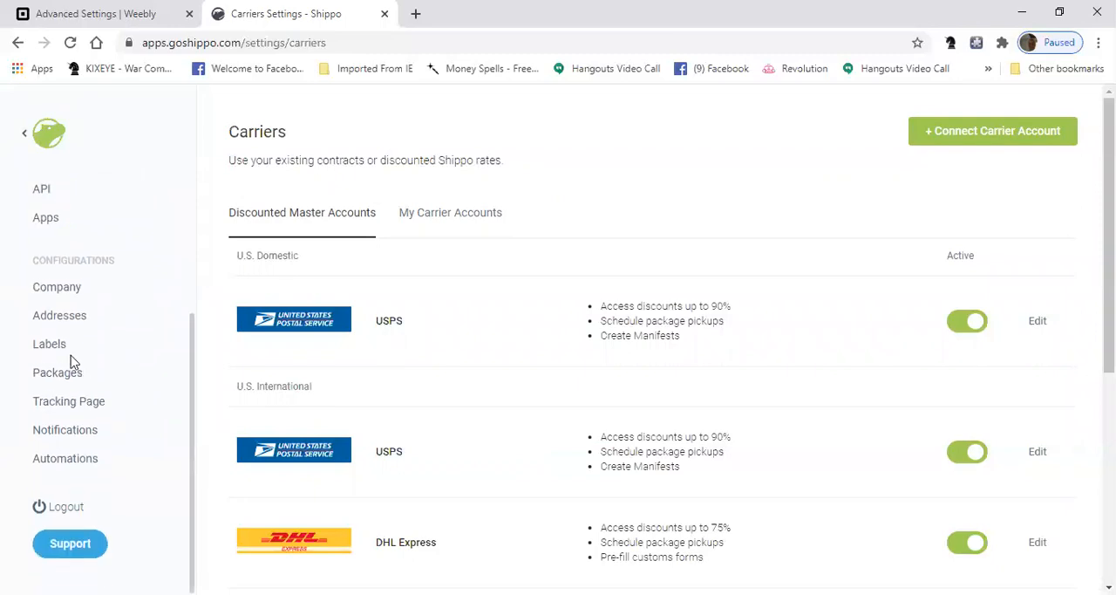
Step: Return to Labels settings and scroll to Default Outbound Service Level and Return Label Options
left_click(49, 343)
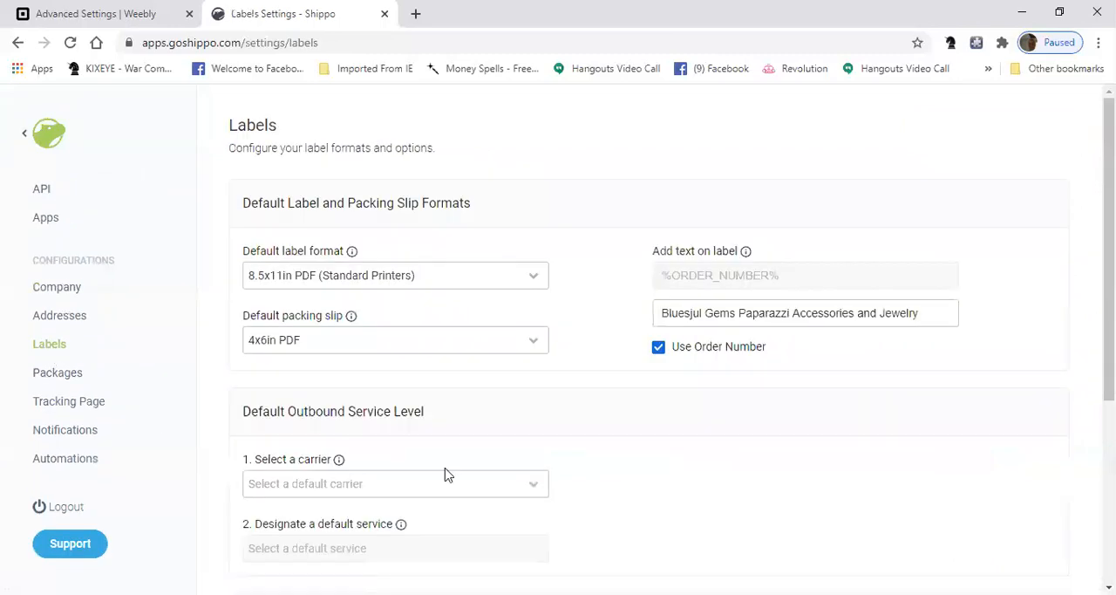
scroll("down", 3)
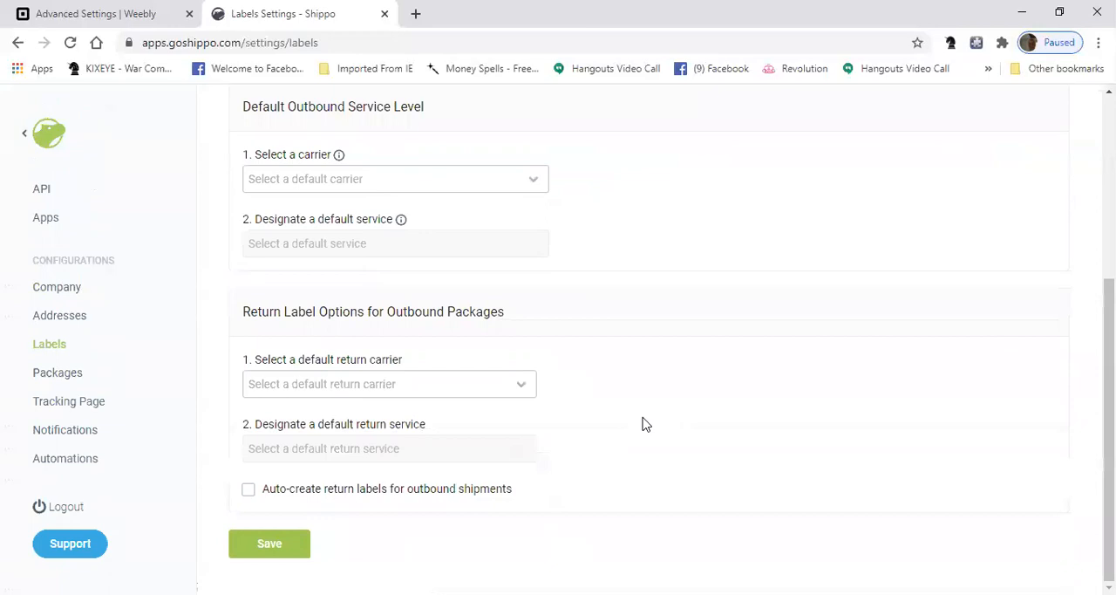
scroll("up", 3)
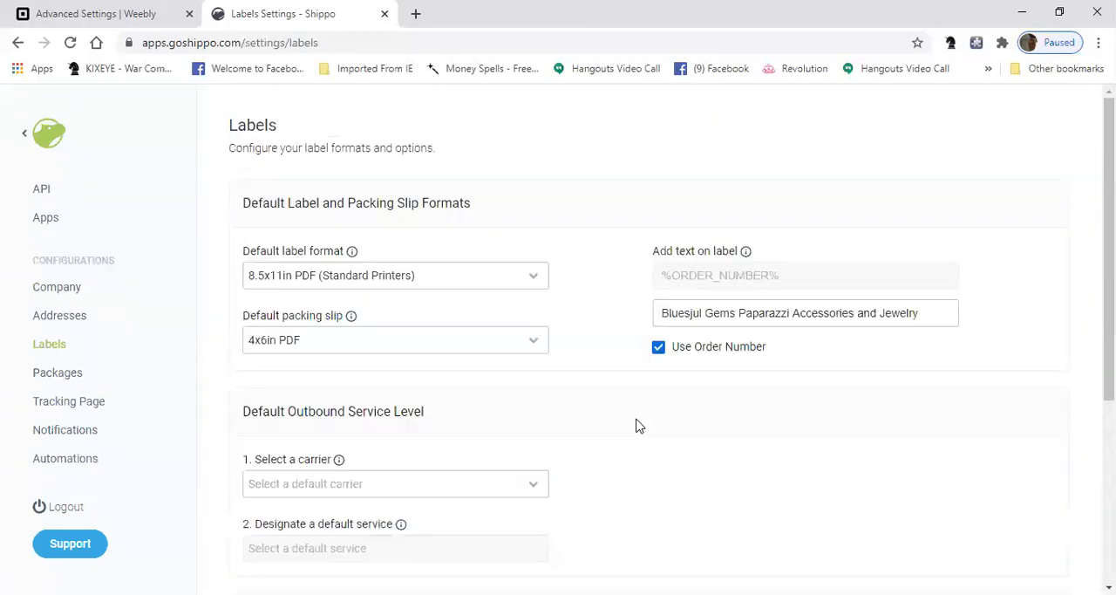
mouse_move(357, 413)
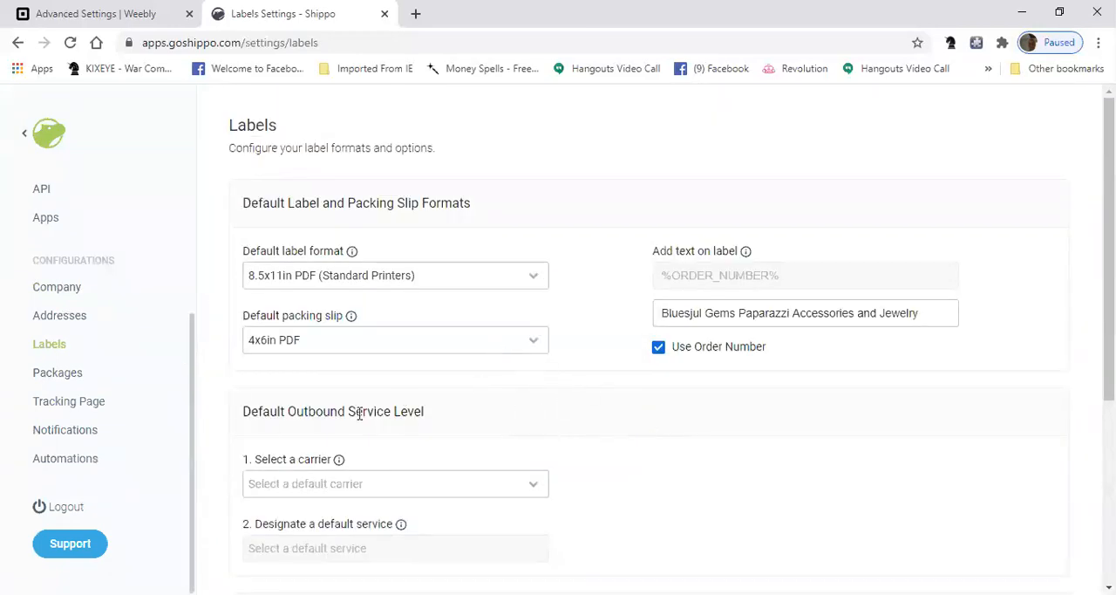
mouse_move(366, 336)
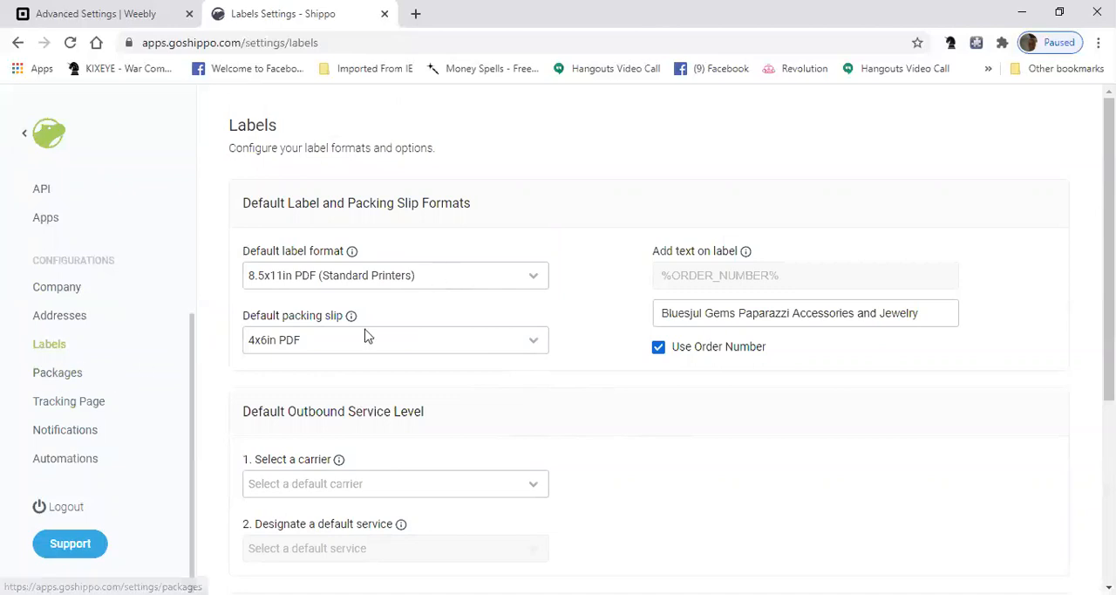
mouse_move(384, 357)
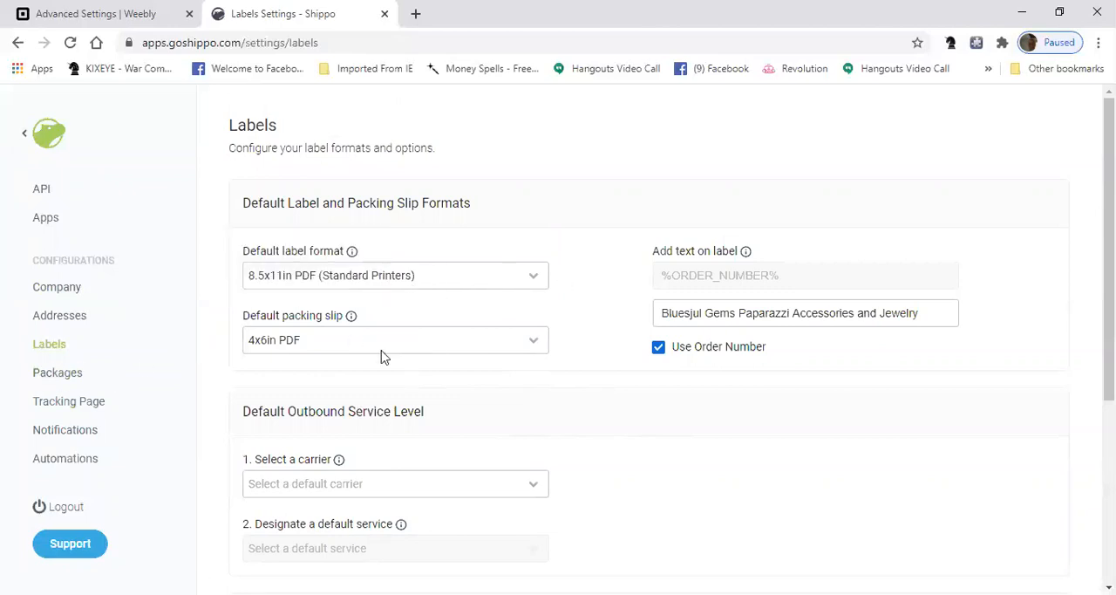
mouse_move(617, 413)
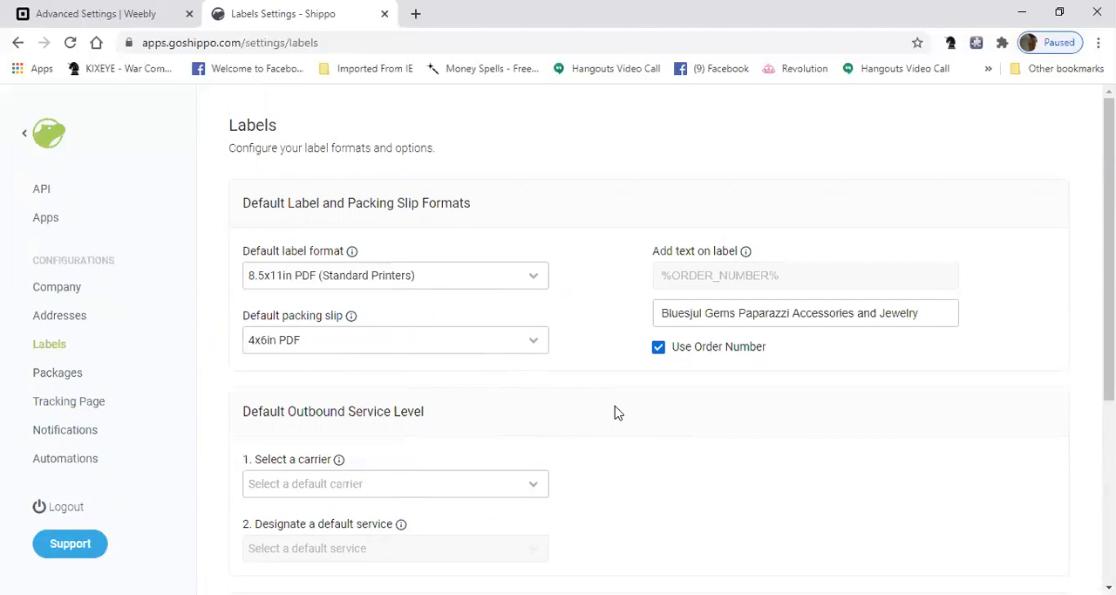
scroll("down", 3)
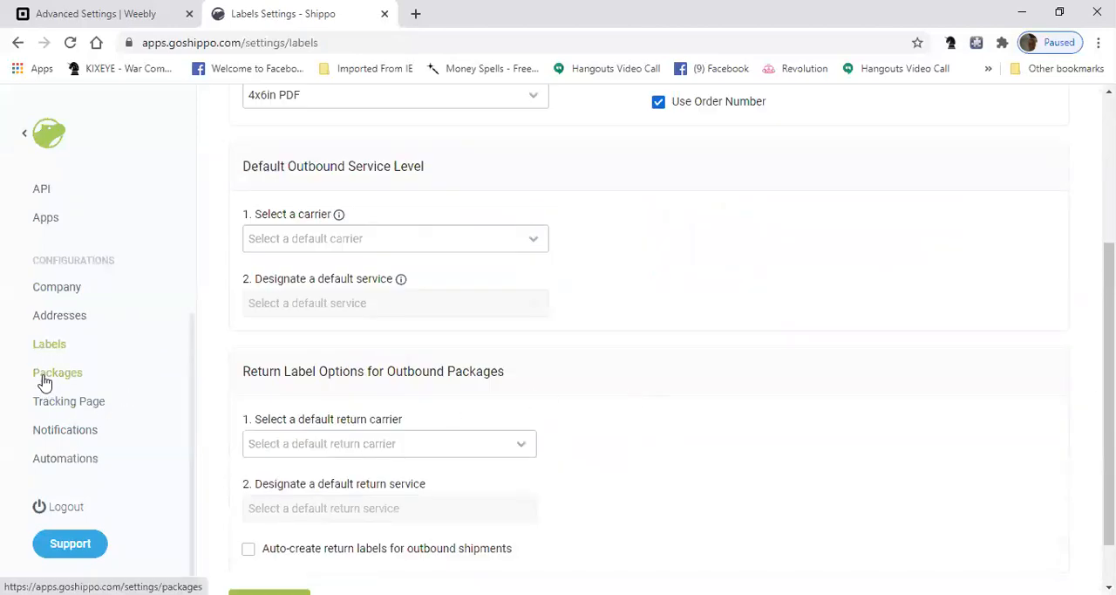
Step: Open Packages settings to see oz/in units and the Medium Envelope and Small envelops templates
left_click(58, 372)
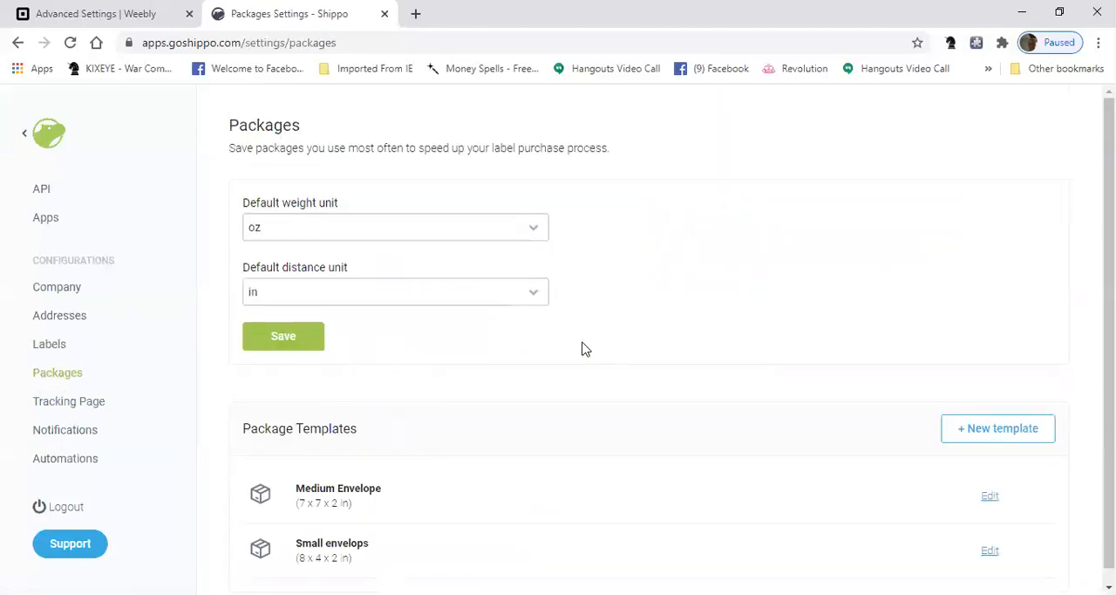
mouse_move(277, 312)
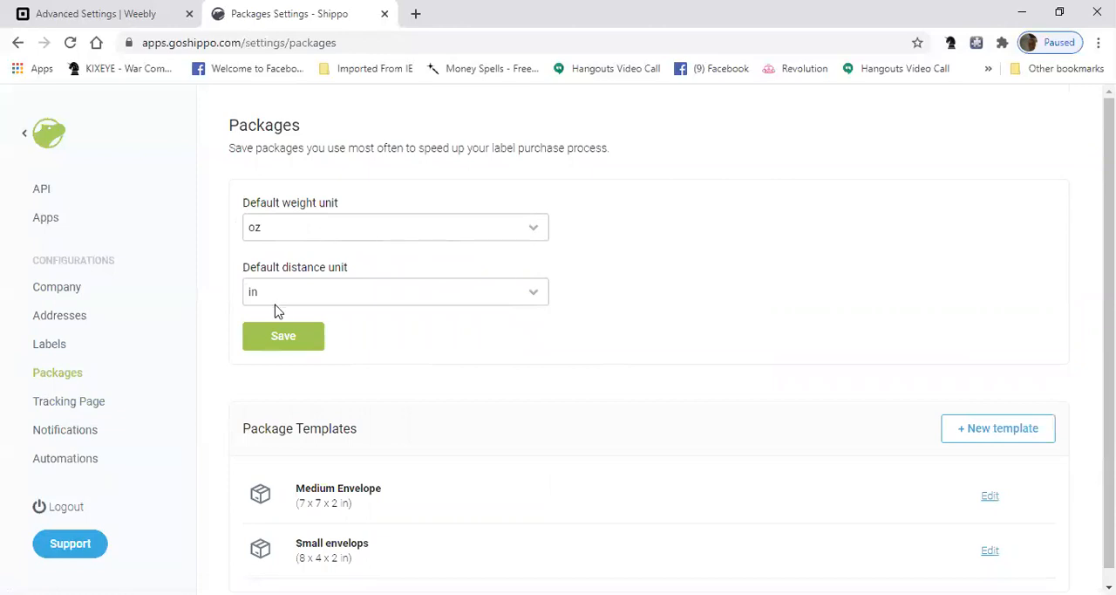
mouse_move(401, 256)
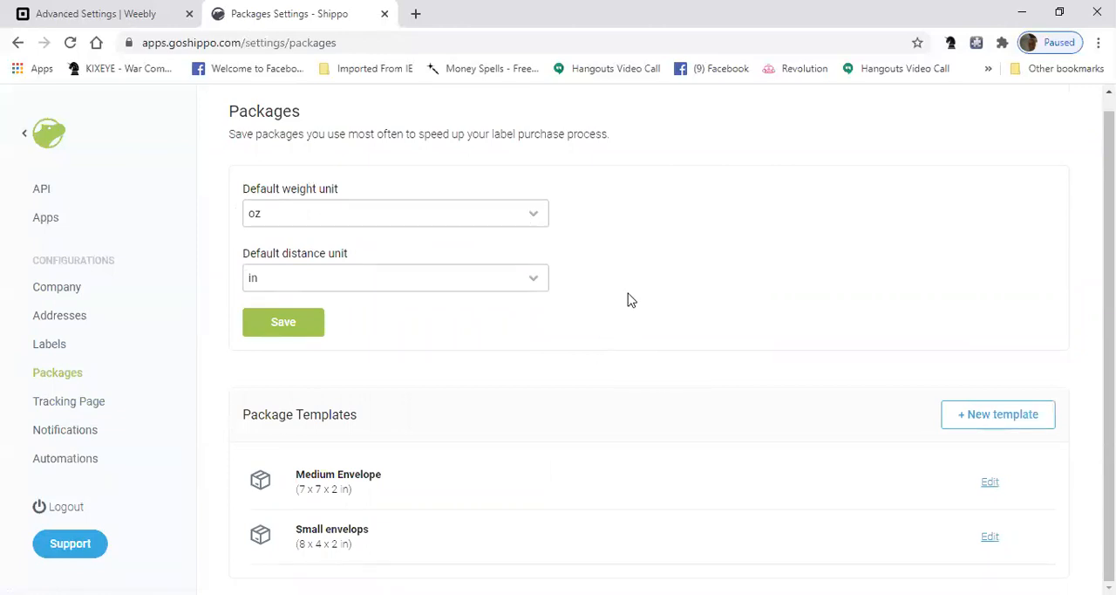
mouse_move(381, 488)
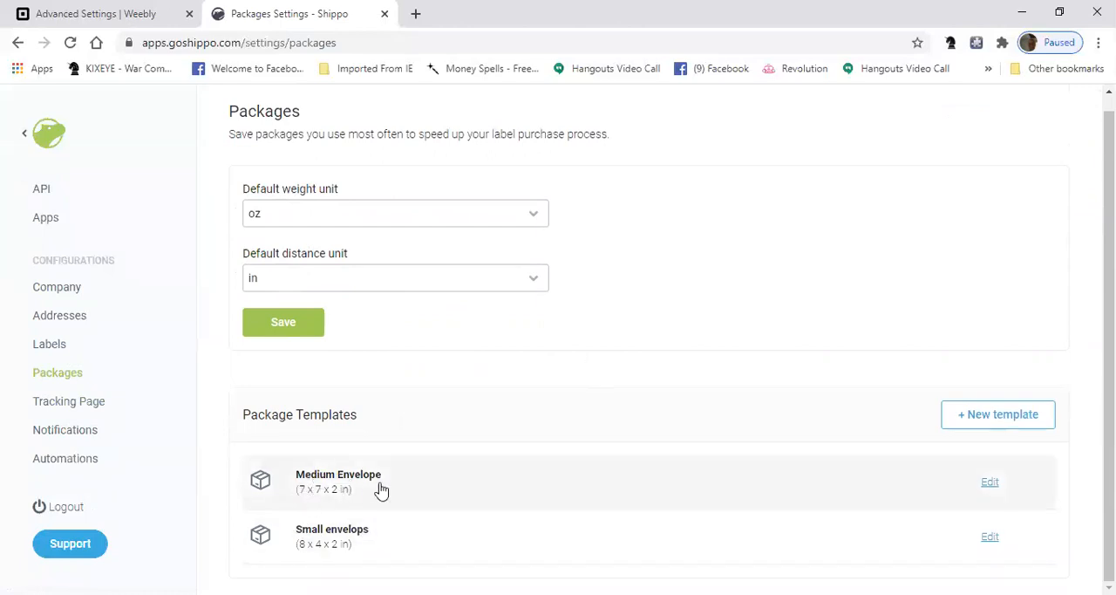
mouse_move(462, 531)
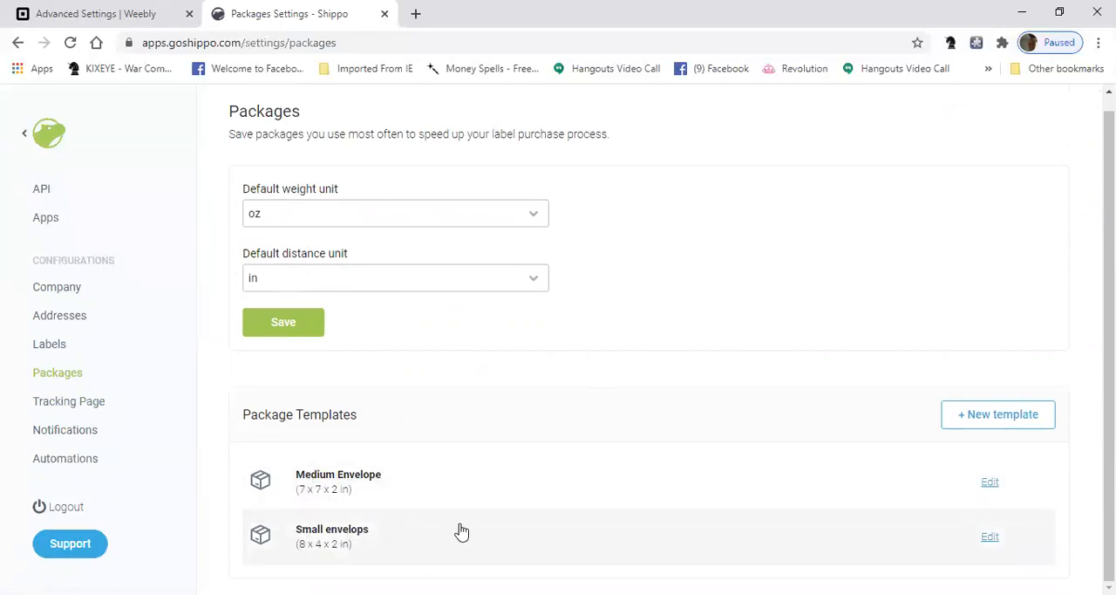
mouse_move(307, 497)
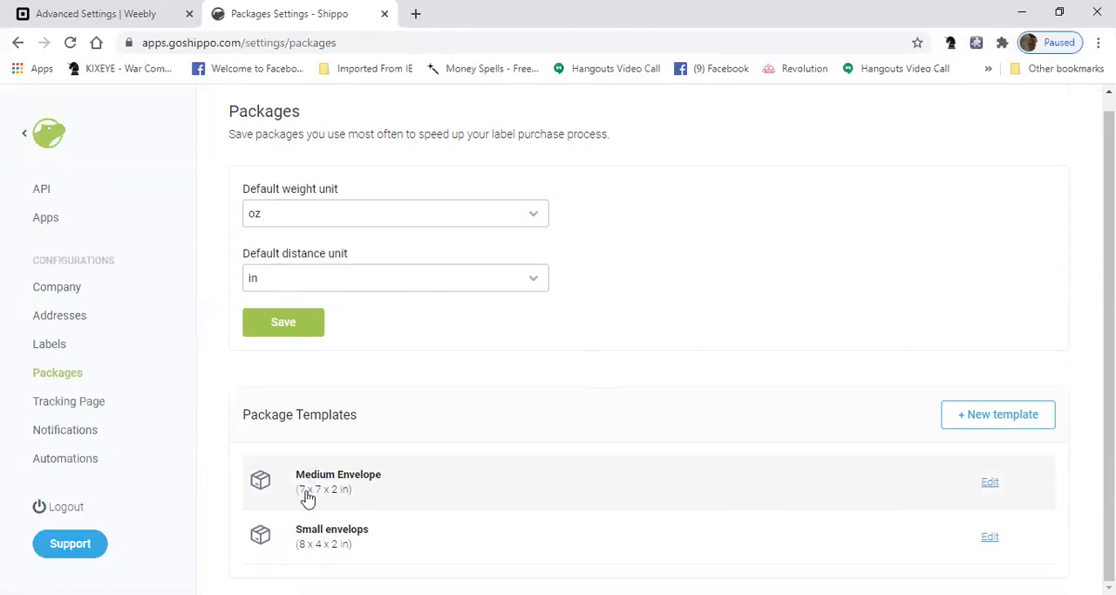
mouse_move(362, 543)
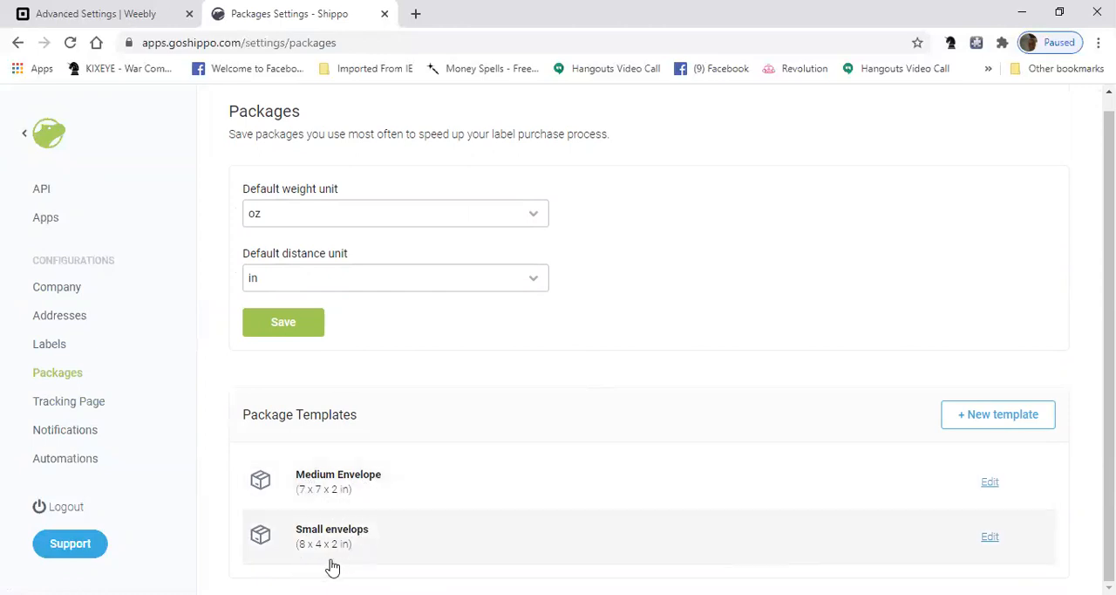
mouse_move(689, 508)
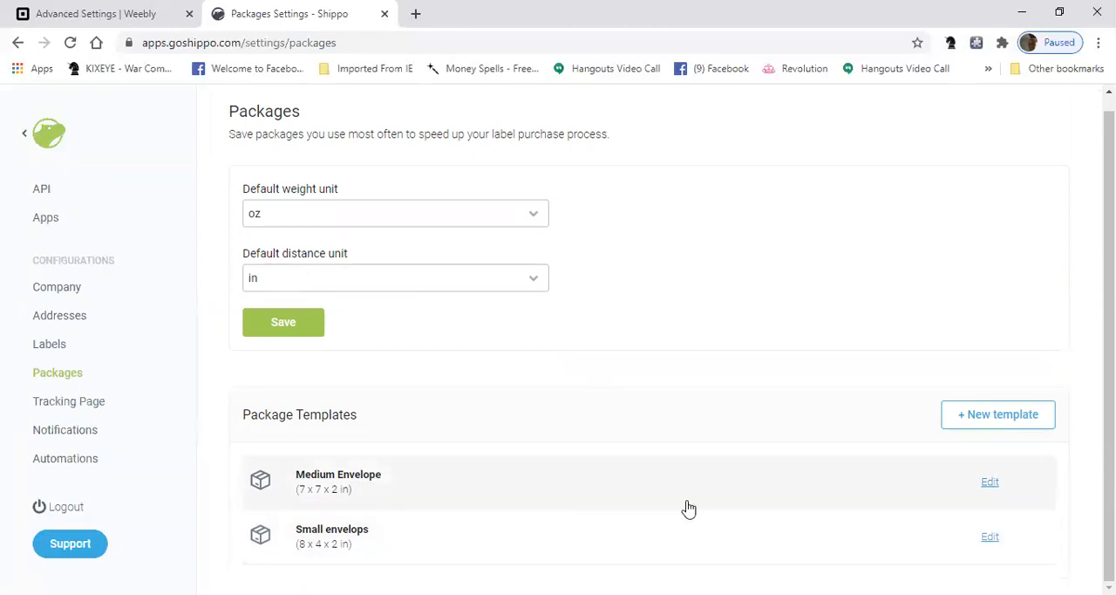
mouse_move(313, 496)
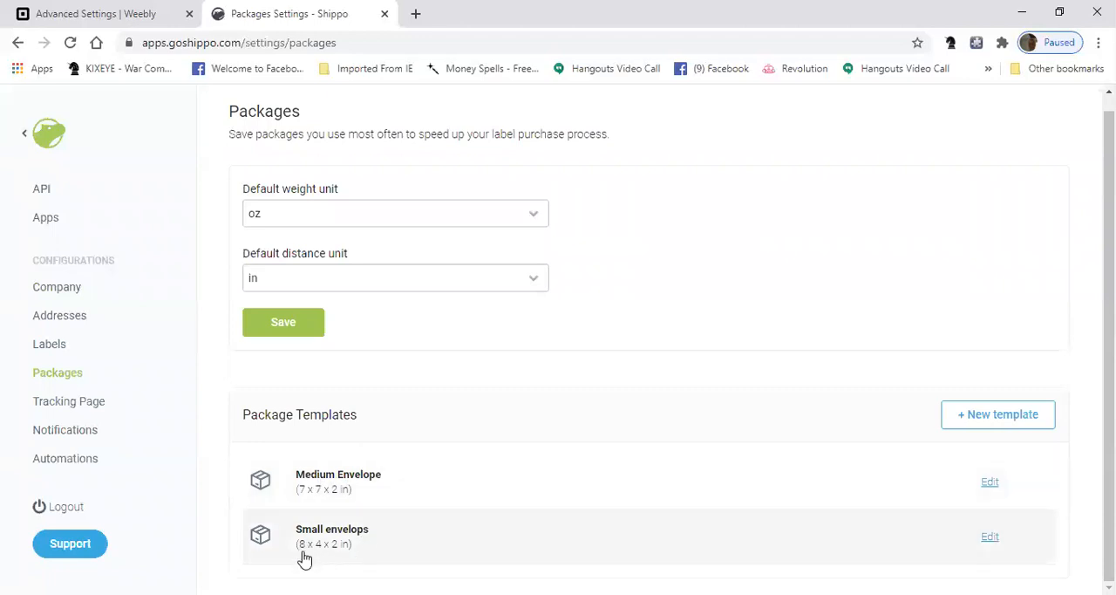
mouse_move(318, 557)
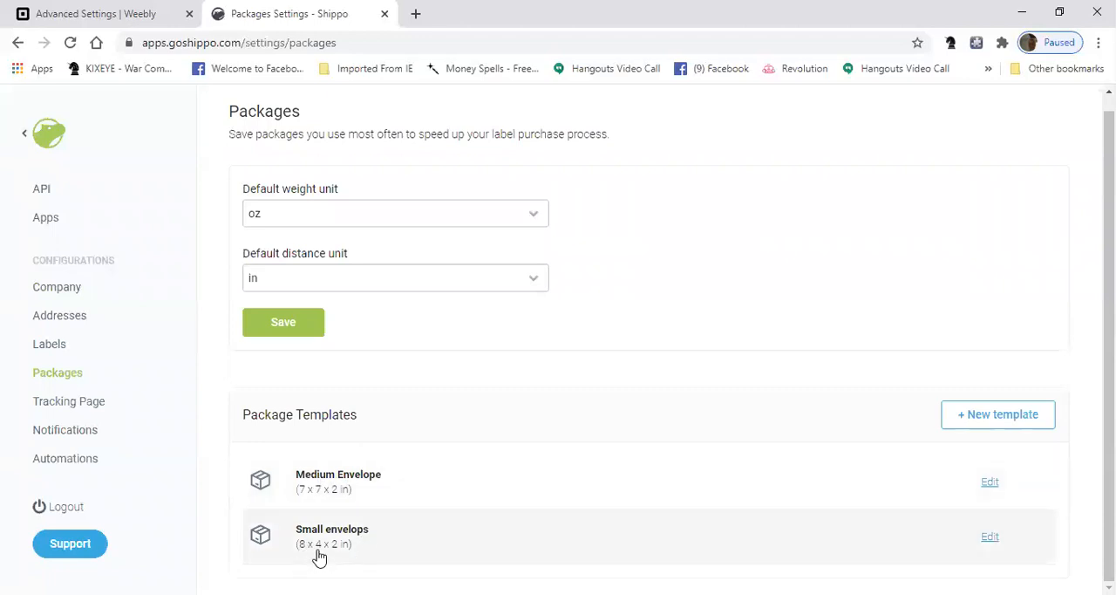
mouse_move(357, 548)
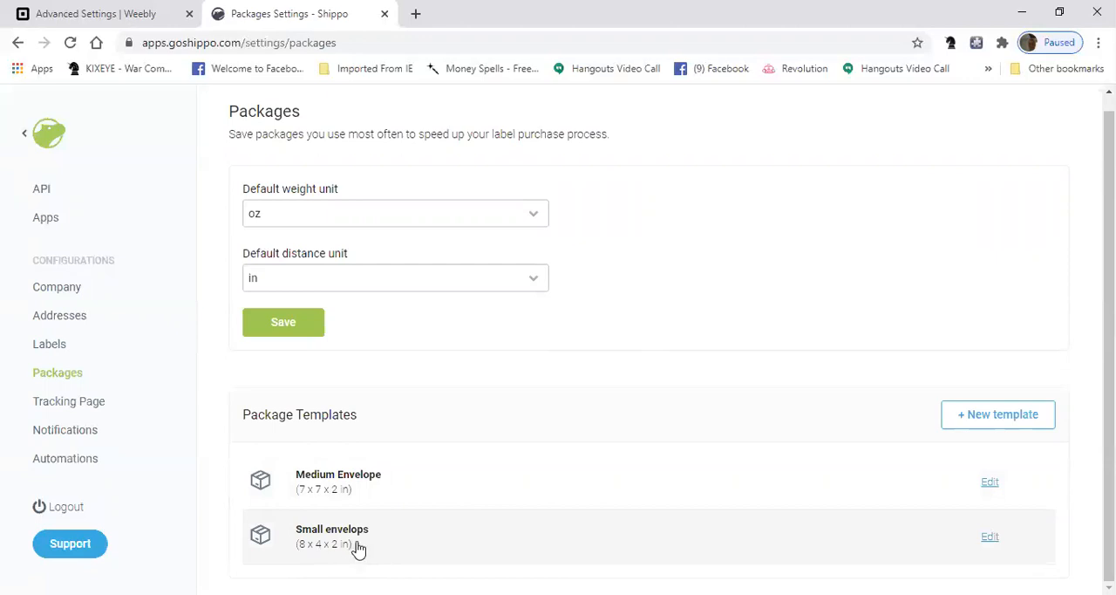
mouse_move(372, 559)
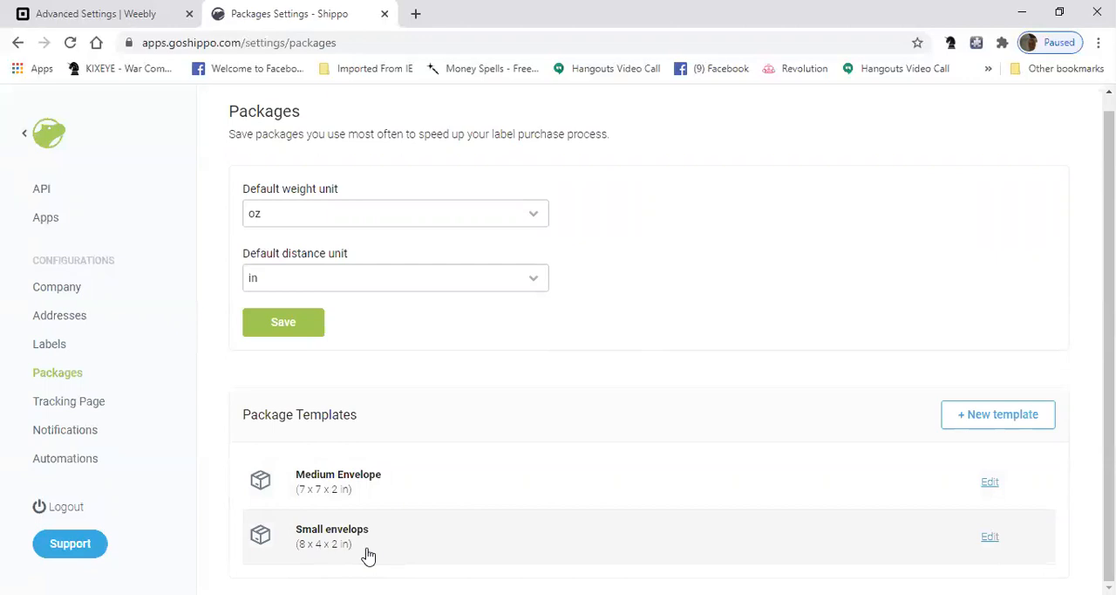
mouse_move(303, 507)
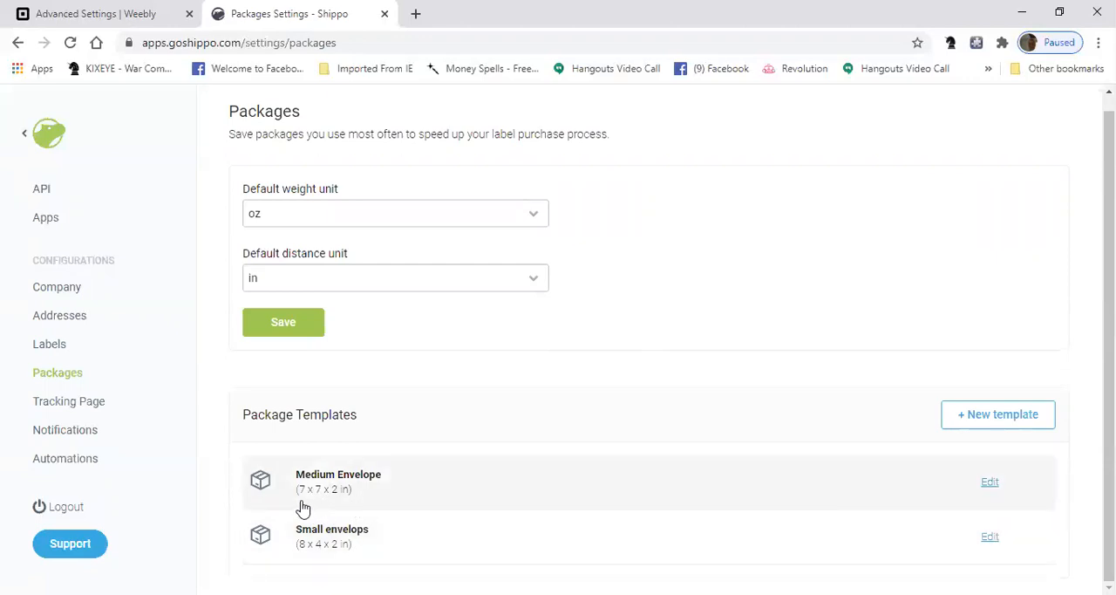
mouse_move(304, 508)
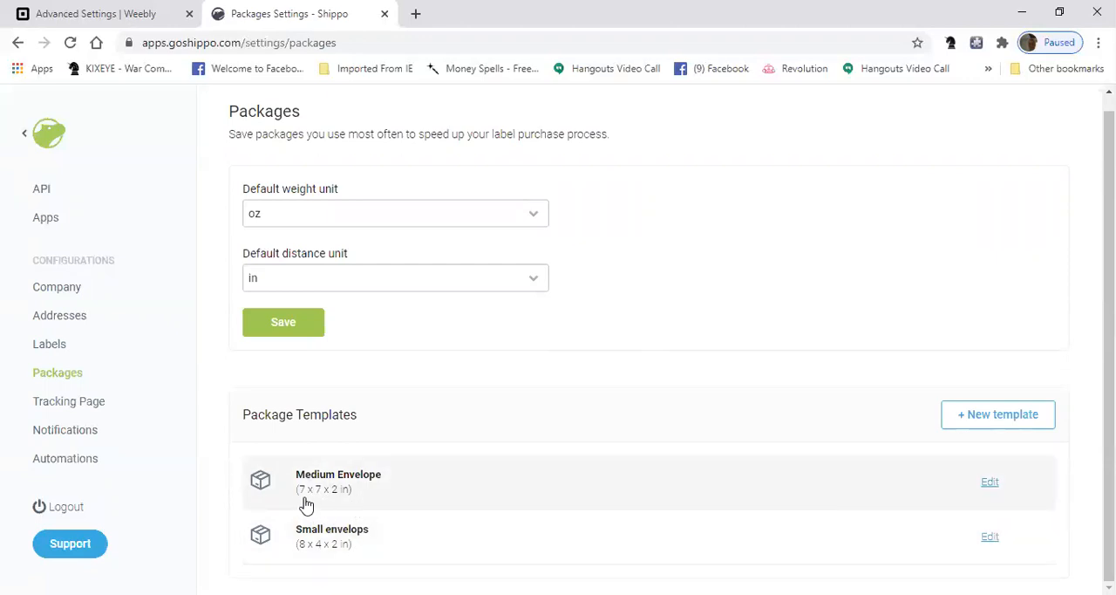
mouse_move(343, 510)
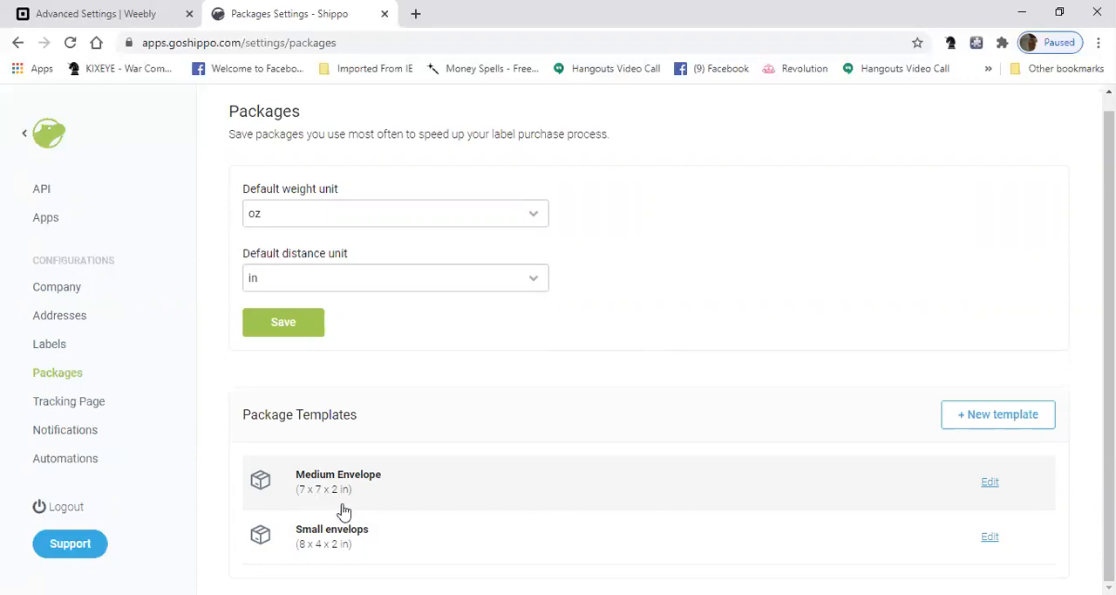
mouse_move(307, 502)
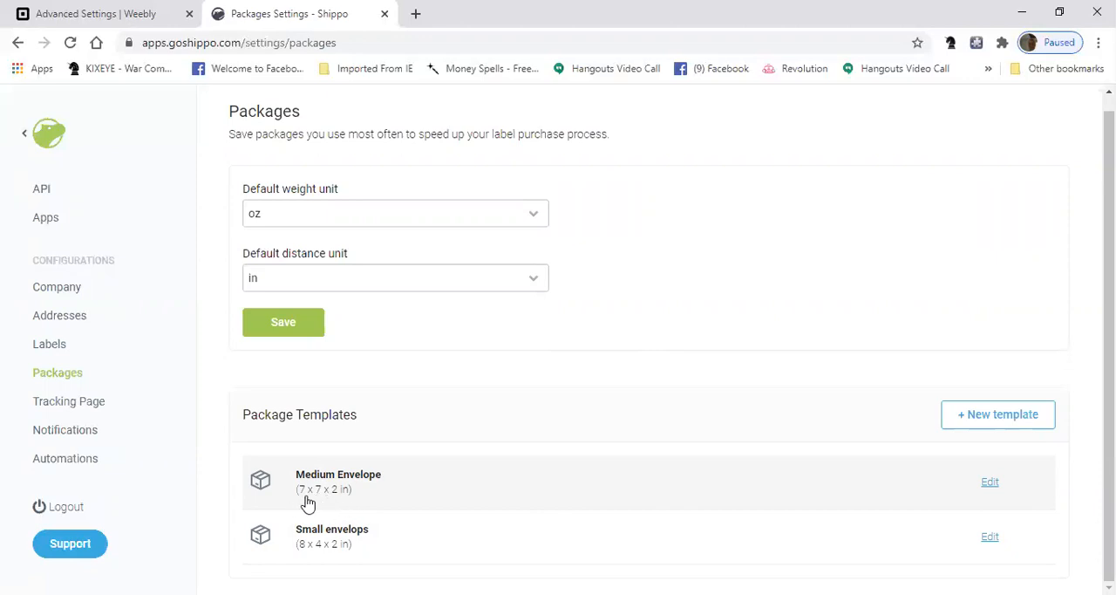
mouse_move(341, 502)
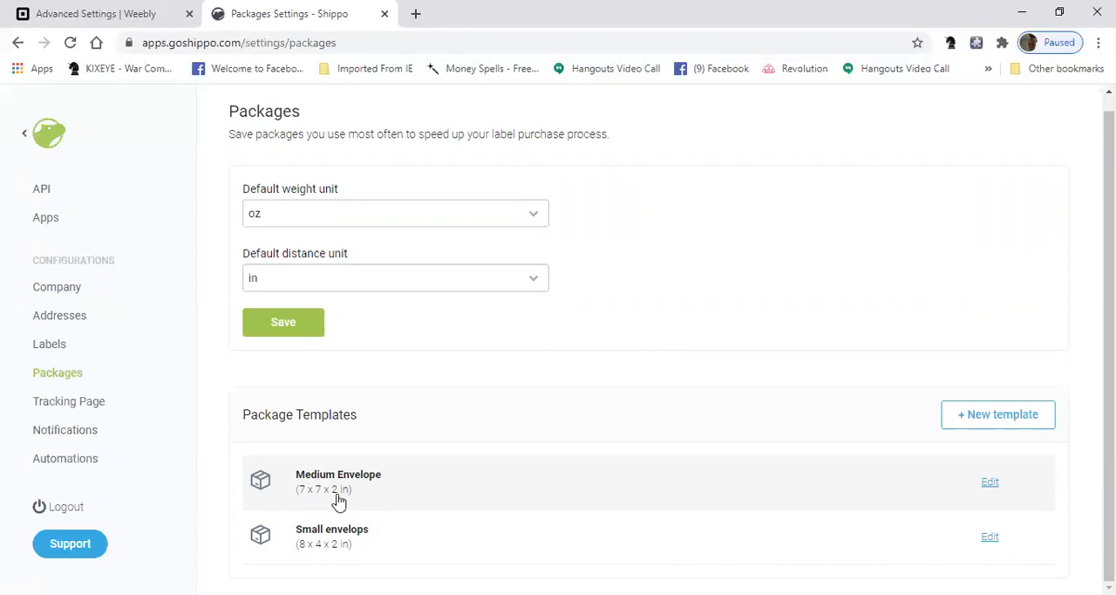
mouse_move(342, 499)
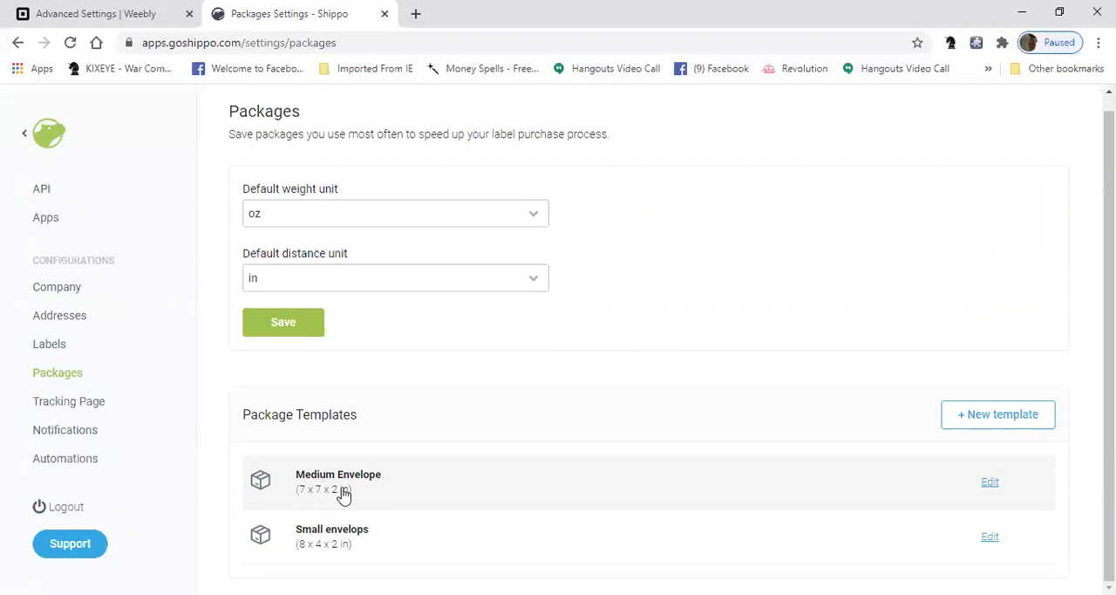
mouse_move(306, 509)
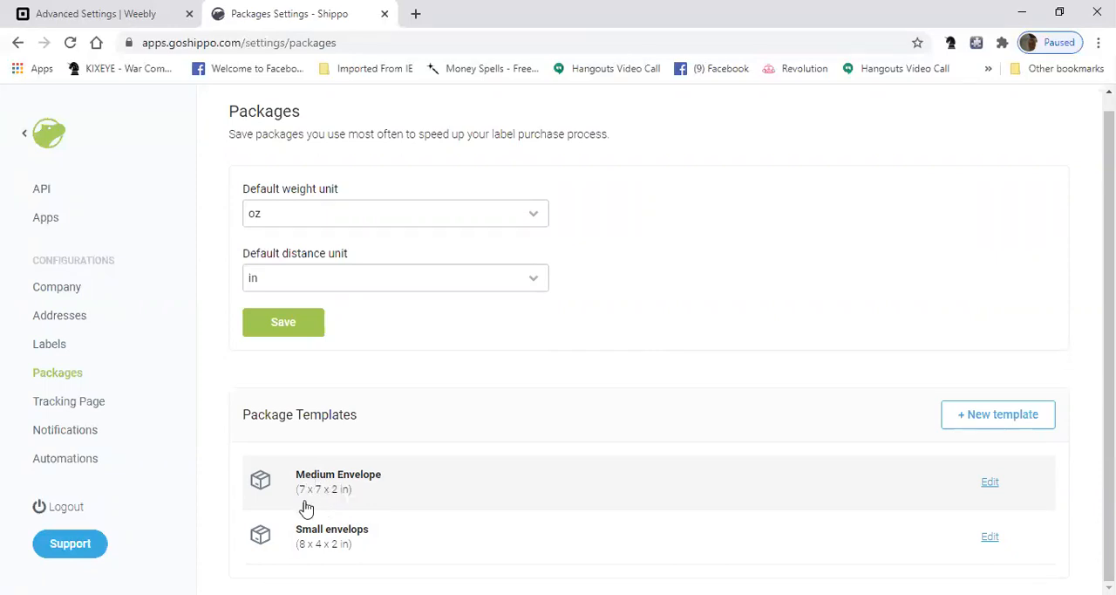
mouse_move(365, 495)
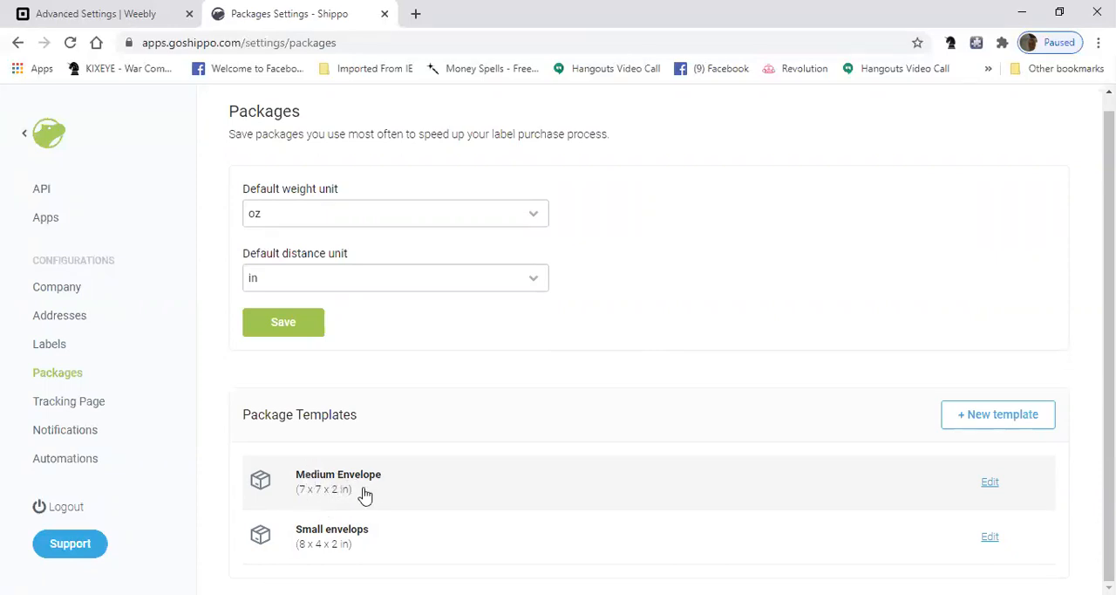
mouse_move(341, 500)
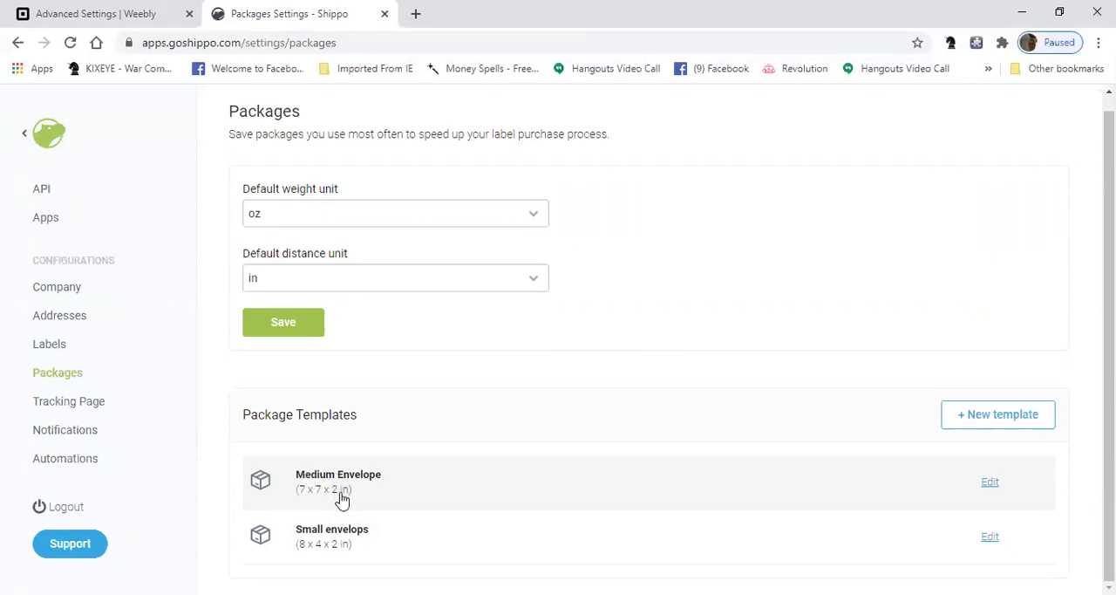
mouse_move(340, 504)
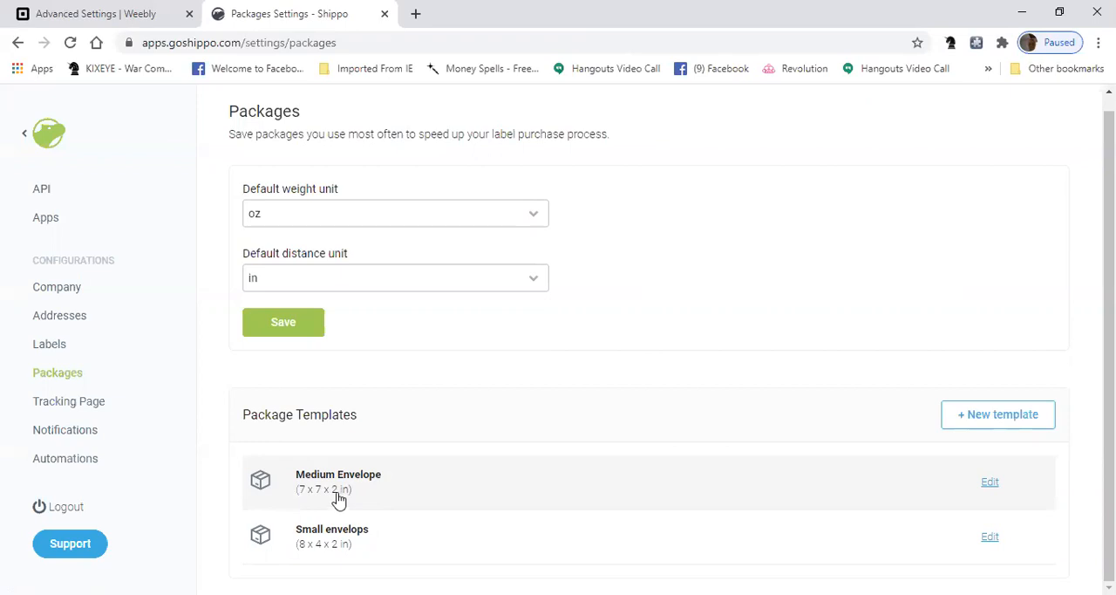
mouse_move(519, 321)
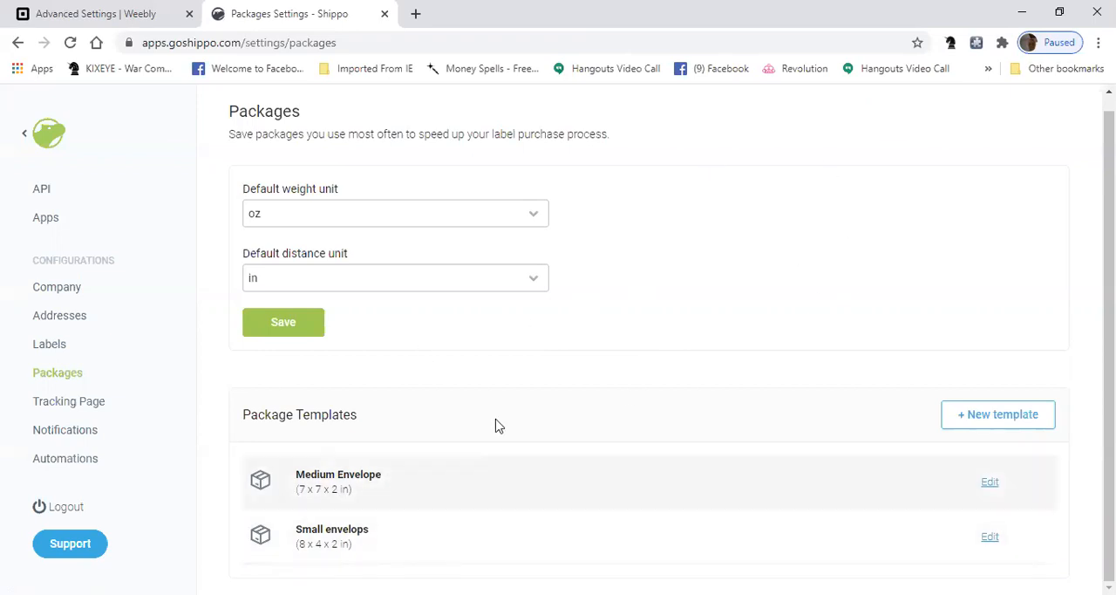
mouse_move(410, 539)
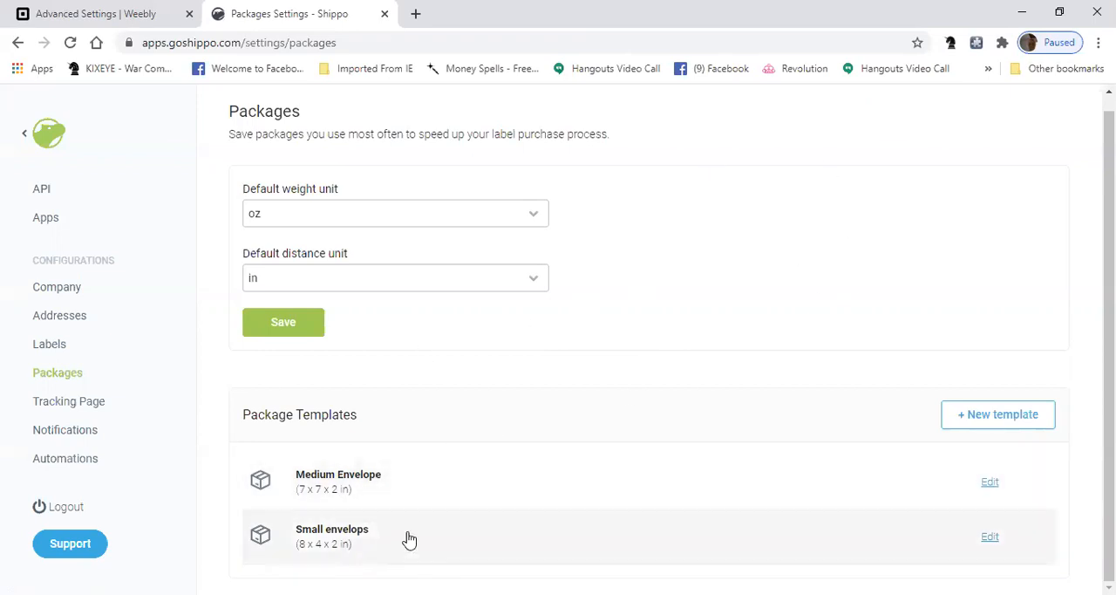
mouse_move(446, 484)
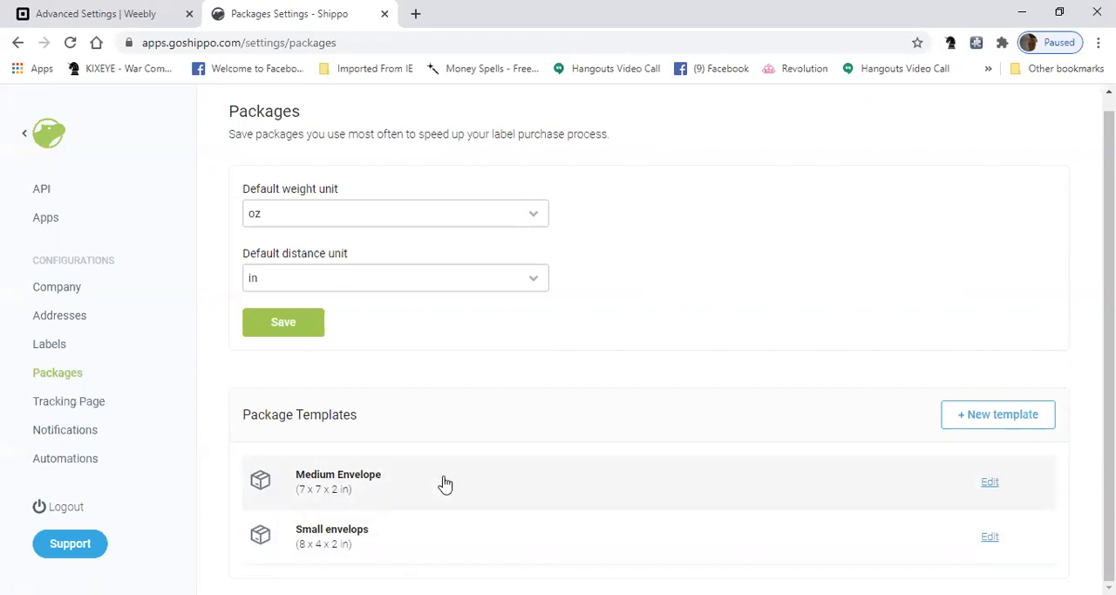
mouse_move(531, 487)
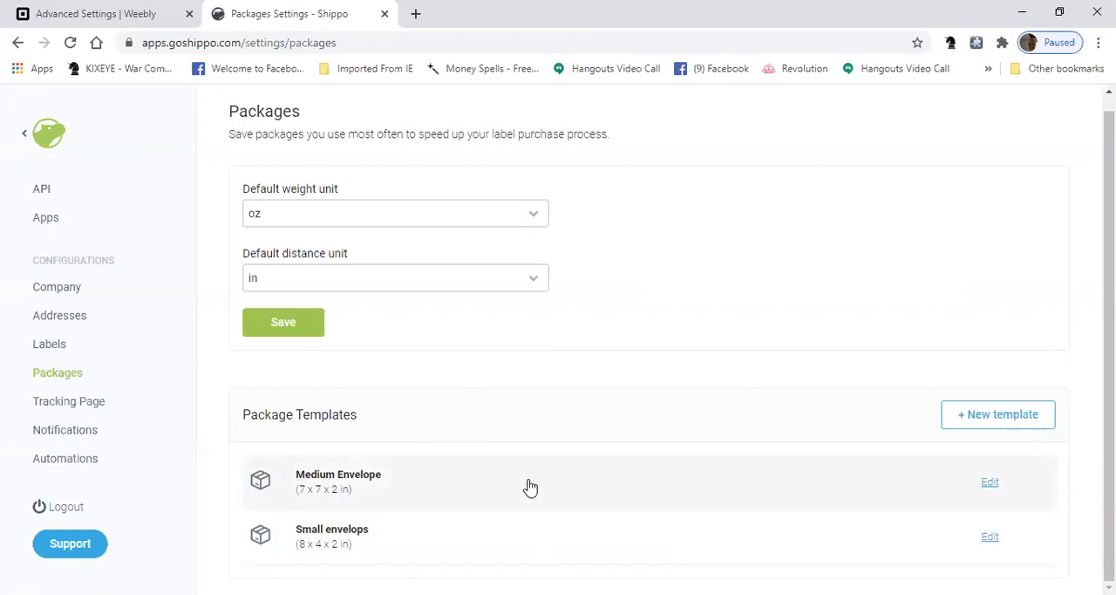
mouse_move(513, 465)
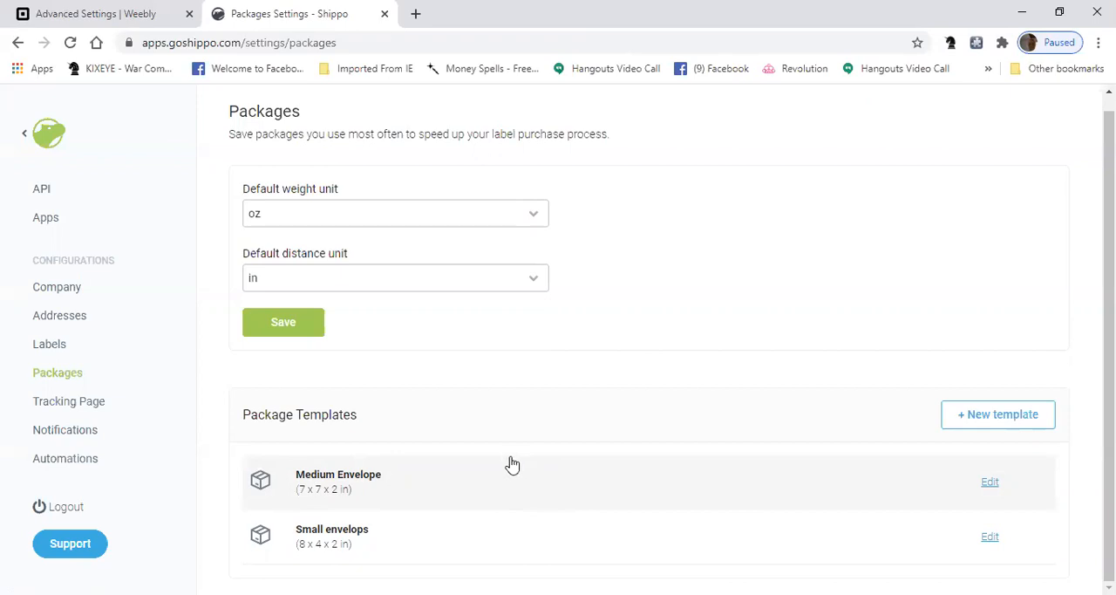
mouse_move(349, 341)
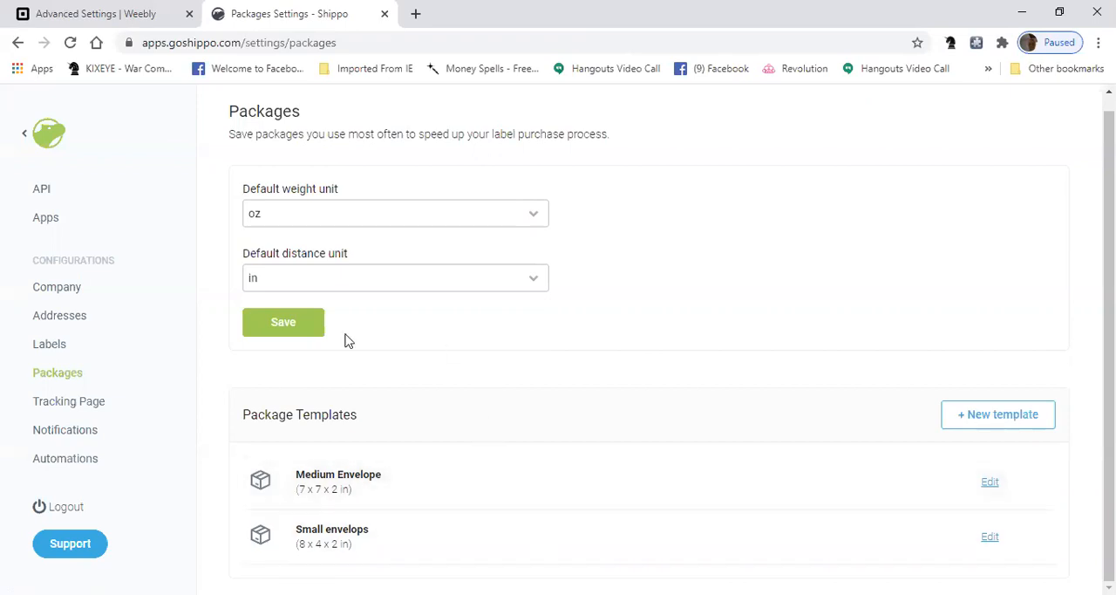
mouse_move(175, 409)
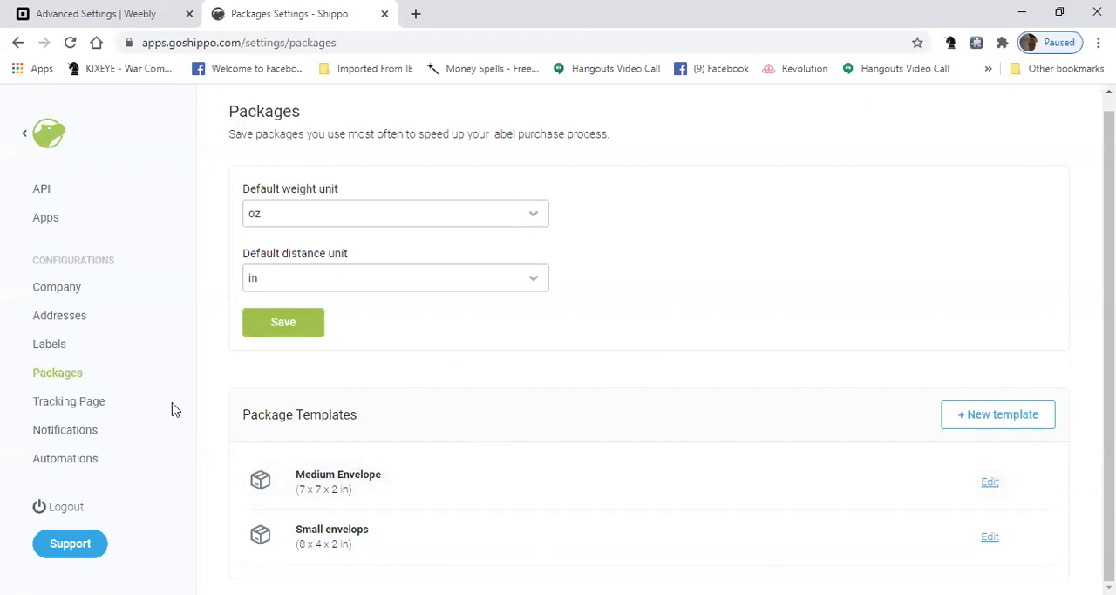
mouse_move(85, 410)
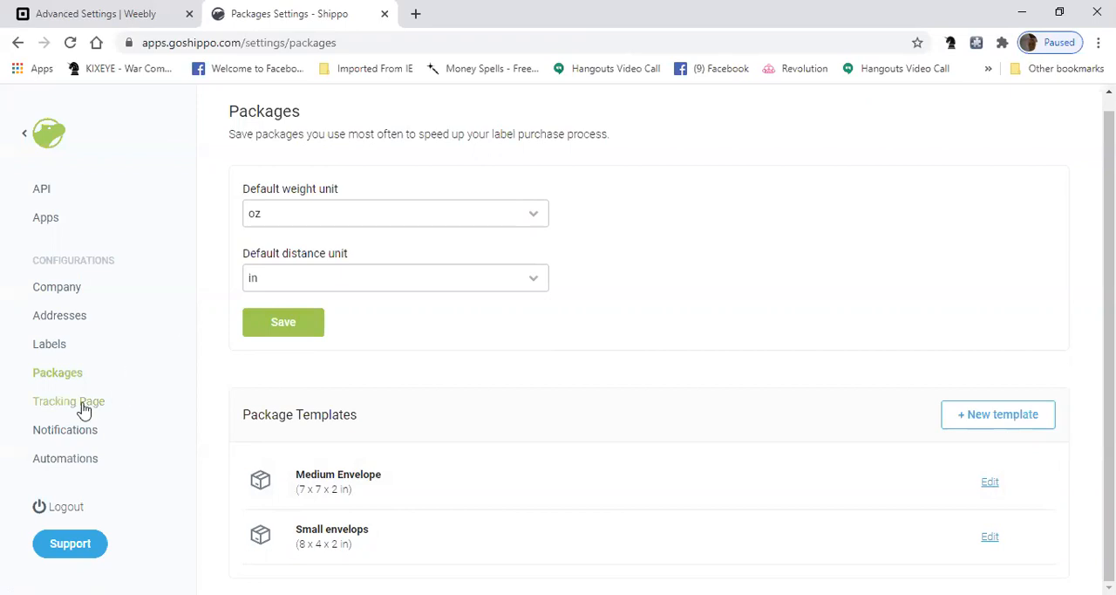
Step: Open Tracking Page settings and scroll the sample tracking page and Upgrade to Pro offer
left_click(69, 400)
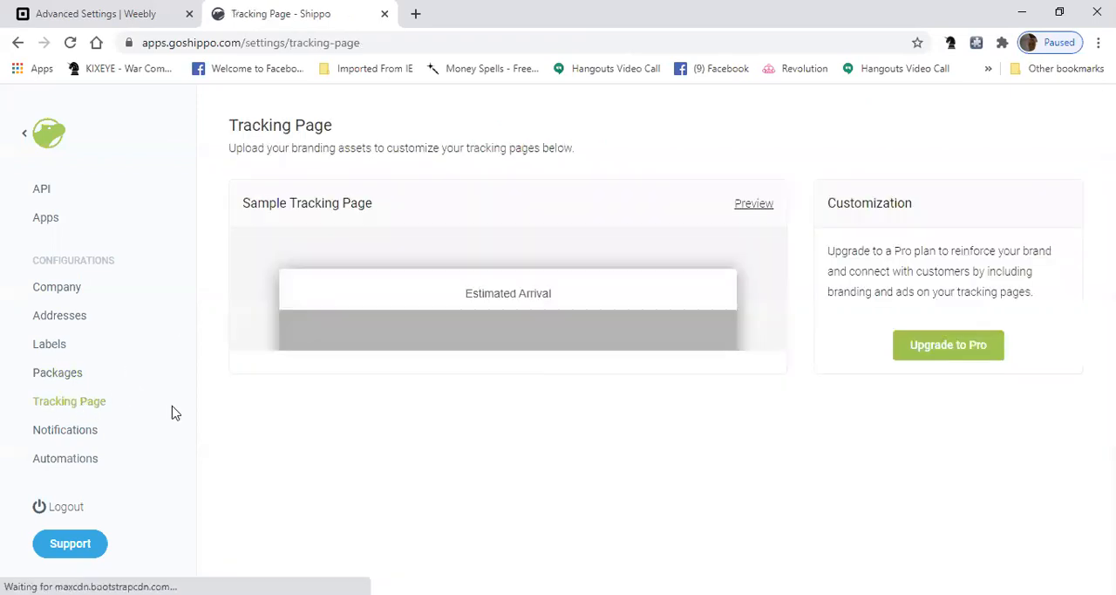
scroll("down", 3)
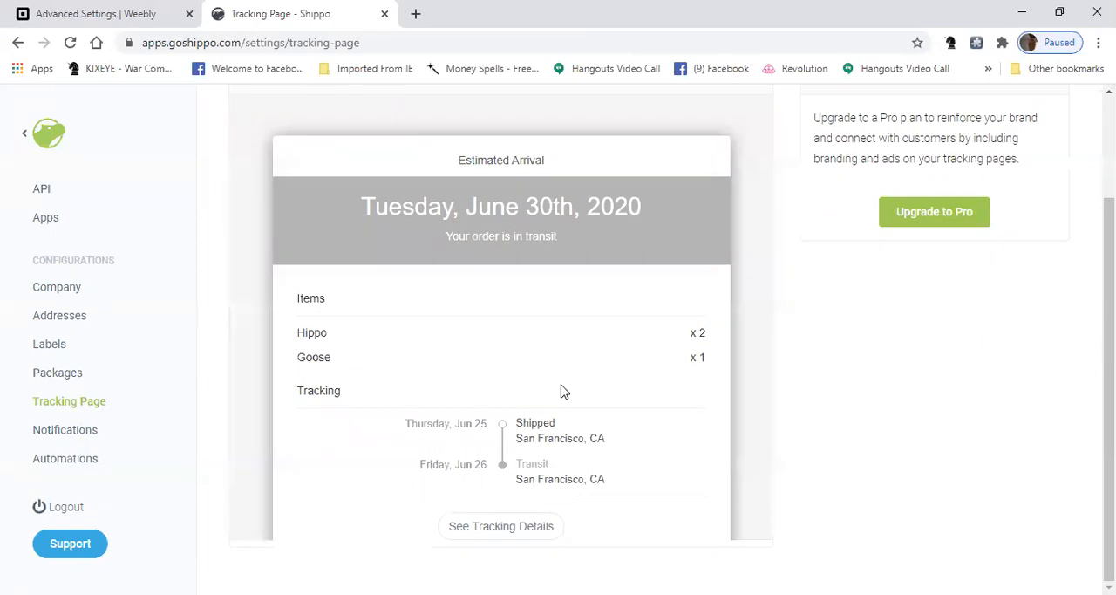
mouse_move(348, 340)
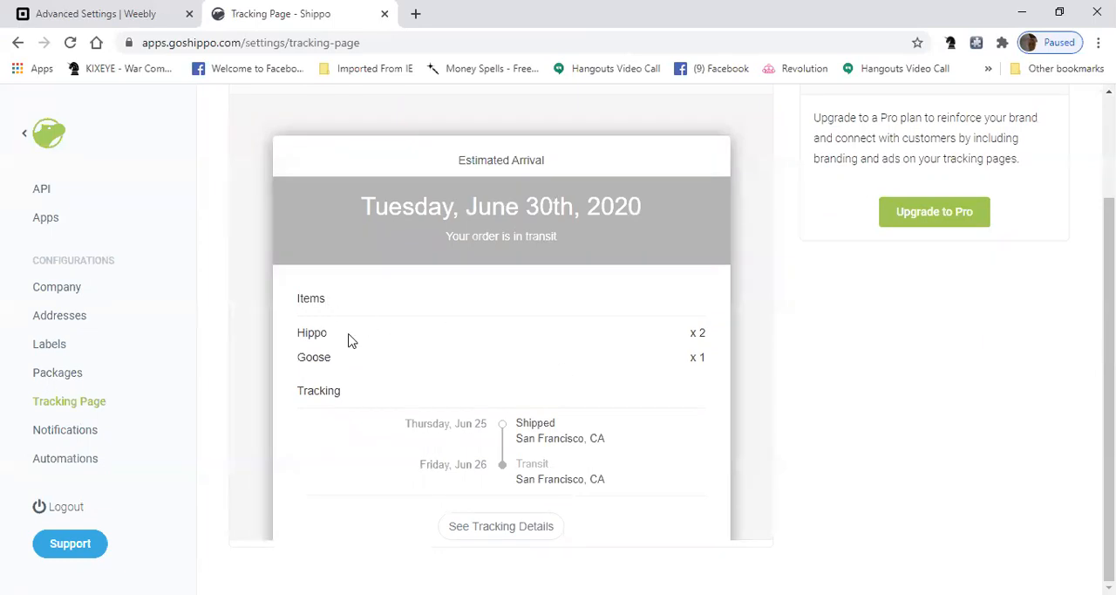
mouse_move(733, 319)
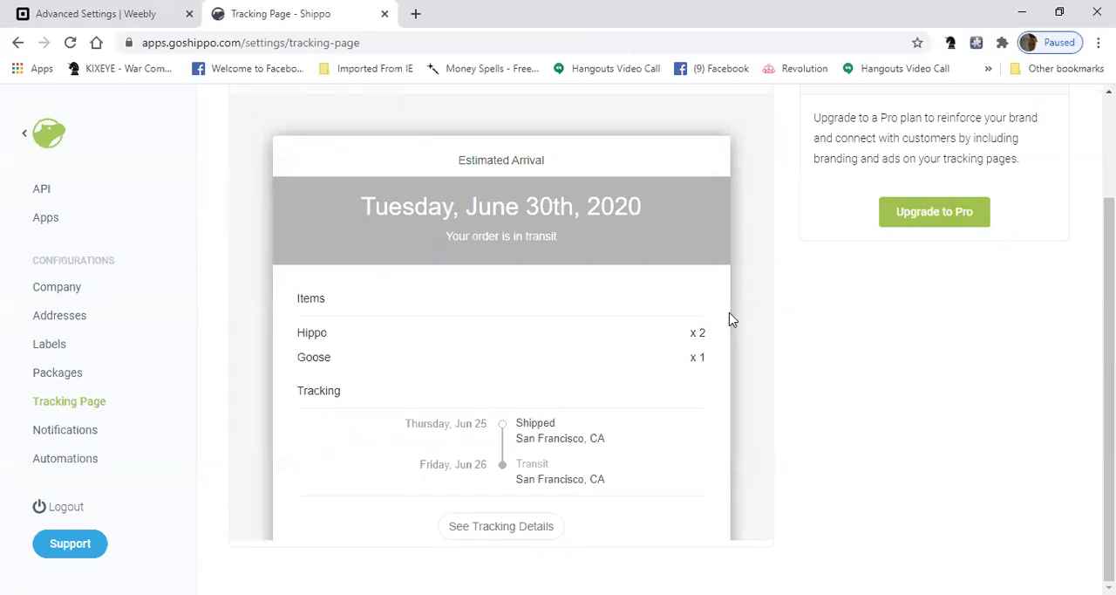
scroll("up", 3)
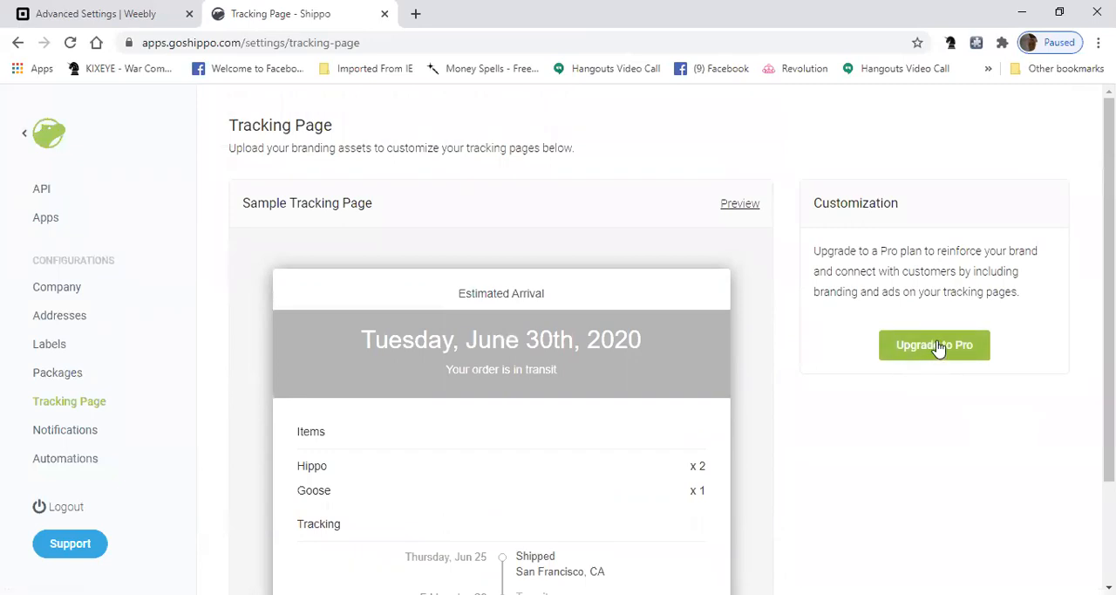
mouse_move(958, 328)
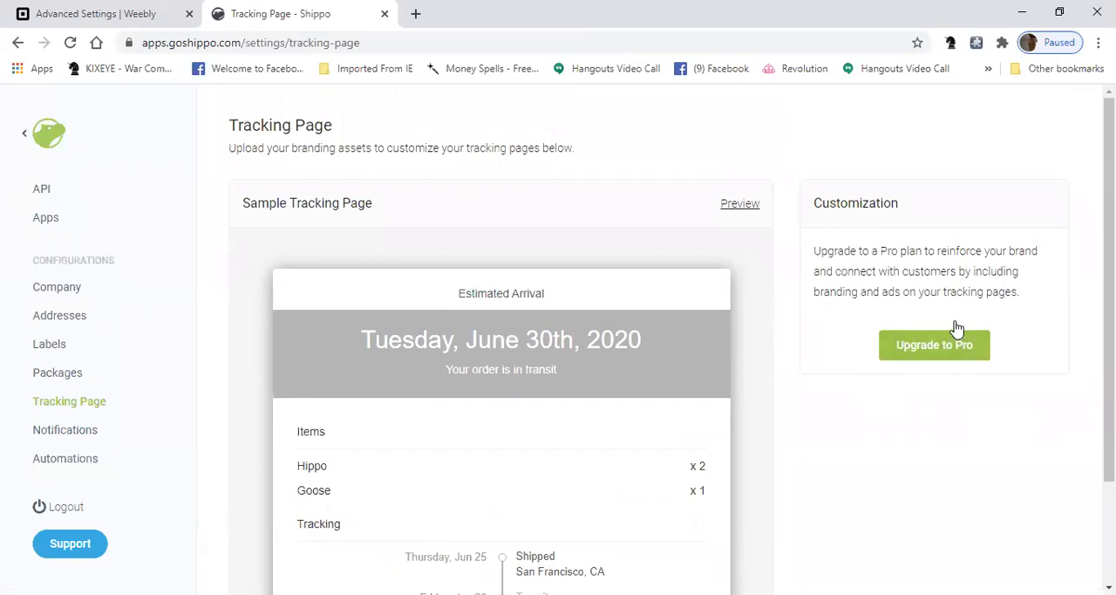
mouse_move(868, 405)
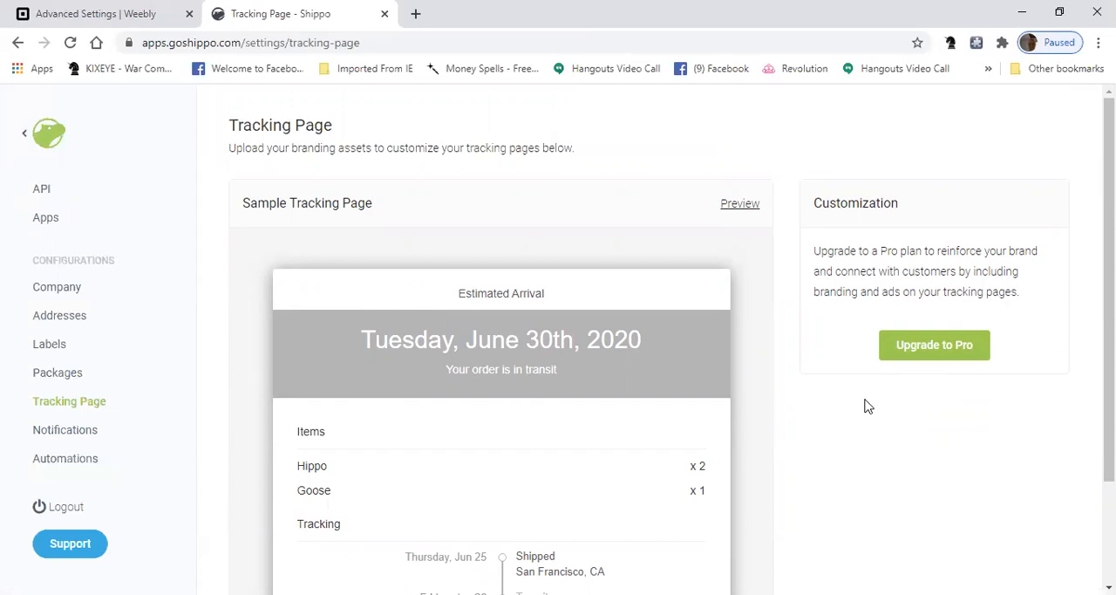
mouse_move(862, 416)
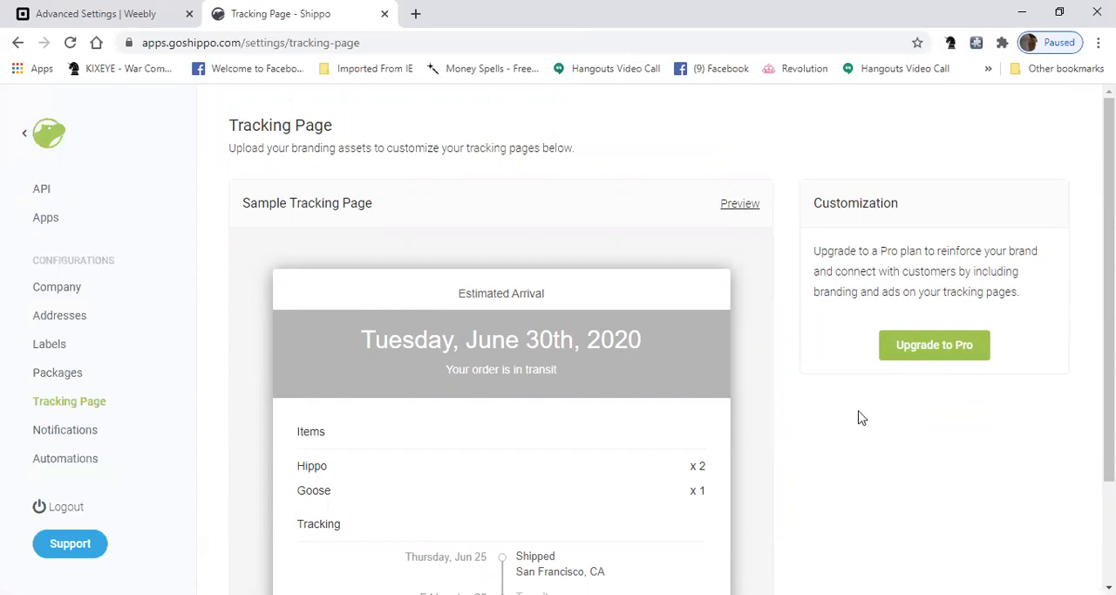
mouse_move(968, 355)
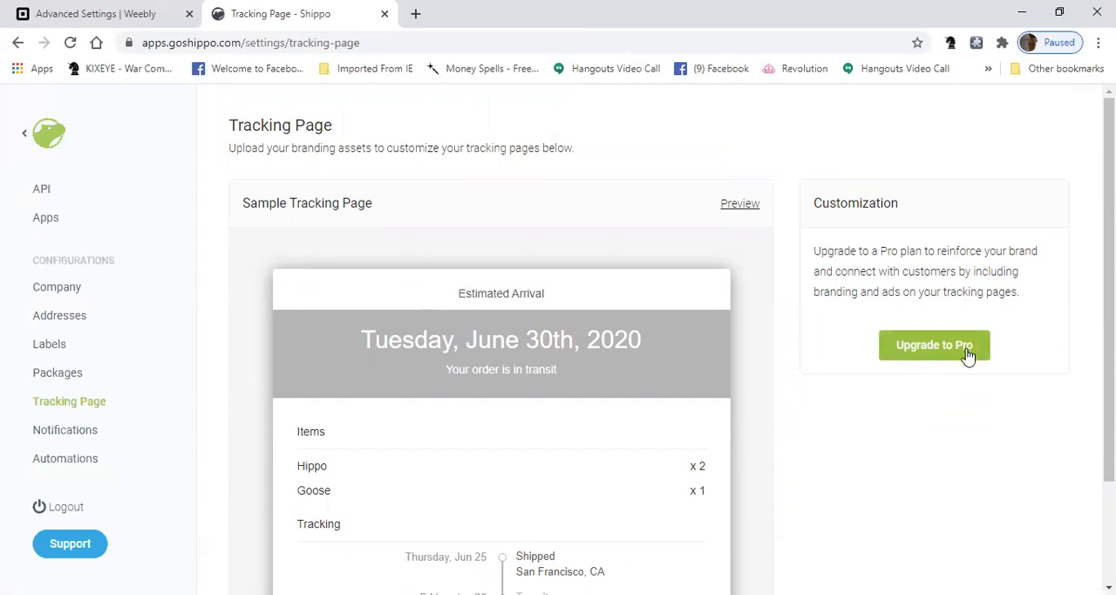
mouse_move(934, 345)
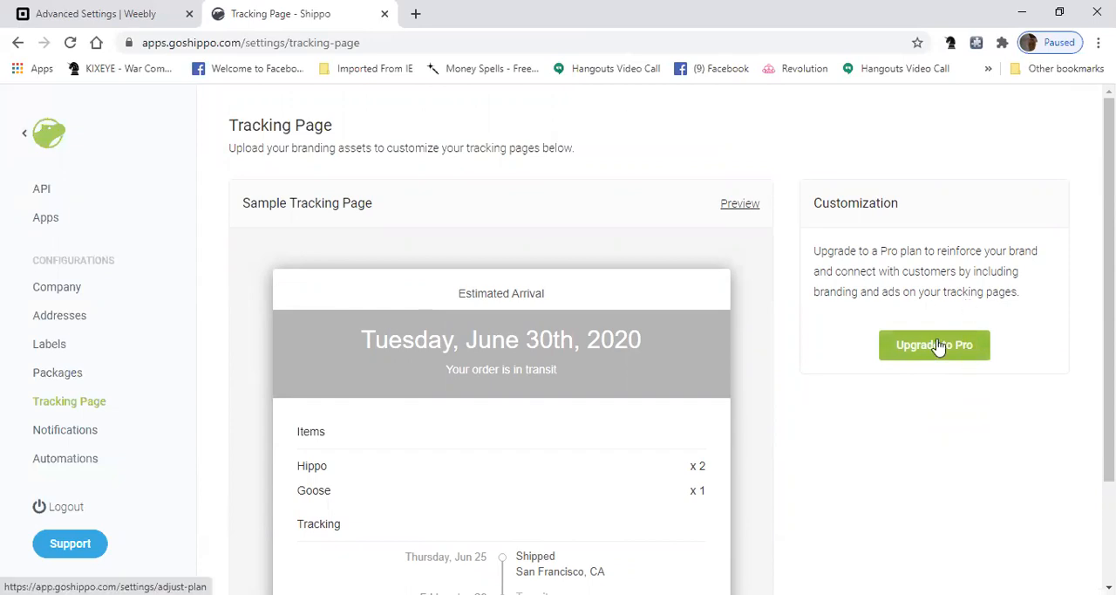
mouse_move(934, 334)
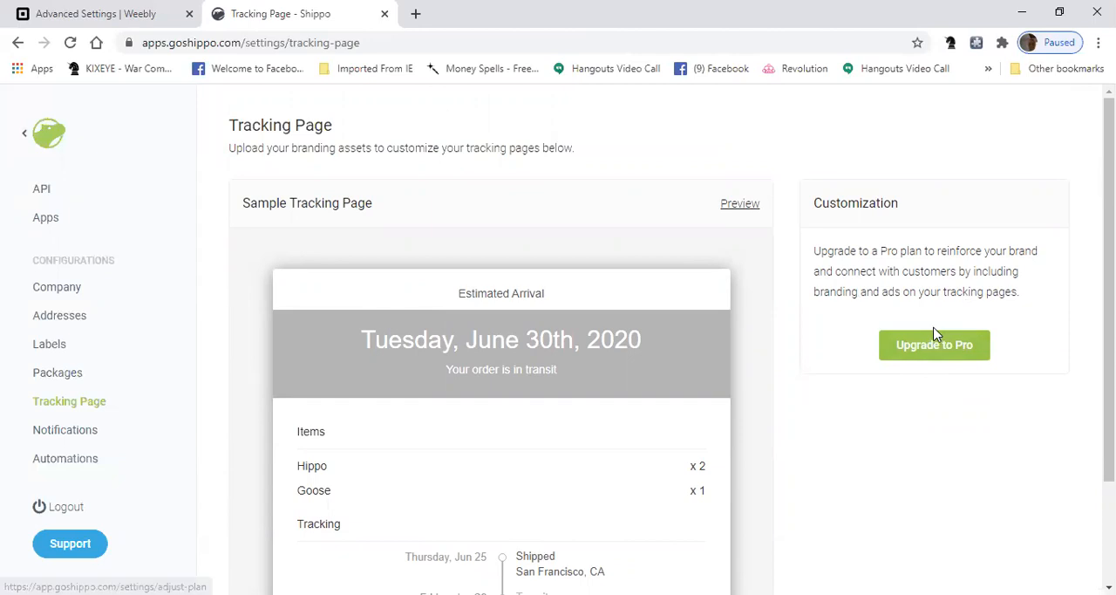
mouse_move(934, 345)
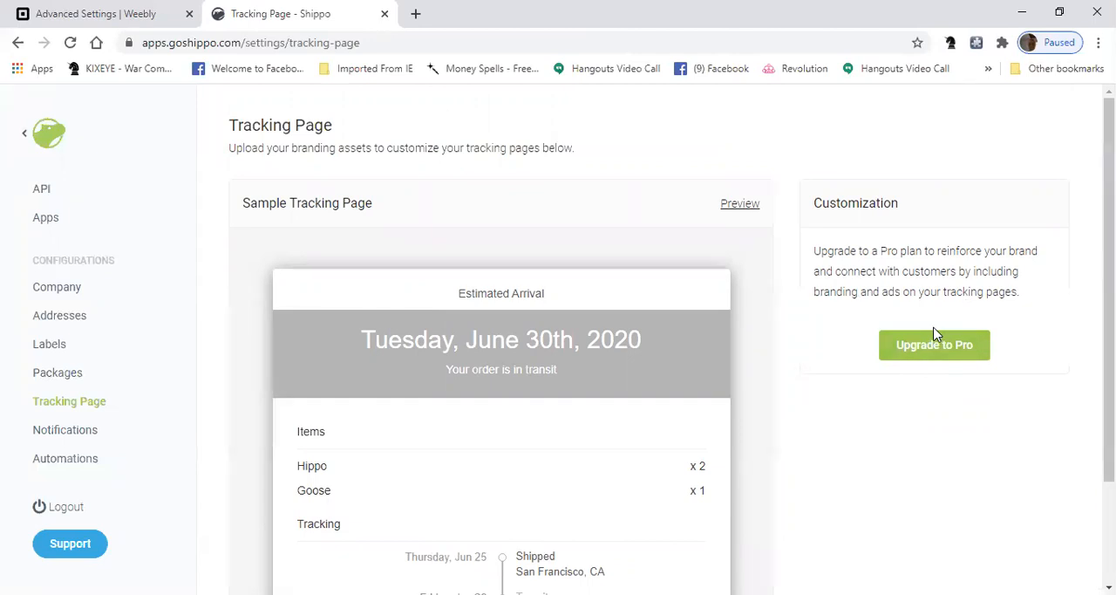
mouse_move(95, 242)
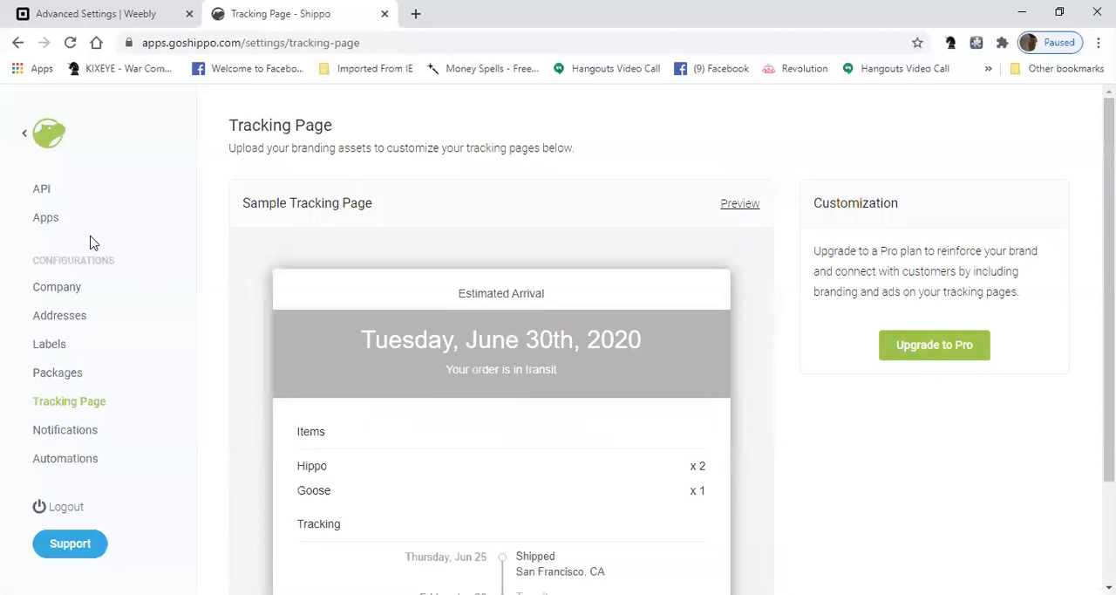
mouse_move(218, 491)
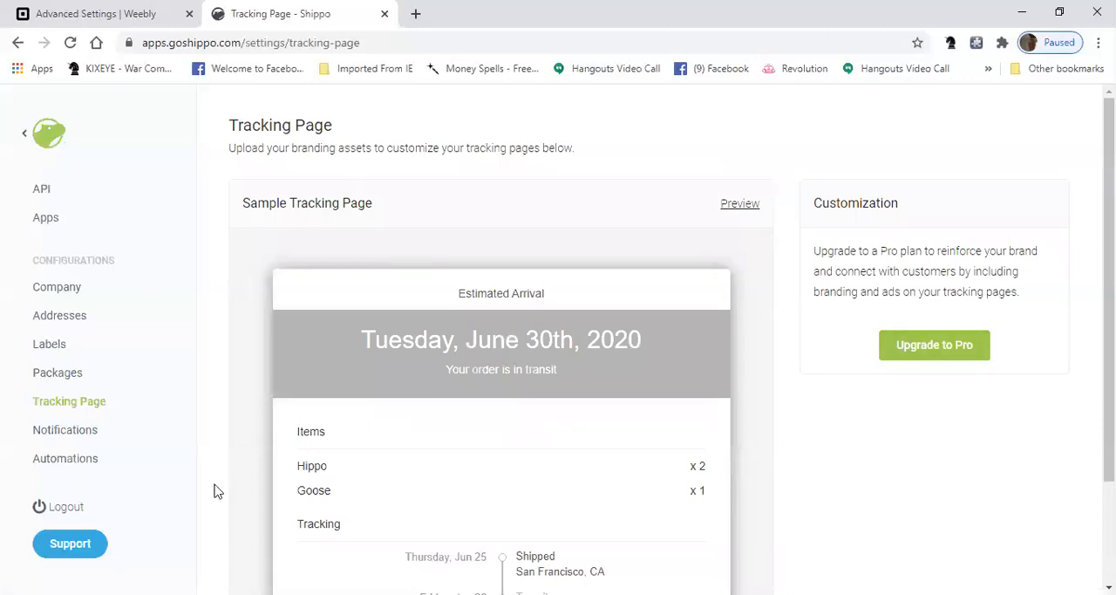
mouse_move(662, 363)
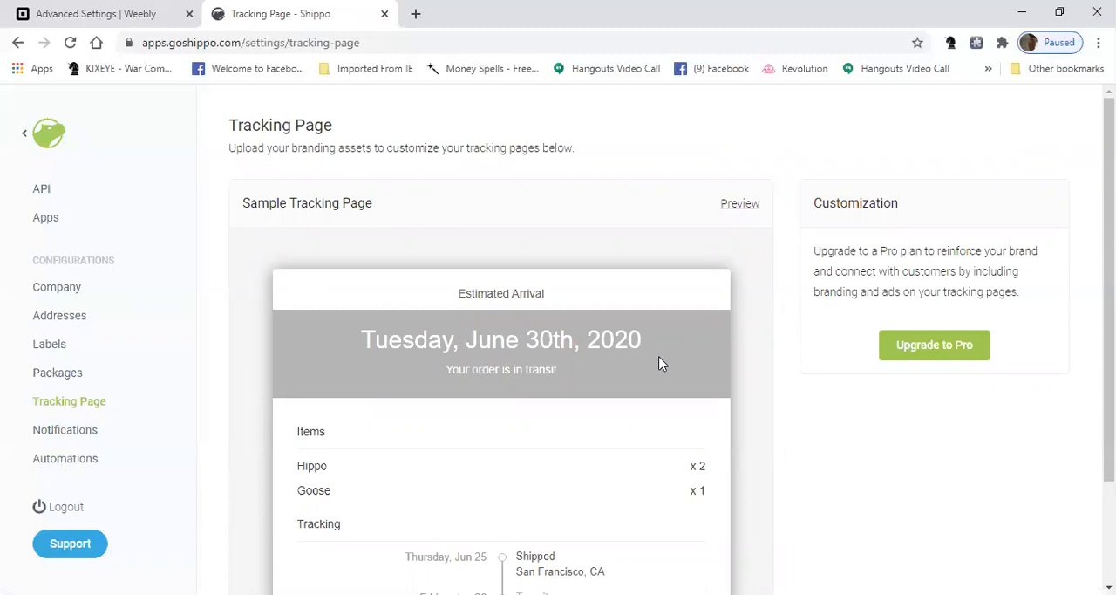
scroll("down", 3)
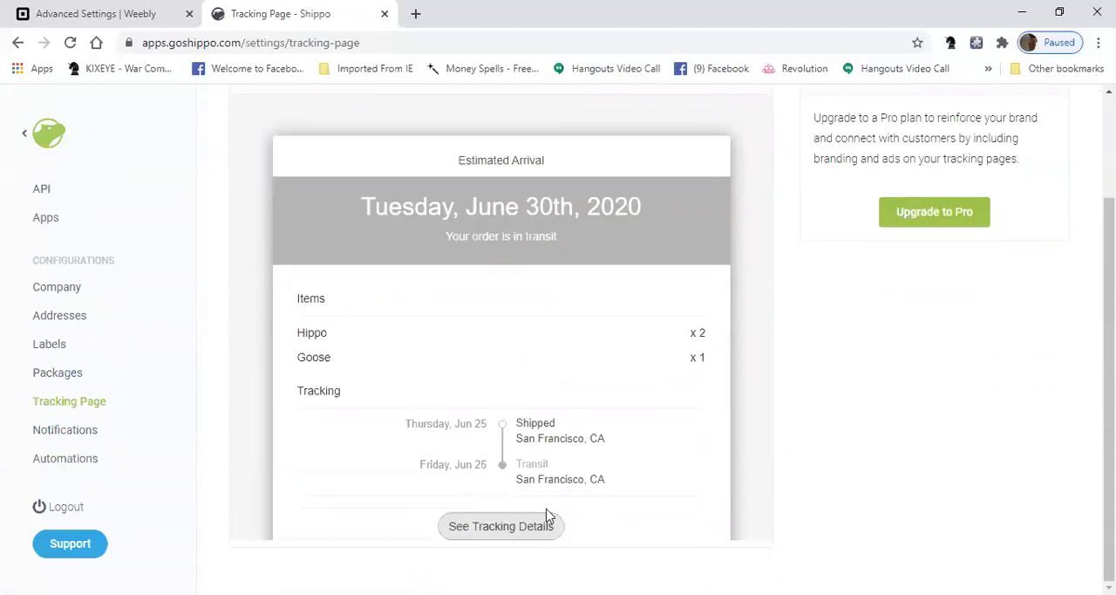
mouse_move(447, 234)
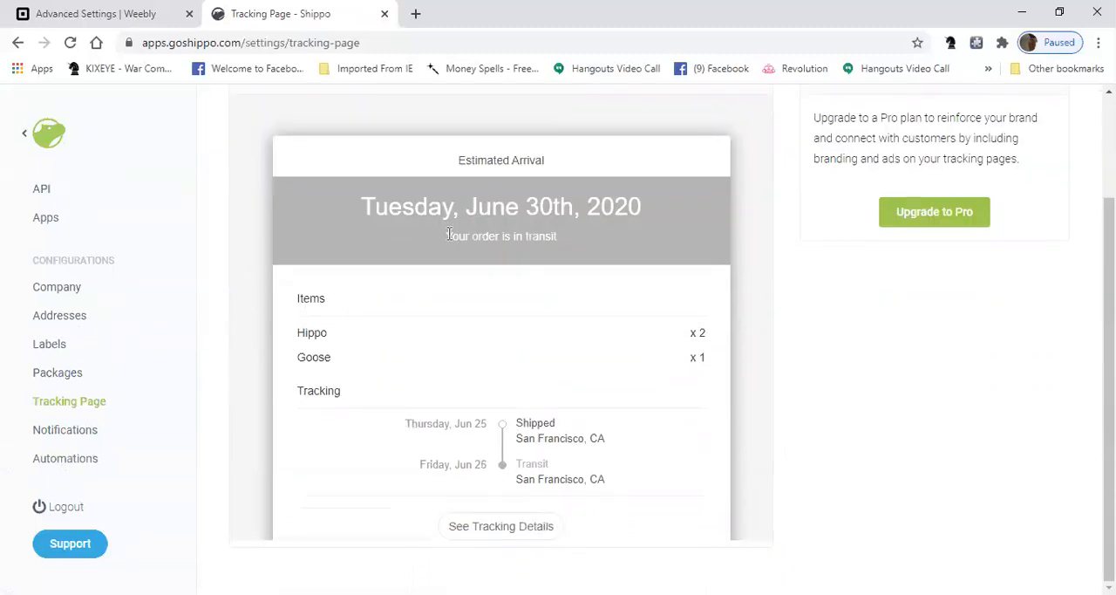
mouse_move(556, 545)
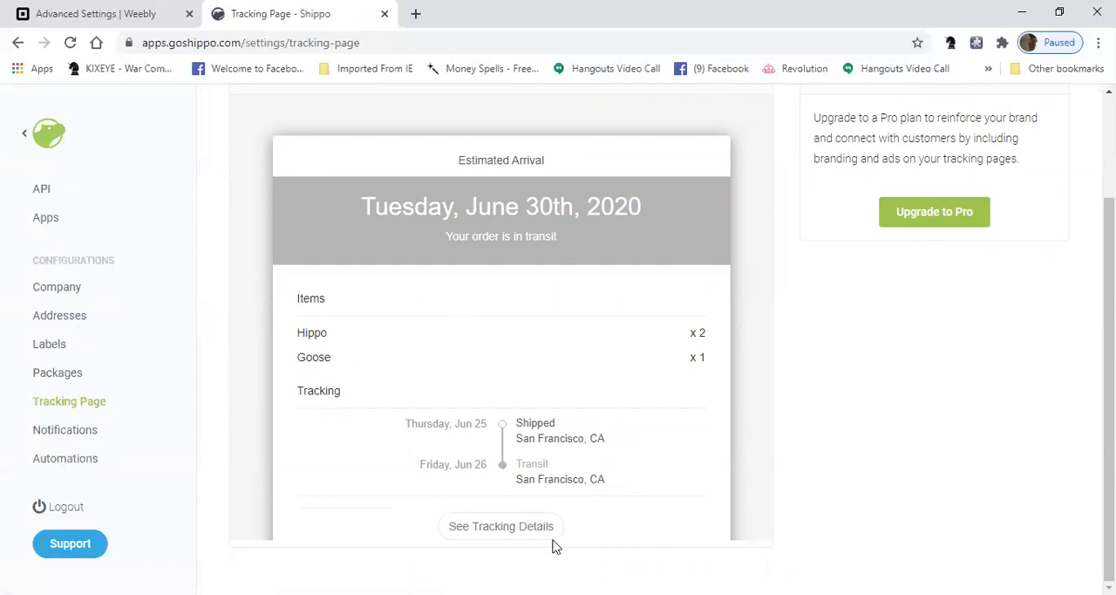
mouse_move(598, 295)
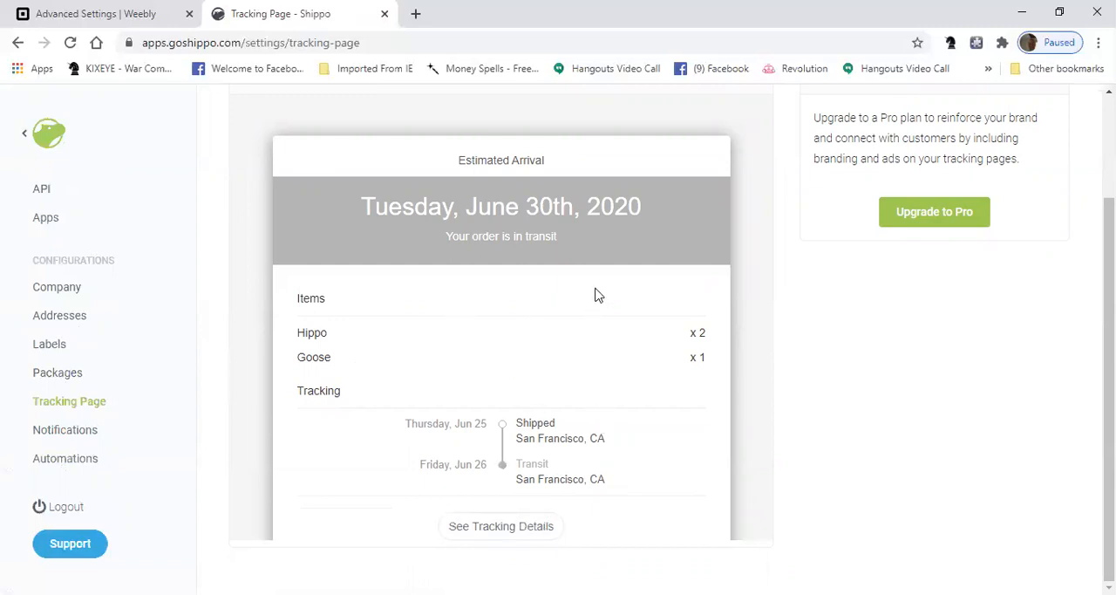
mouse_move(605, 8)
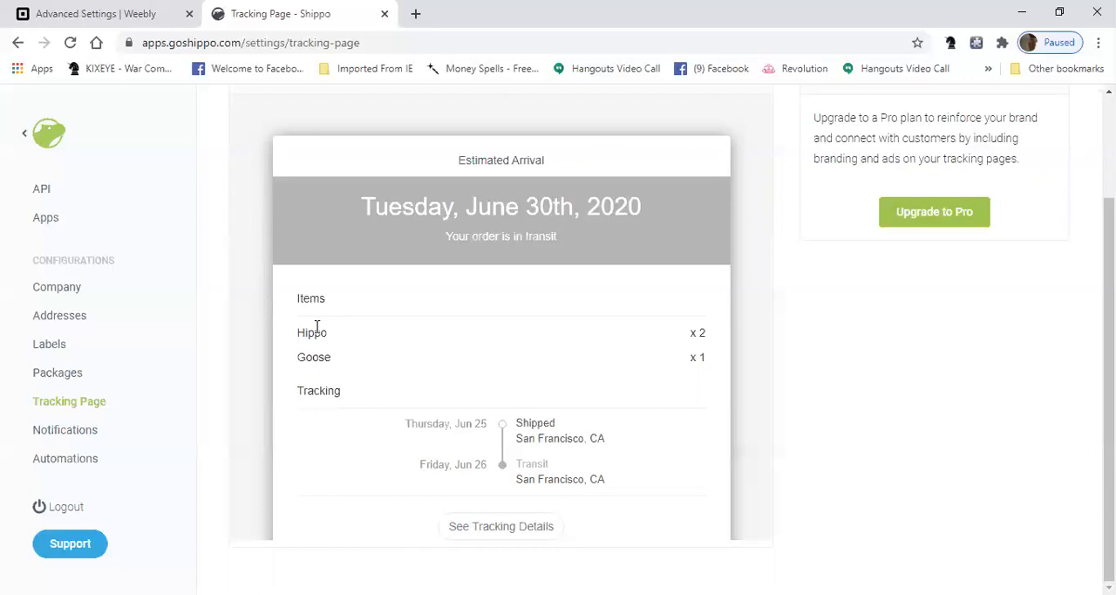
mouse_move(259, 309)
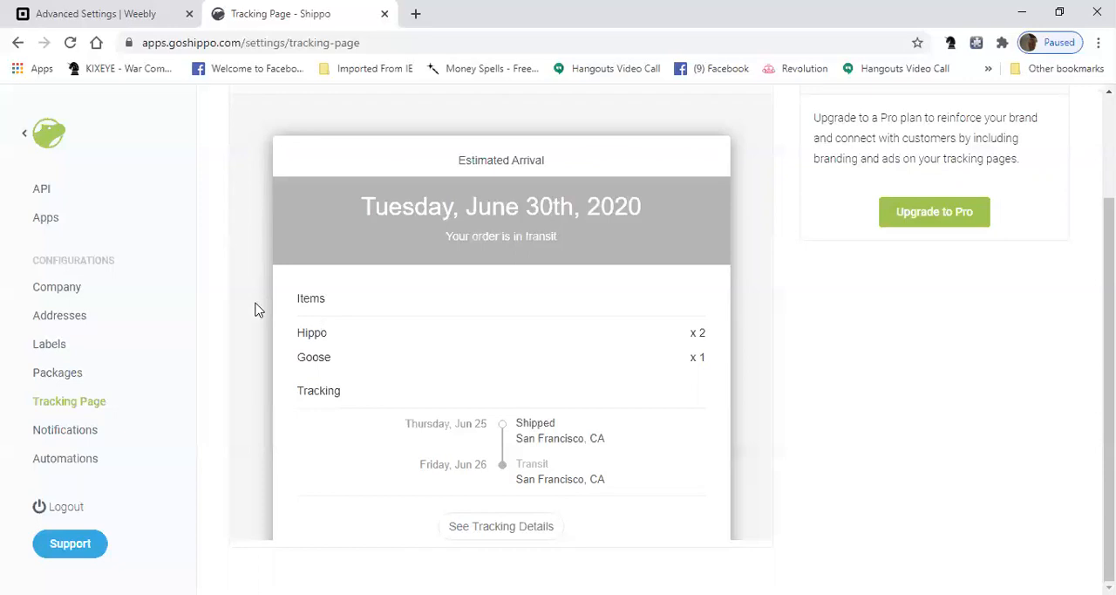
Step: In Weebly's Advanced Shipping Settings, review shipping boxes, worldwide availability and label format, then carriers
left_click(96, 13)
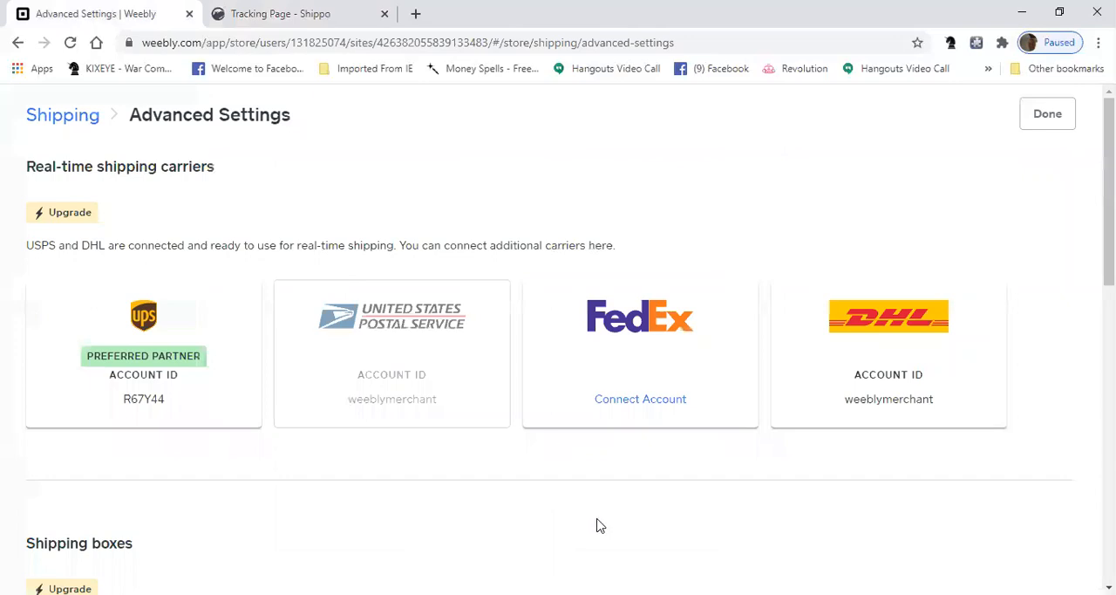
scroll("down", 3)
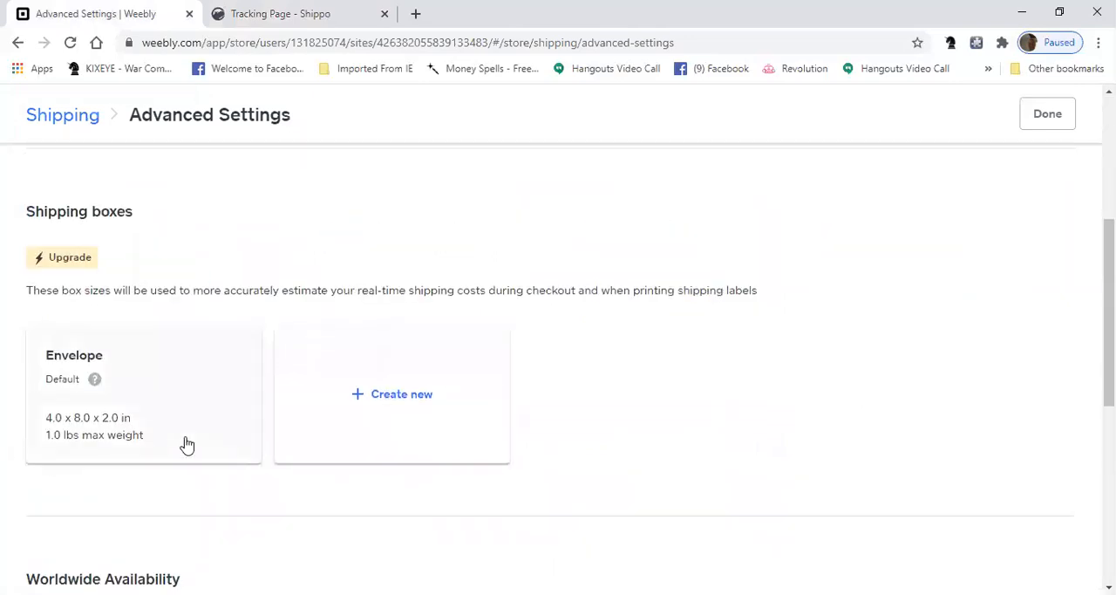
scroll("down", 3)
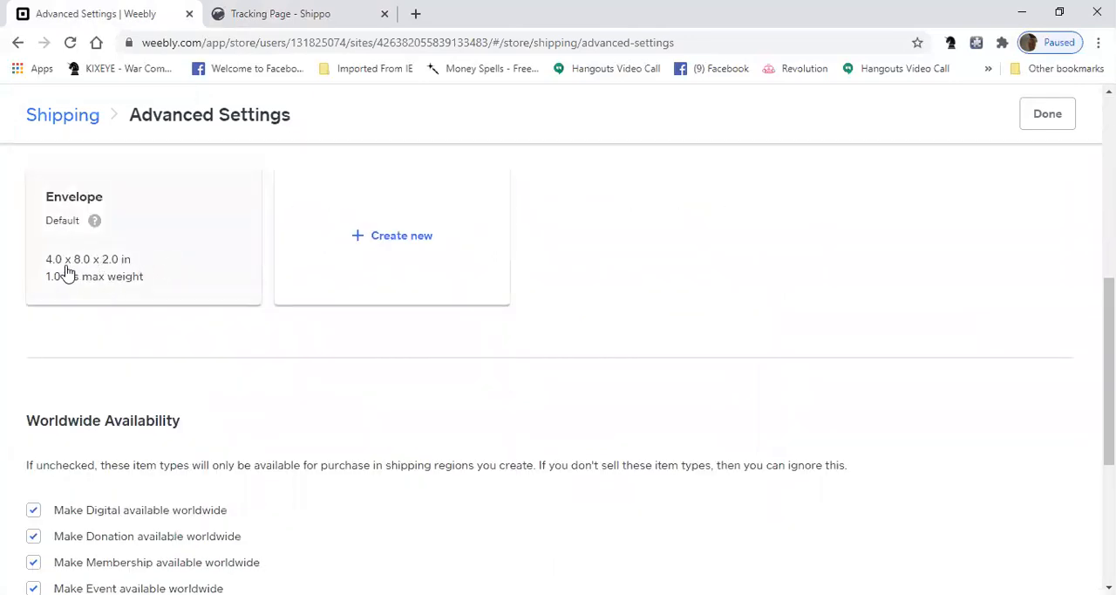
mouse_move(365, 378)
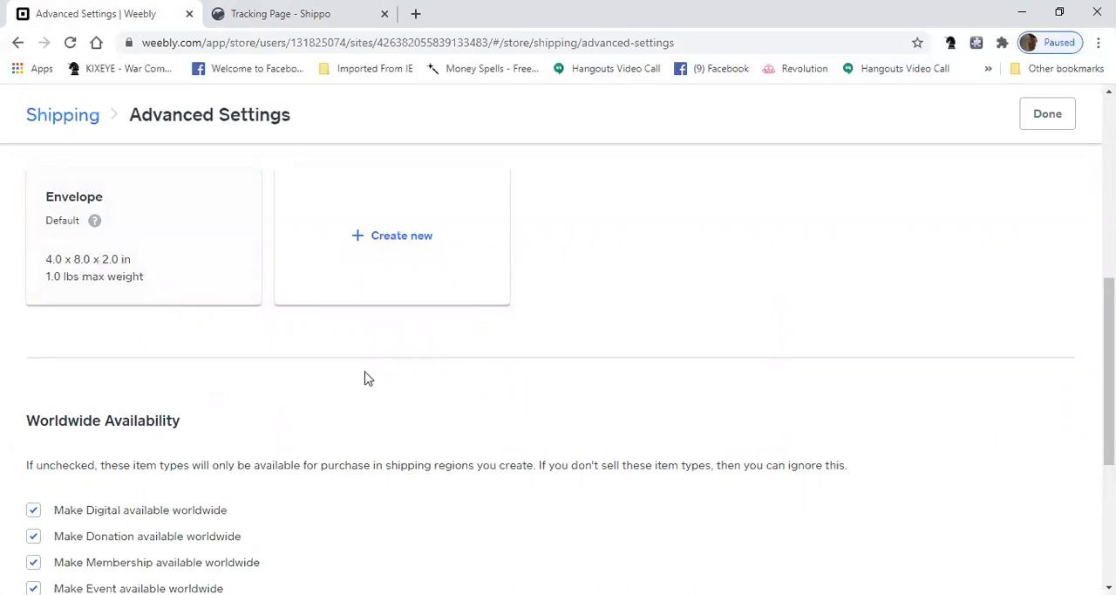
mouse_move(218, 290)
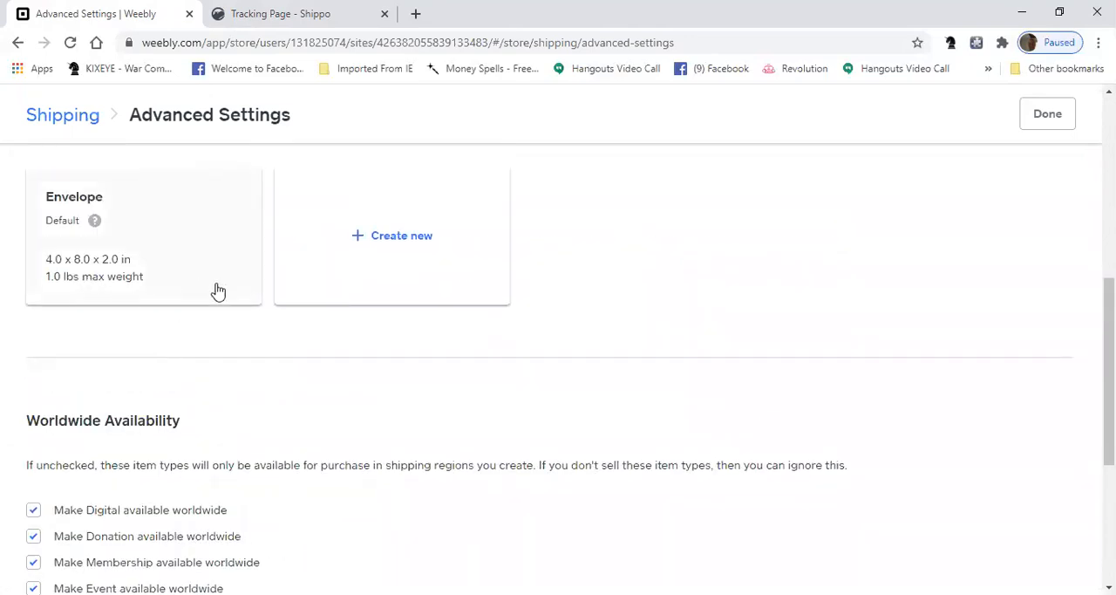
scroll("down", 3)
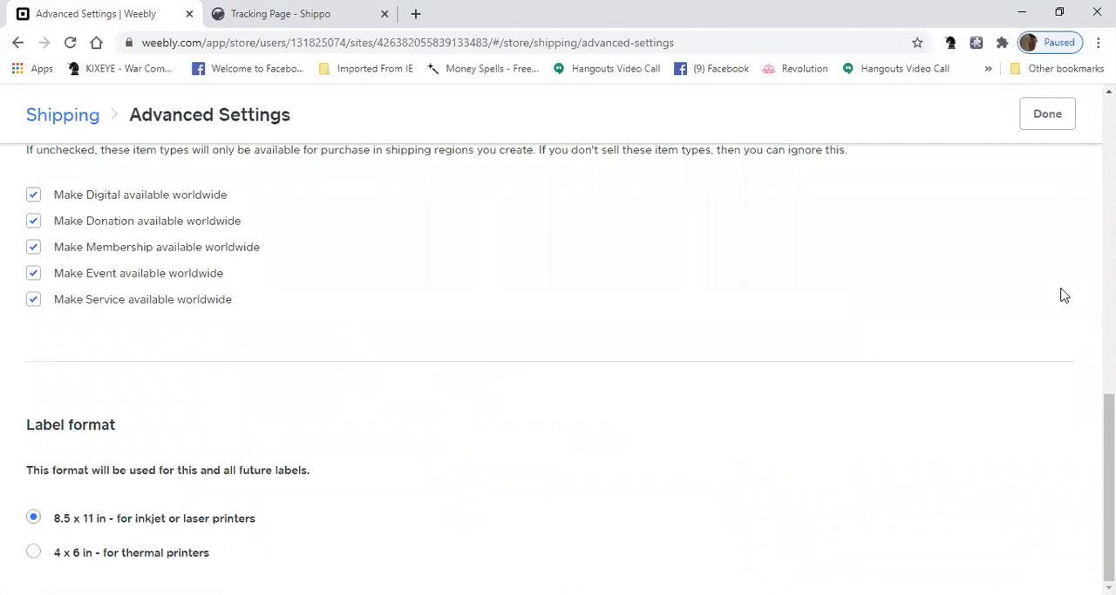
scroll("up", 3)
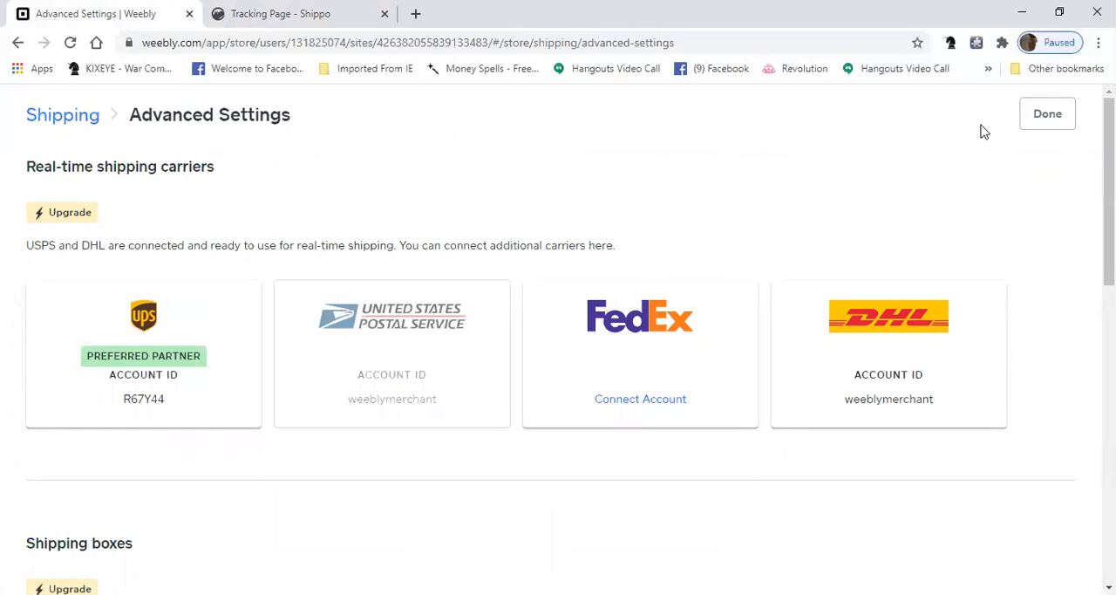
Step: Review Weebly's Shipping page with UPS, DHL, USPS and the 4x8x2 in envelope, then return to Shippo
left_click(1048, 114)
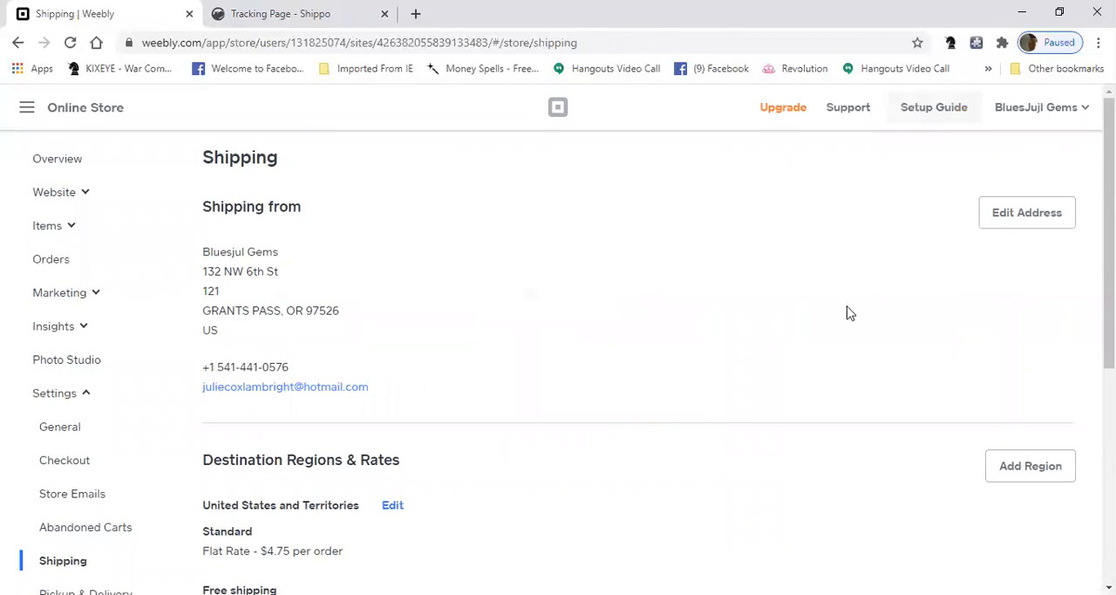
scroll("down", 3)
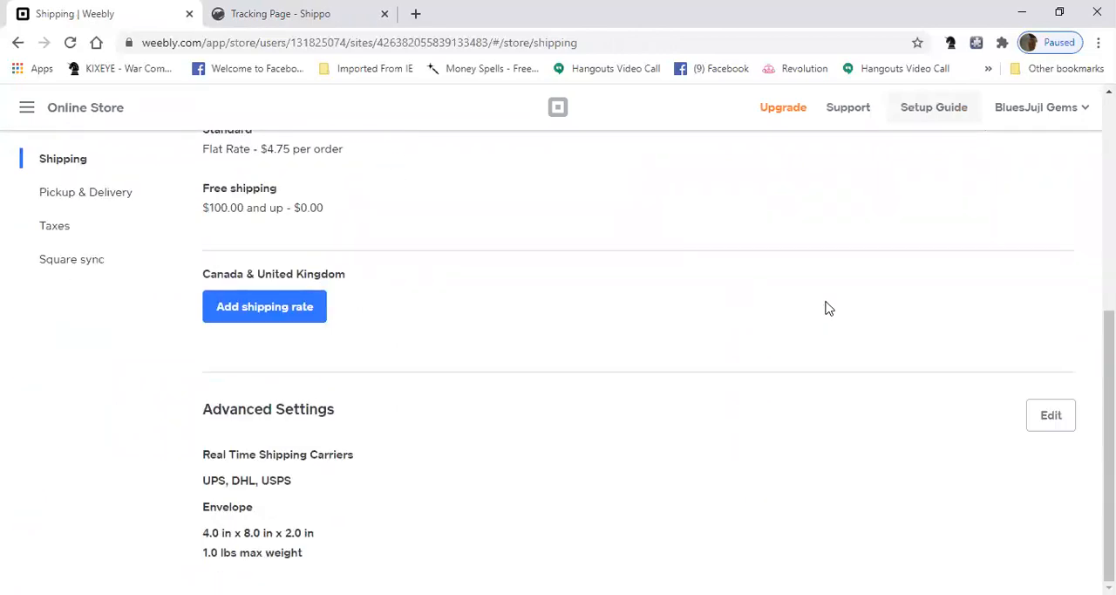
scroll("up", 3)
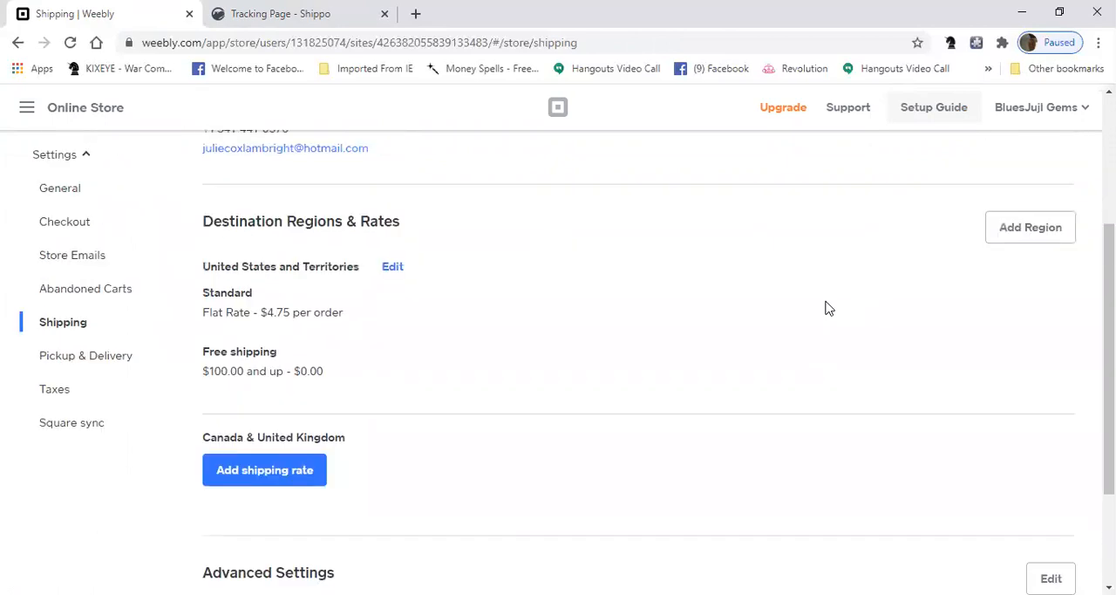
scroll("up", 3)
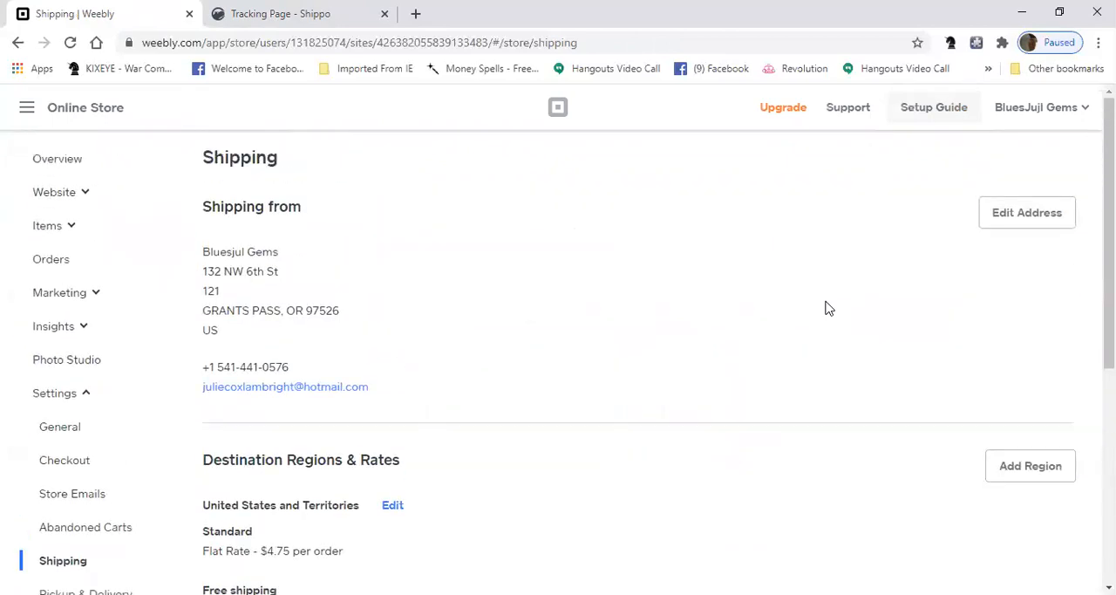
scroll("down", 3)
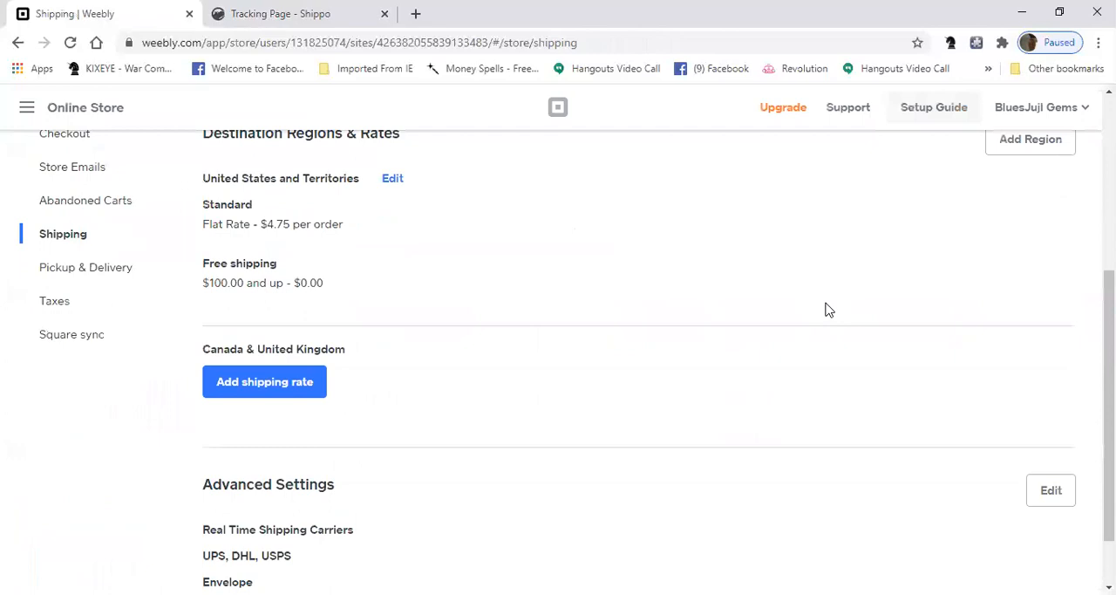
scroll("up", 3)
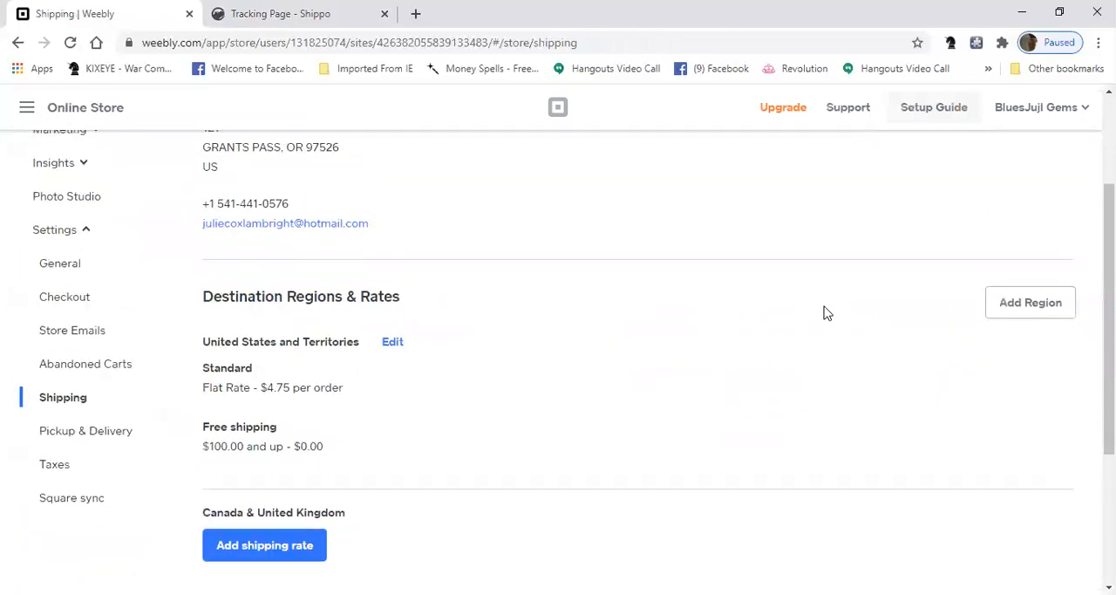
mouse_move(819, 325)
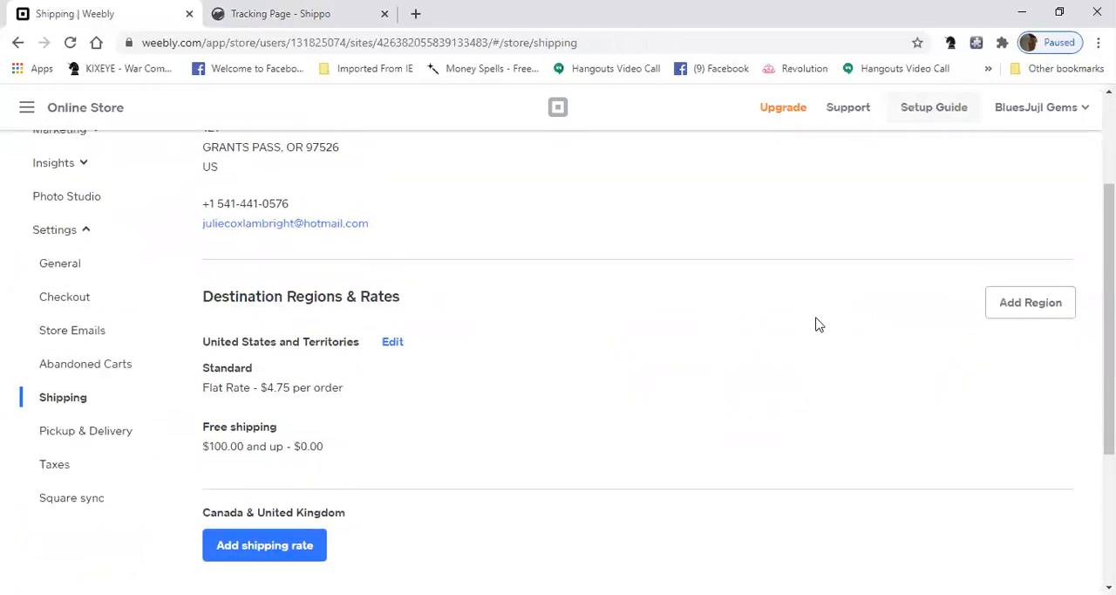
scroll("down", 3)
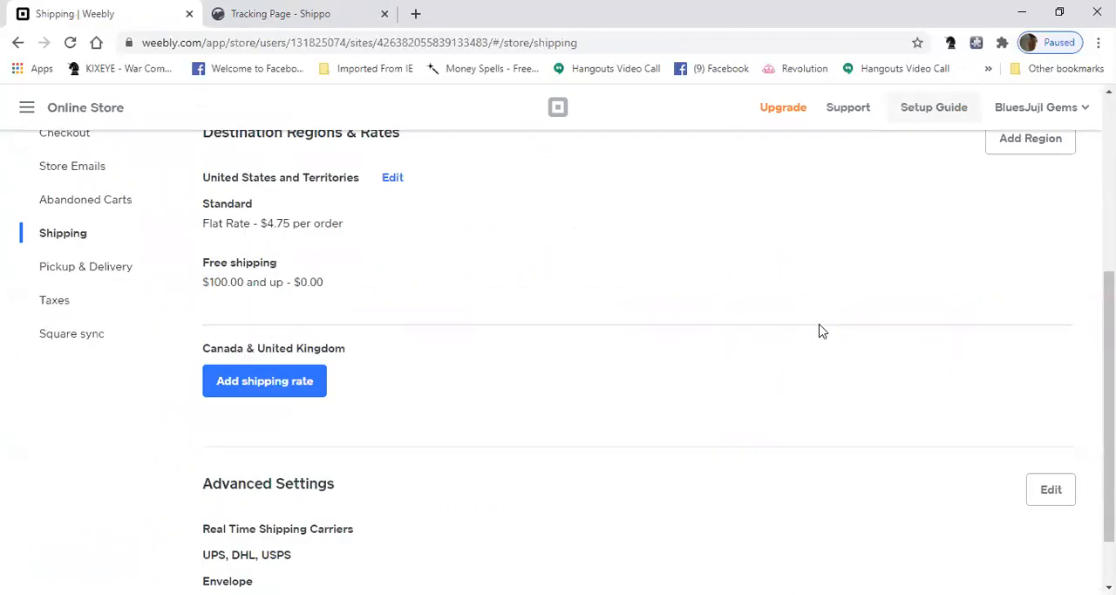
scroll("down", 3)
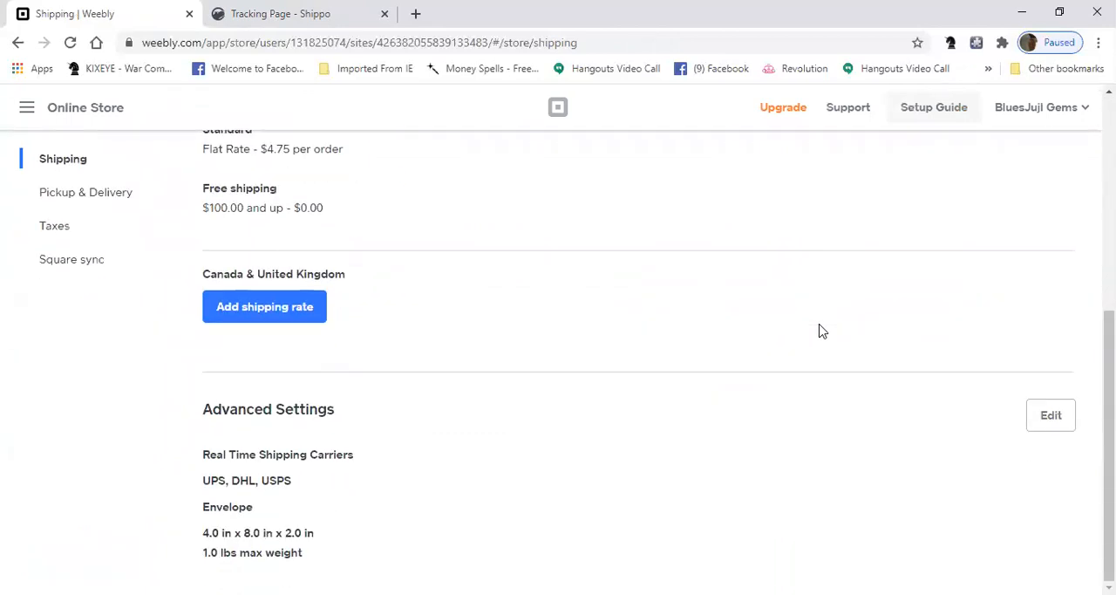
mouse_move(819, 338)
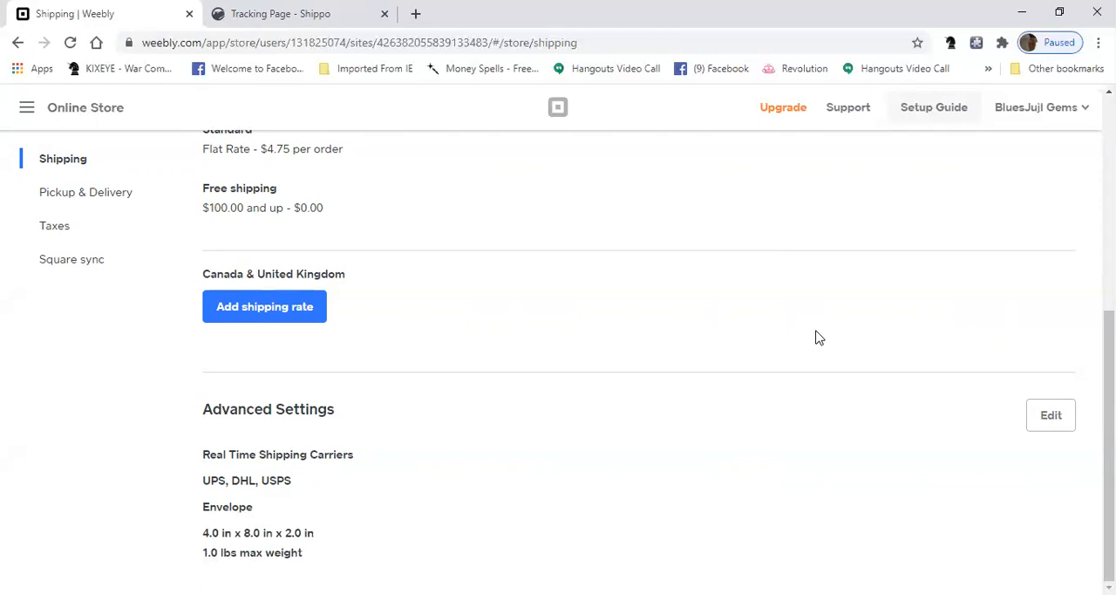
left_click(279, 13)
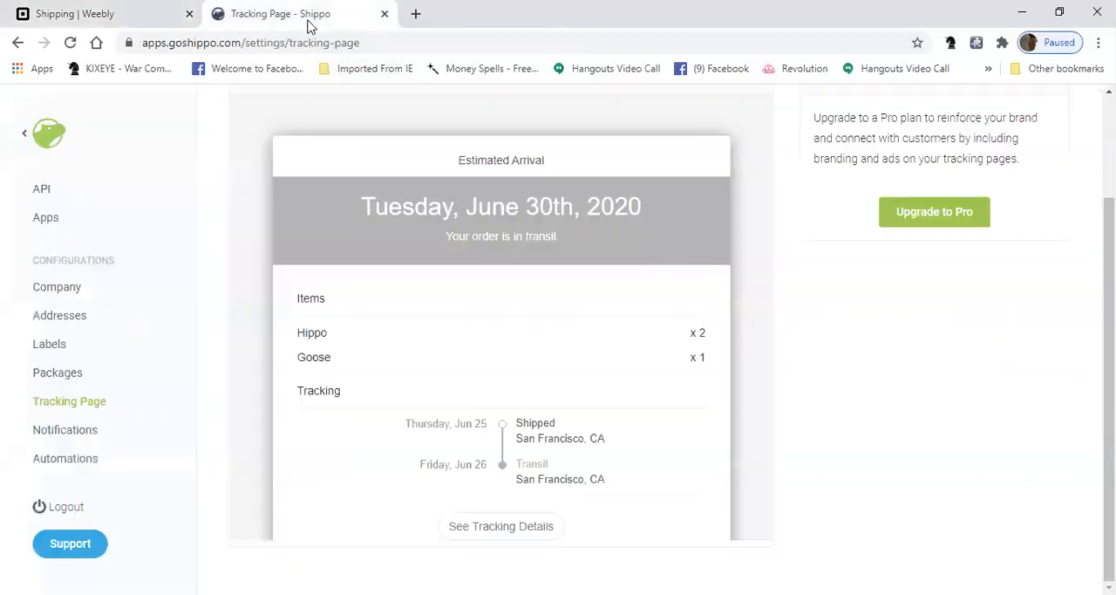
Step: Go from Shippo's tracking settings to the Orders page listing shipped orders
left_click(25, 132)
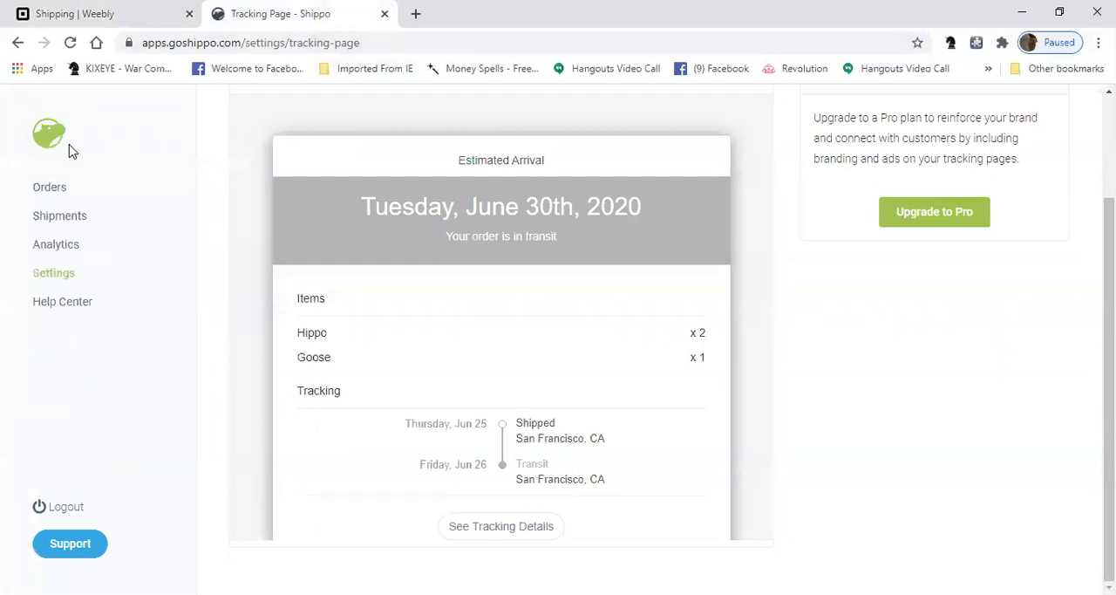
mouse_move(394, 250)
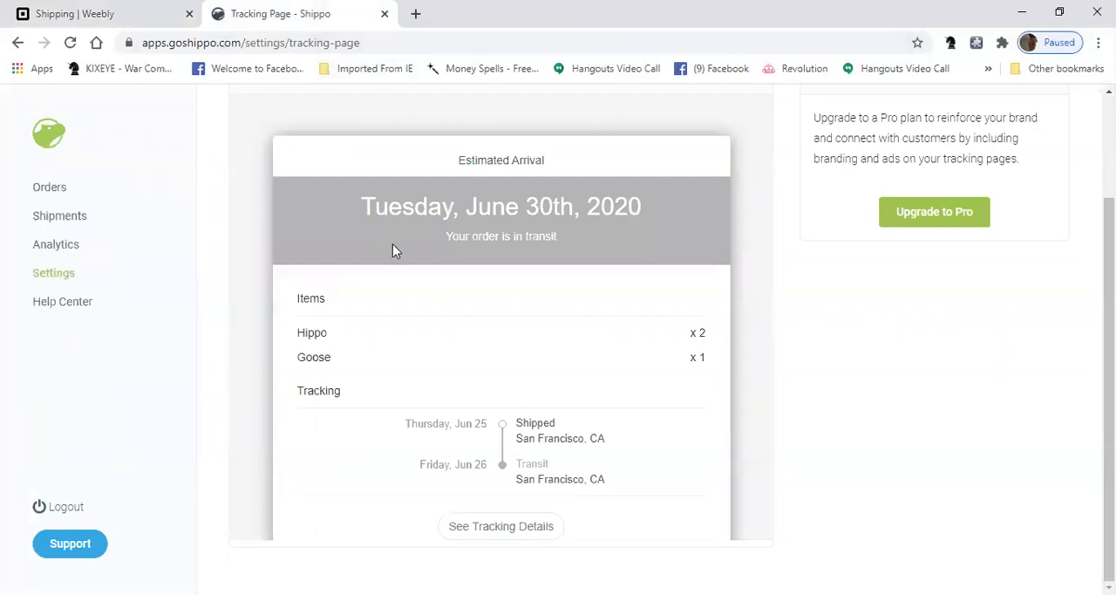
mouse_move(403, 259)
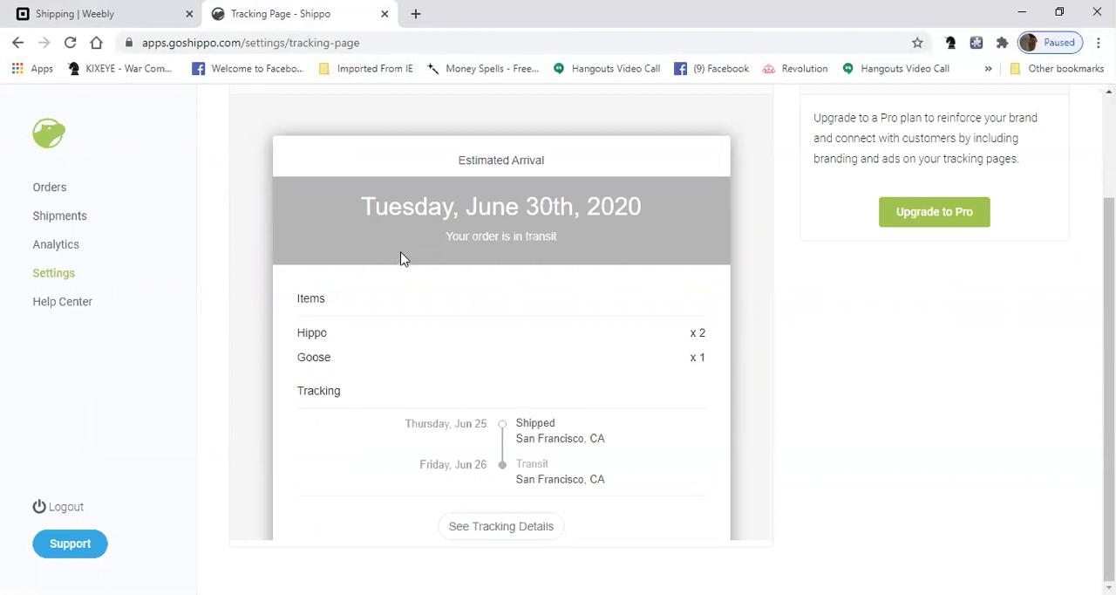
mouse_move(49, 142)
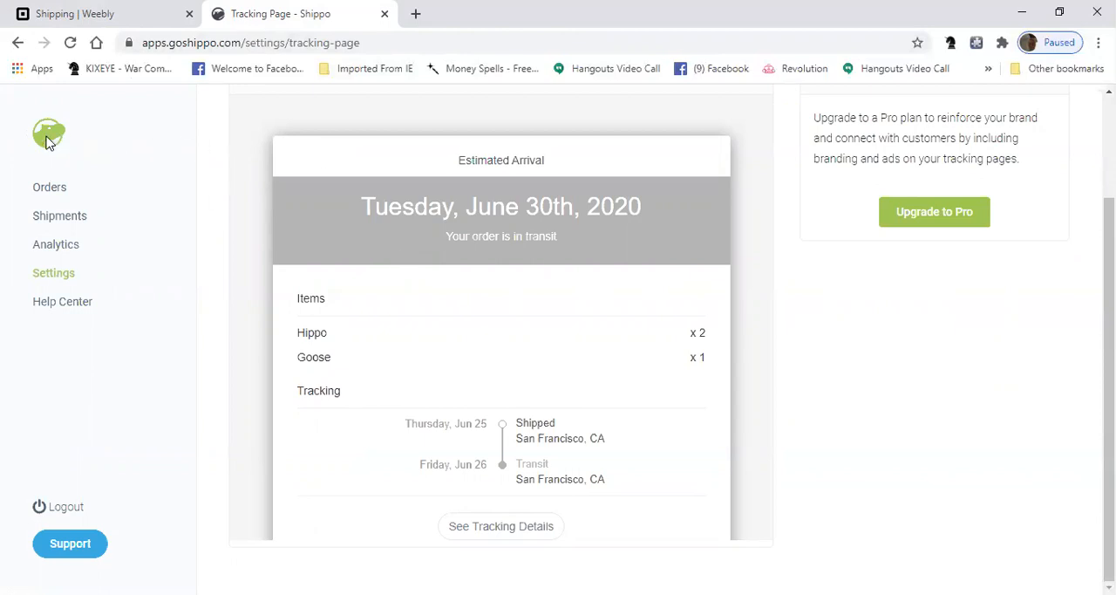
mouse_move(135, 201)
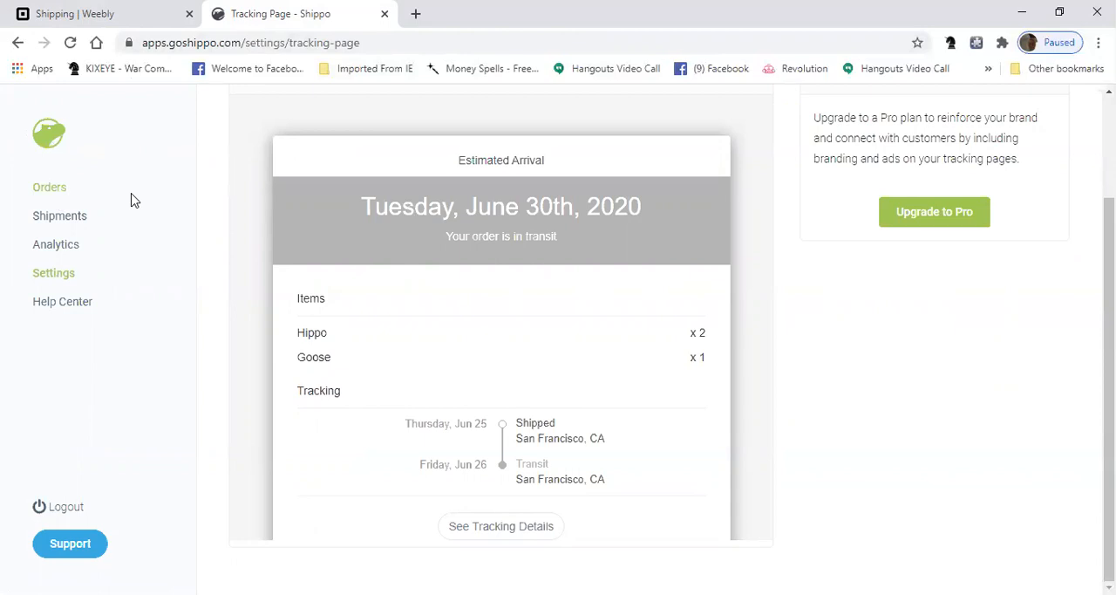
mouse_move(48, 188)
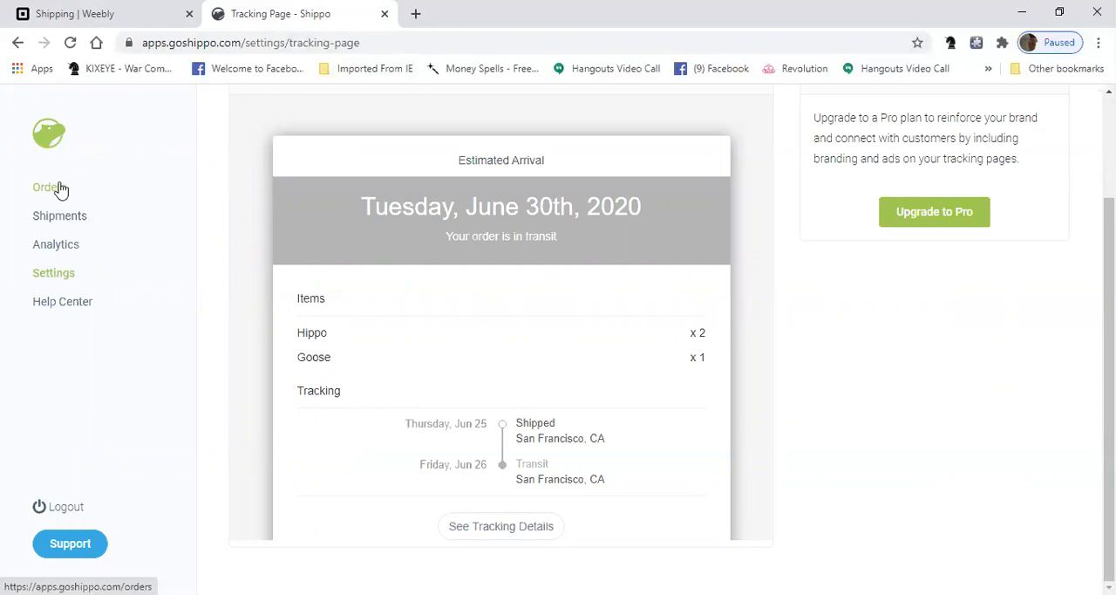
mouse_move(165, 221)
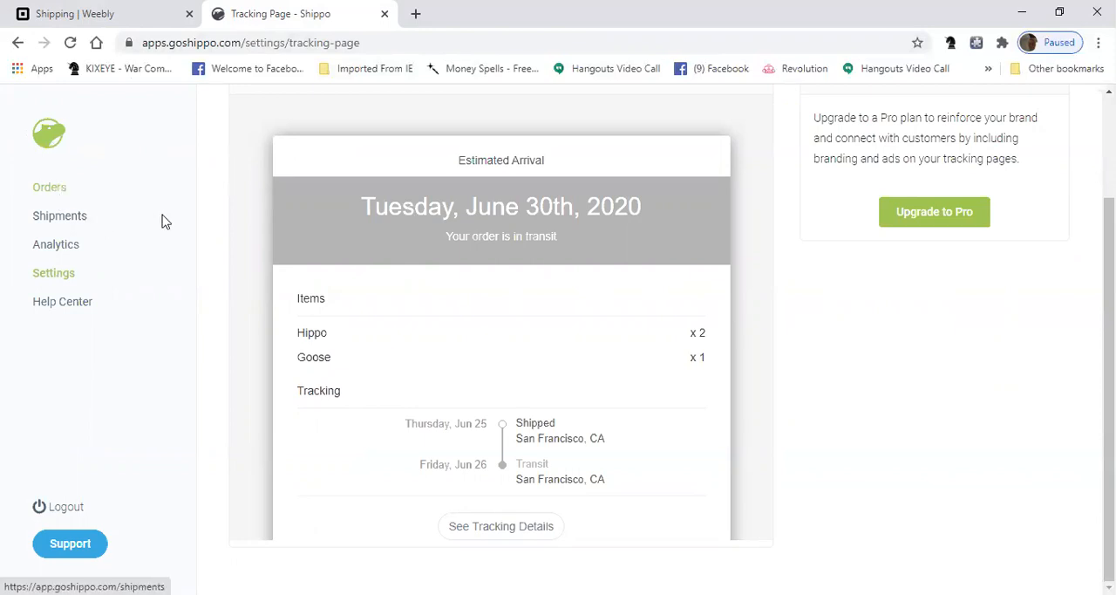
left_click(49, 187)
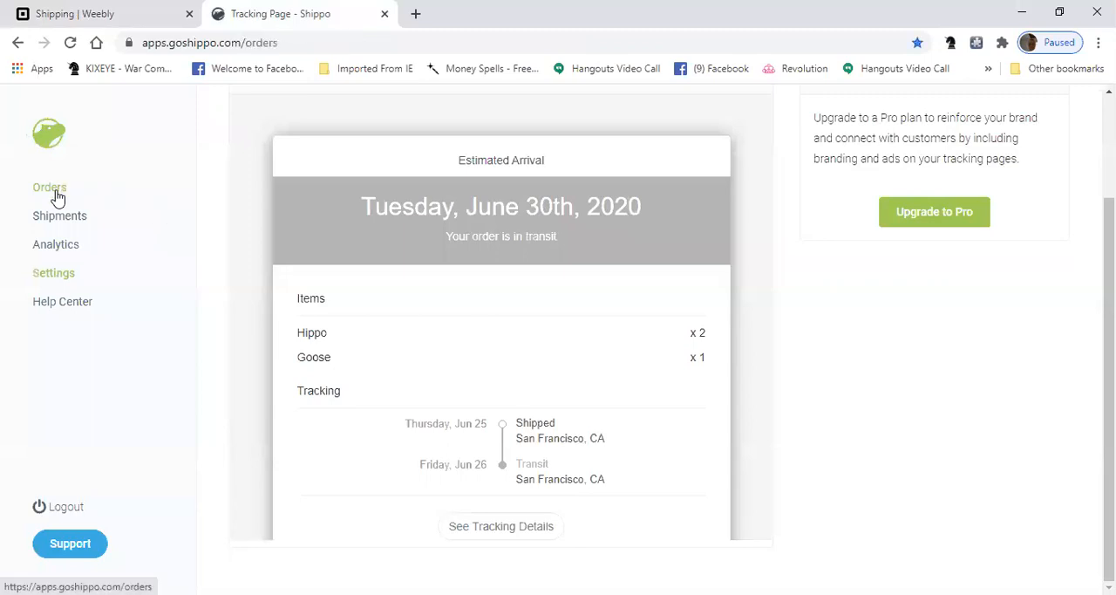
left_click(49, 187)
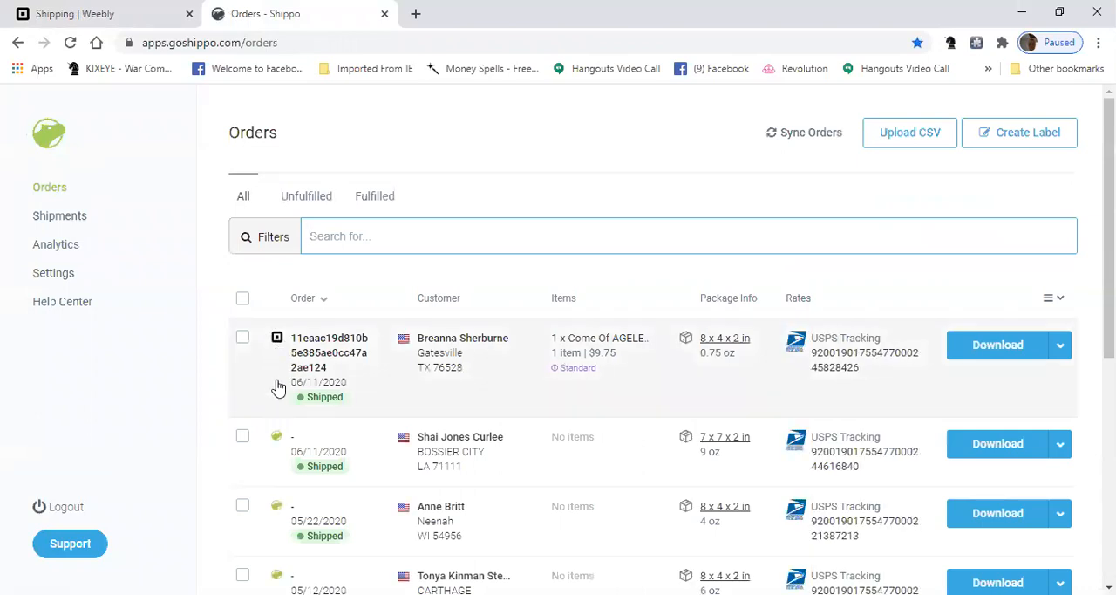
Step: Scroll the shipped orders and show the Widefield order's extra label actions
scroll("down", 3)
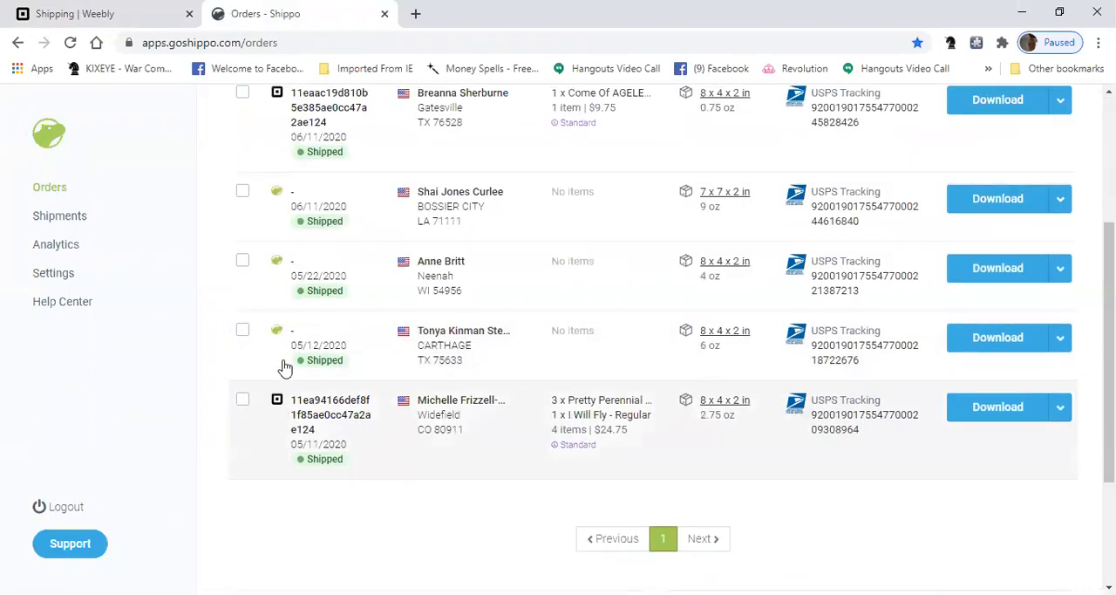
scroll("up", 3)
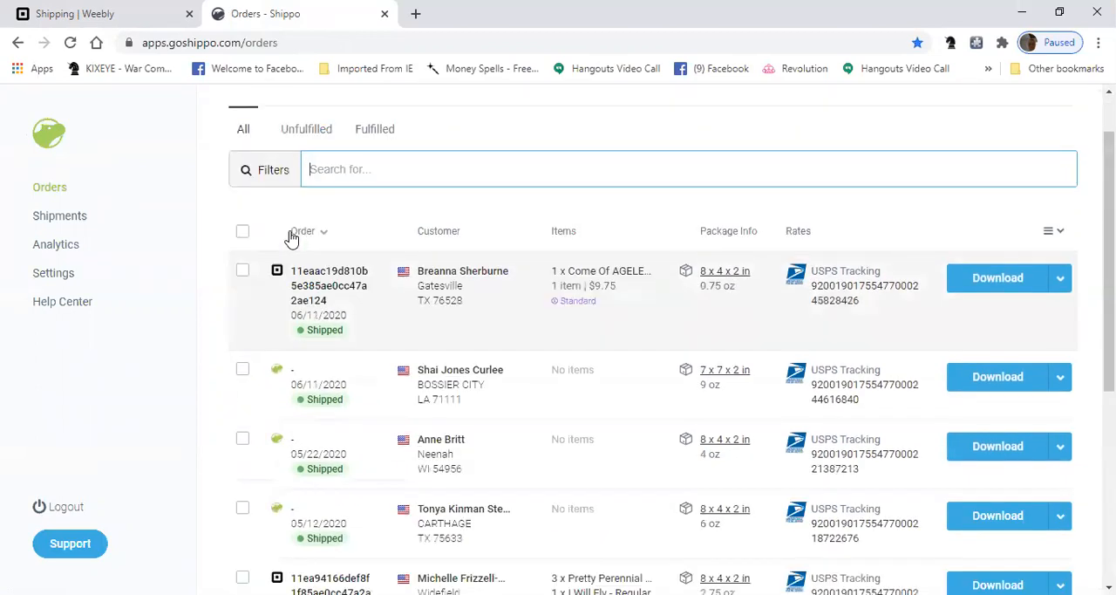
scroll("down", 3)
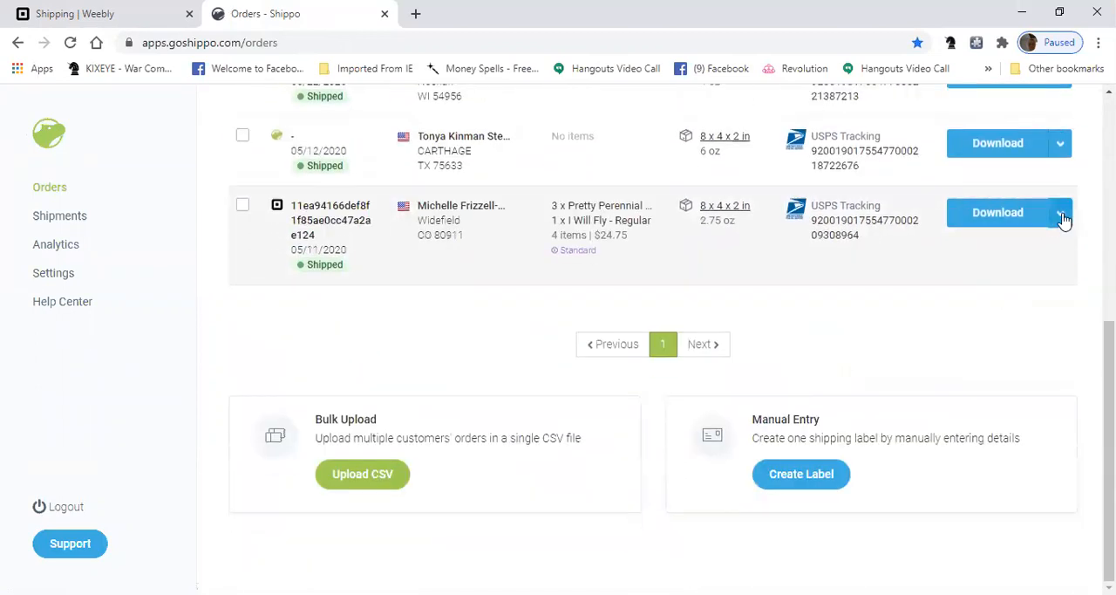
left_click(1061, 212)
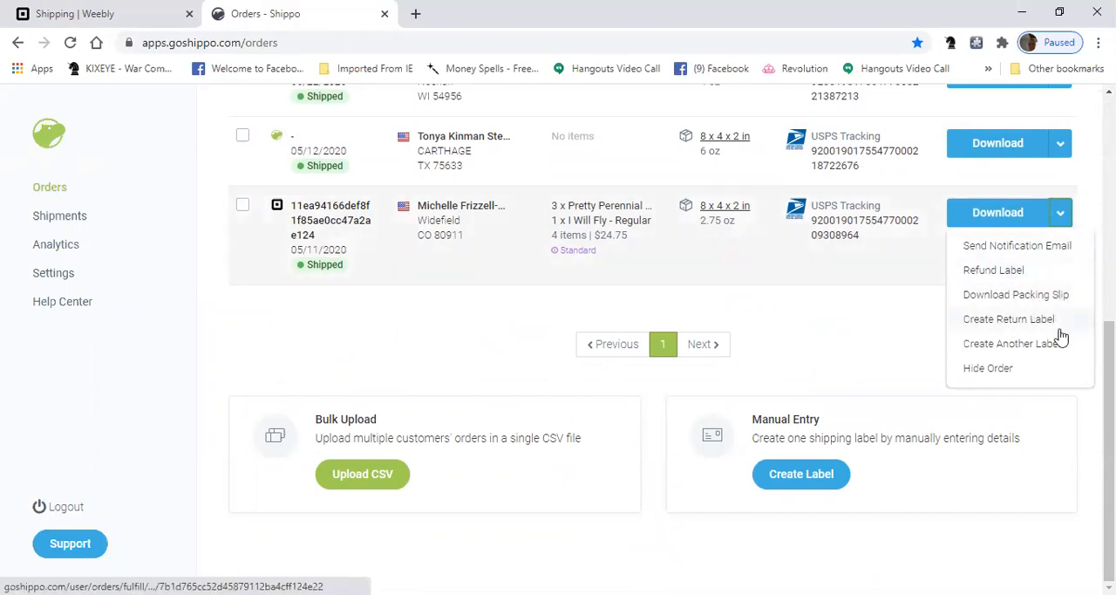
mouse_move(1007, 288)
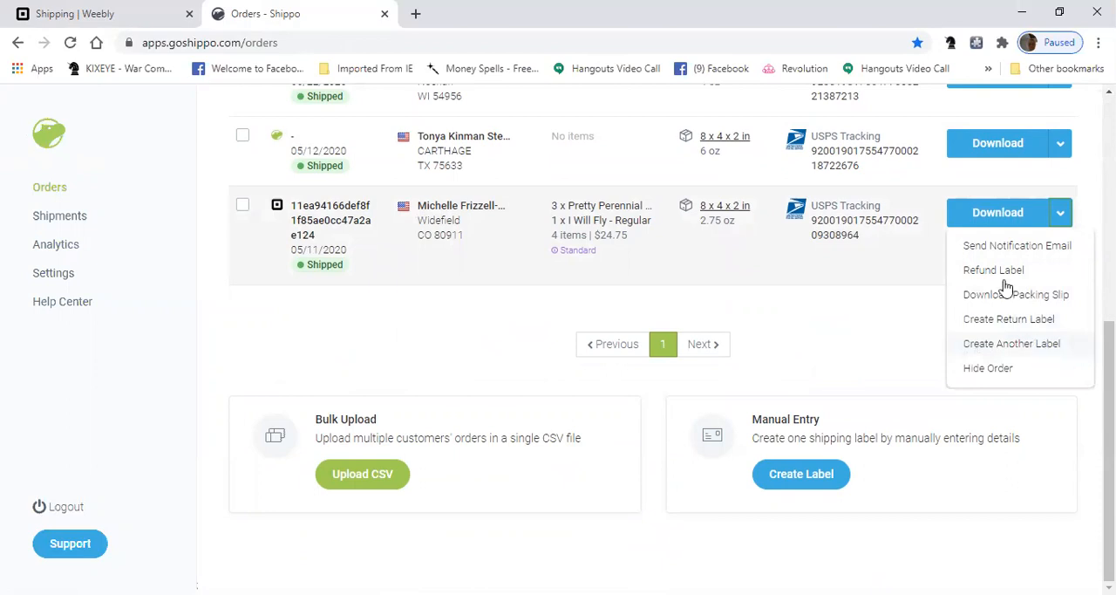
mouse_move(1016, 349)
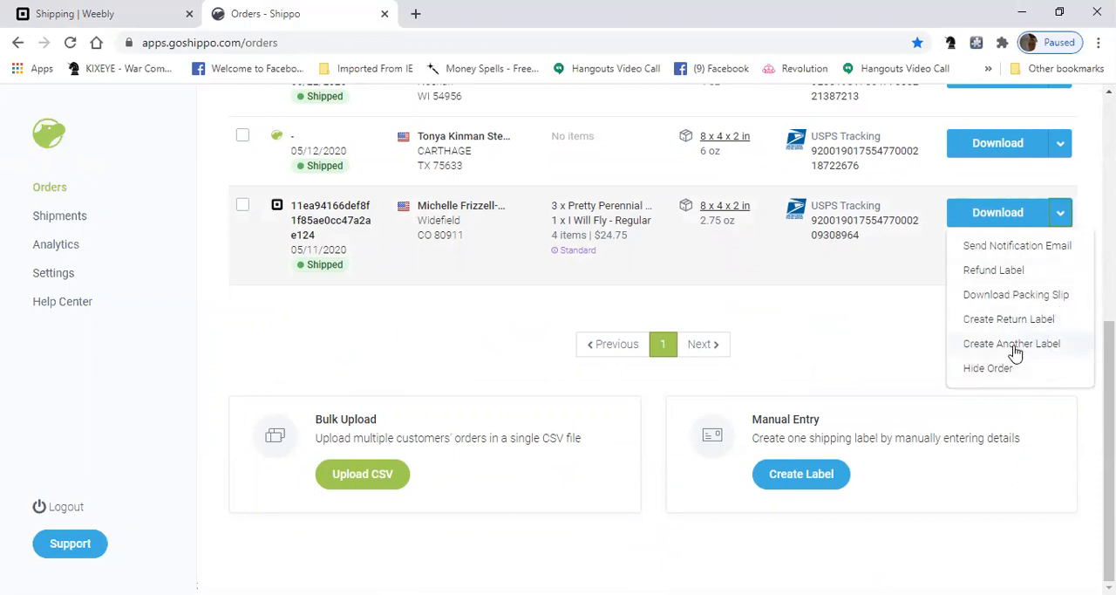
mouse_move(664, 230)
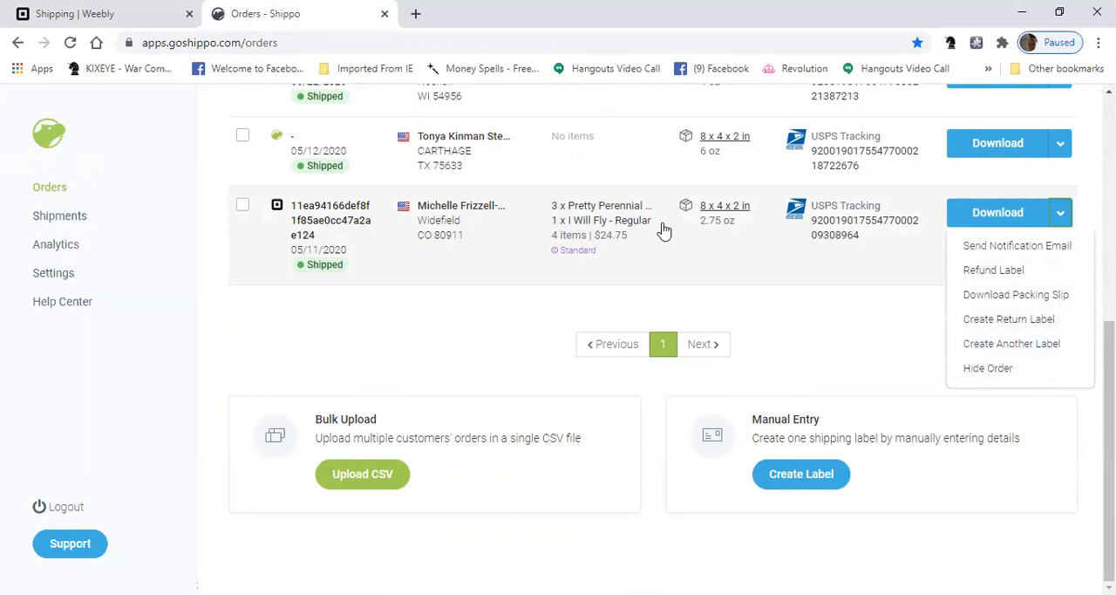
mouse_move(709, 248)
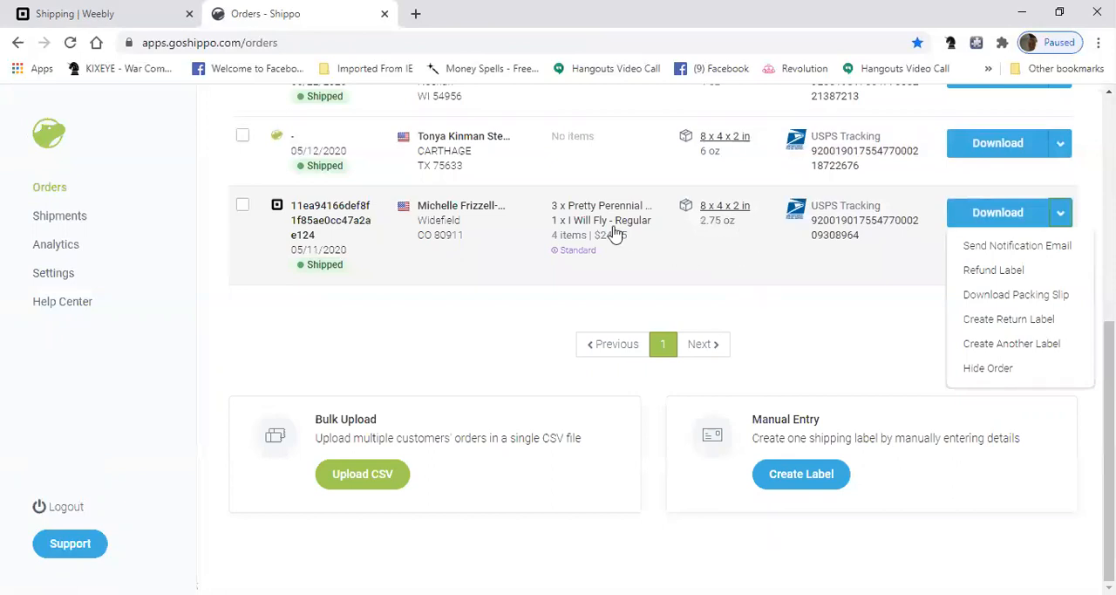
mouse_move(601, 220)
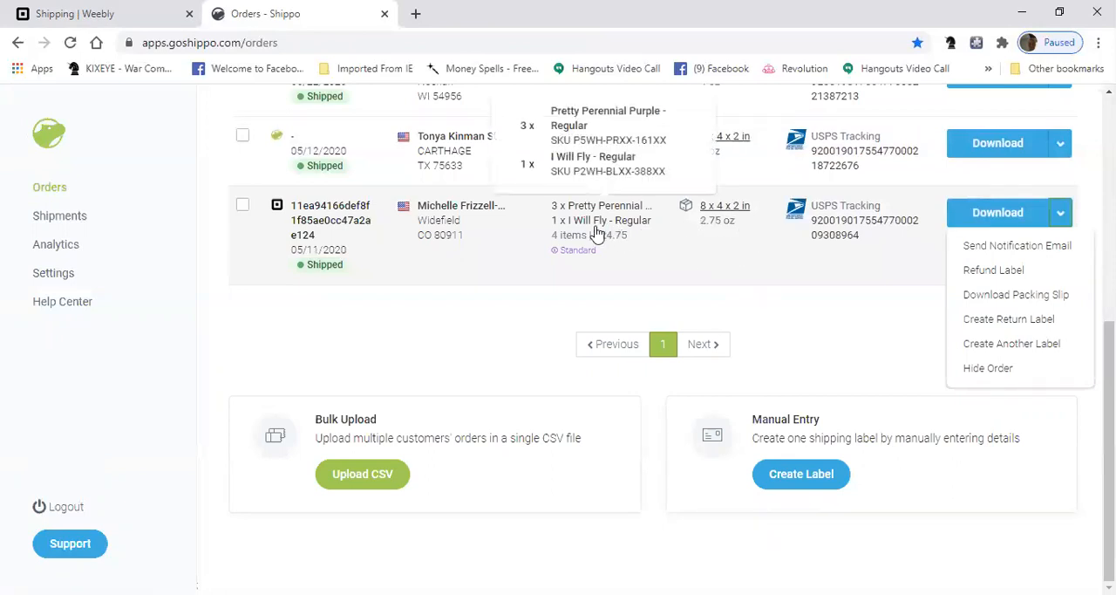
mouse_move(596, 232)
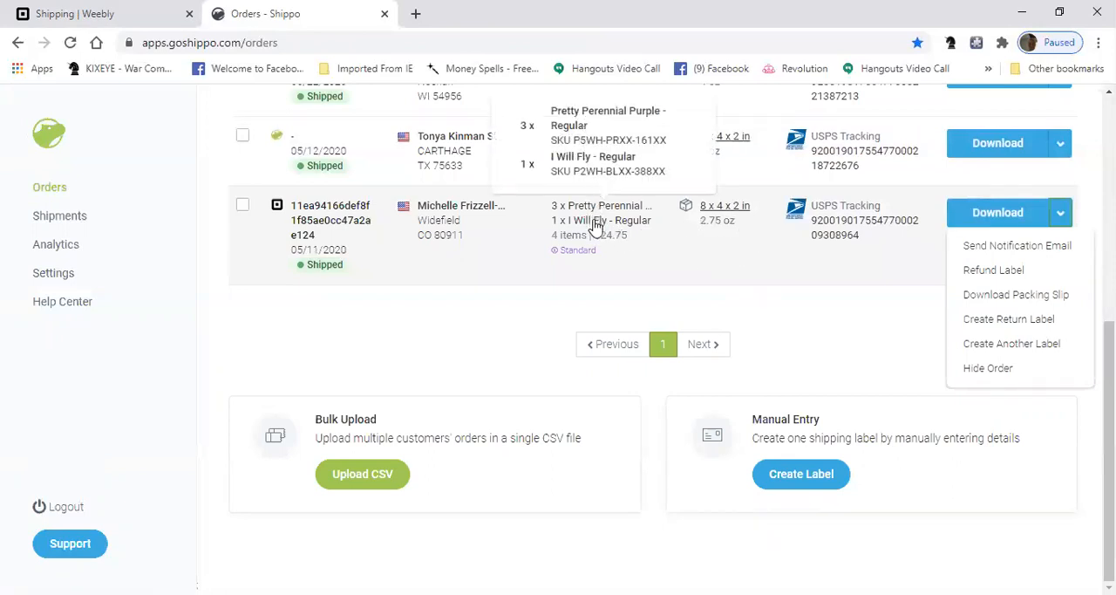
mouse_move(725, 289)
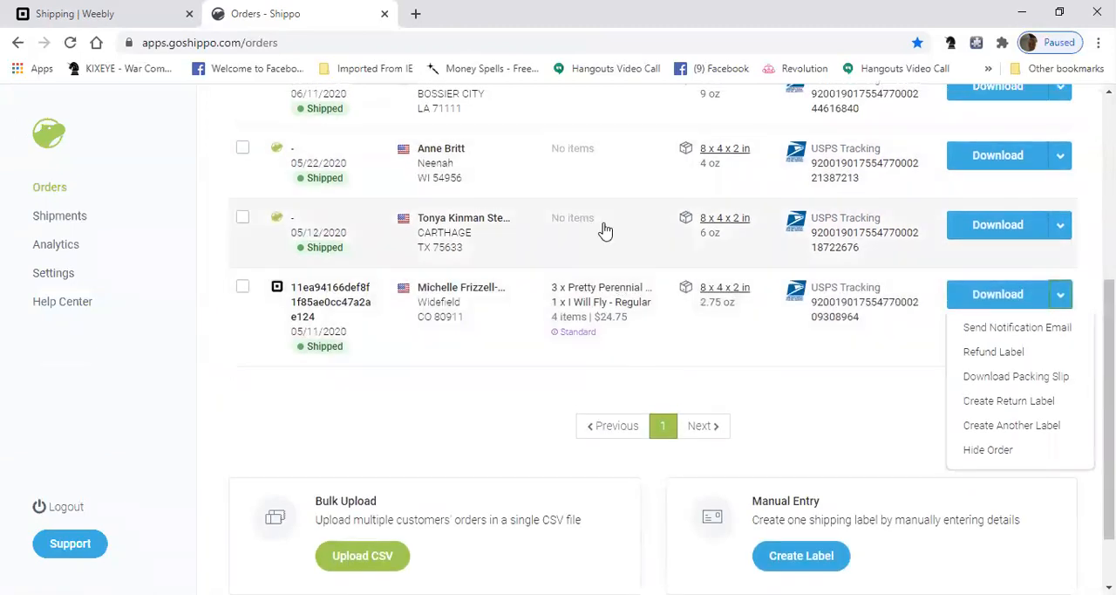
Step: Scroll to the top and start a Create Label order with manually entered details
scroll("up", 3)
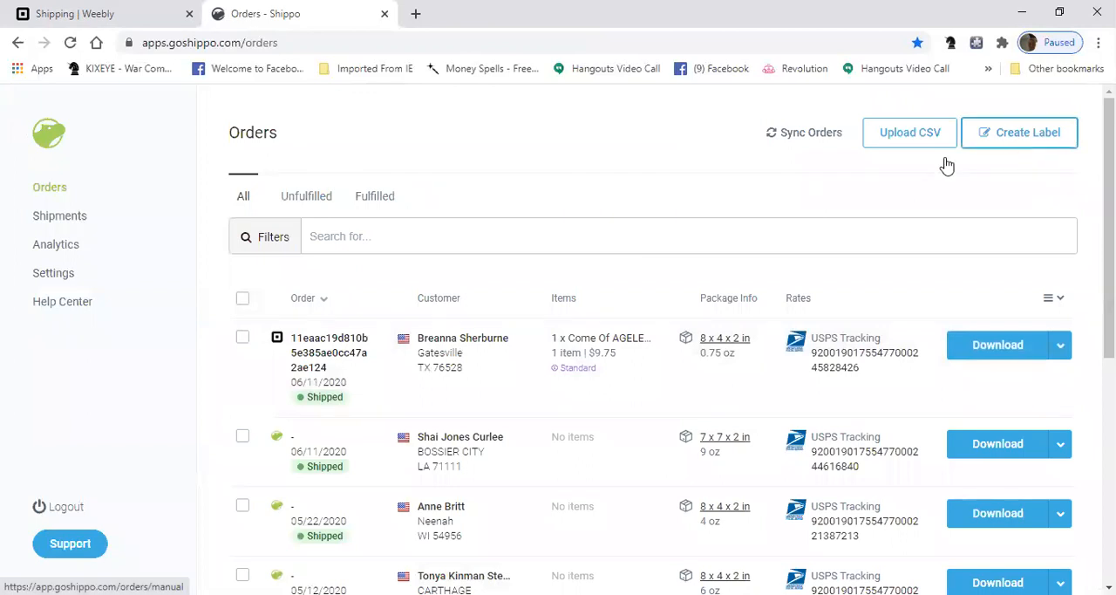
left_click(1019, 132)
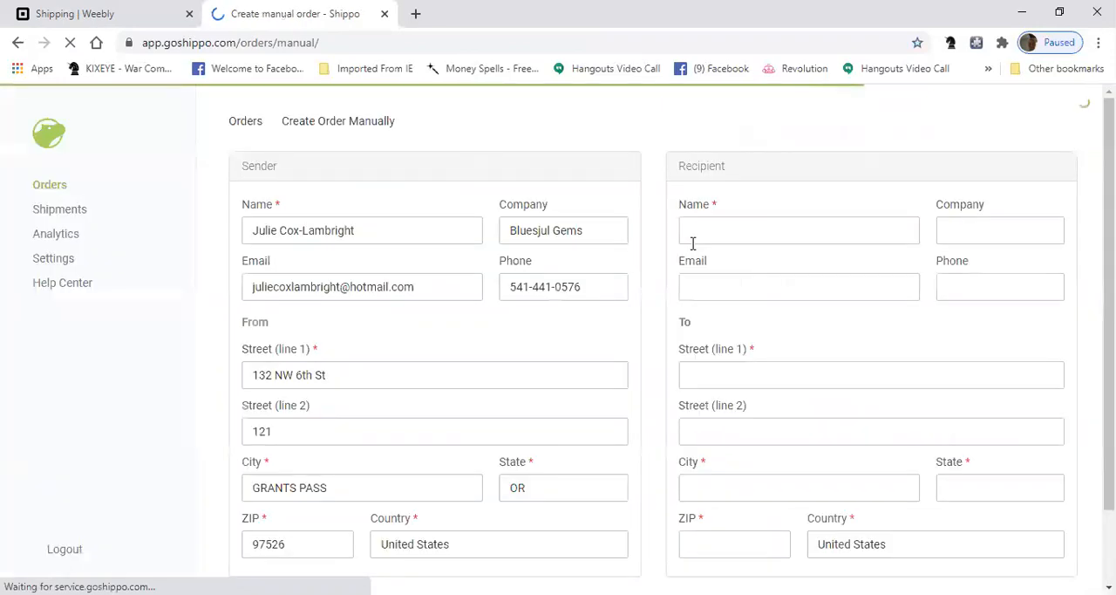
scroll("down", 3)
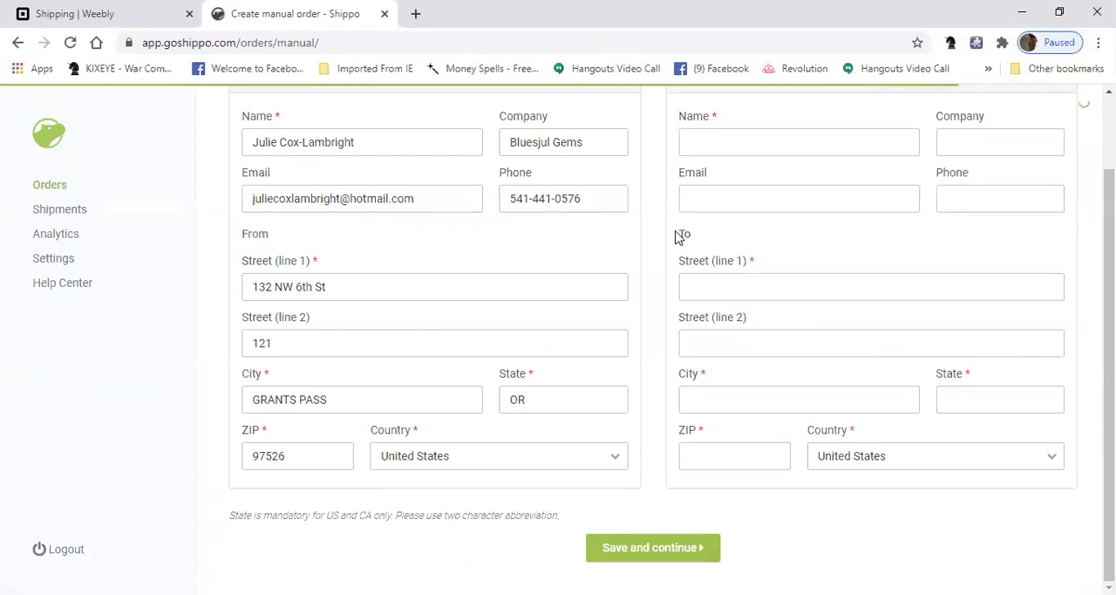
scroll("up", 3)
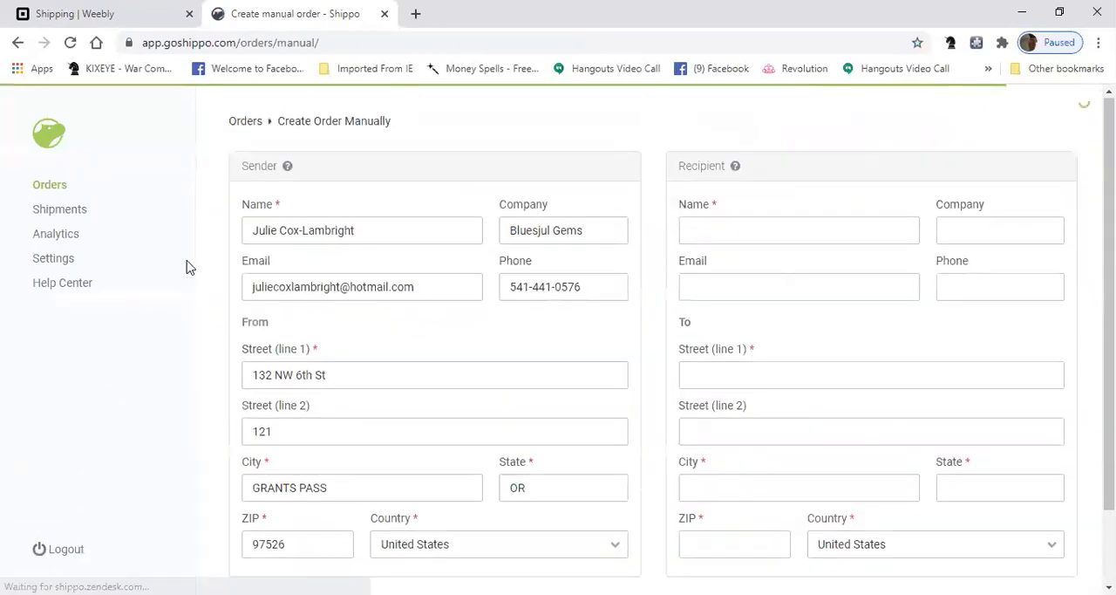
scroll("down", 3)
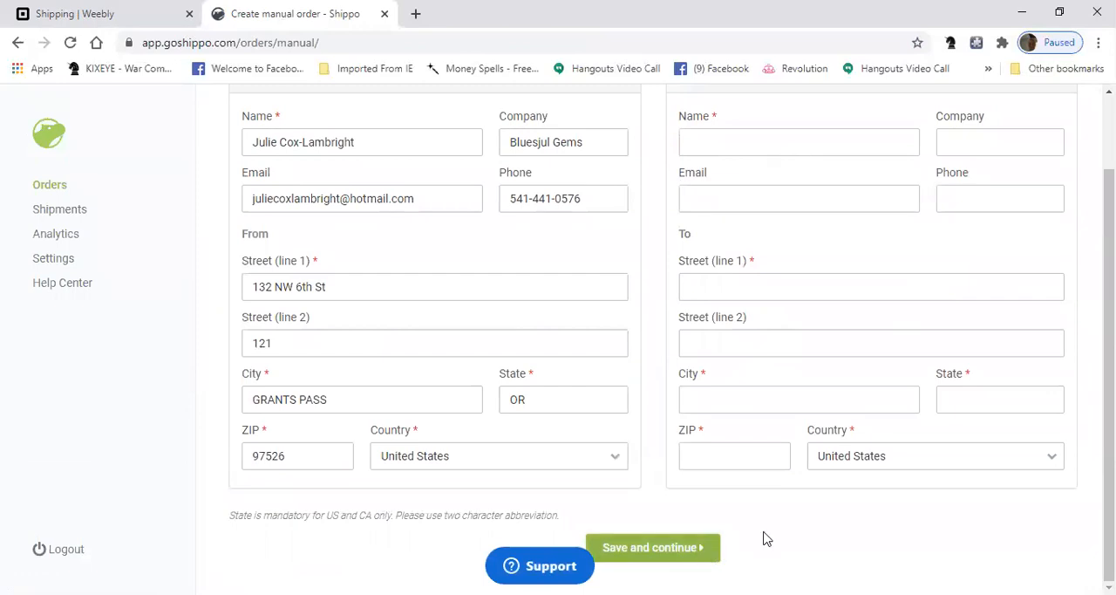
mouse_move(508, 378)
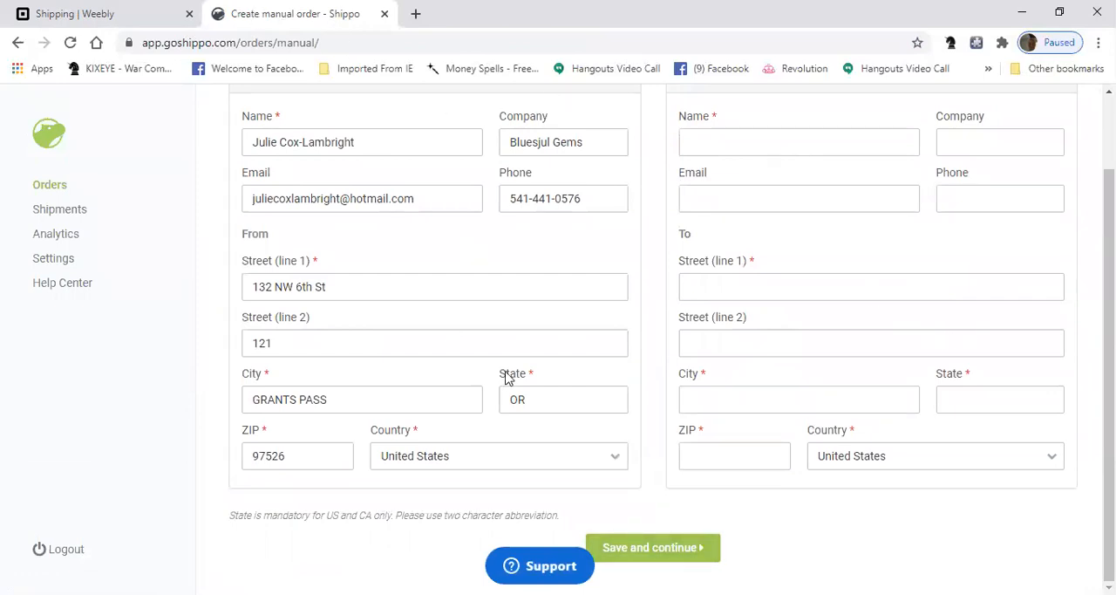
scroll("up", 3)
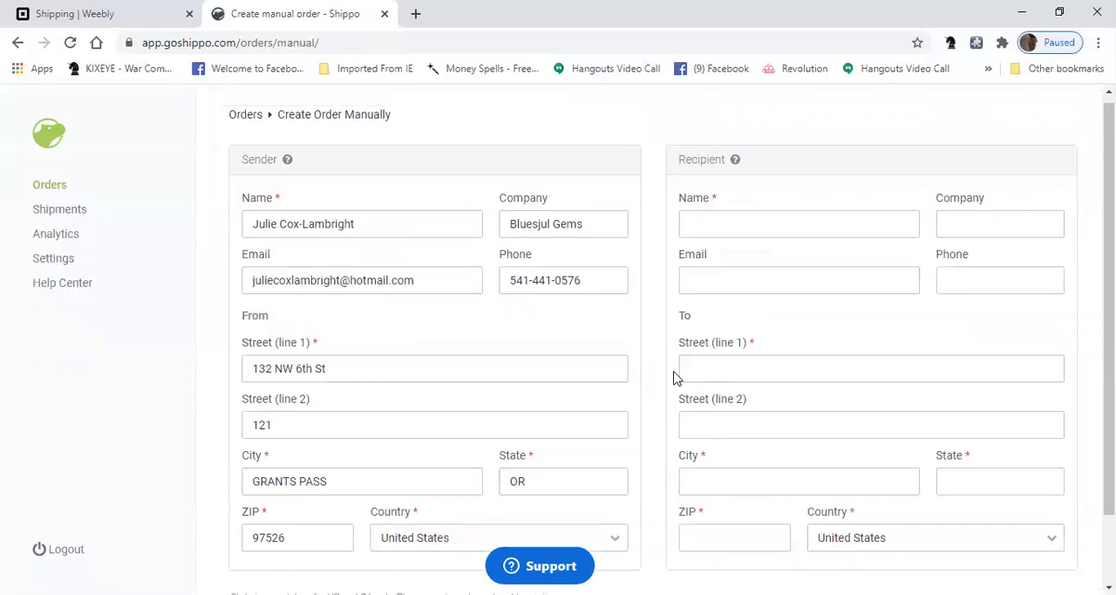
scroll("down", 3)
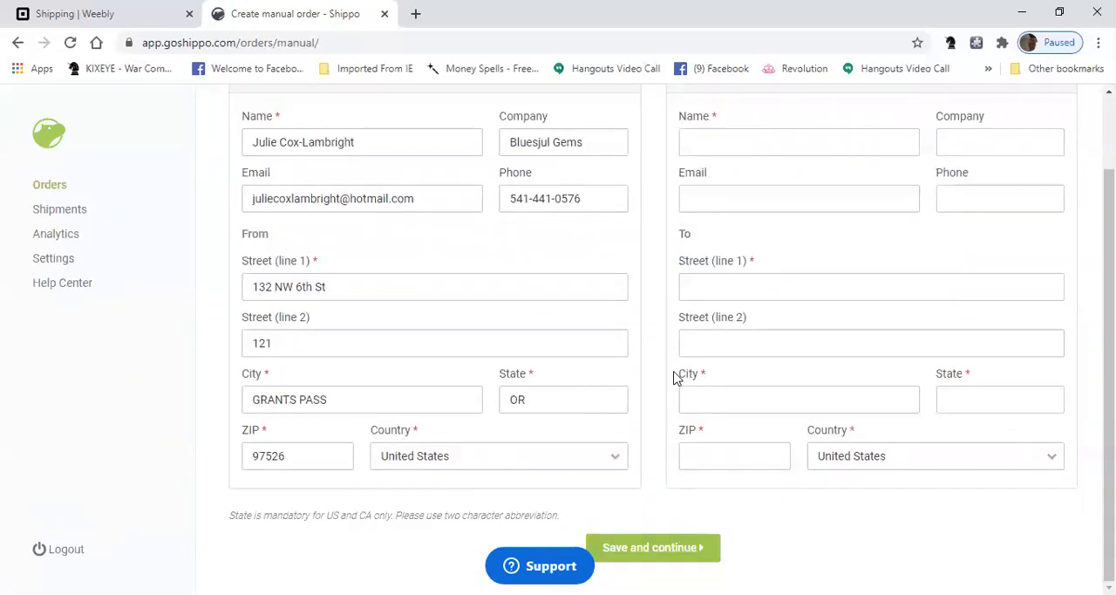
mouse_move(966, 483)
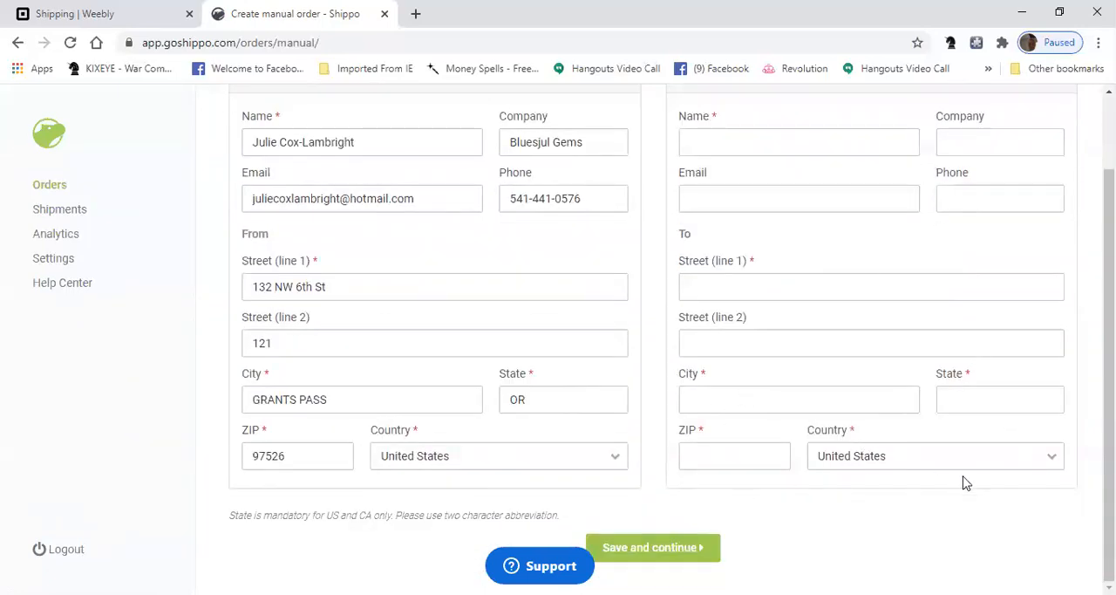
scroll("up", 3)
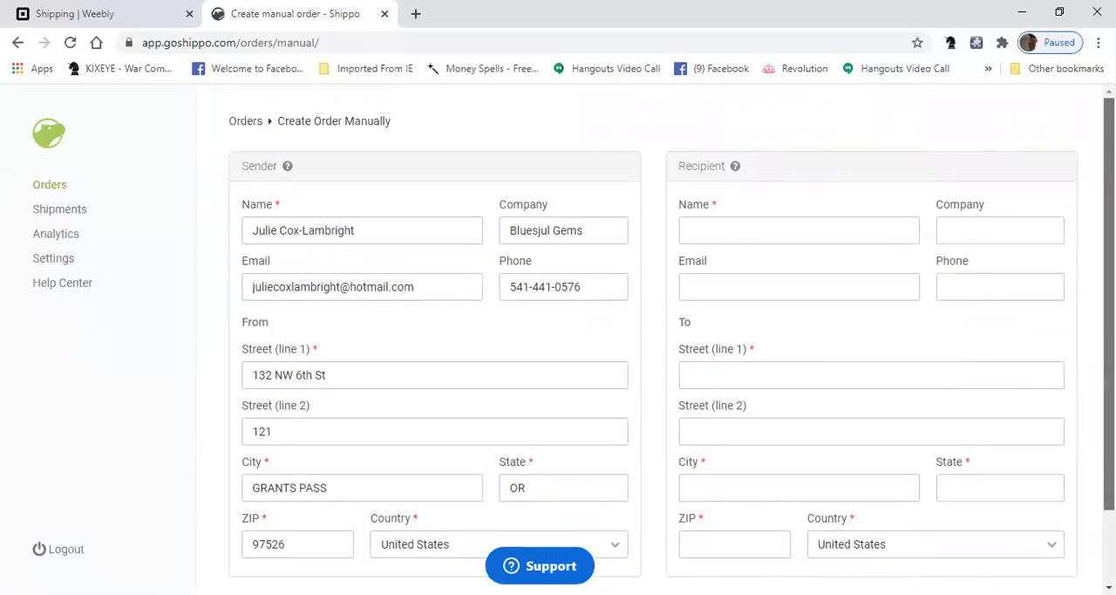
scroll("down", 3)
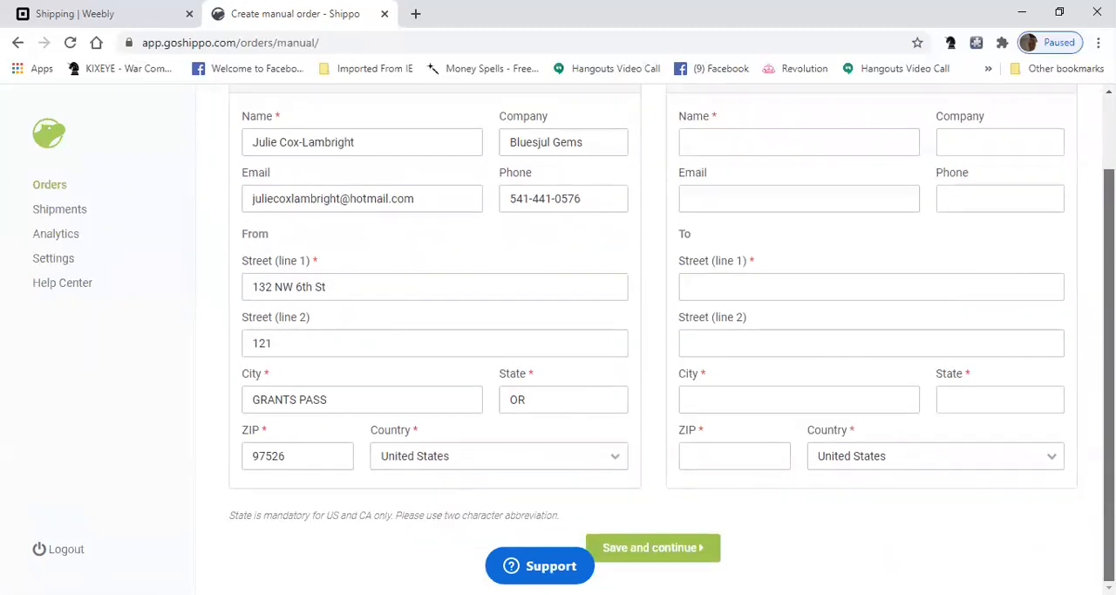
scroll("up", 3)
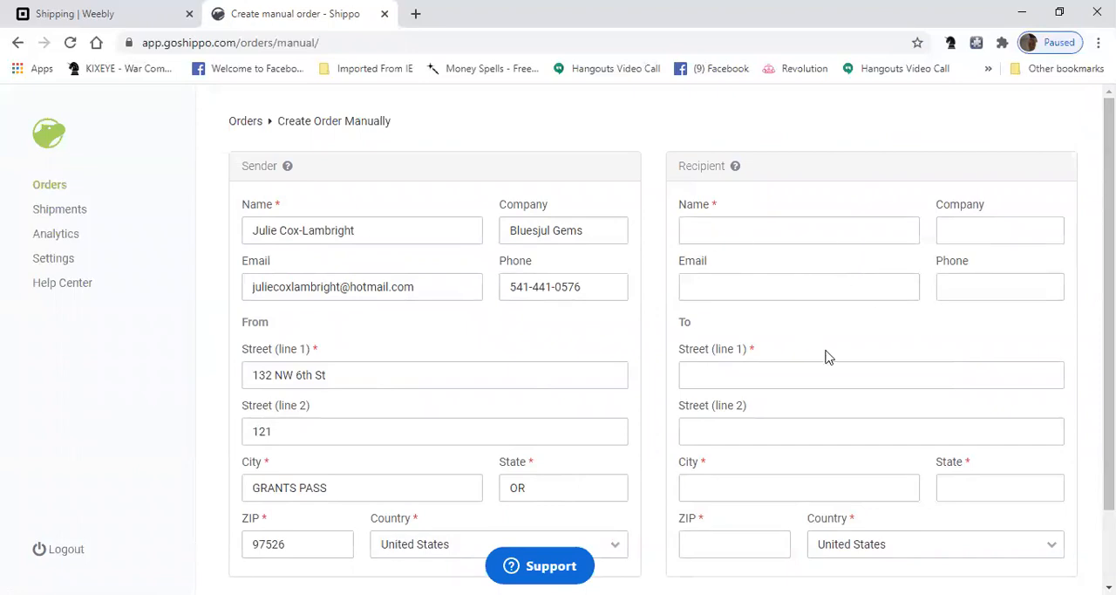
scroll("down", 3)
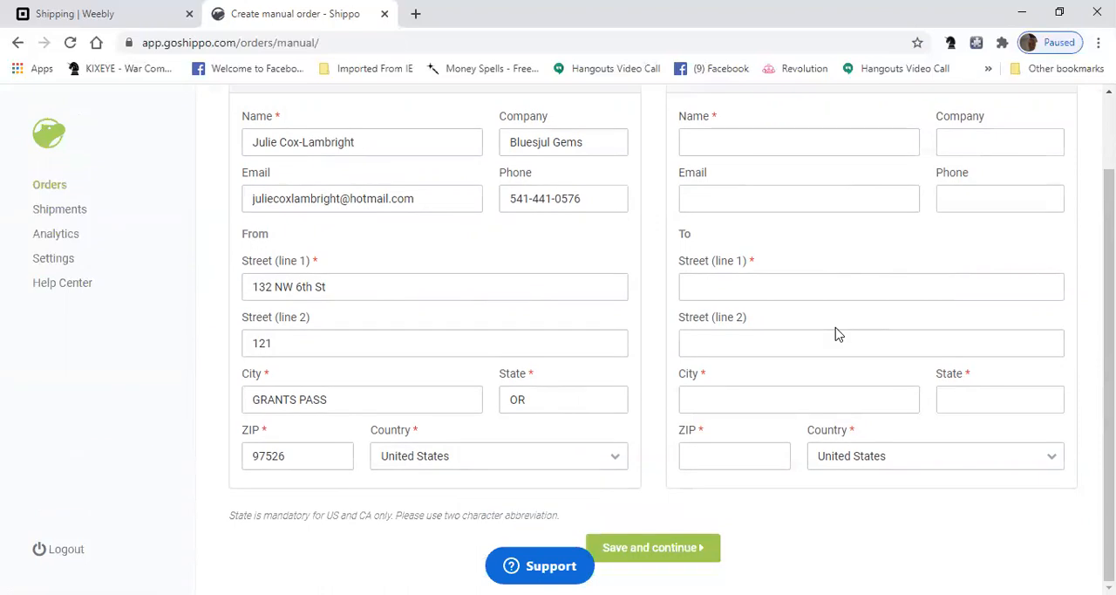
scroll("up", 3)
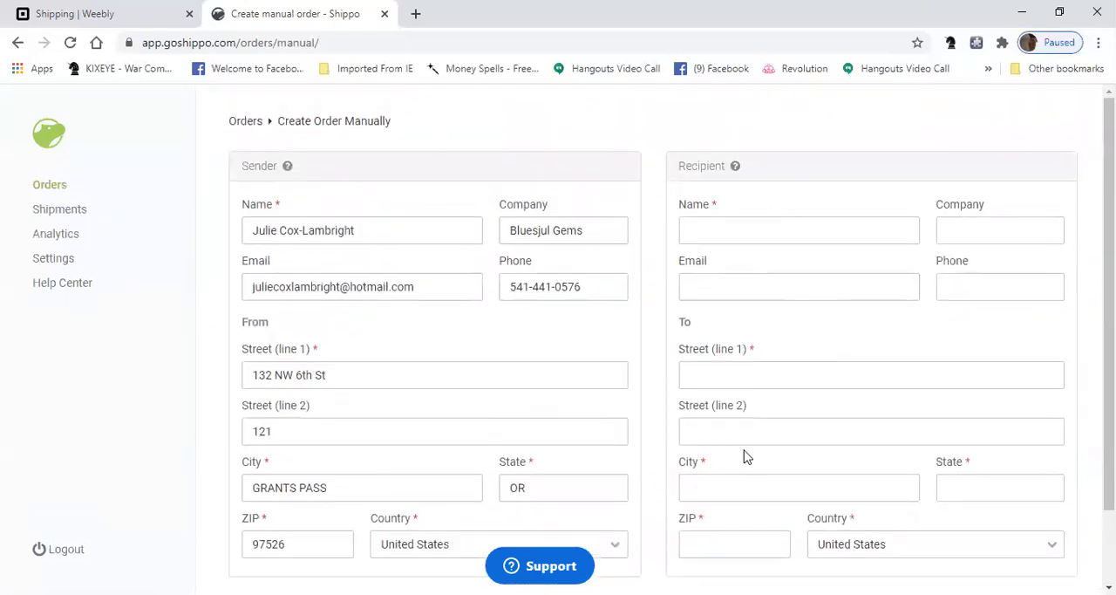
scroll("down", 3)
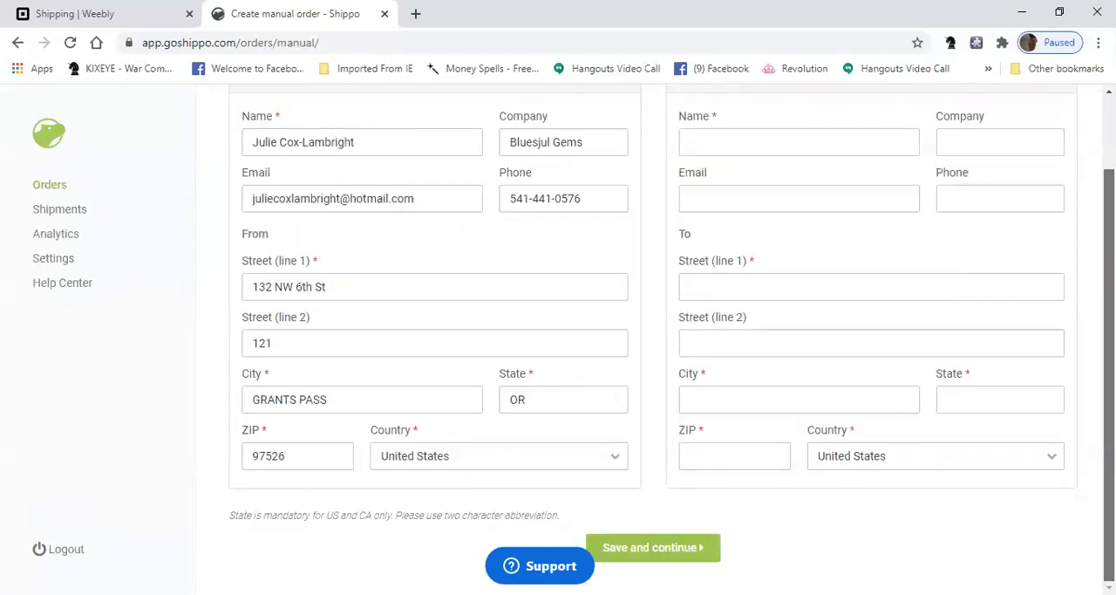
scroll("up", 3)
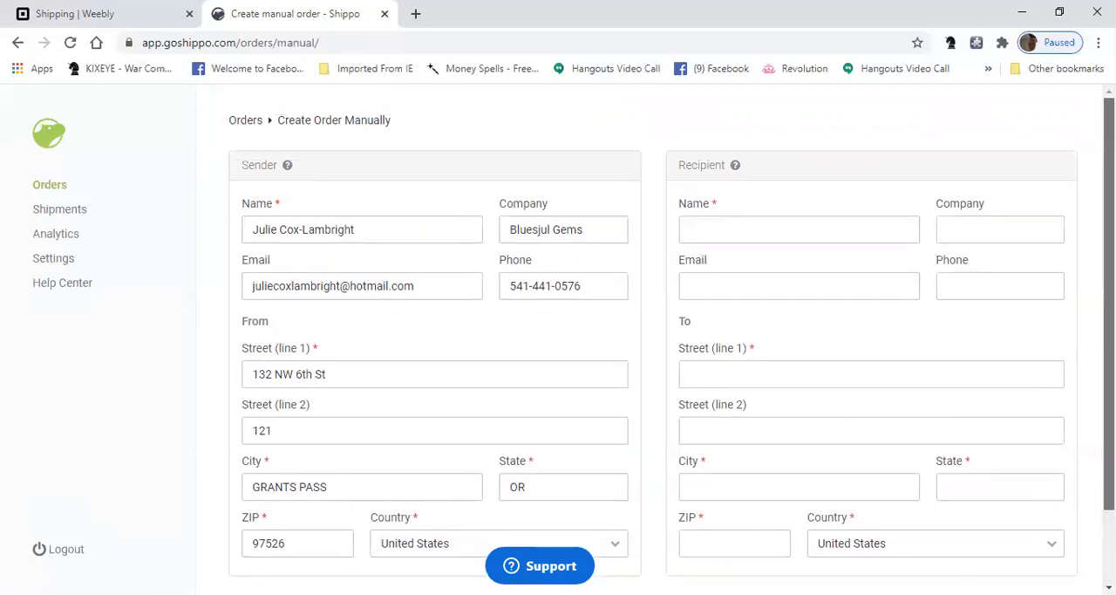
scroll("down", 3)
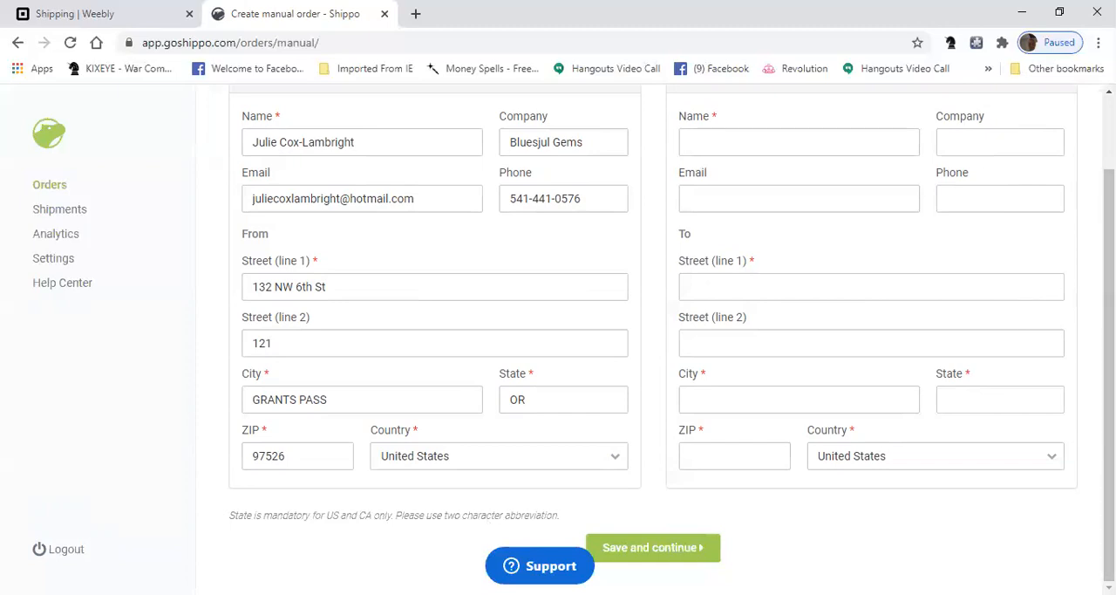
left_click(652, 547)
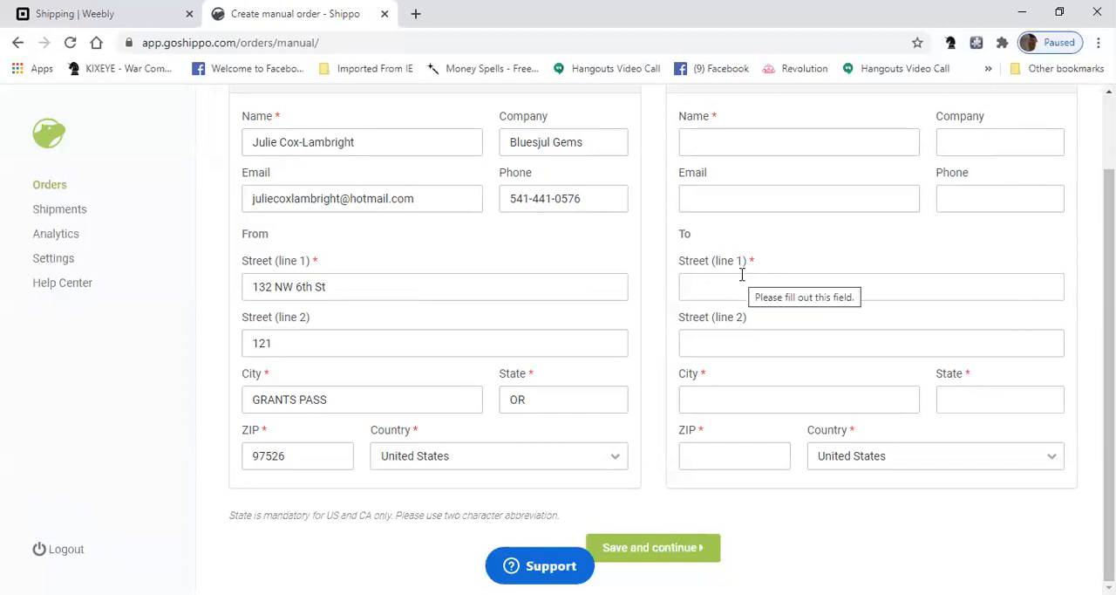
mouse_move(418, 383)
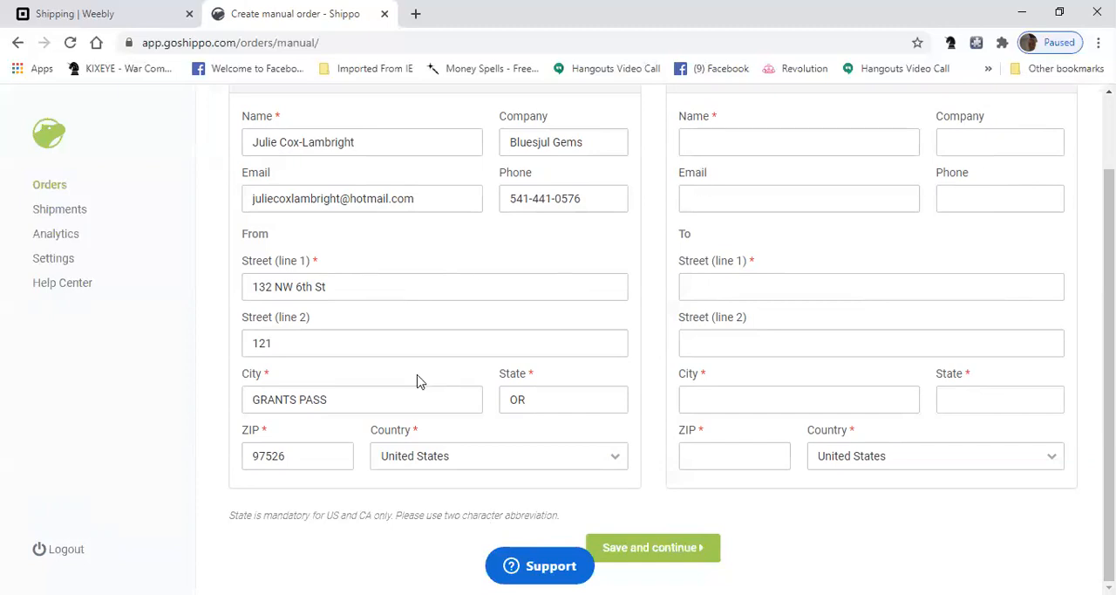
mouse_move(446, 380)
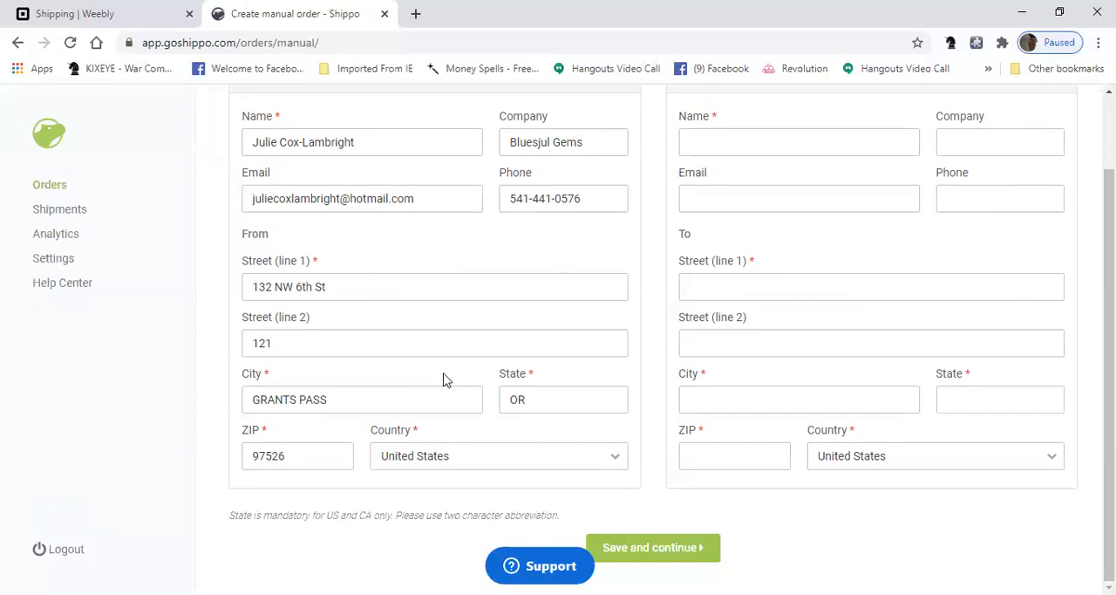
mouse_move(491, 196)
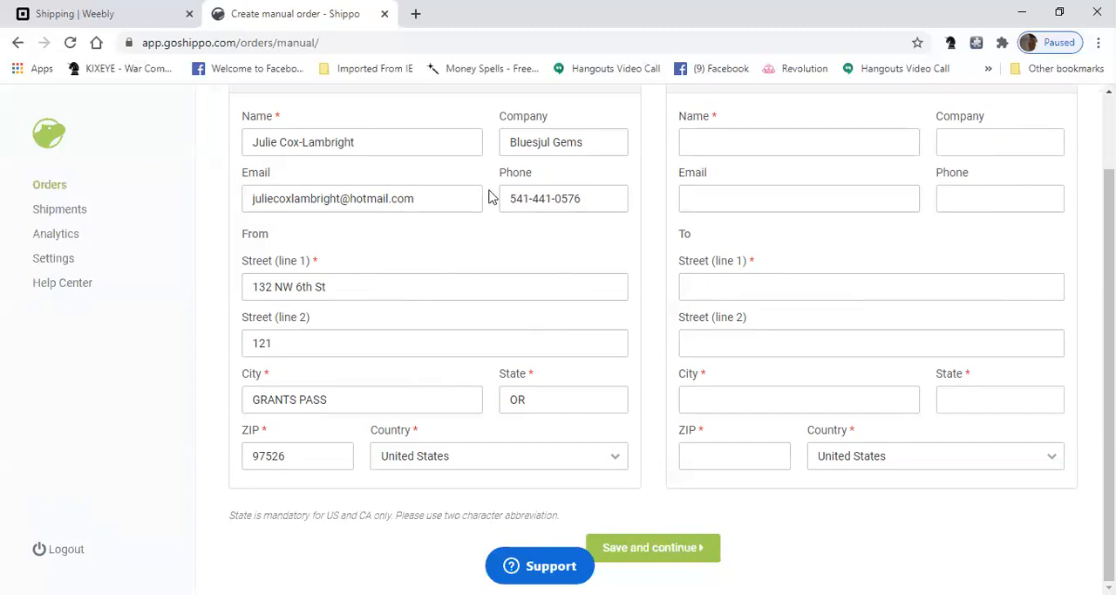
mouse_move(774, 177)
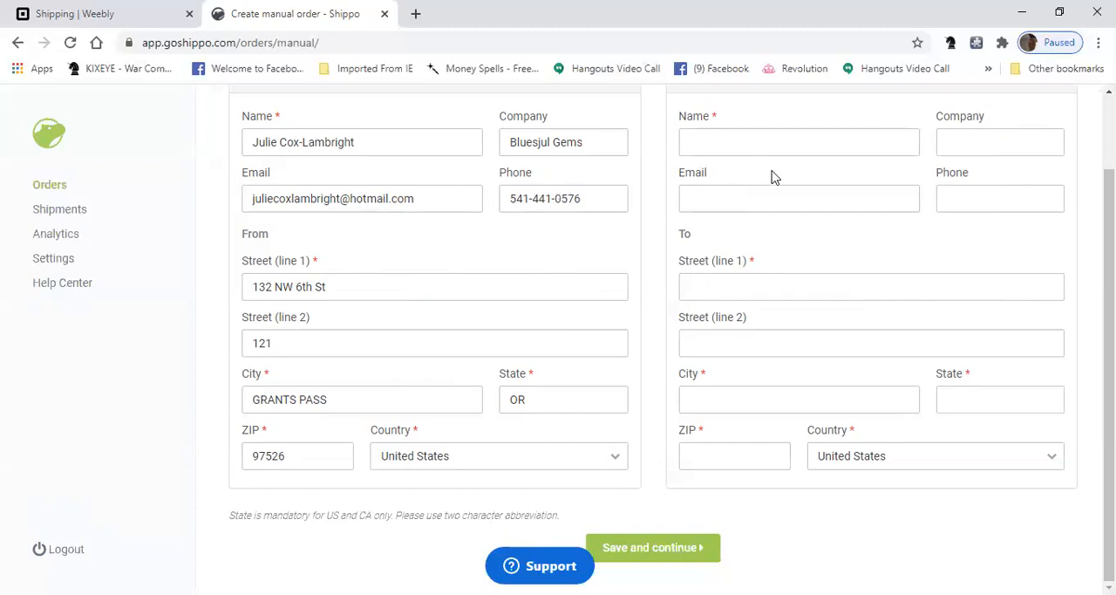
mouse_move(772, 255)
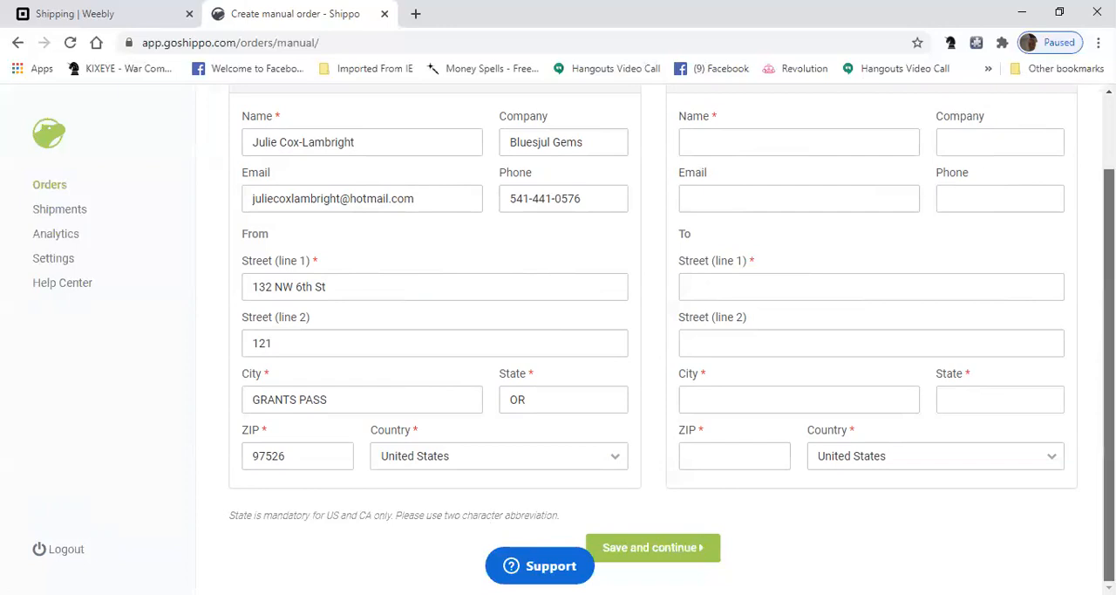
Step: Return to the Orders list and reveal the Gatesville order's item, one Come Of AGELESS - Regular
left_click(652, 547)
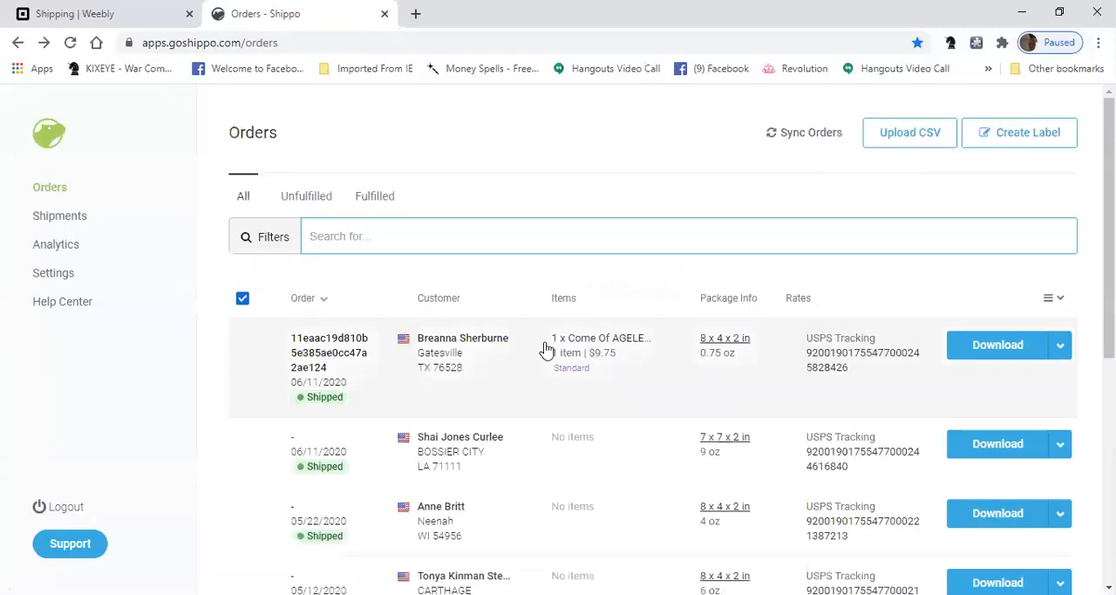
left_click(242, 298)
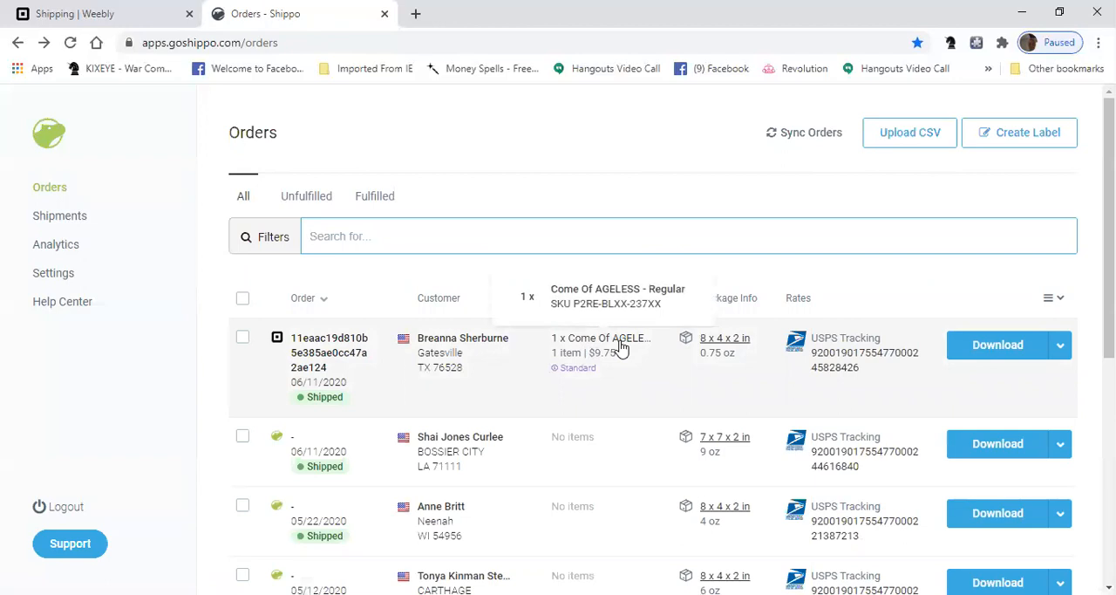
mouse_move(551, 306)
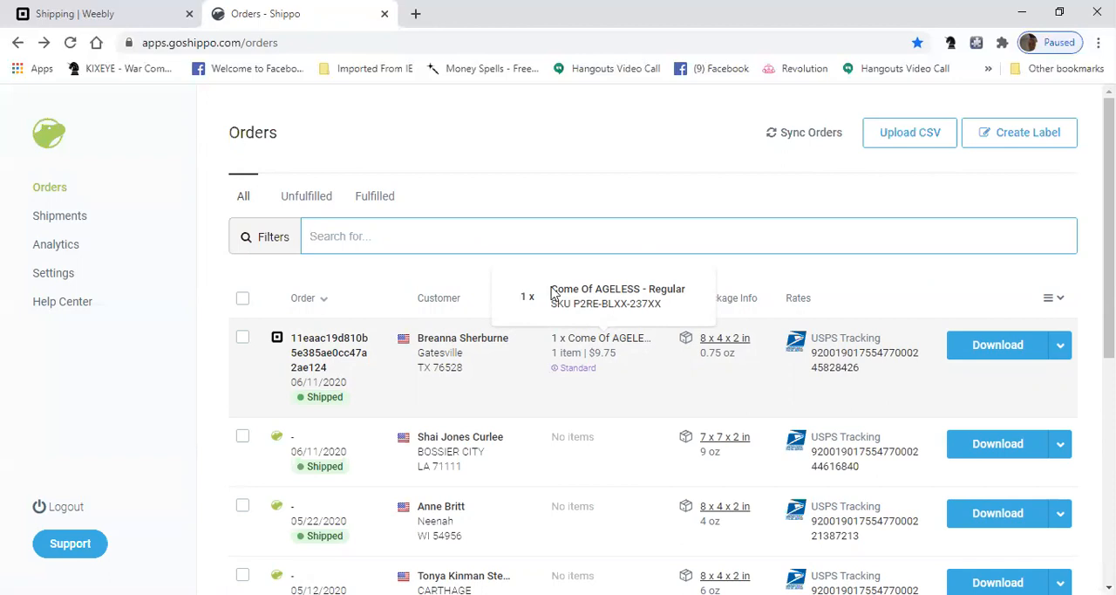
mouse_move(511, 302)
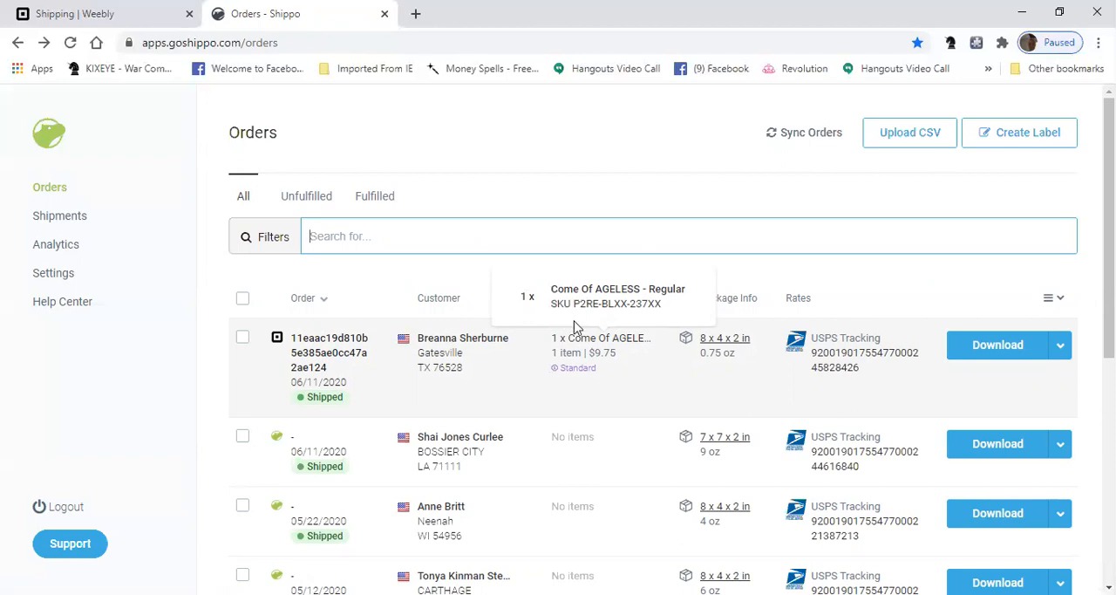
mouse_move(593, 321)
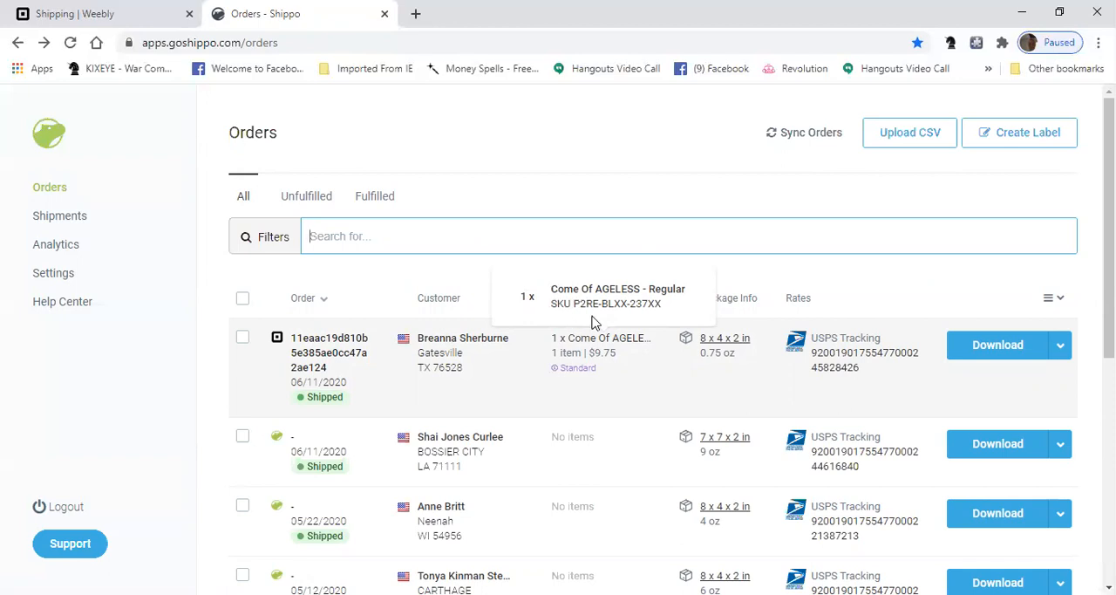
mouse_move(664, 368)
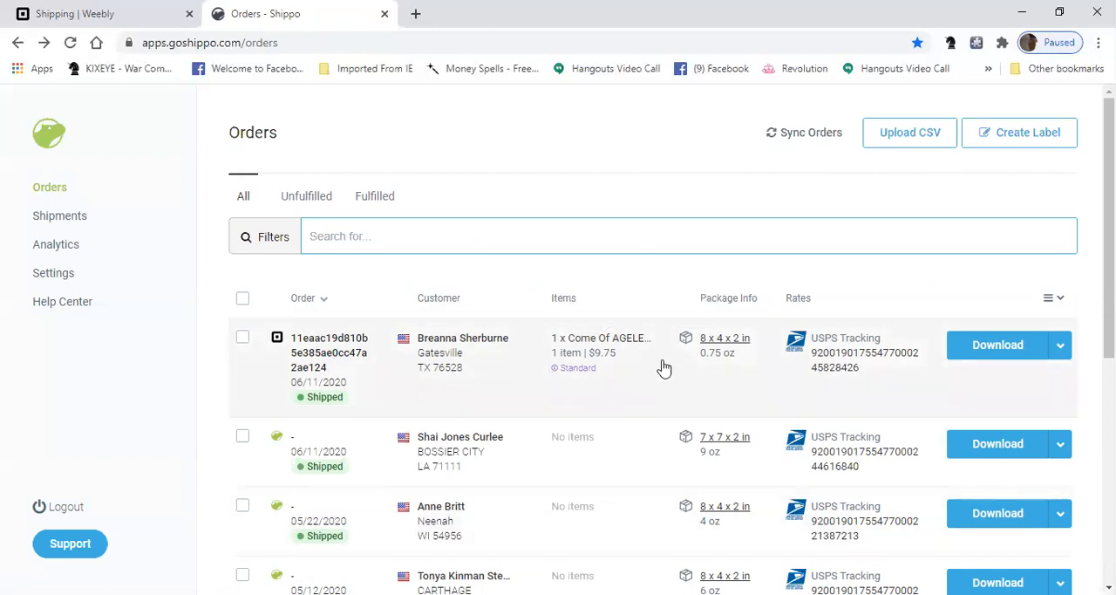
mouse_move(622, 369)
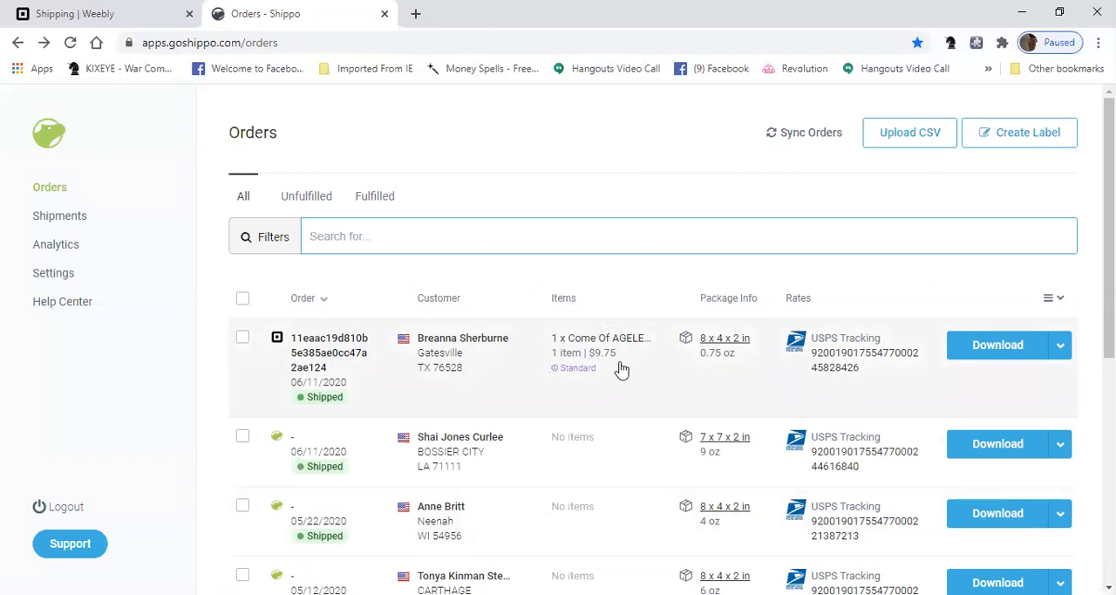
mouse_move(646, 373)
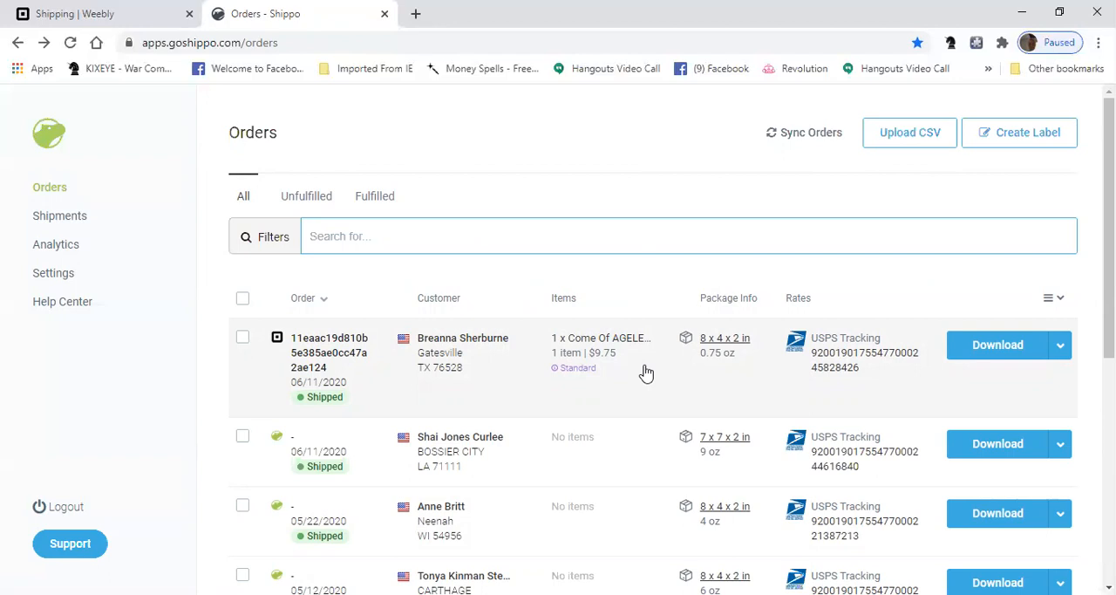
mouse_move(629, 375)
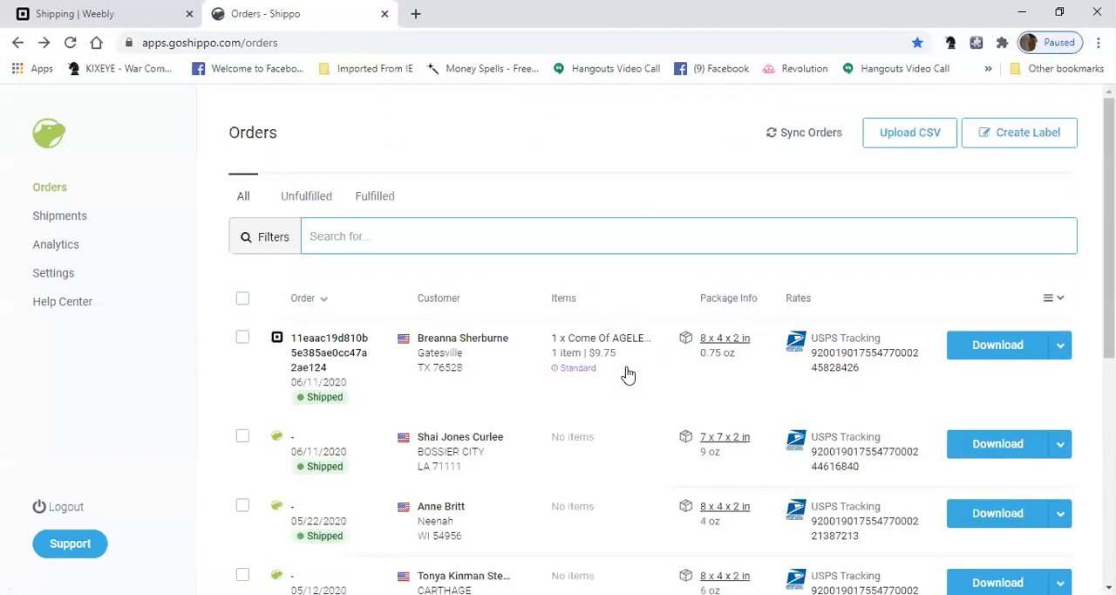
scroll("down", 3)
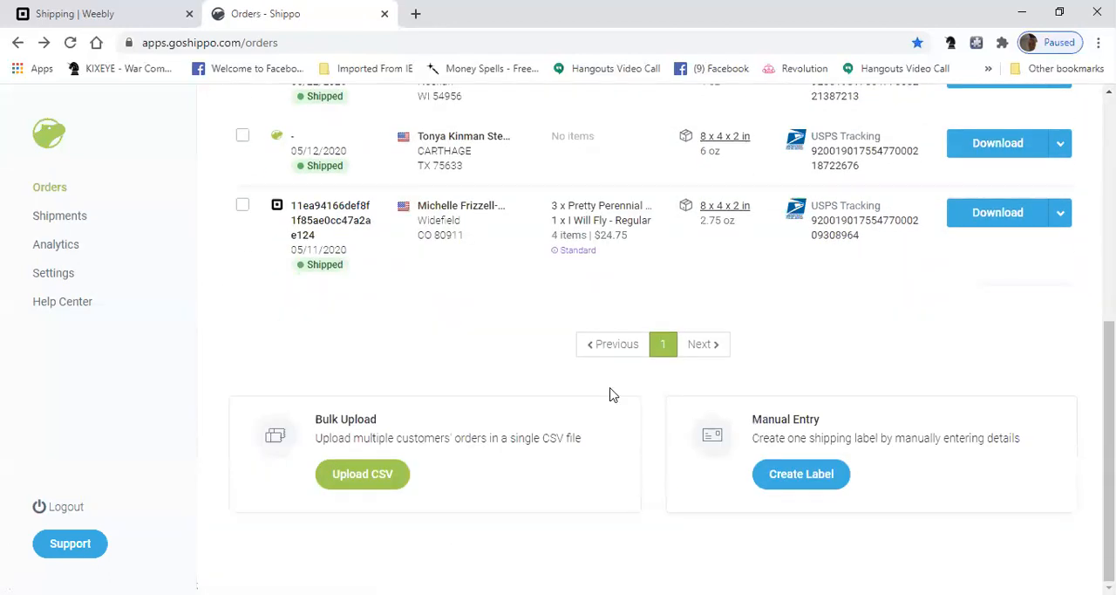
scroll("up", 3)
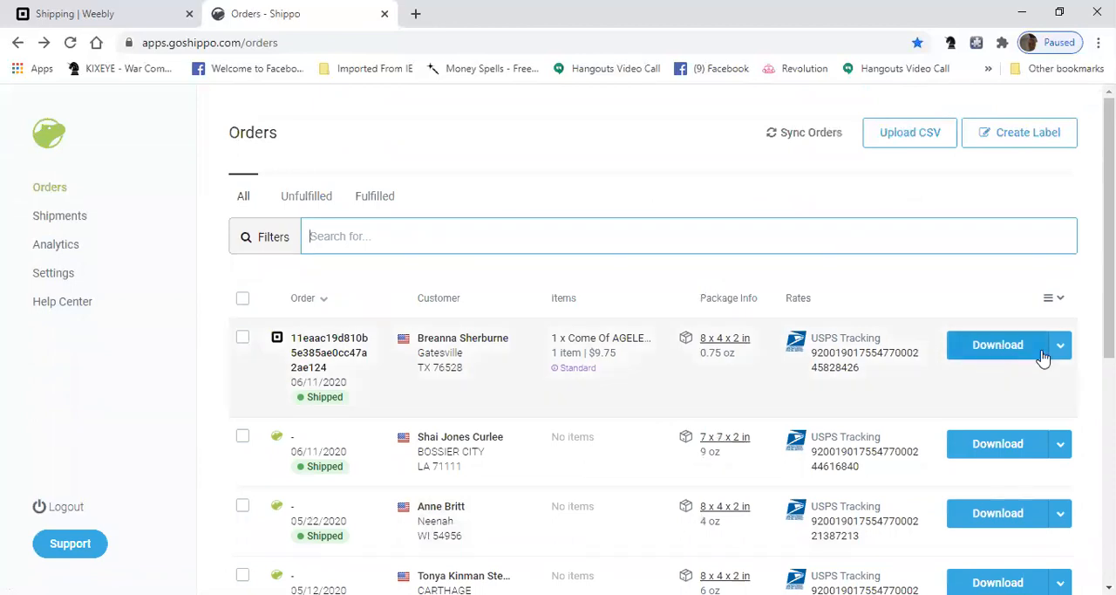
Step: Dismiss the orders-per-page options and show the Gatesville order's label action menu
left_click(1054, 299)
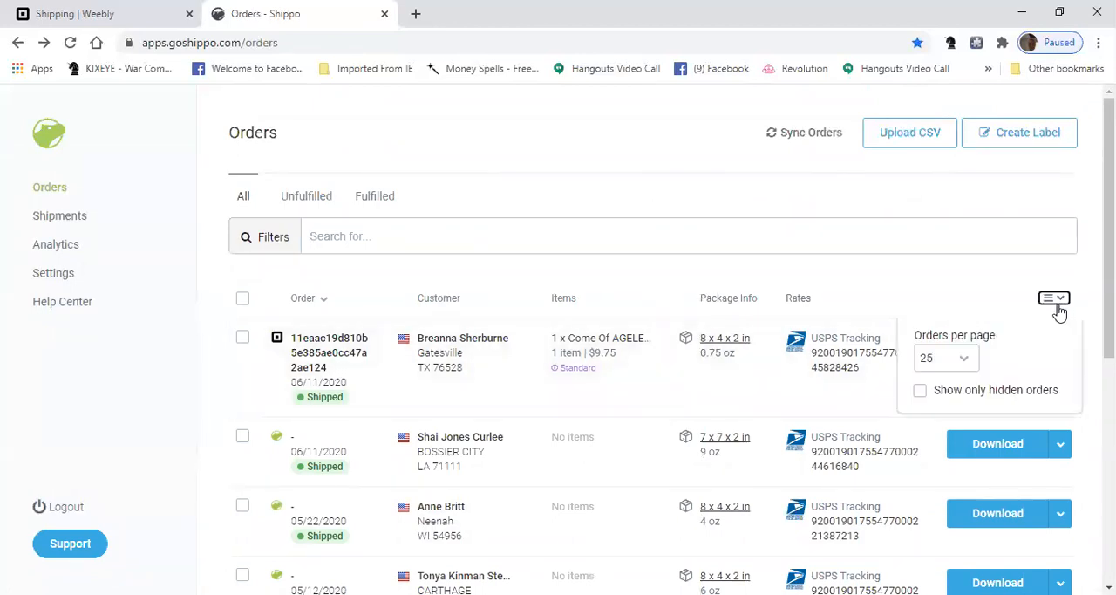
mouse_move(925, 355)
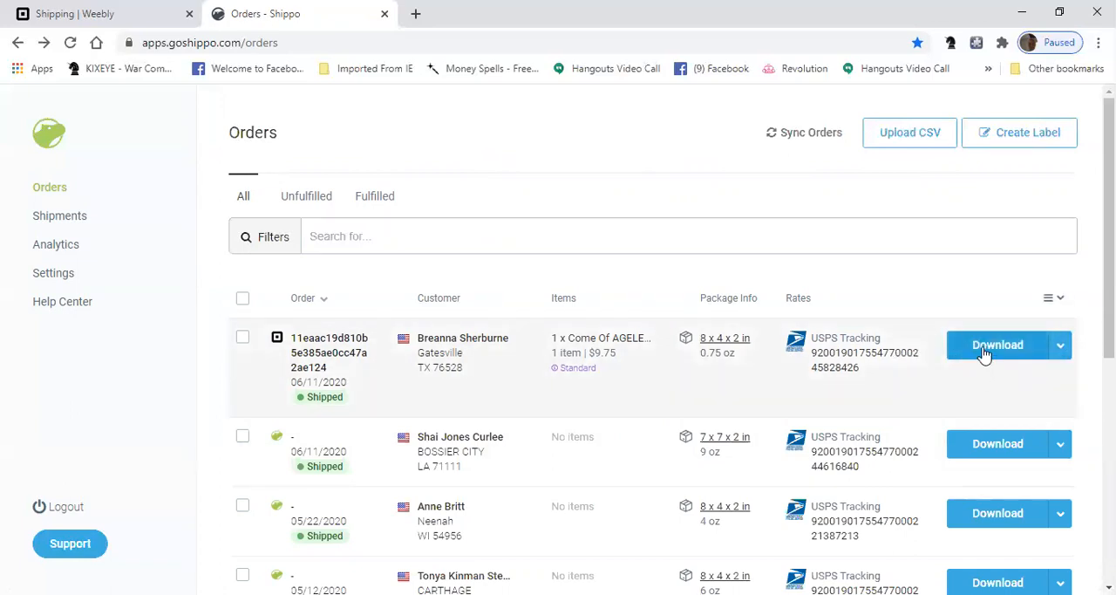
mouse_move(500, 381)
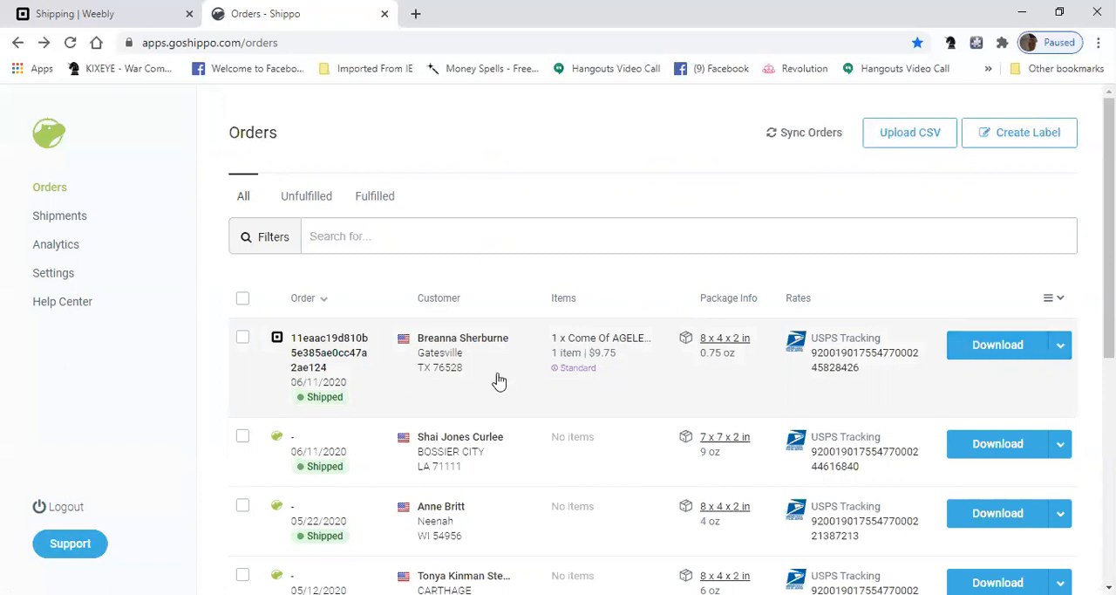
left_click(1060, 345)
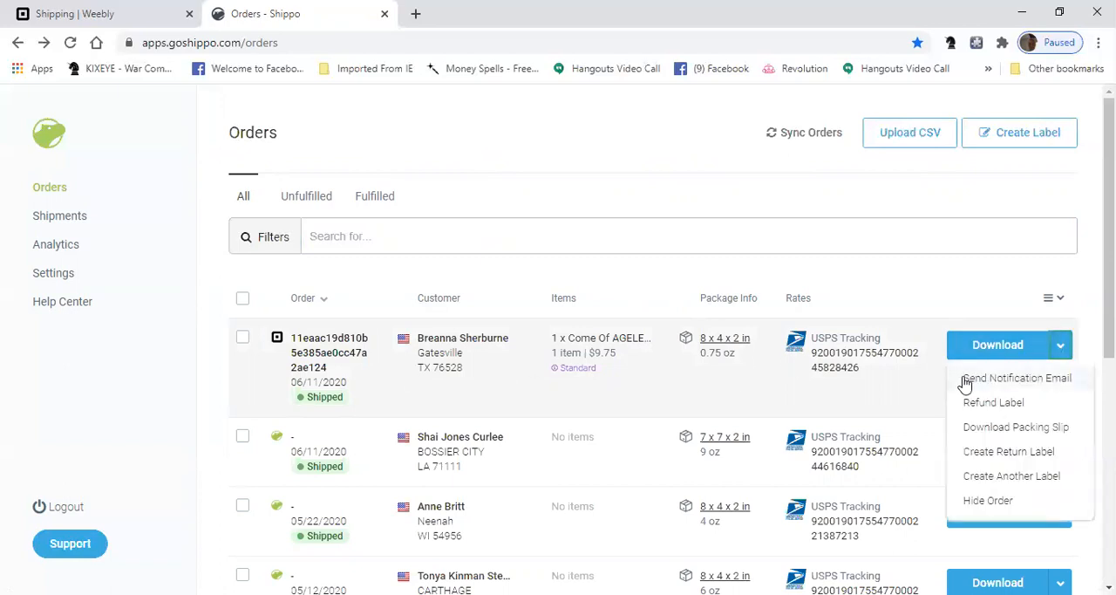
mouse_move(1080, 381)
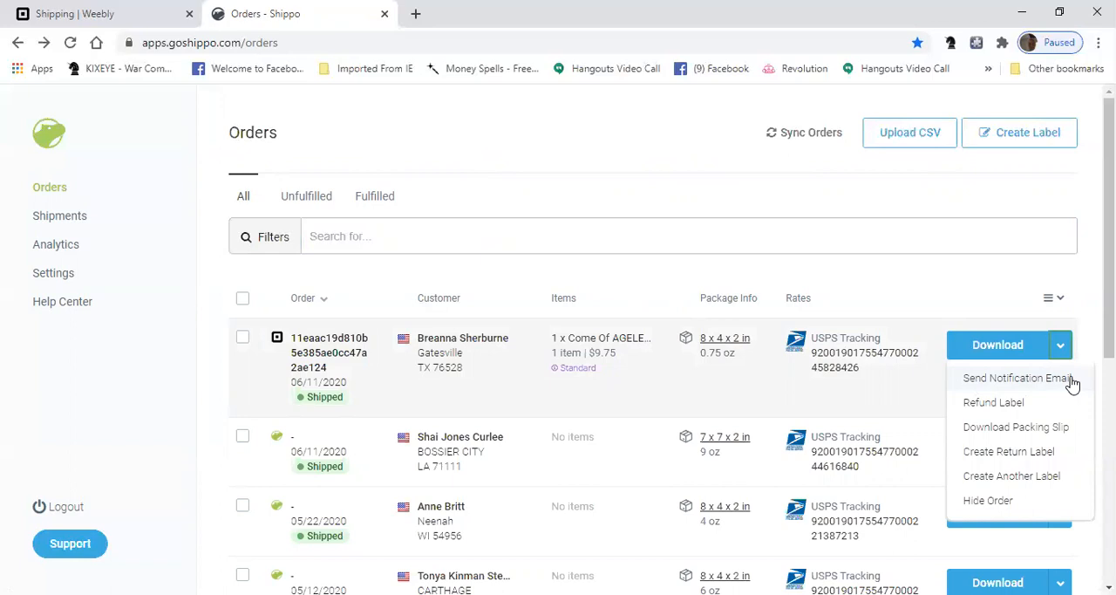
mouse_move(329, 403)
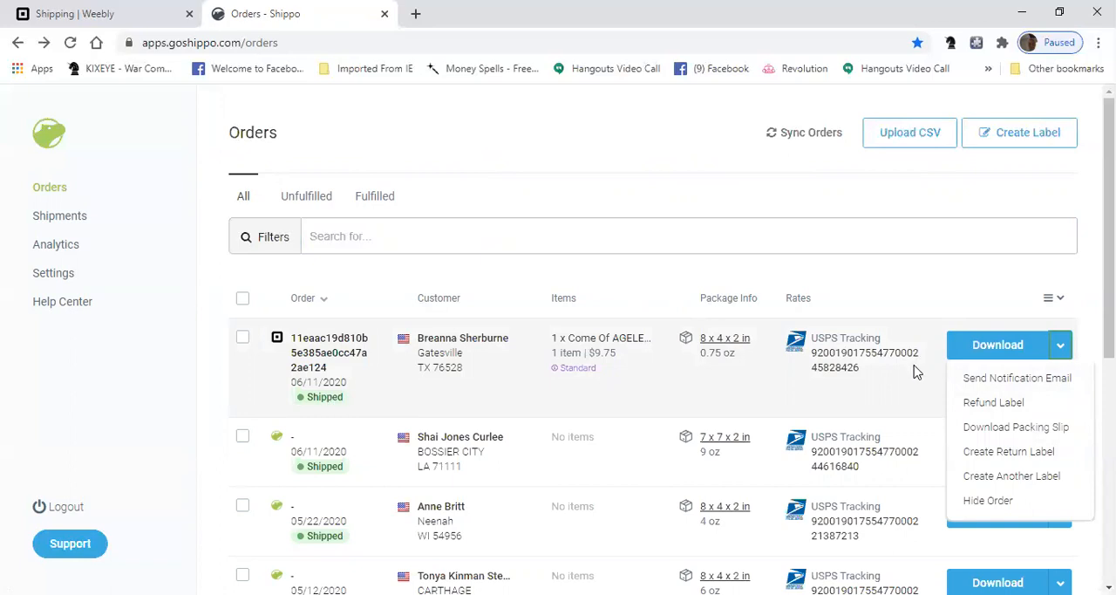
mouse_move(299, 401)
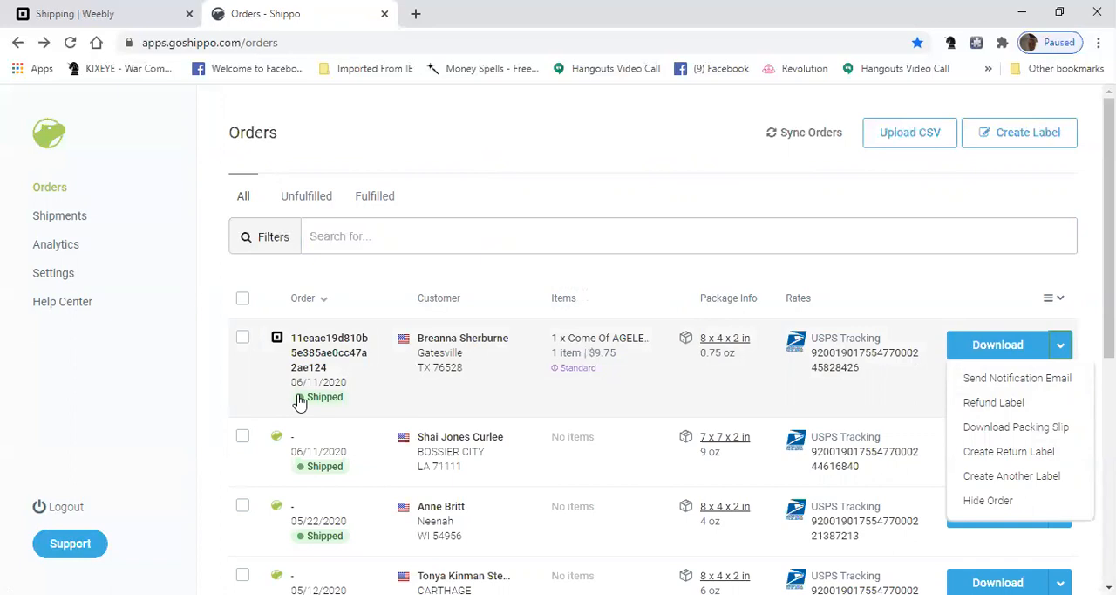
mouse_move(711, 339)
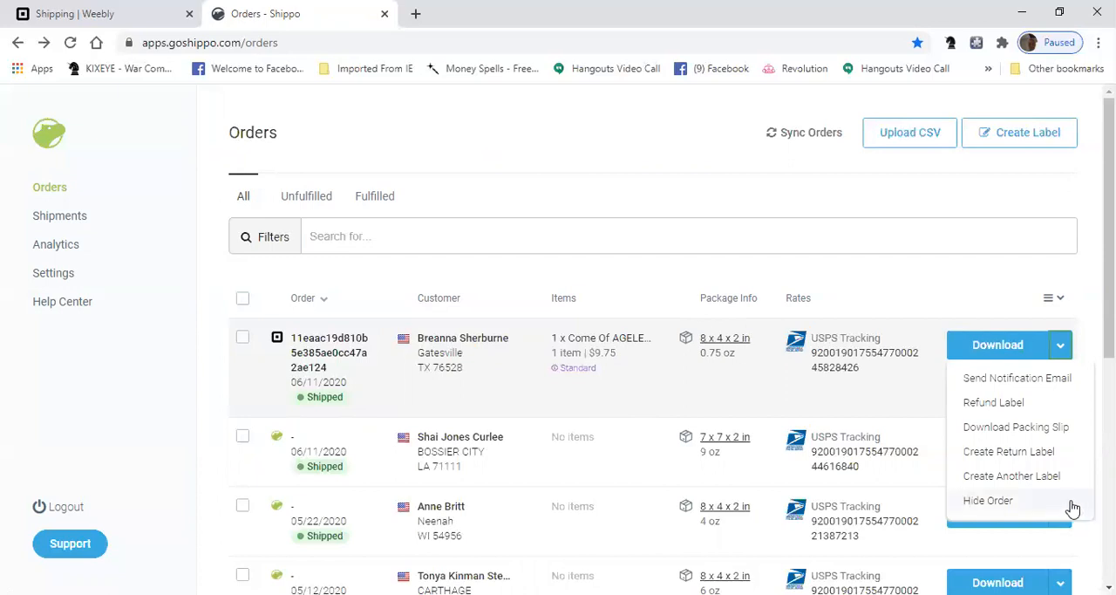
mouse_move(993, 402)
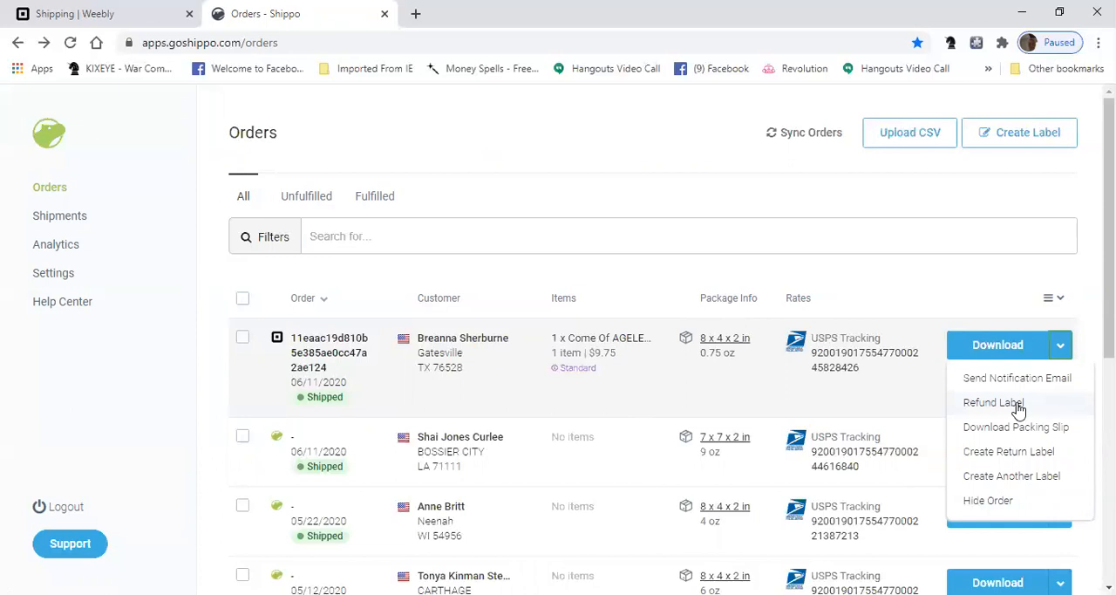
mouse_move(1026, 478)
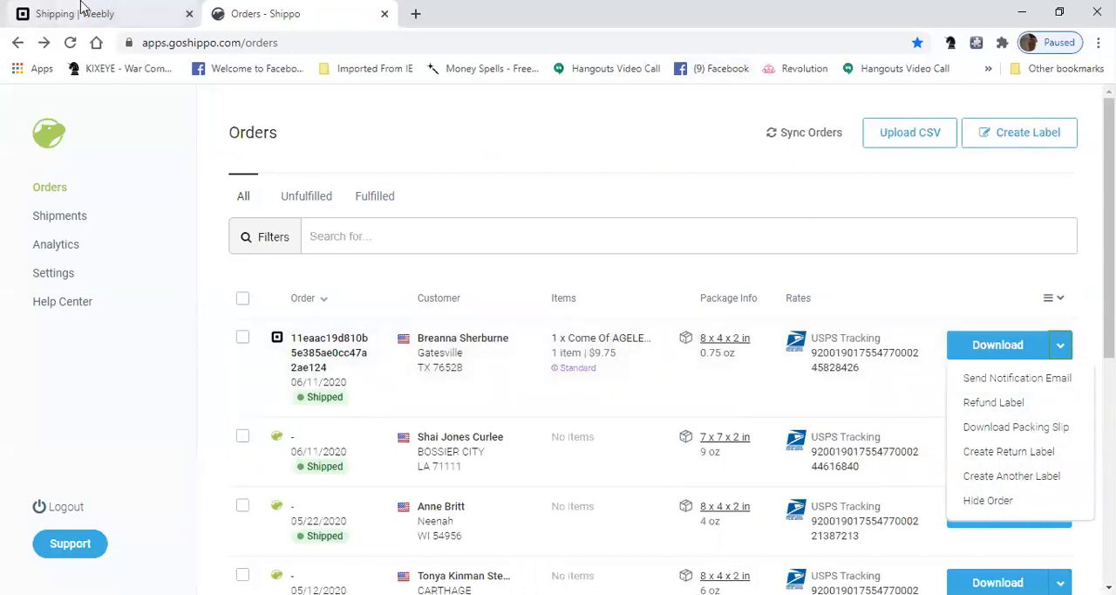
Step: Switch to Weebly and view the Pickup & Delivery settings with On Demand Delivery from Square
left_click(104, 13)
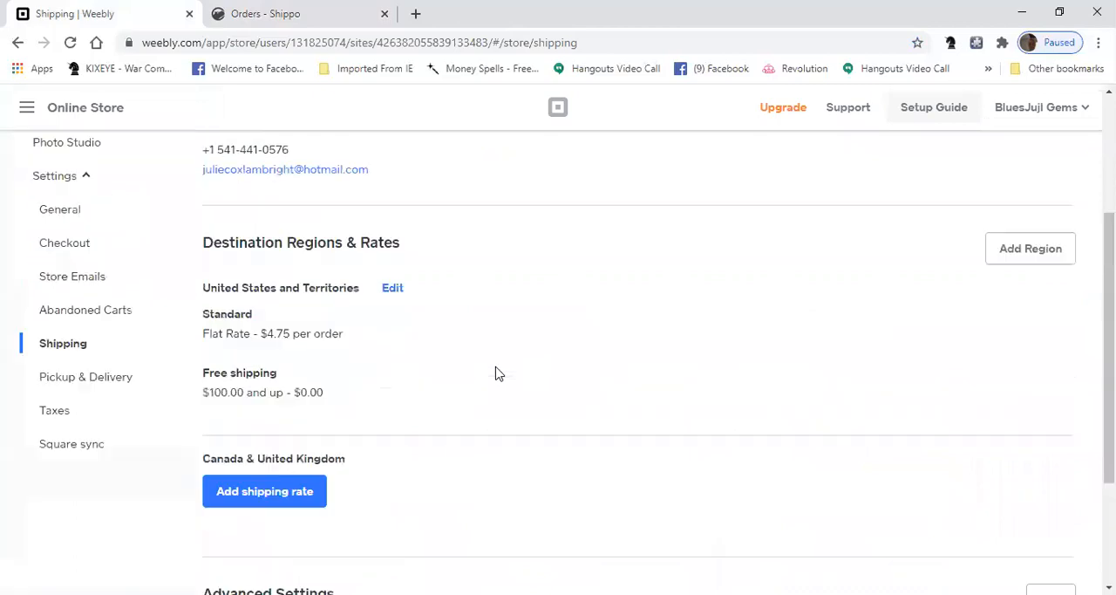
left_click(85, 376)
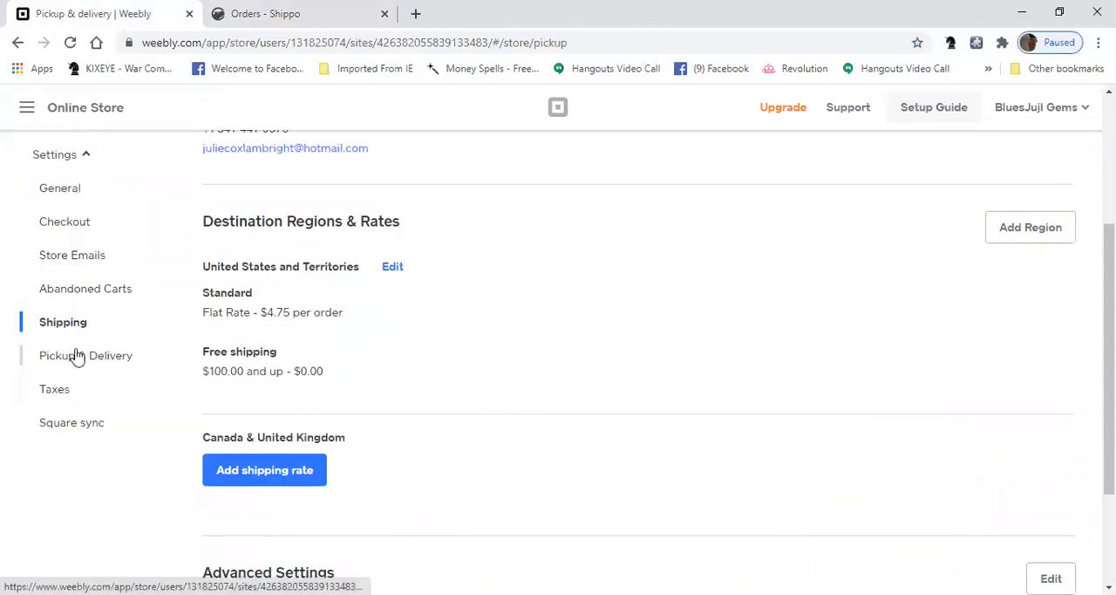
left_click(85, 355)
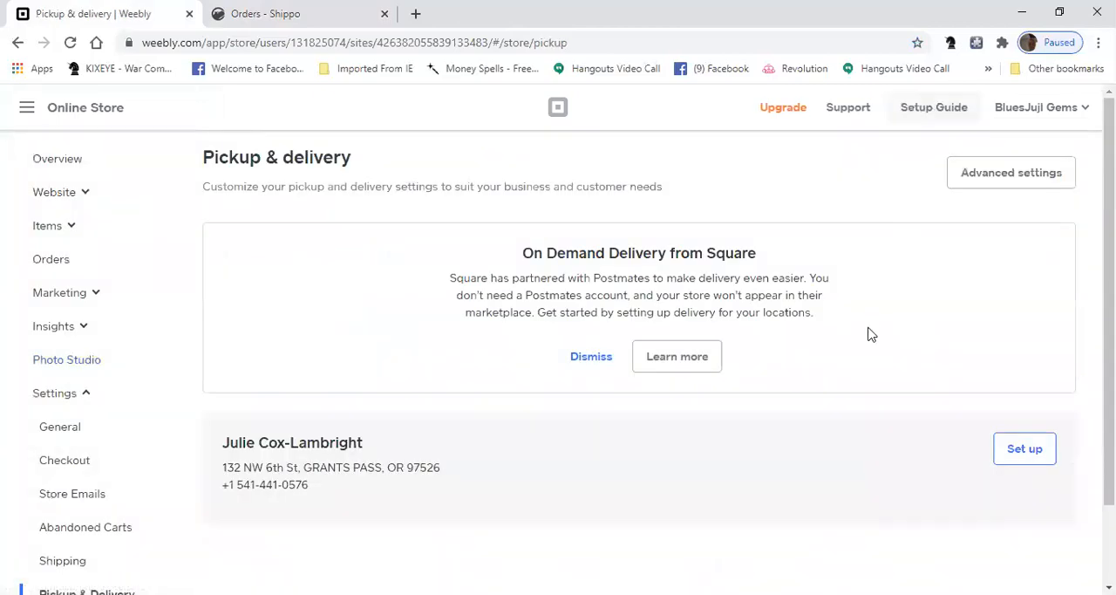
mouse_move(613, 258)
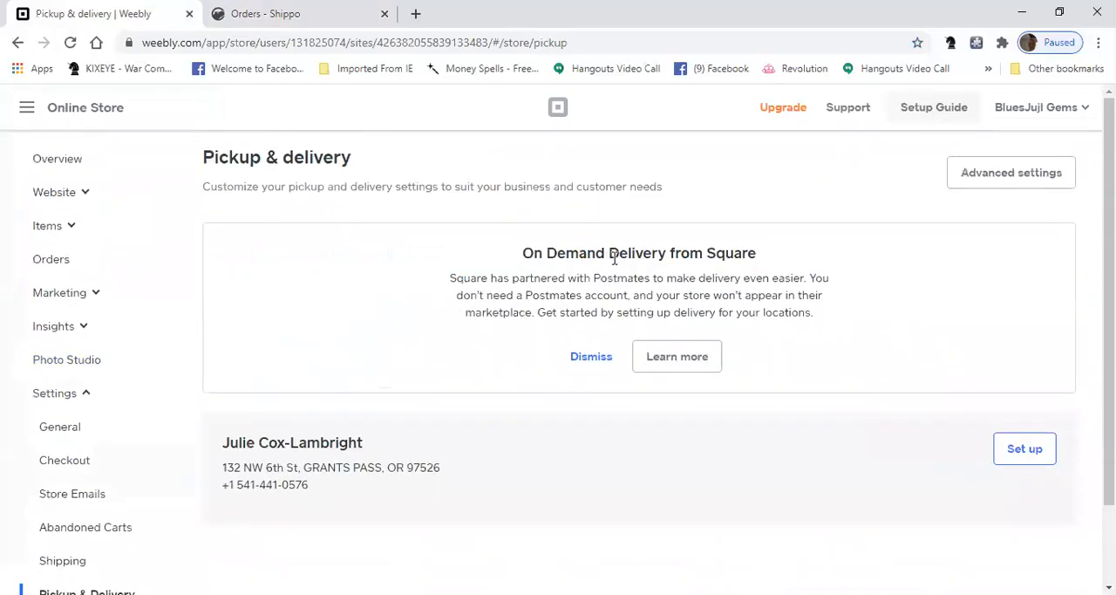
mouse_move(921, 295)
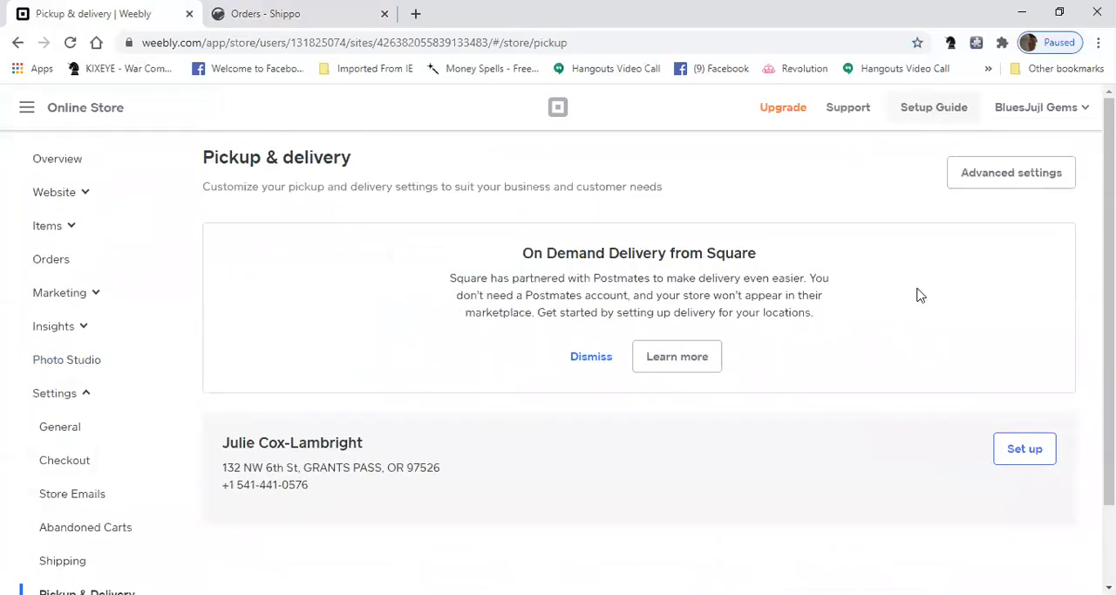
mouse_move(64, 463)
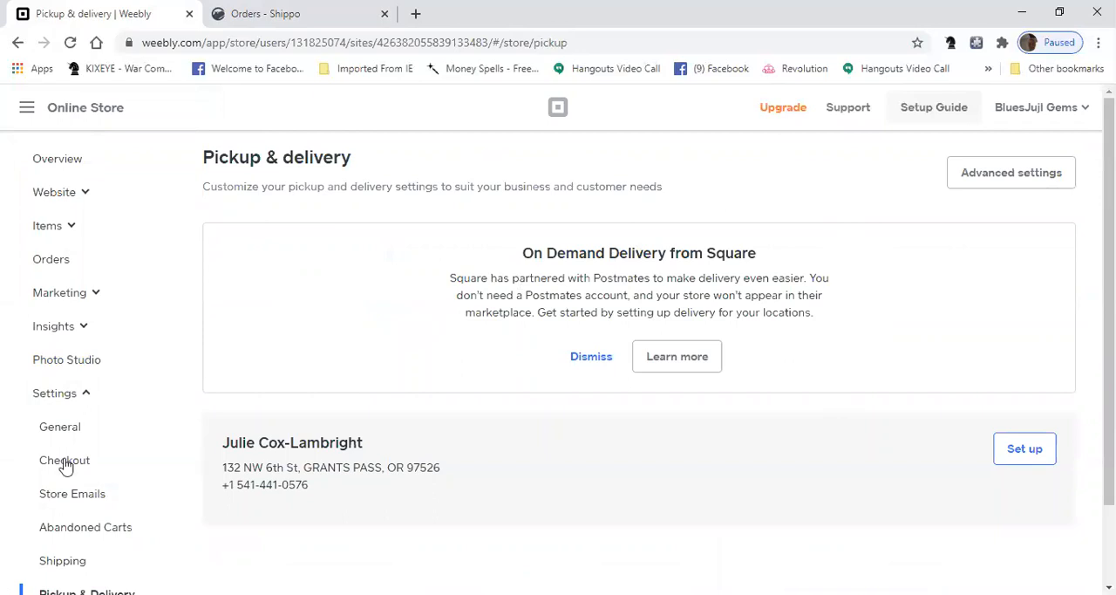
scroll("down", 3)
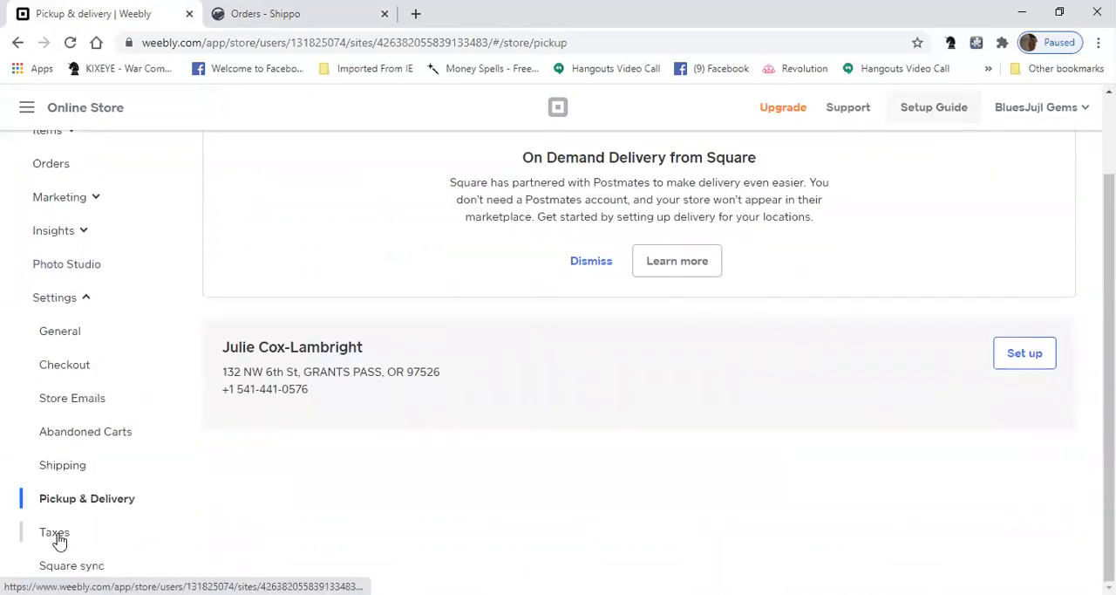
Step: Browse the Taxes page's store addresses and 0% rates for Canada, UK and US
left_click(54, 532)
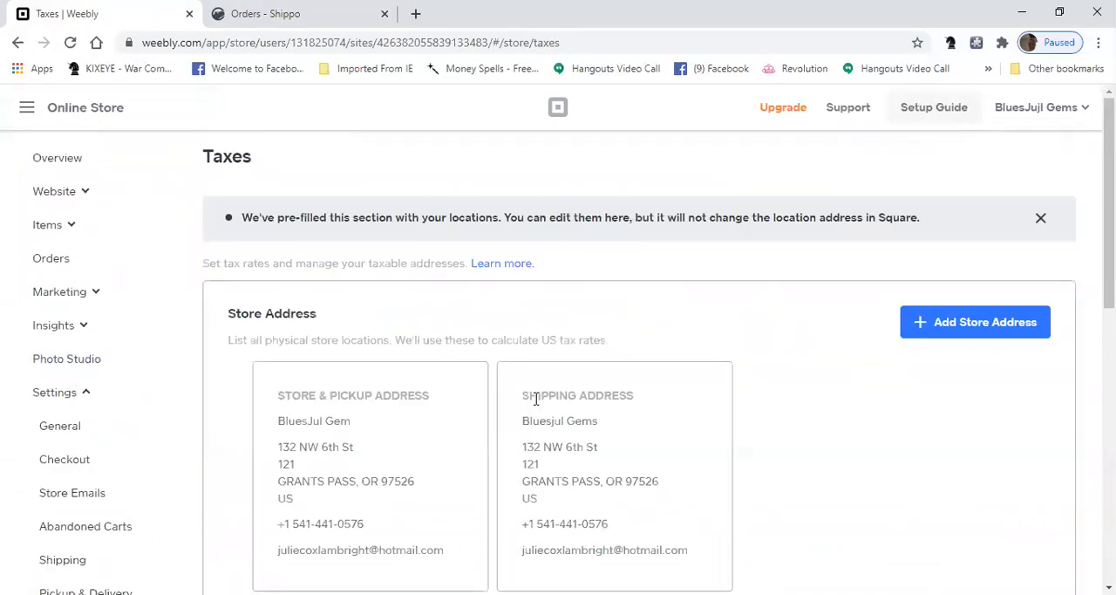
scroll("down", 3)
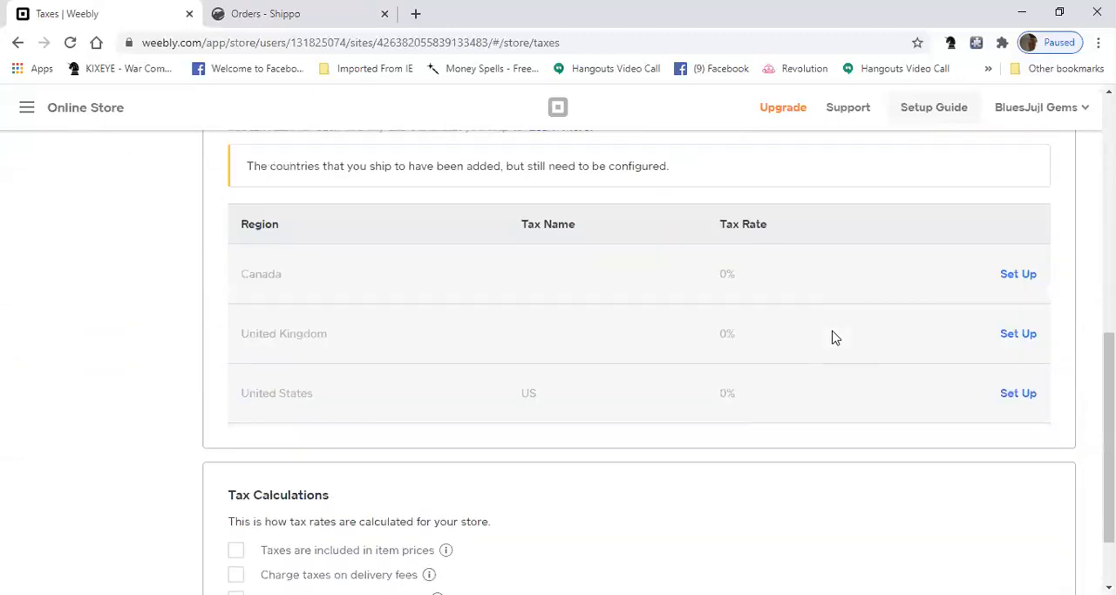
scroll("up", 3)
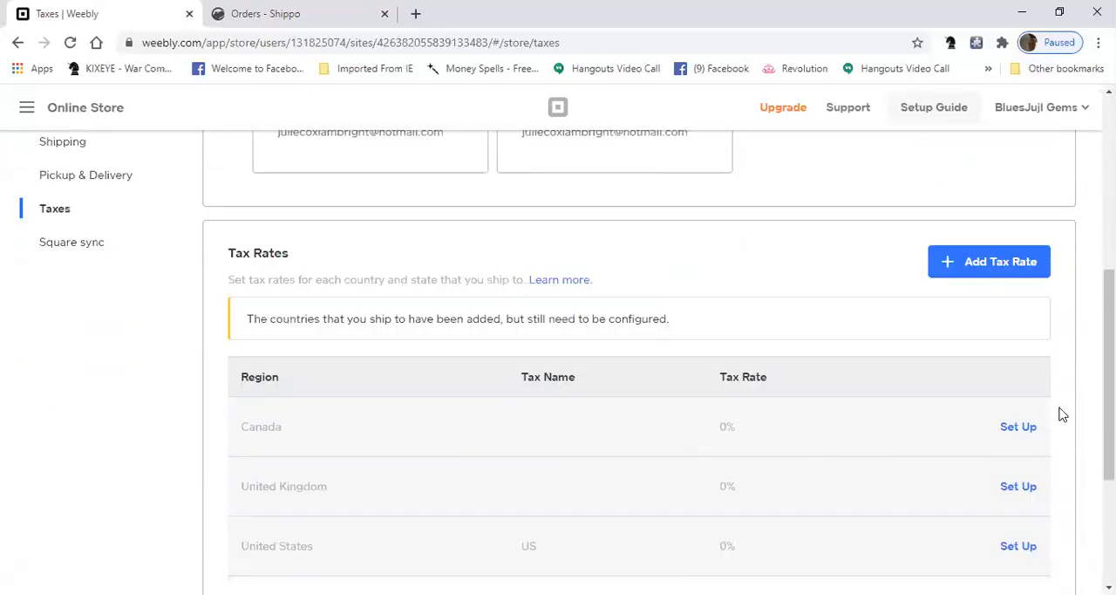
mouse_move(607, 540)
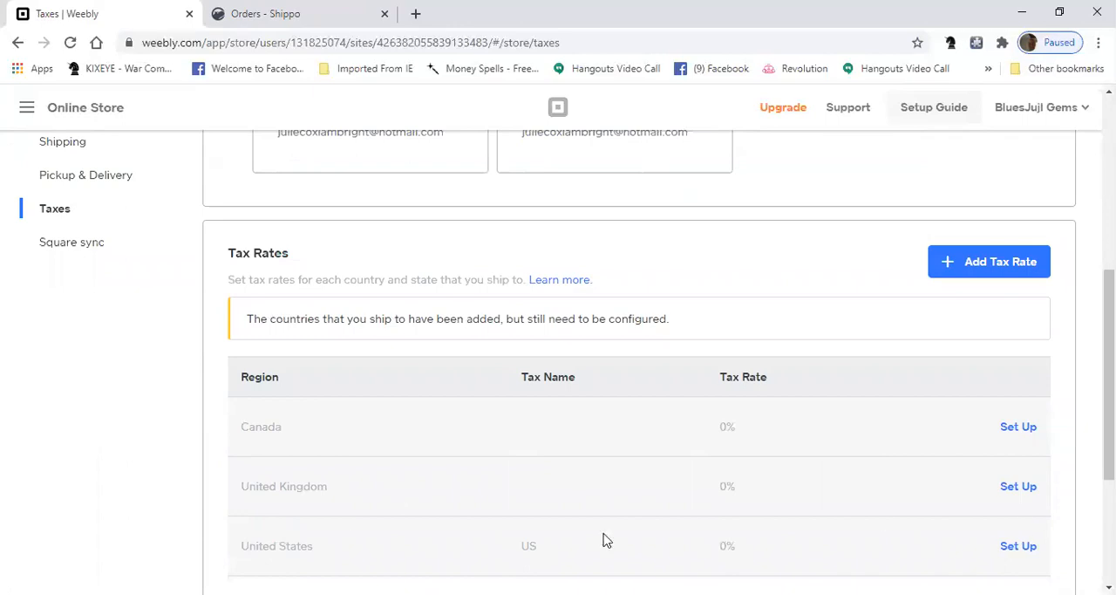
scroll("down", 3)
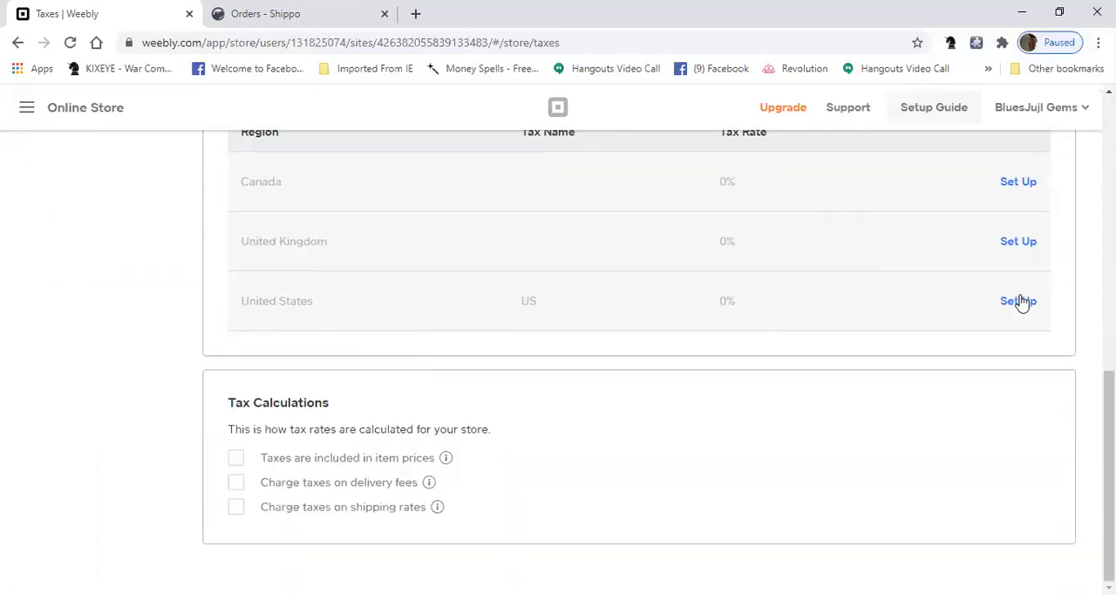
mouse_move(753, 310)
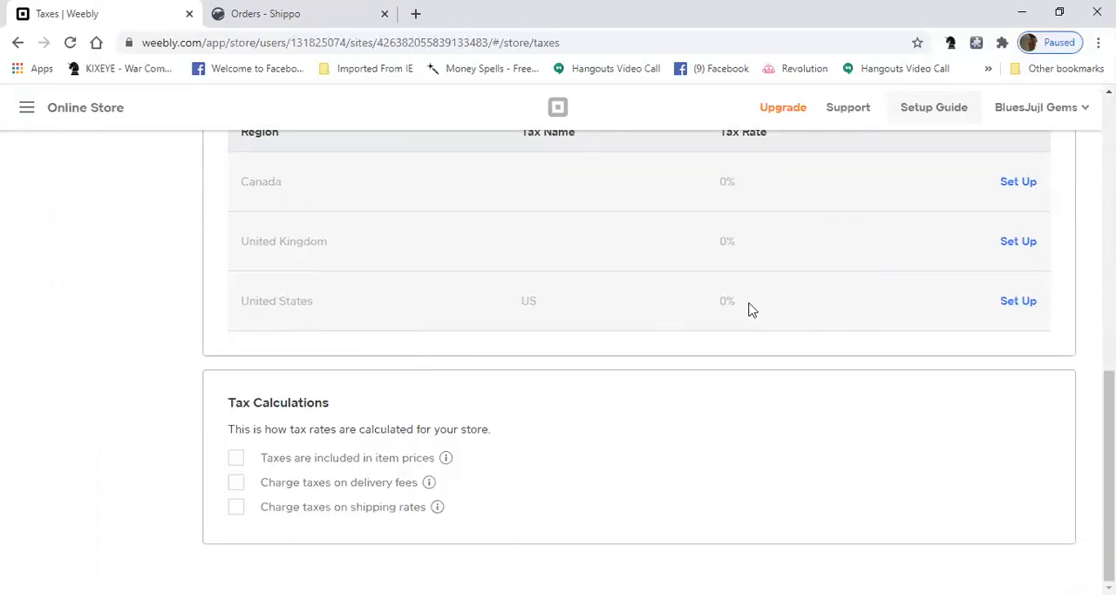
mouse_move(602, 349)
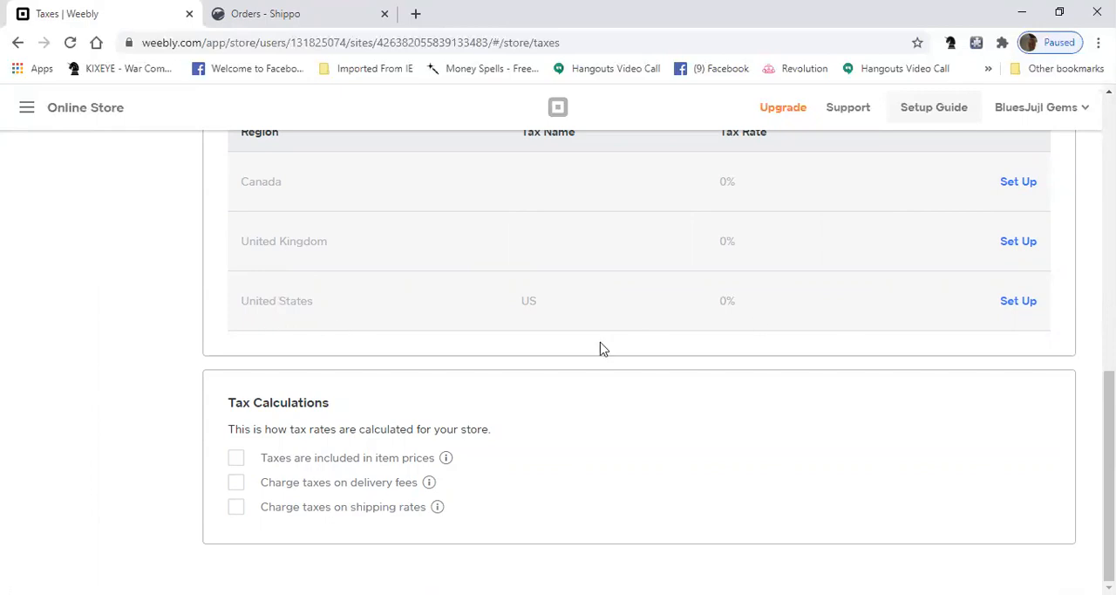
mouse_move(246, 452)
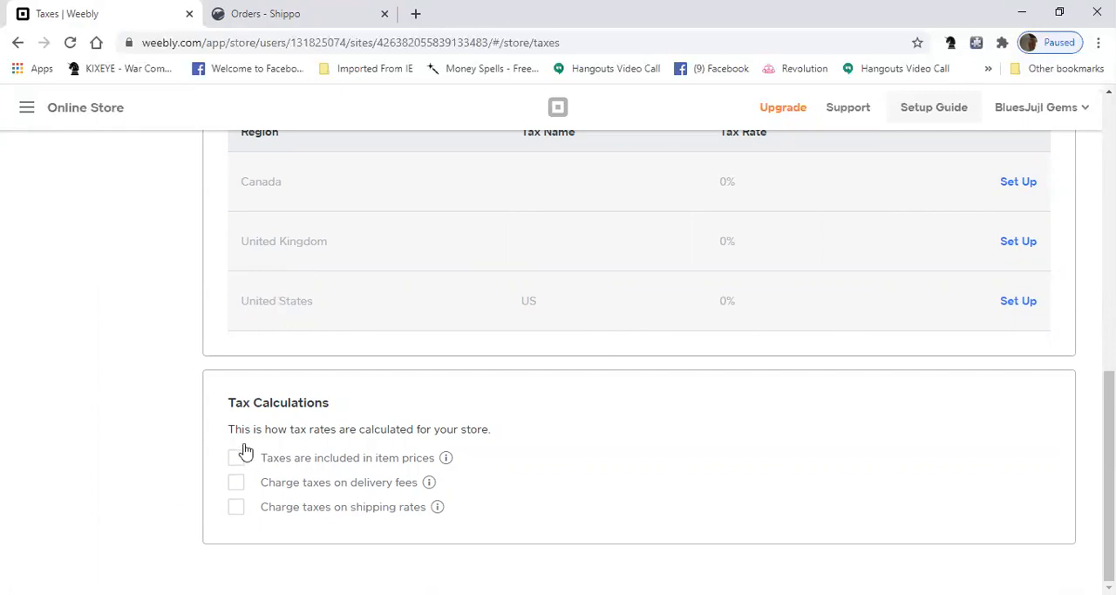
mouse_move(306, 485)
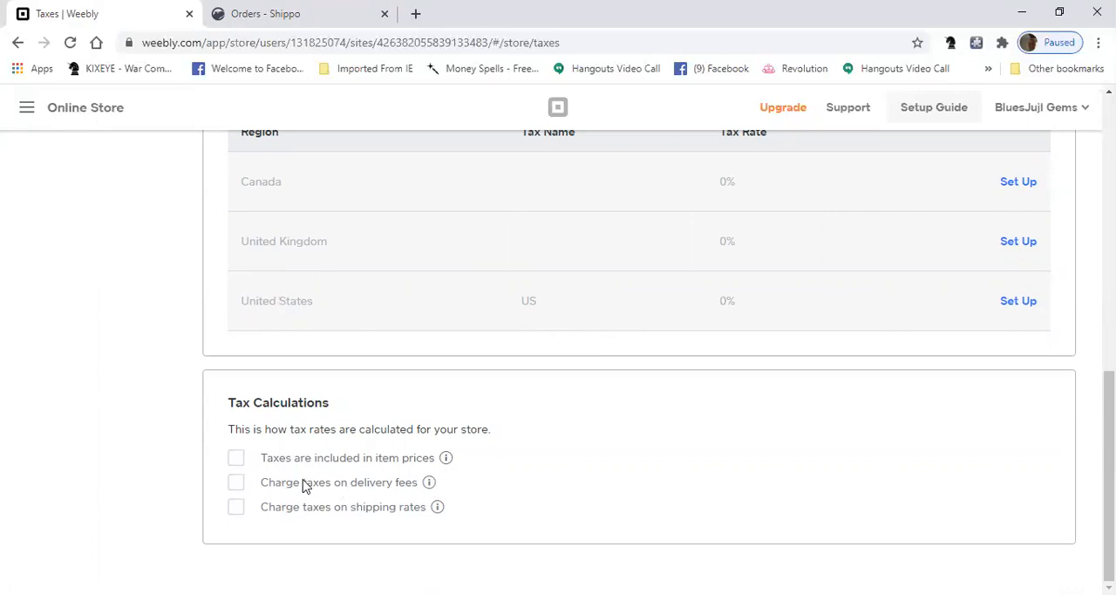
scroll("up", 3)
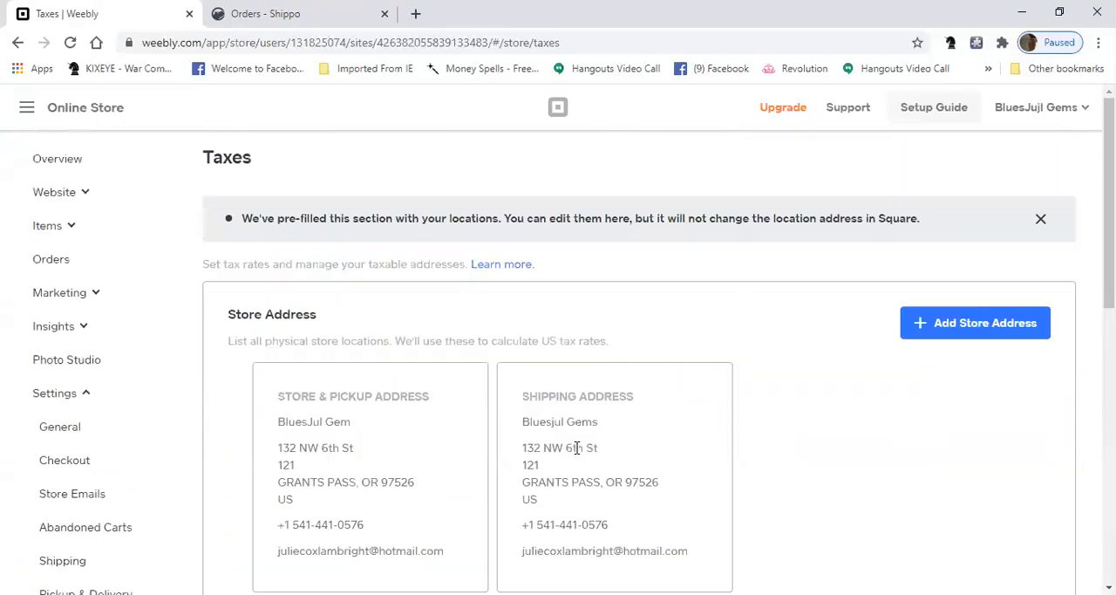
scroll("down", 3)
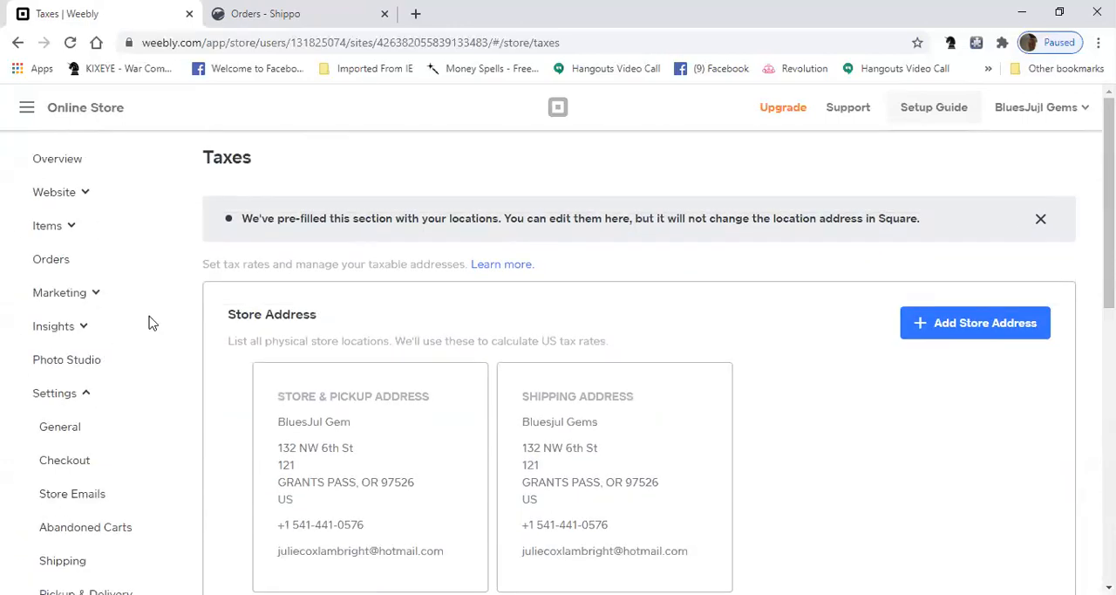
scroll("down", 3)
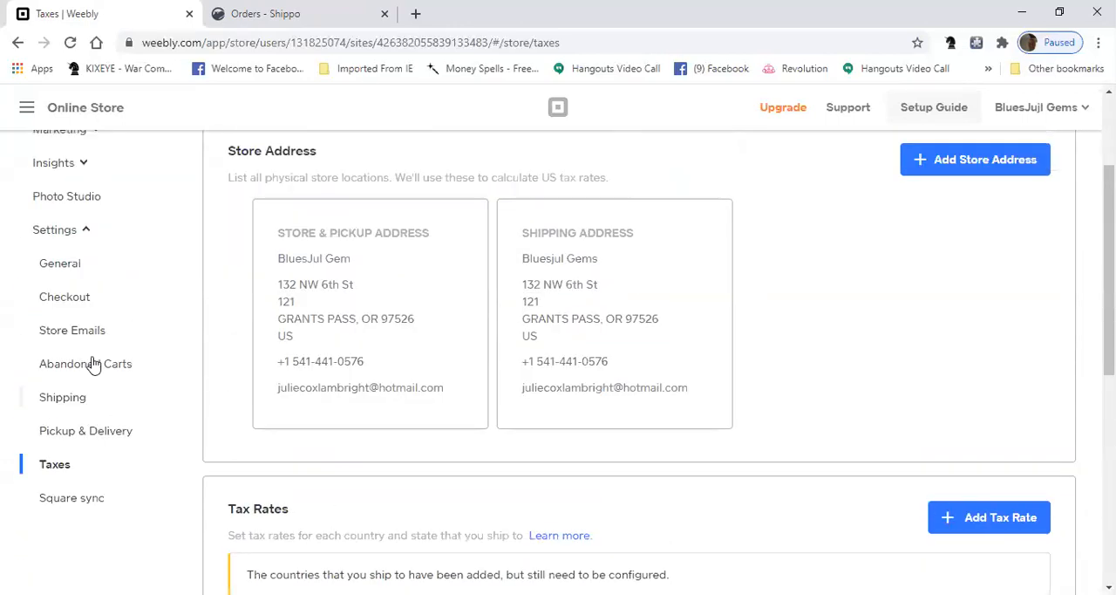
scroll("up", 3)
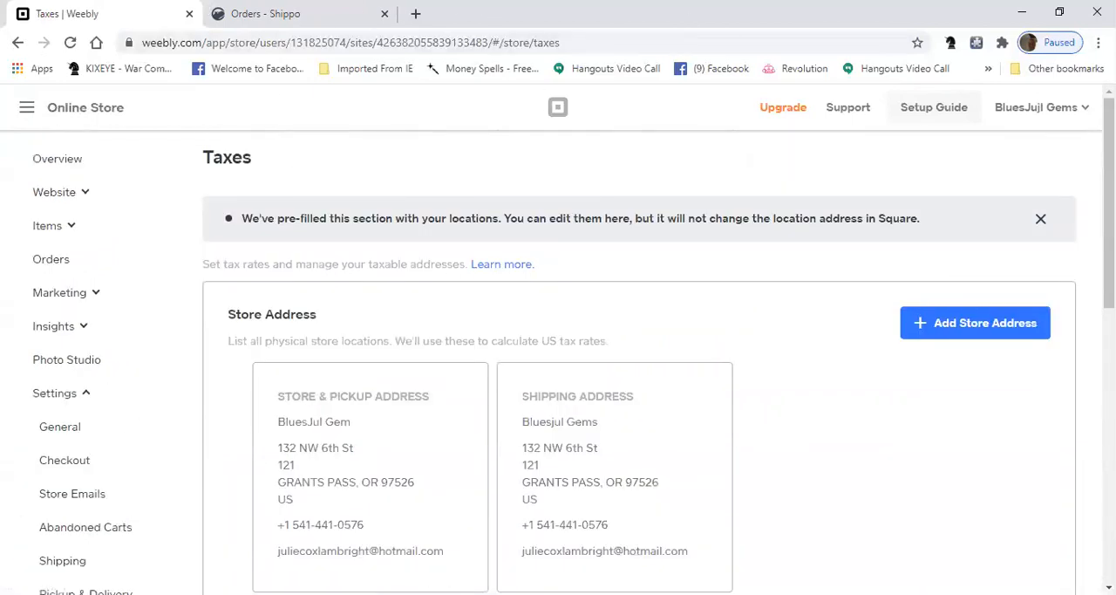
mouse_move(552, 521)
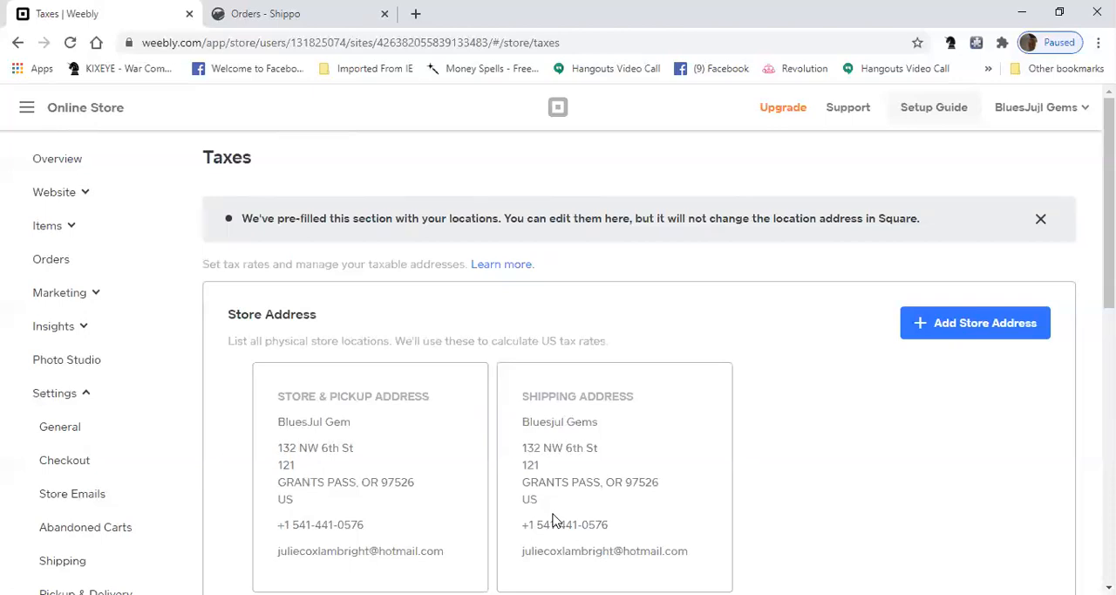